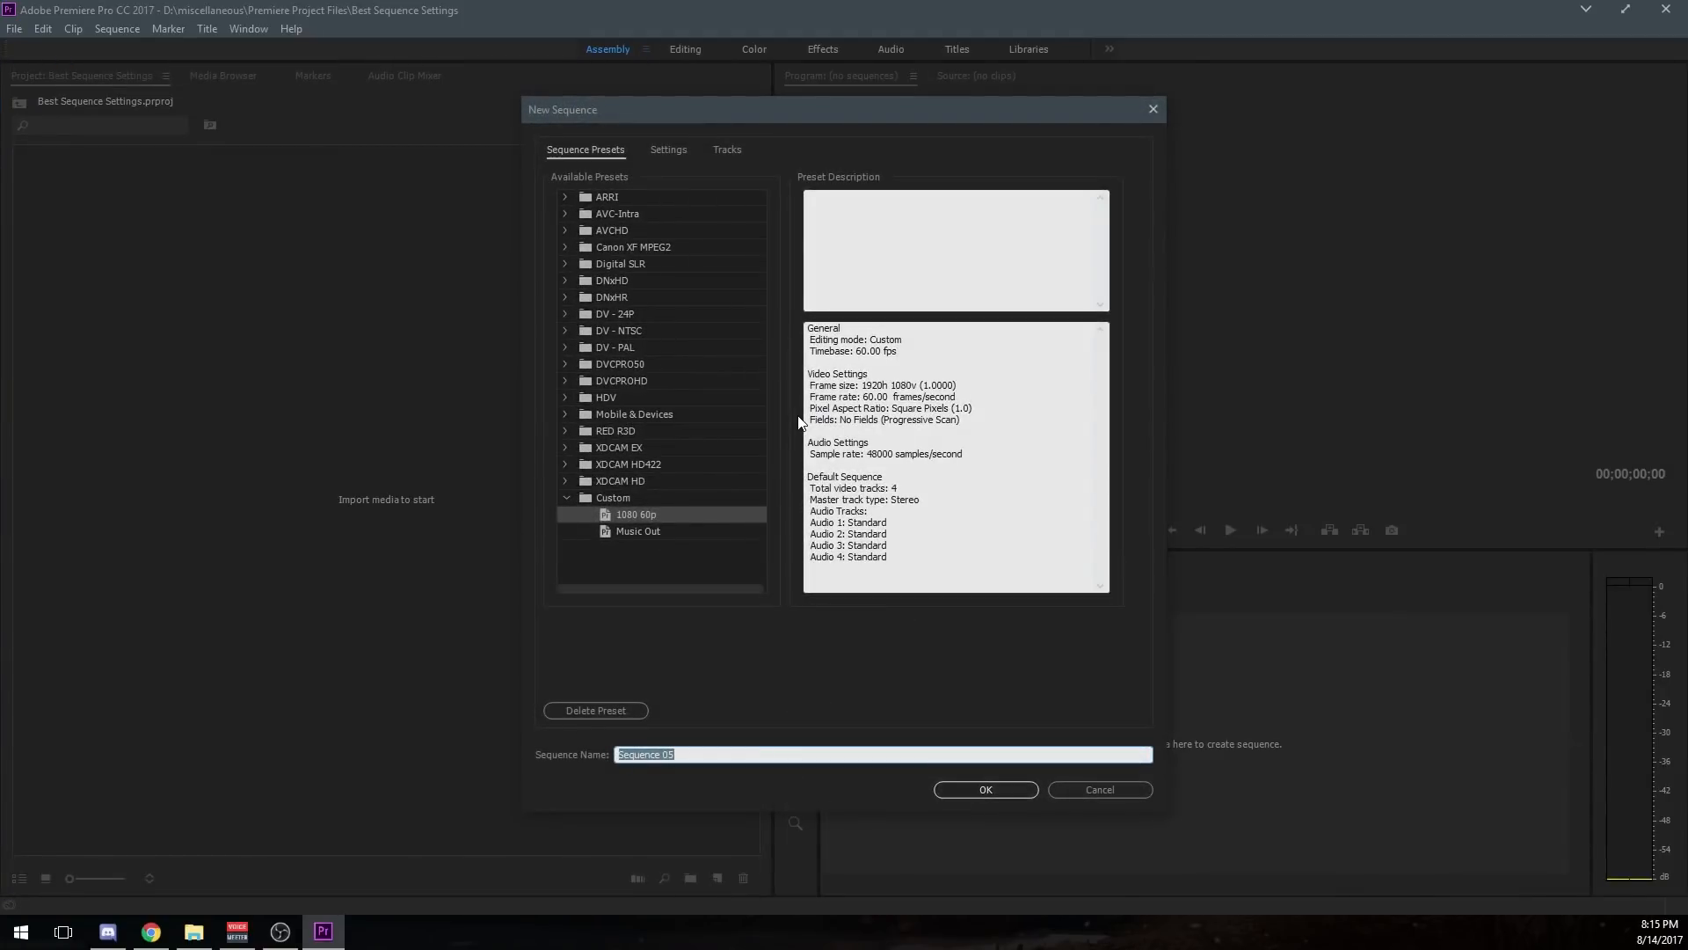
Cancel the New Sequence dialog and reopen it via File > New > Sequence, checking Tracks then Sequence Presets.
left_click(1097, 789)
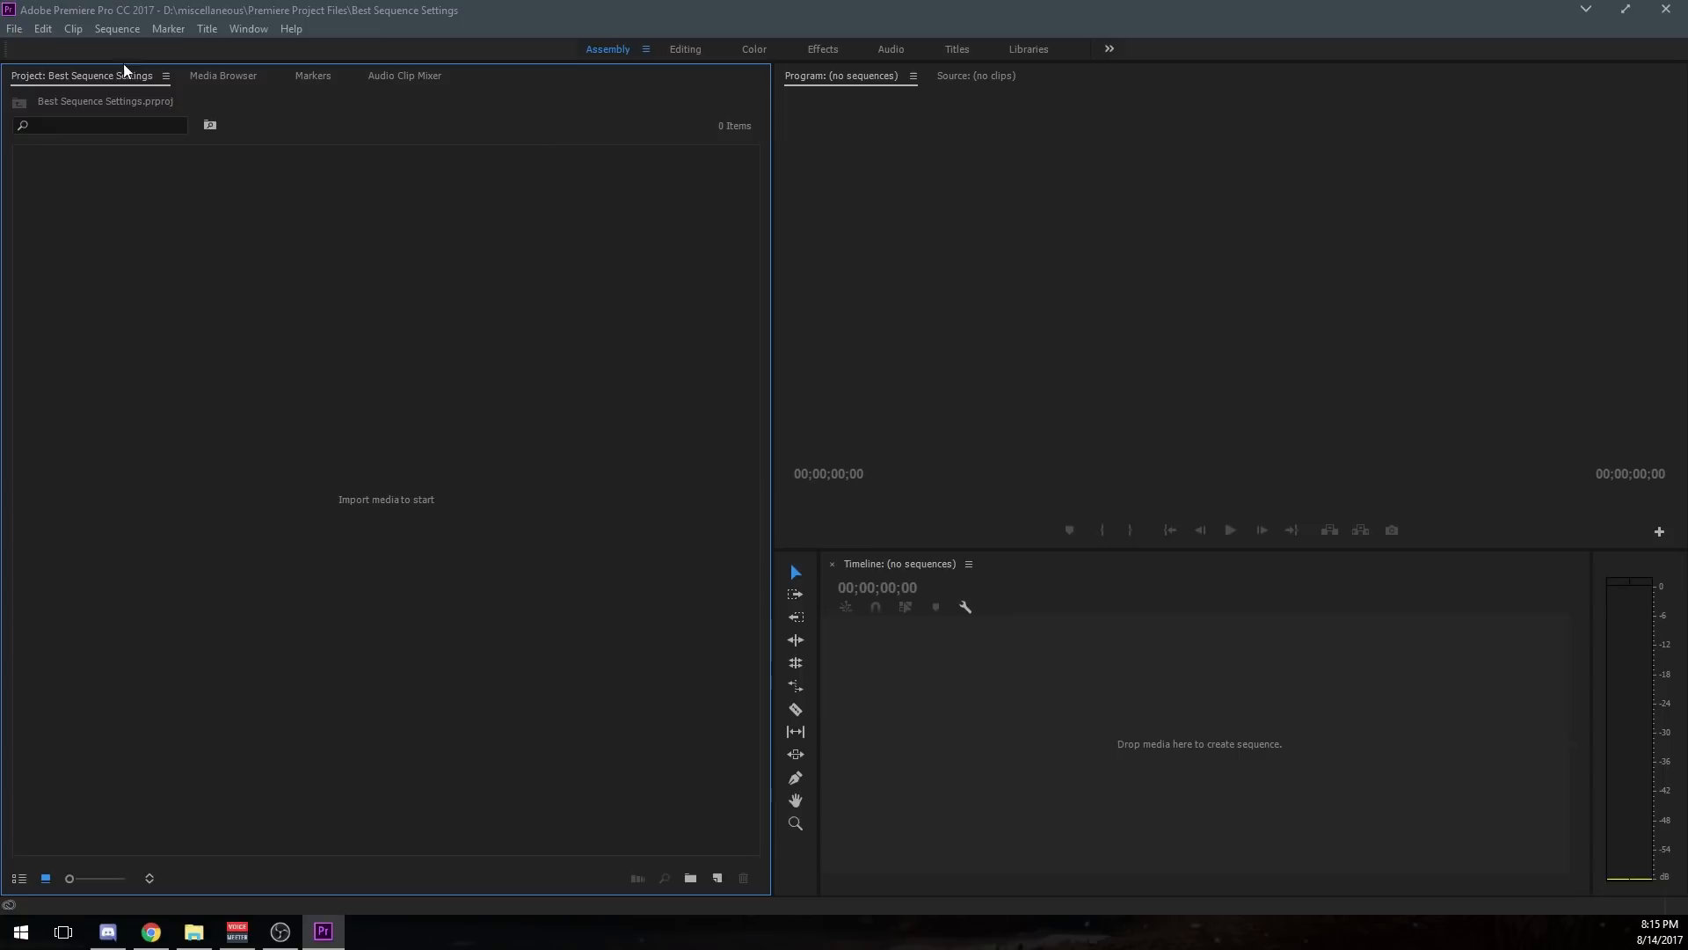
left_click(14, 28)
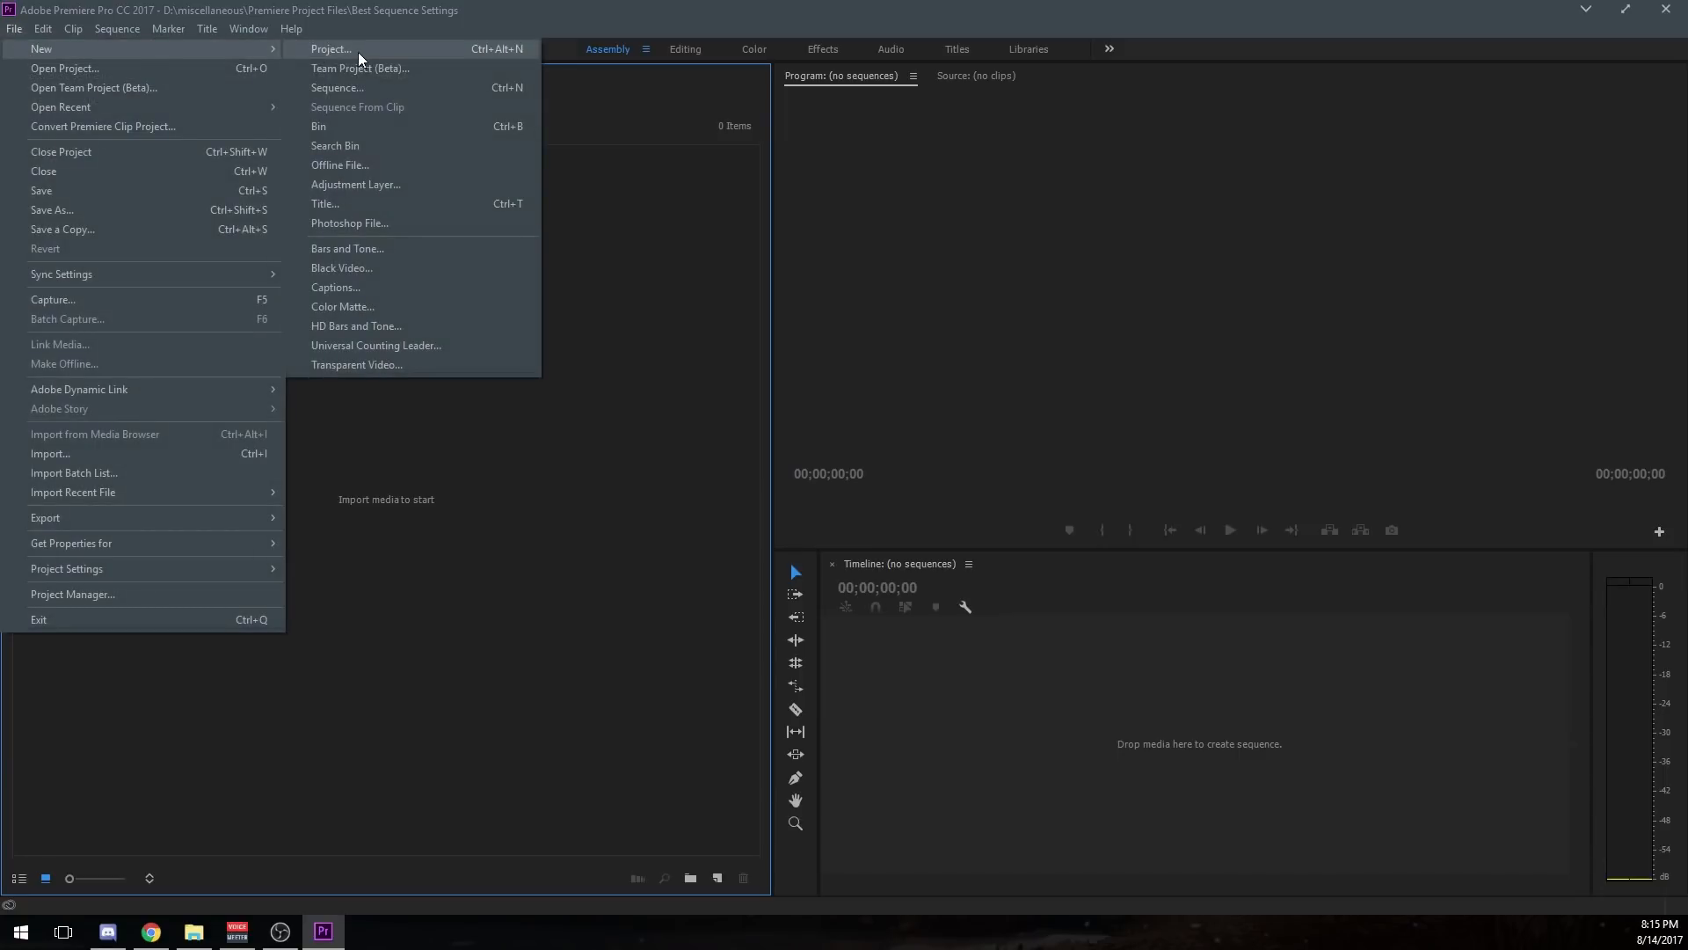
left_click(337, 88)
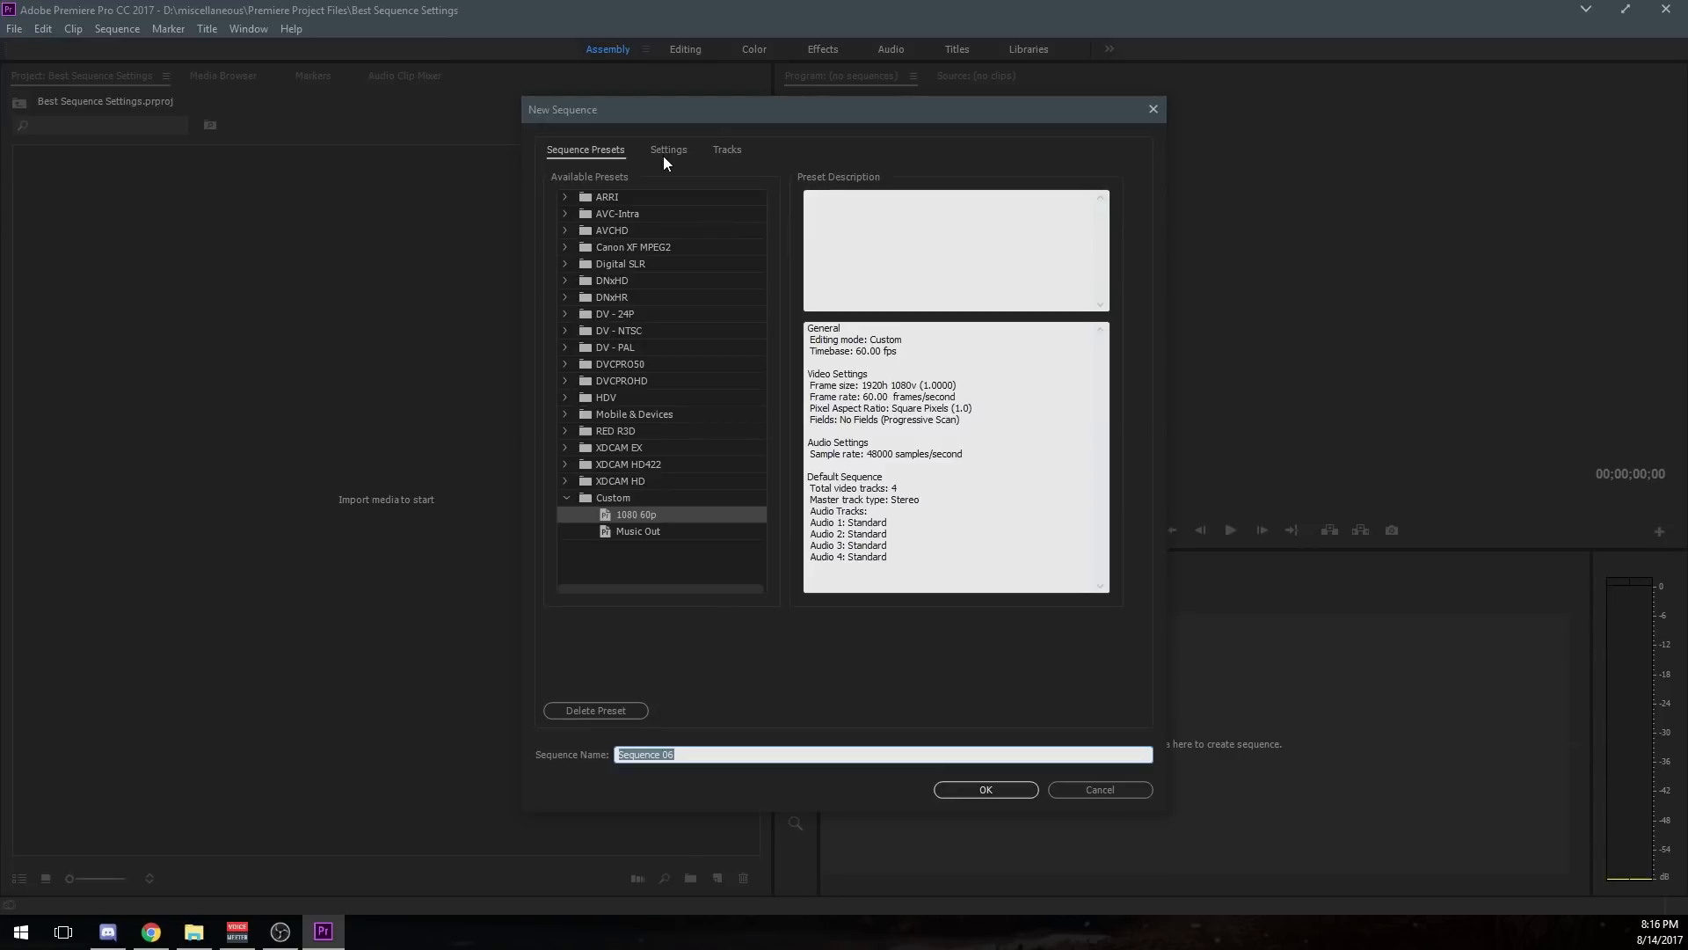
mouse_move(633, 171)
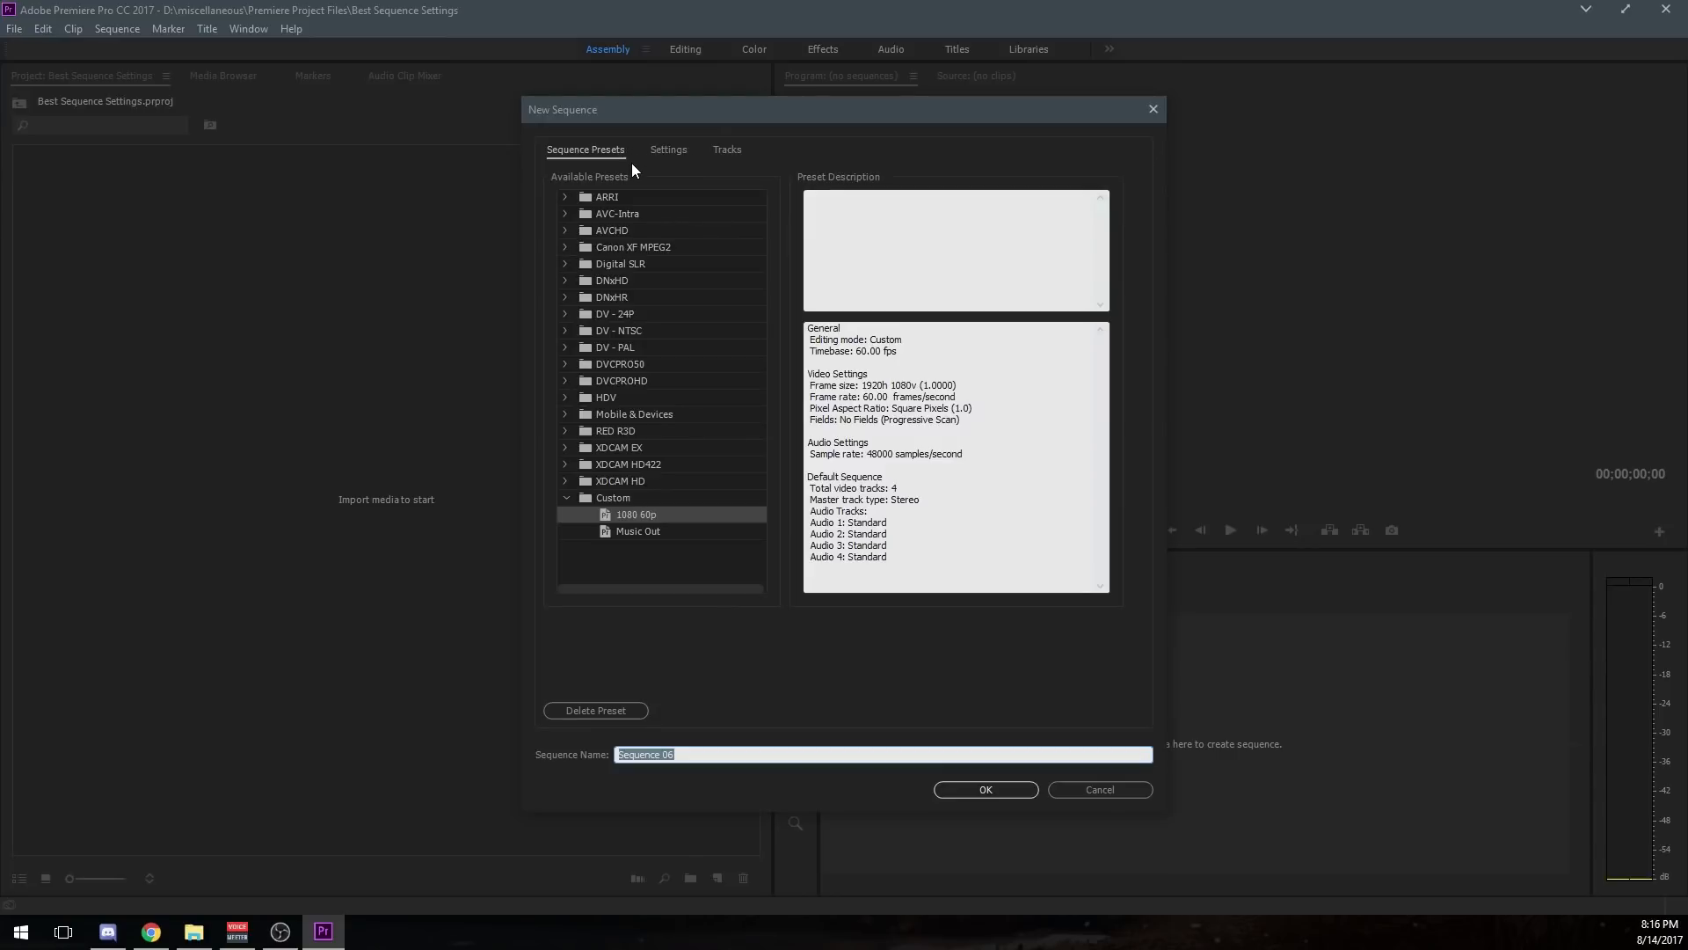
mouse_move(607, 336)
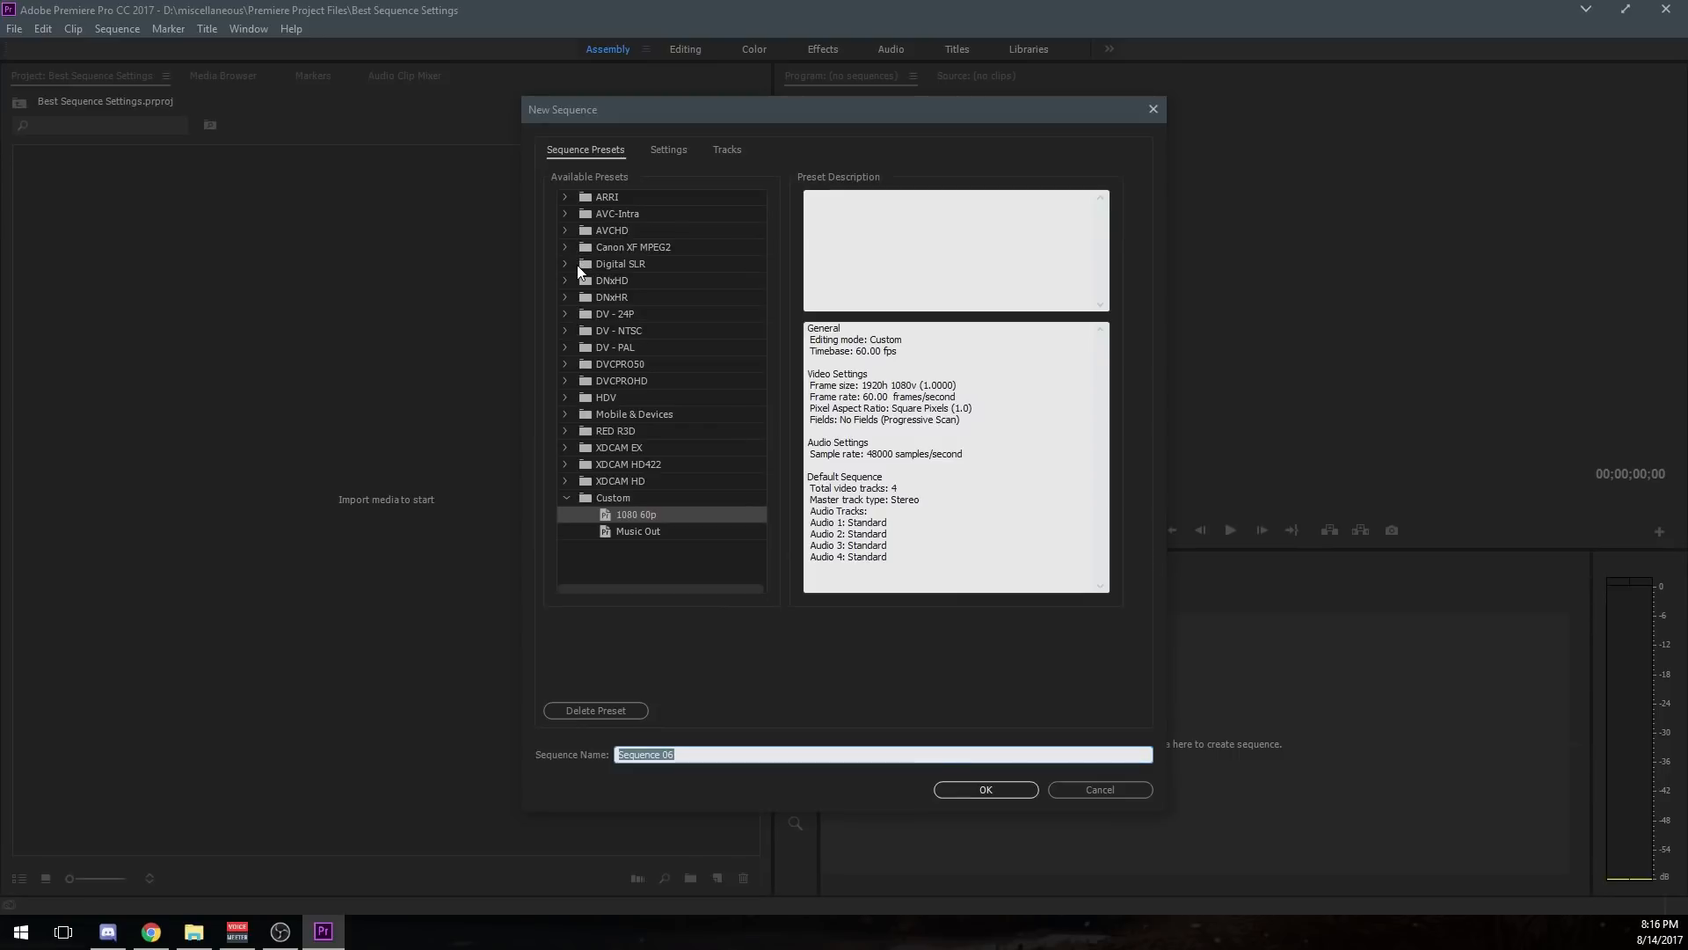
mouse_move(617, 543)
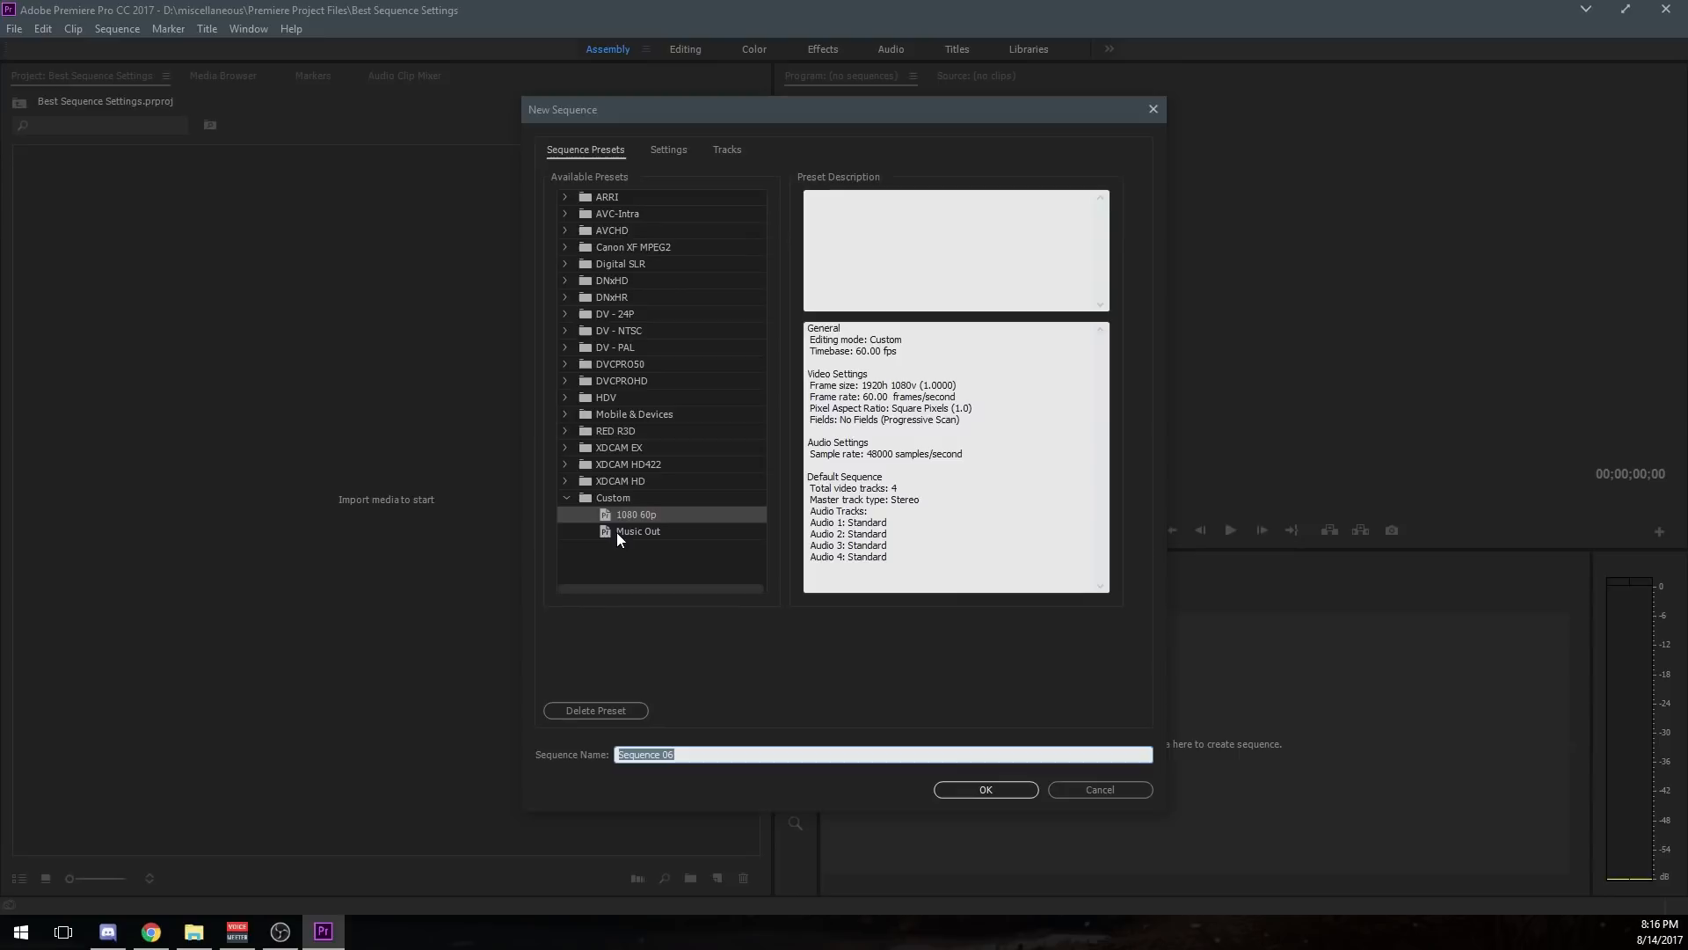
mouse_move(651, 181)
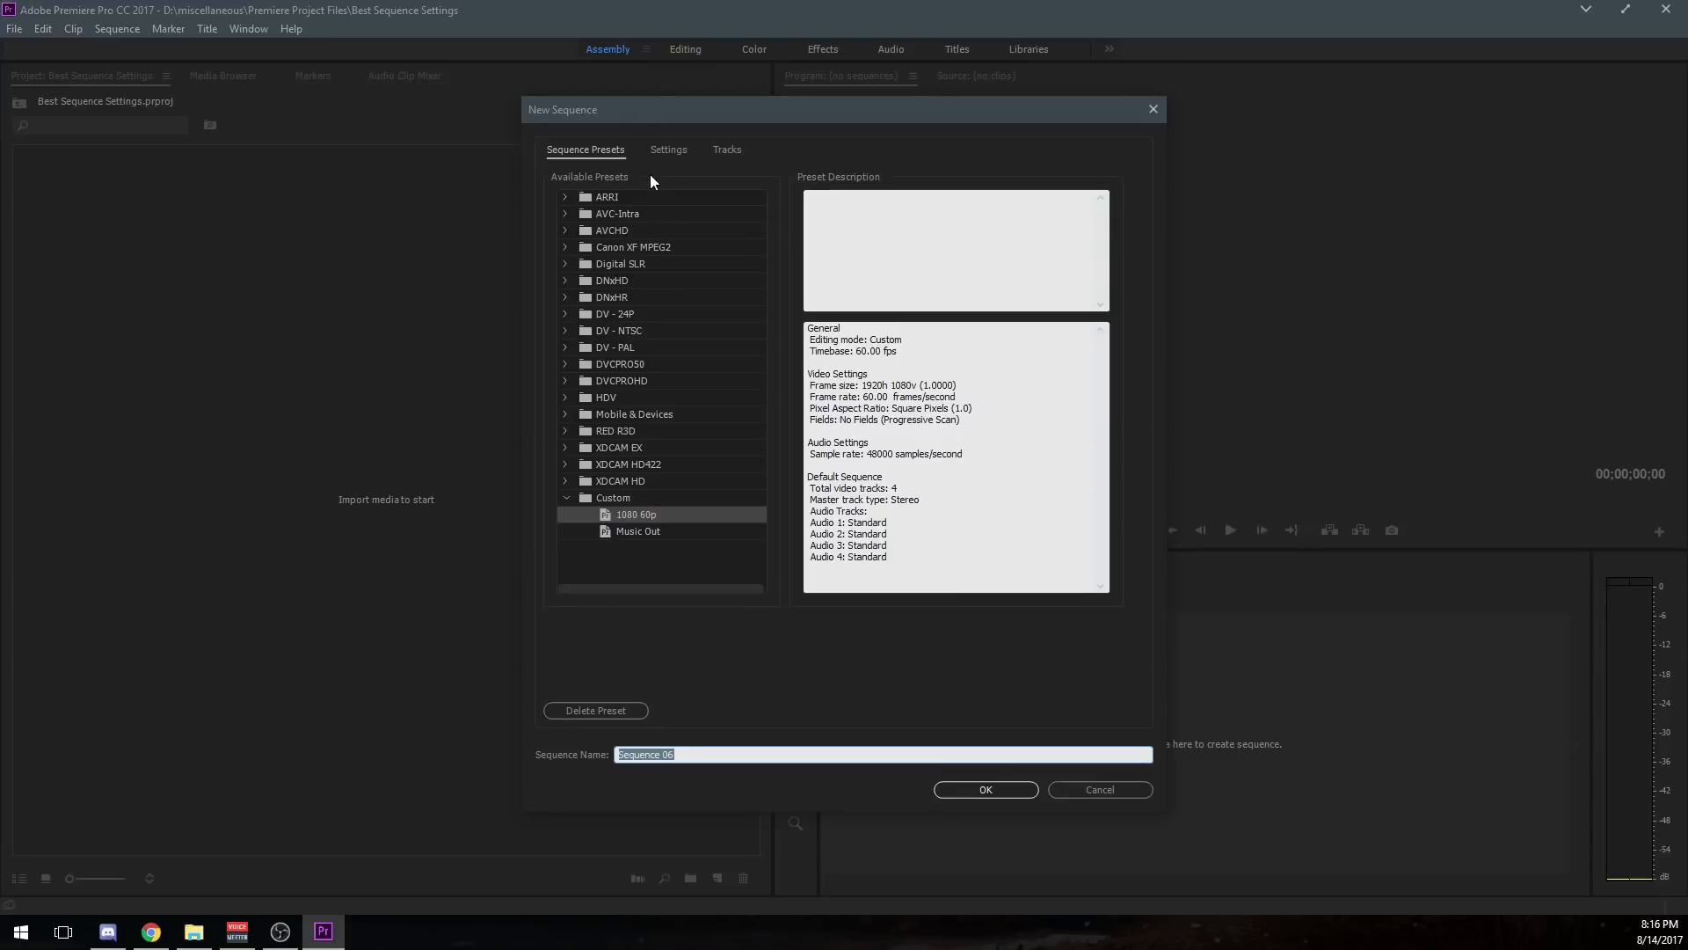
mouse_move(662, 162)
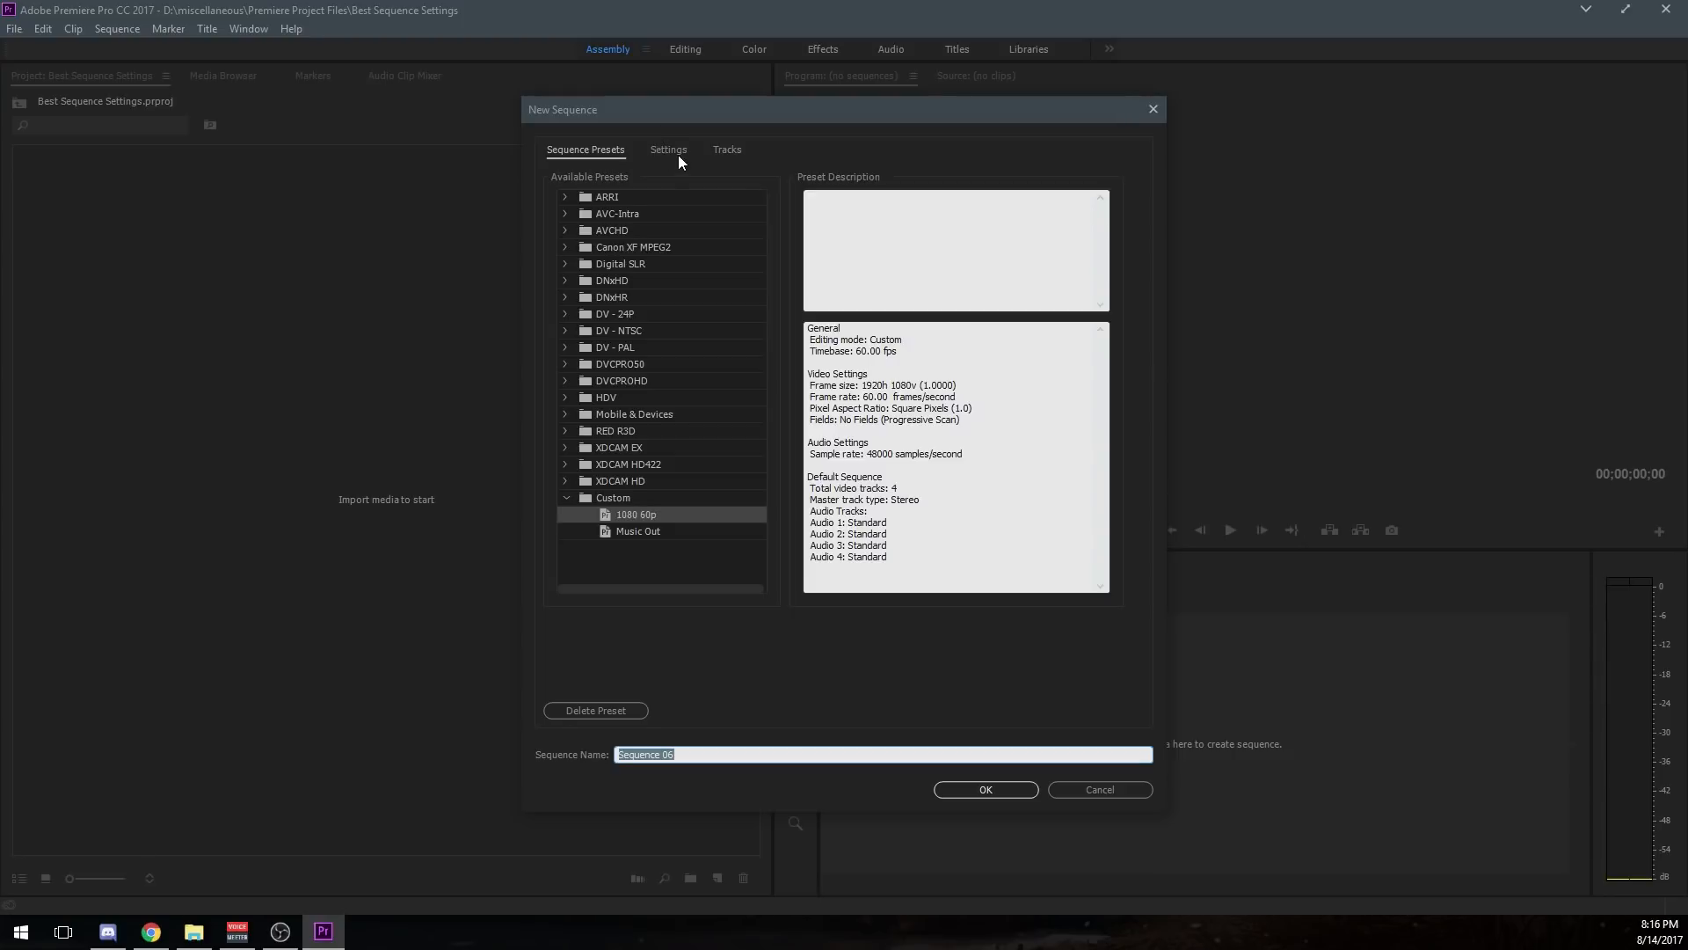
left_click(726, 149)
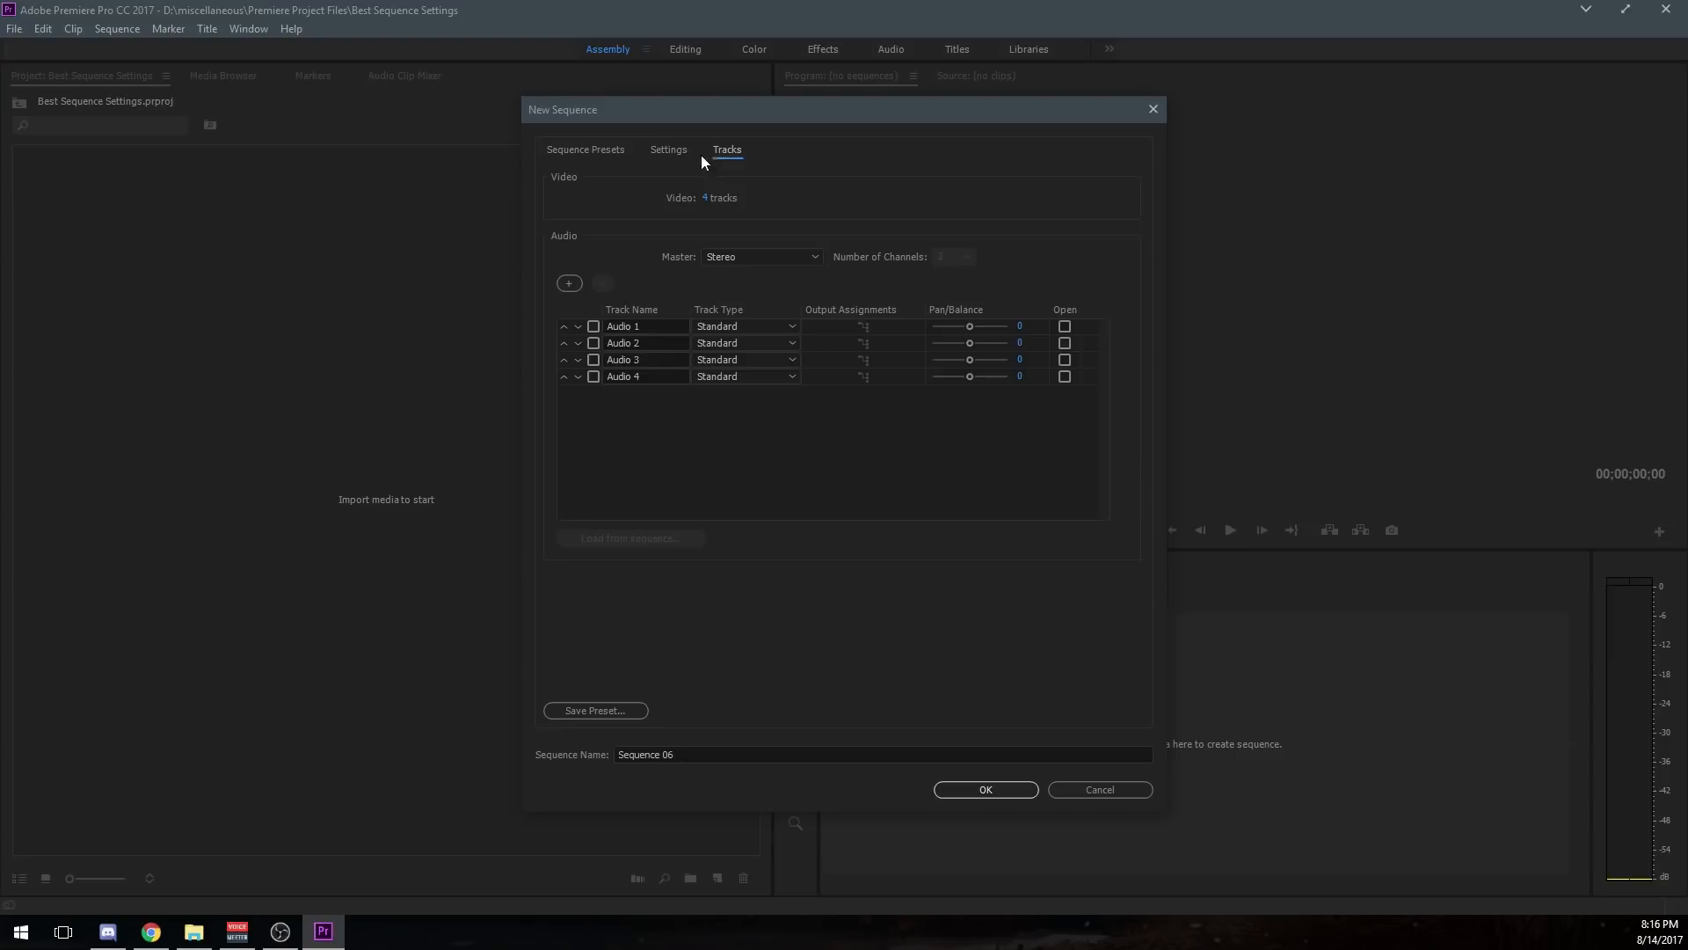
left_click(585, 150)
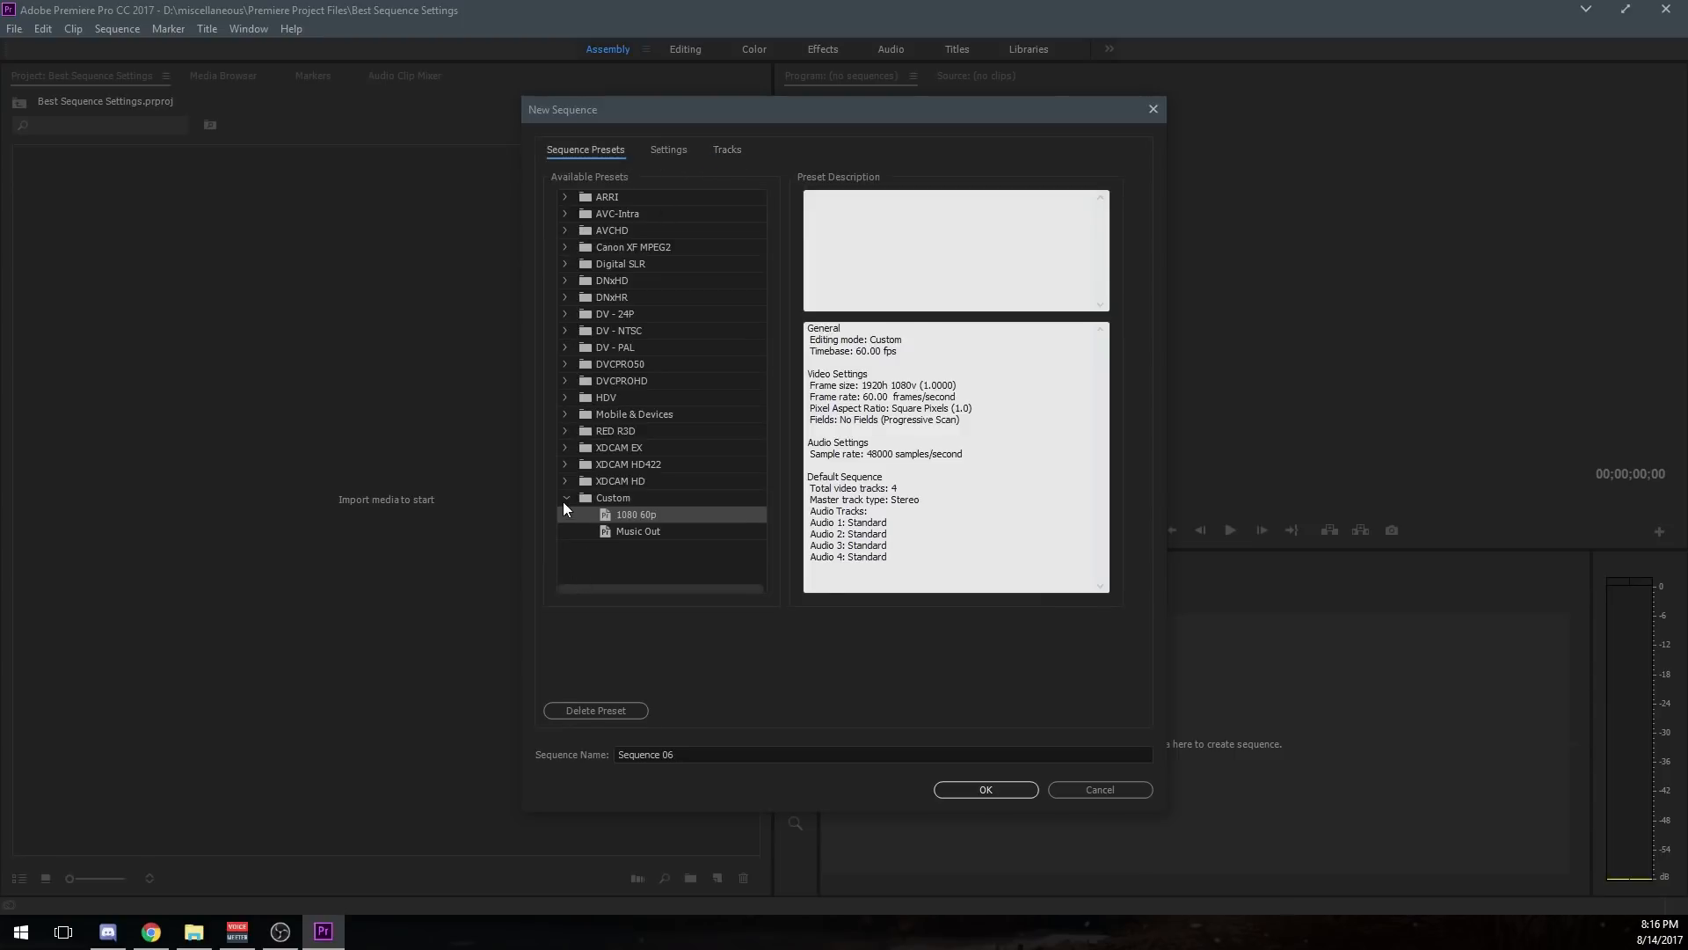
In the Settings tab, keep Editing Mode on Custom at 60.00 frames per second.
left_click(669, 149)
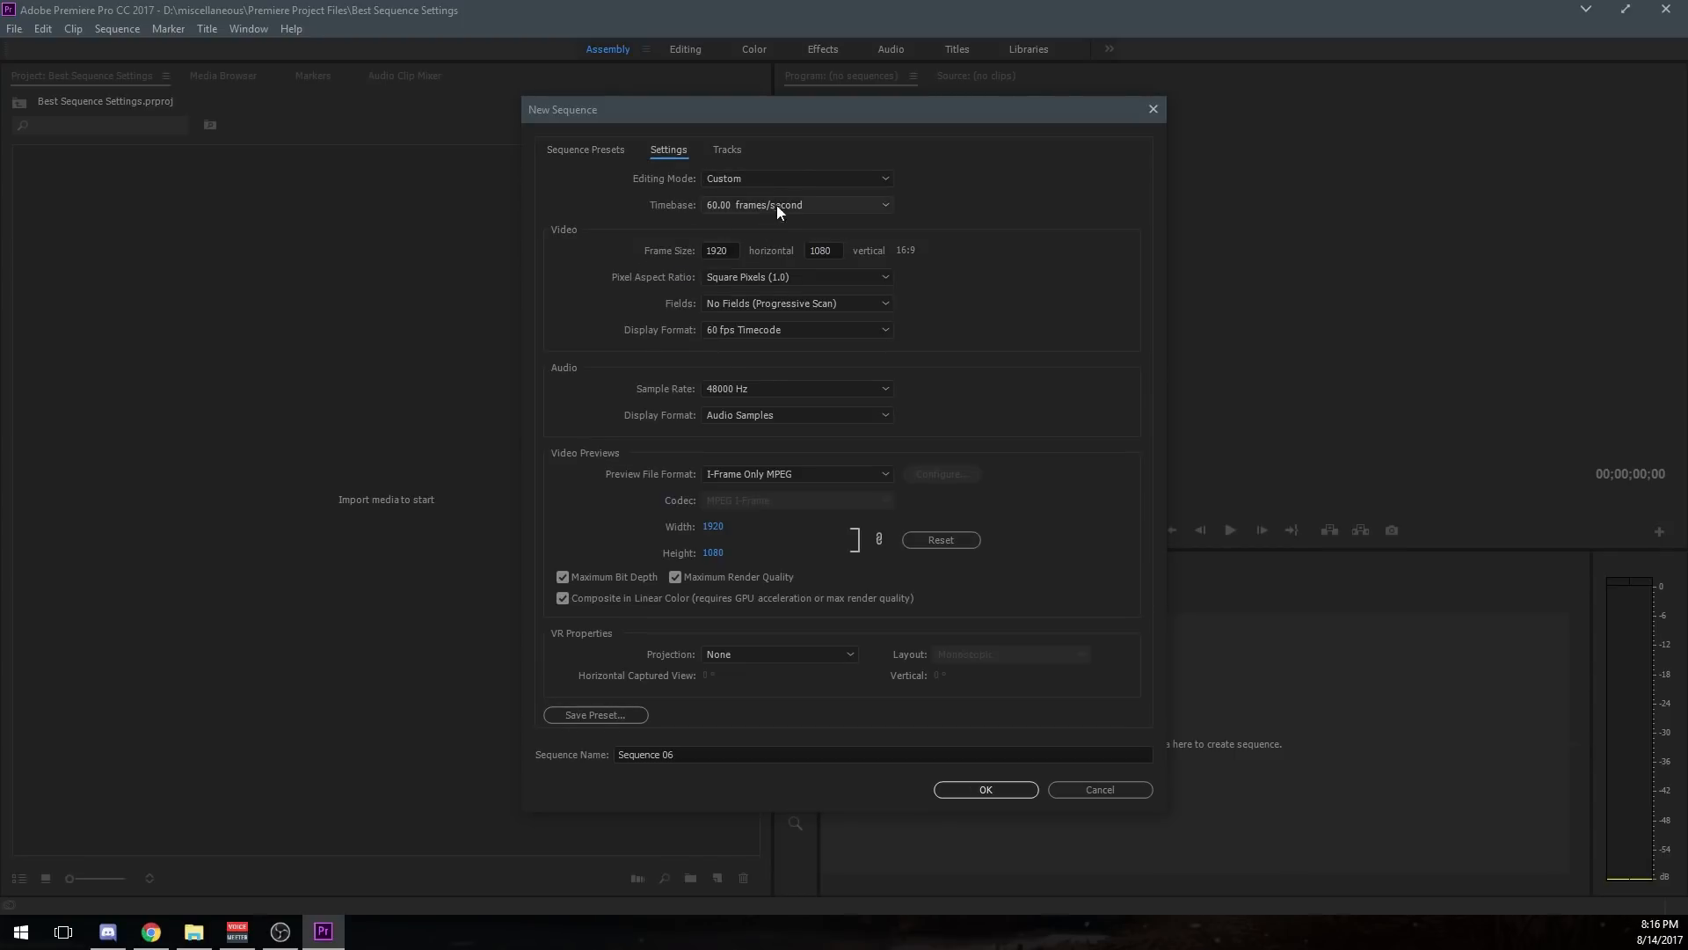
left_click(795, 177)
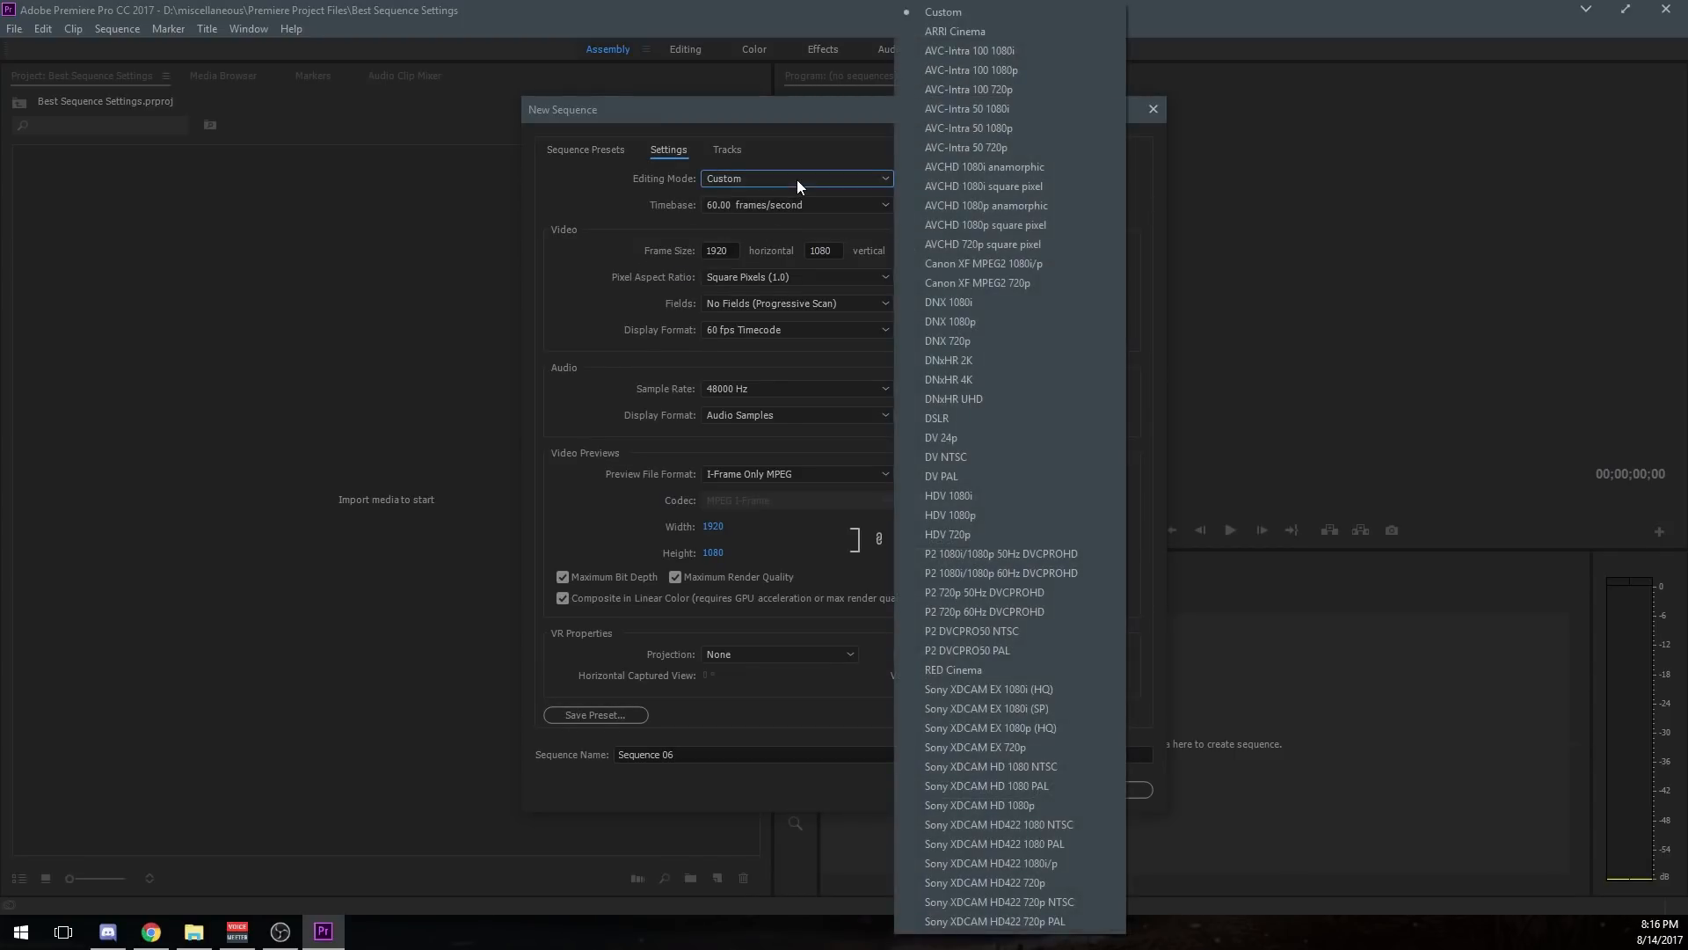
mouse_move(943, 12)
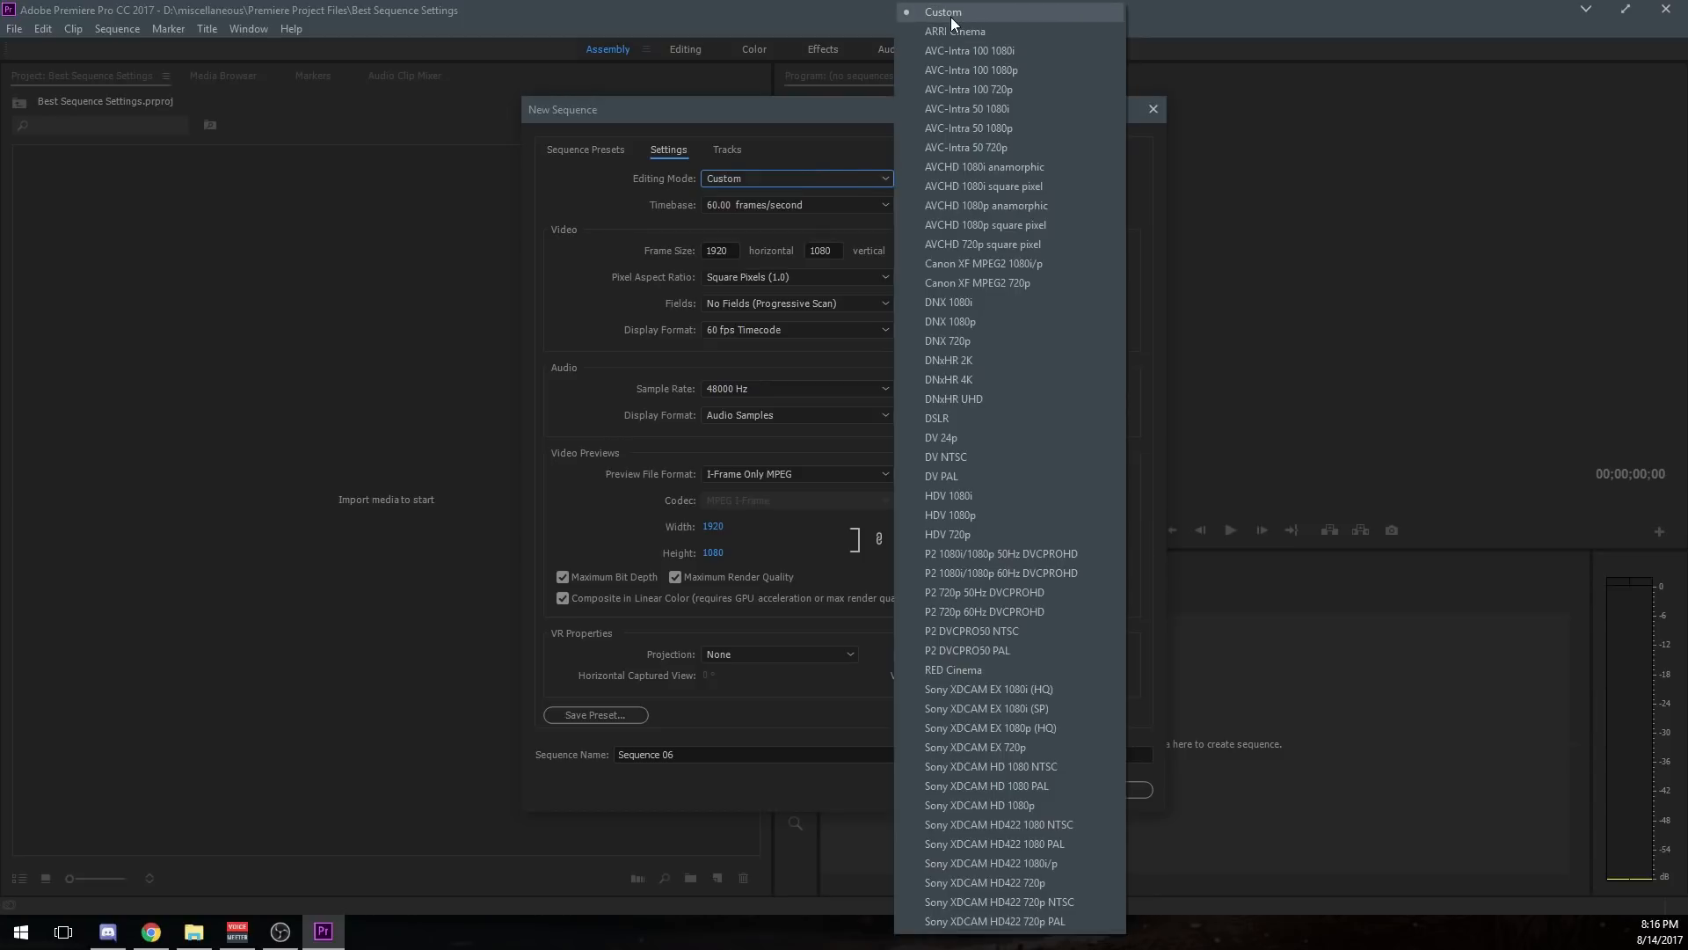
mouse_move(932, 231)
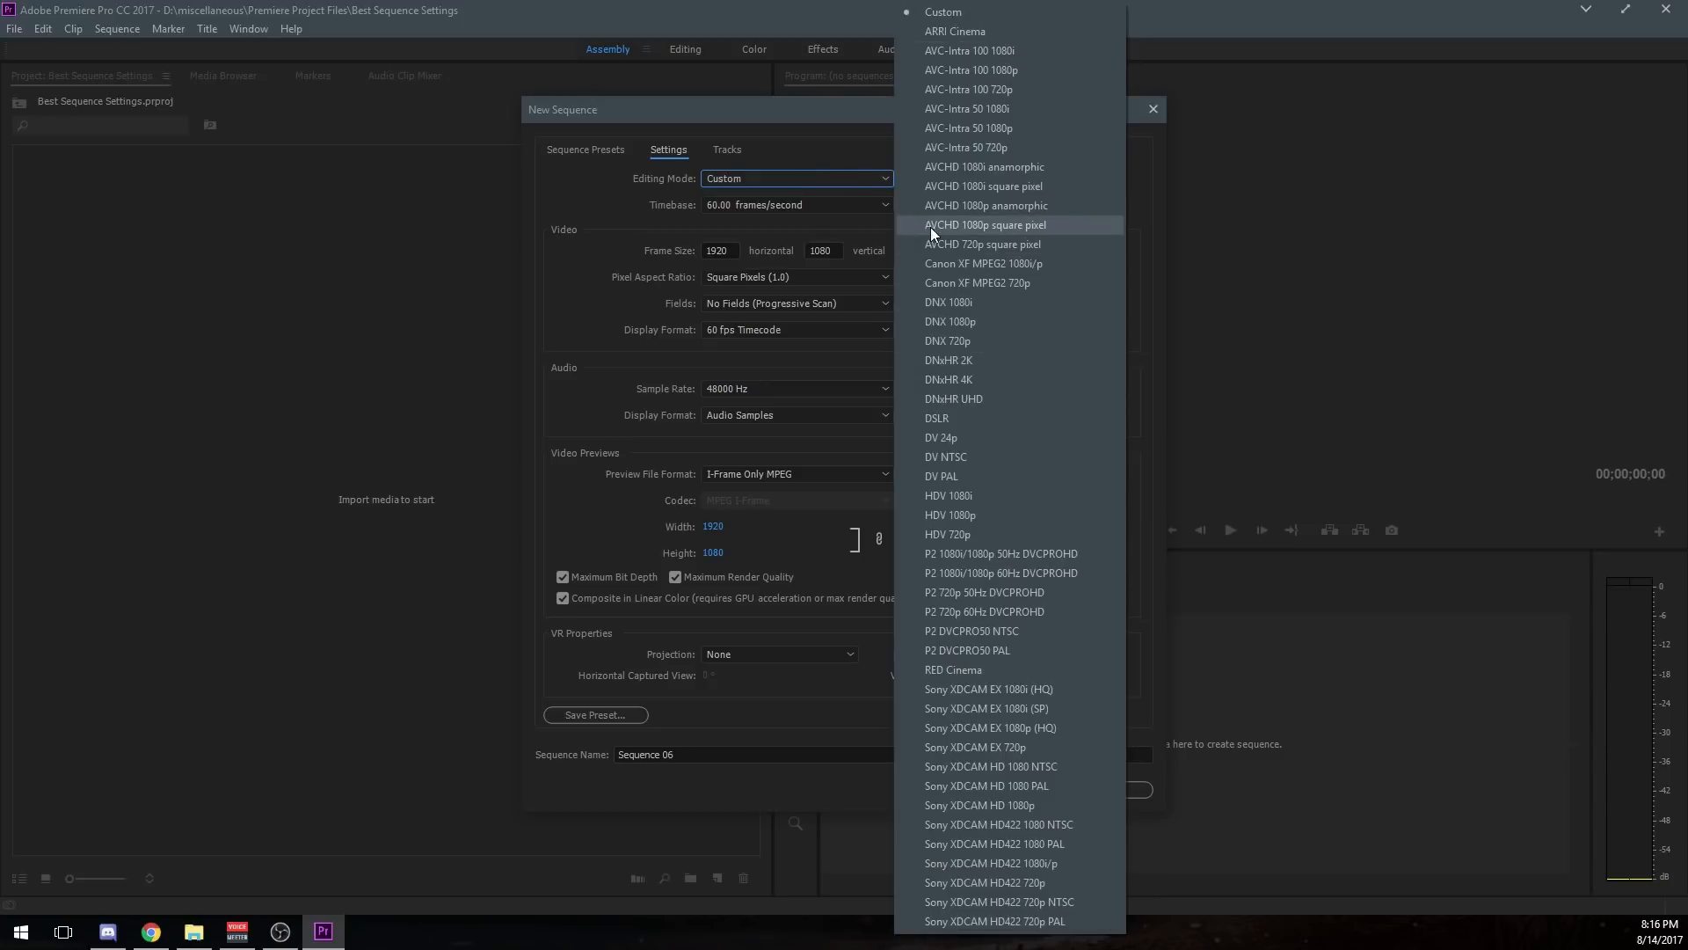
mouse_move(981, 9)
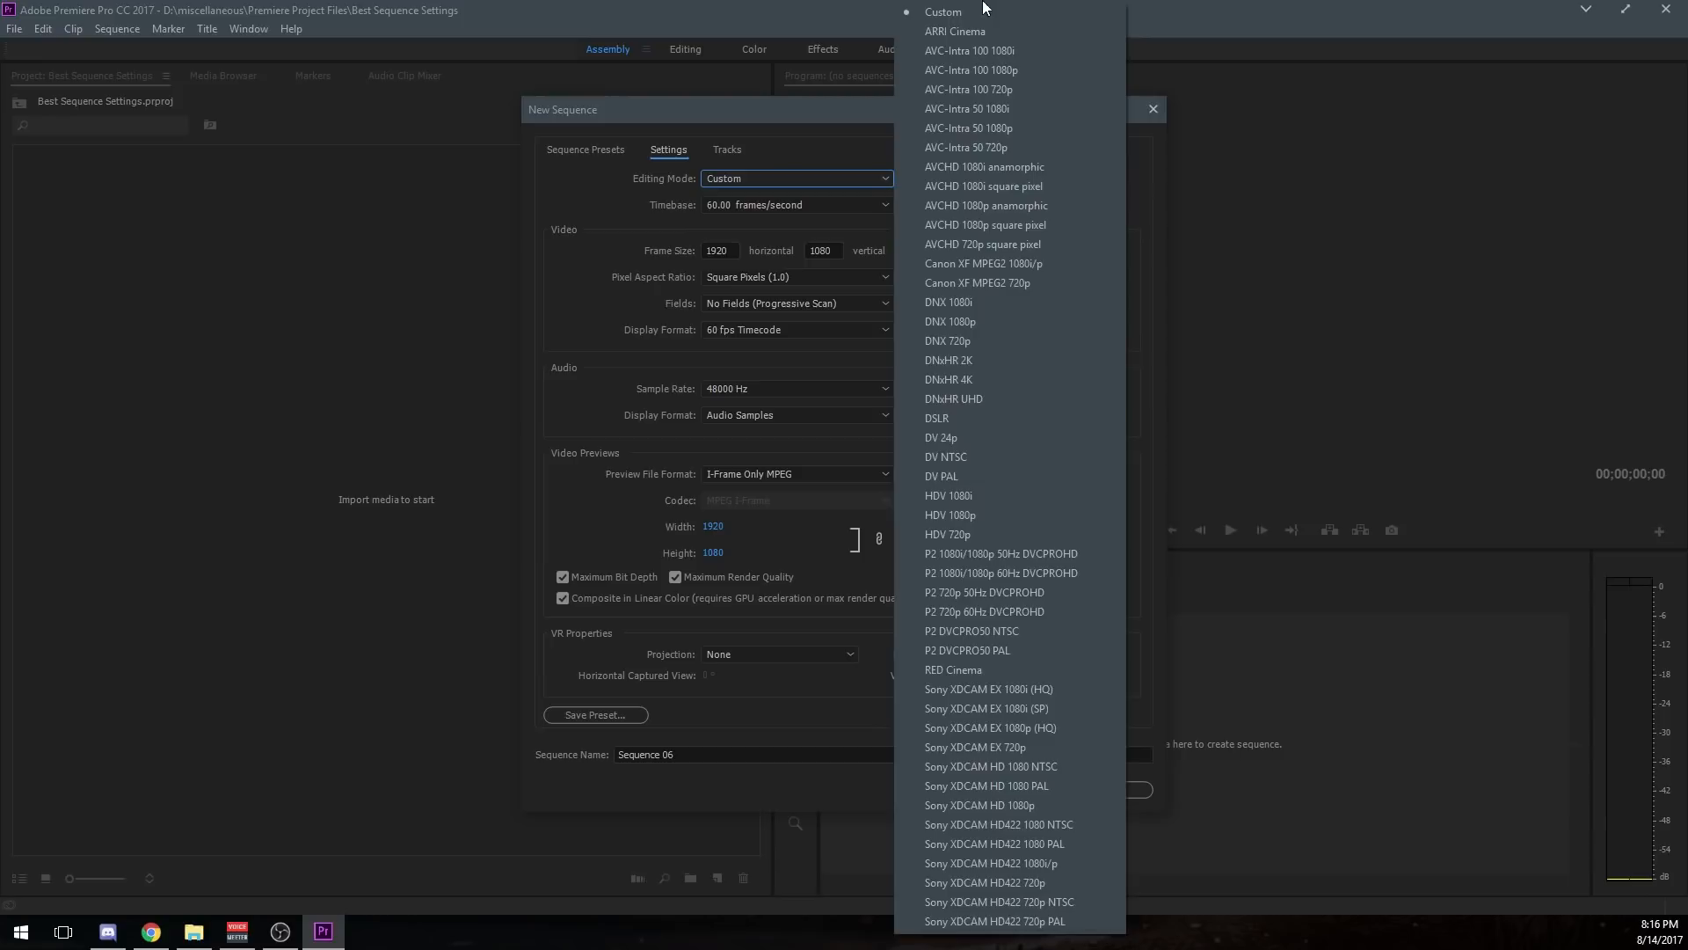
mouse_move(849, 225)
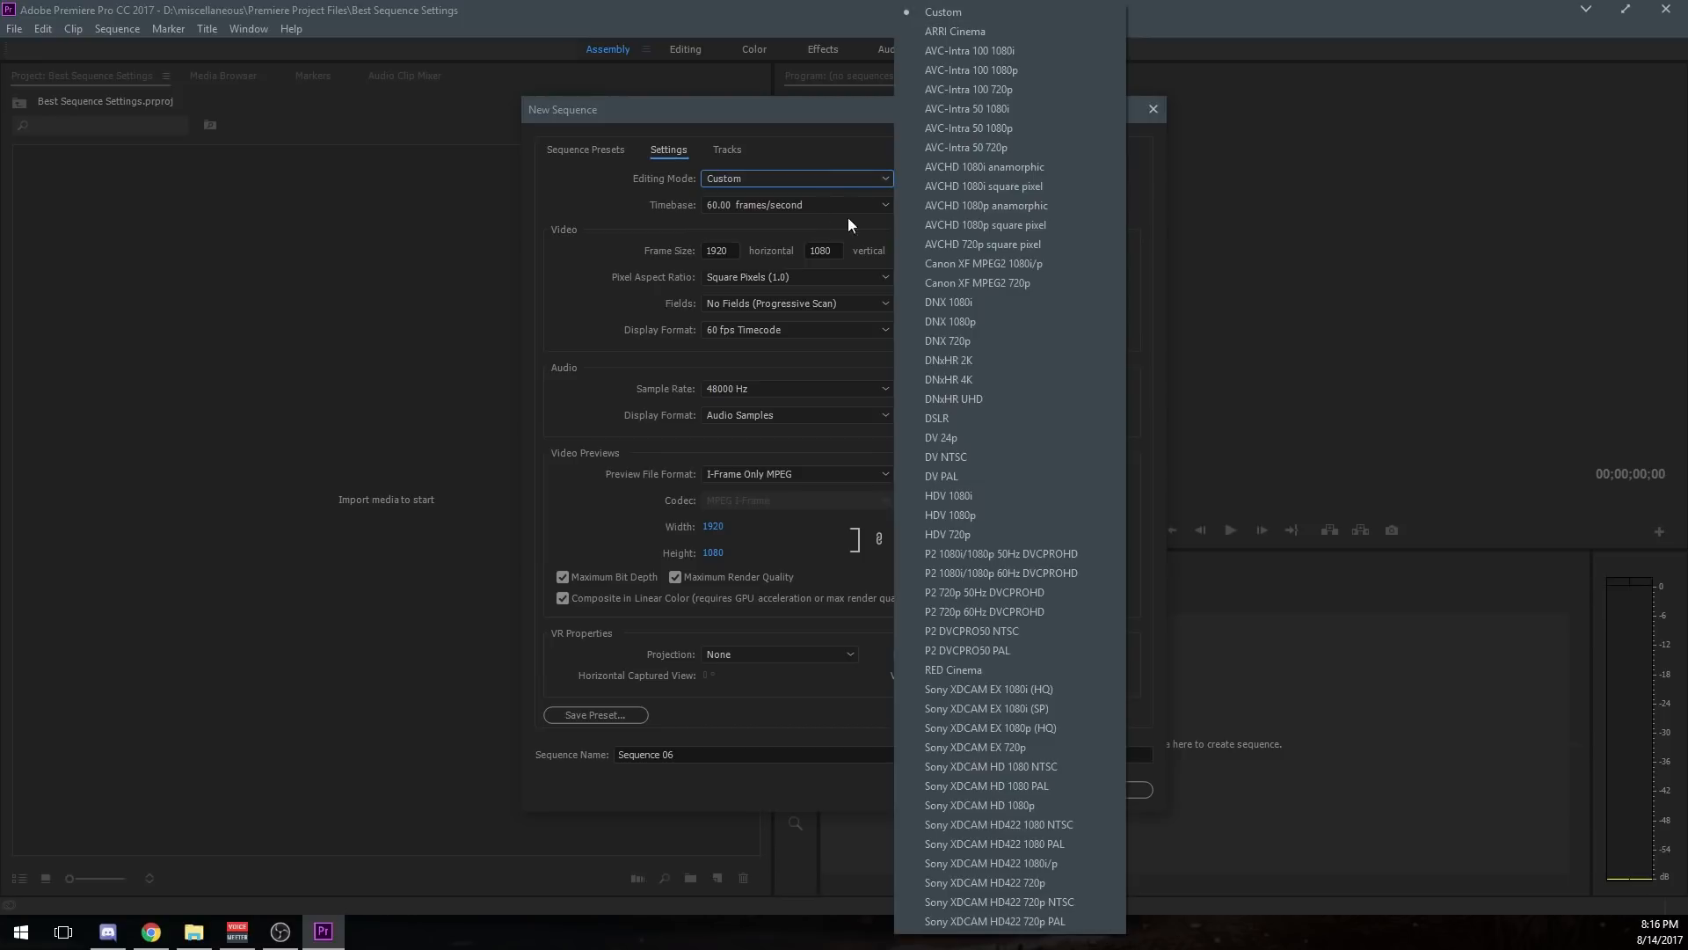
left_click(943, 12)
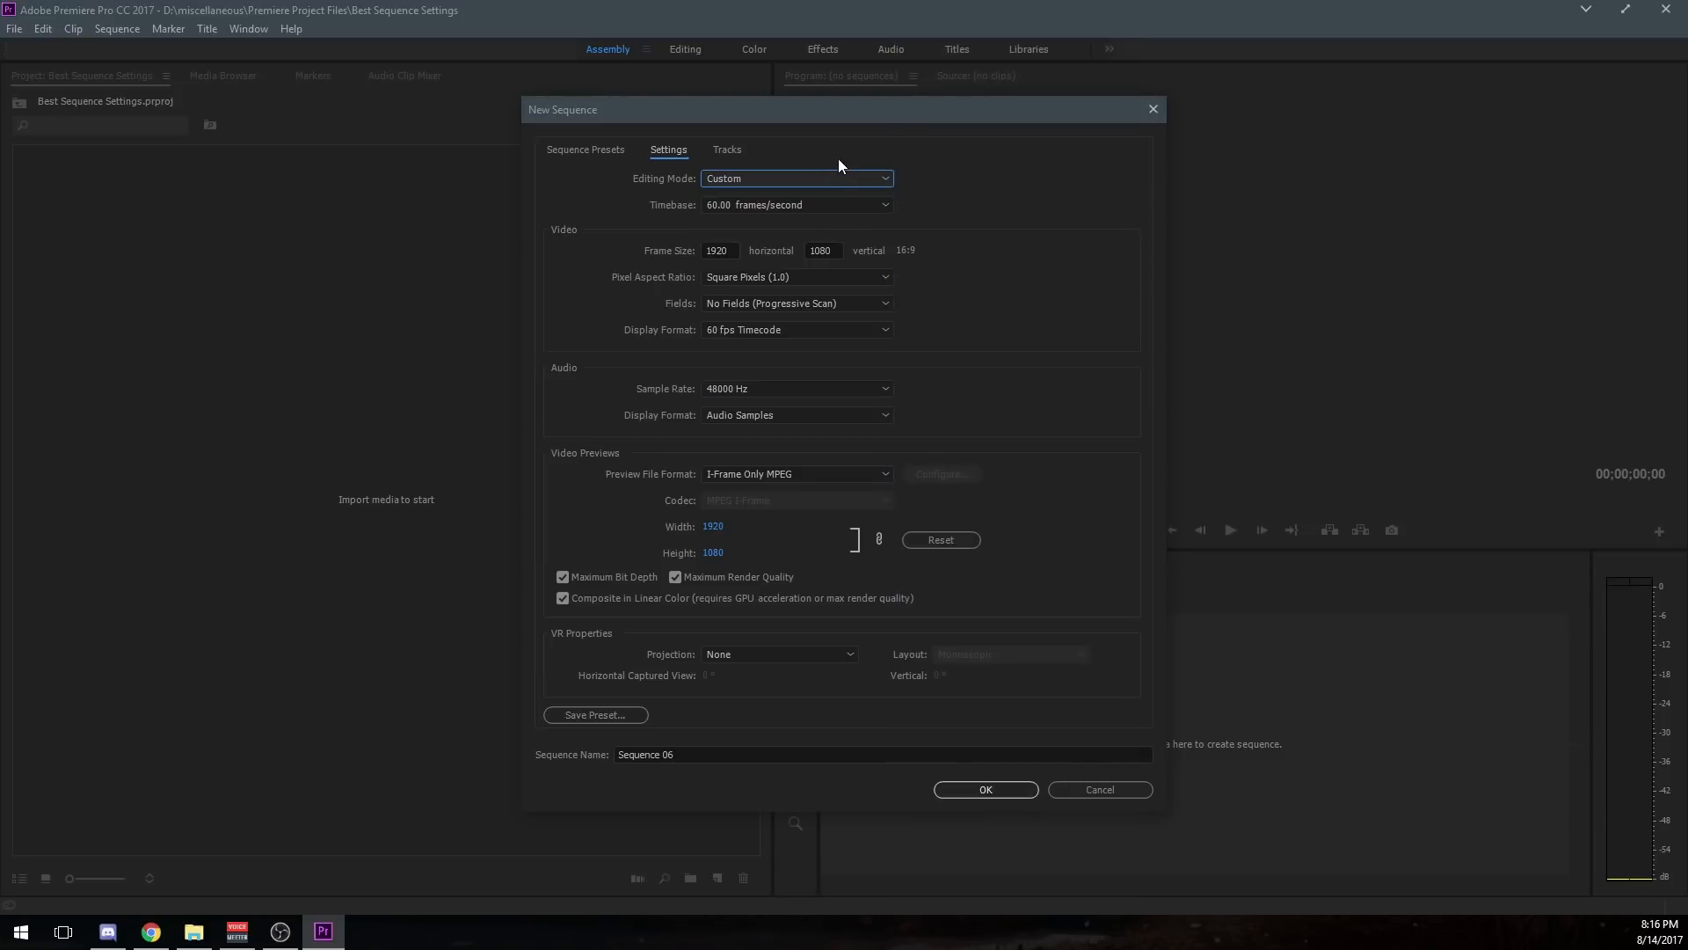
mouse_move(954, 188)
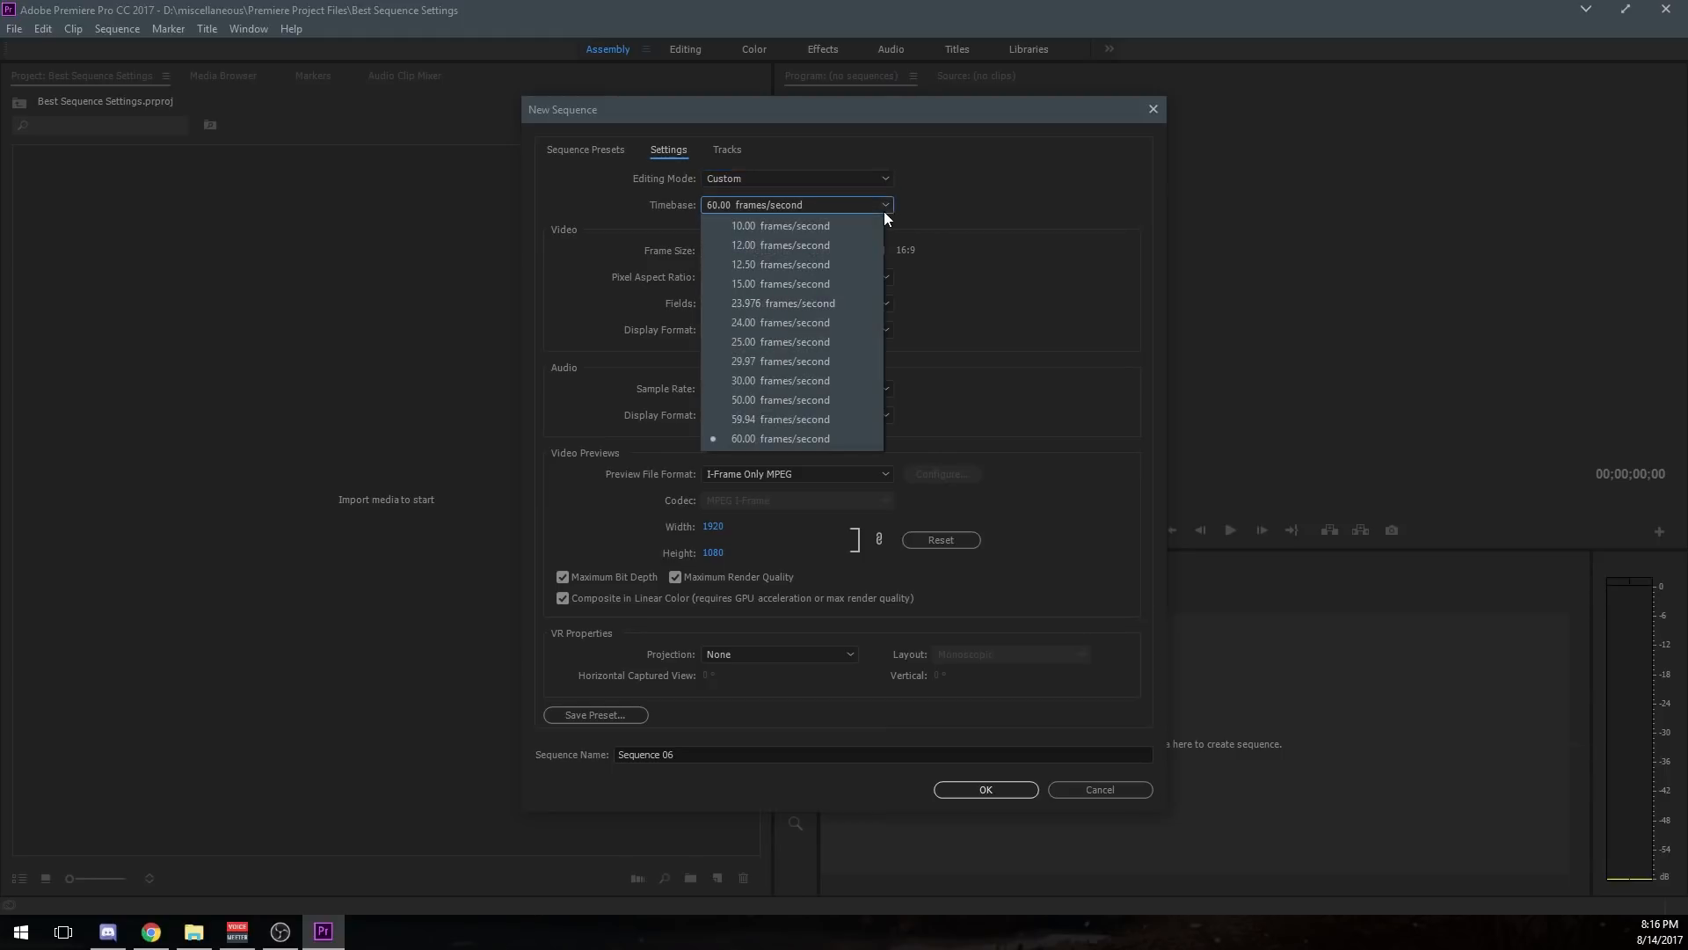
mouse_move(832, 440)
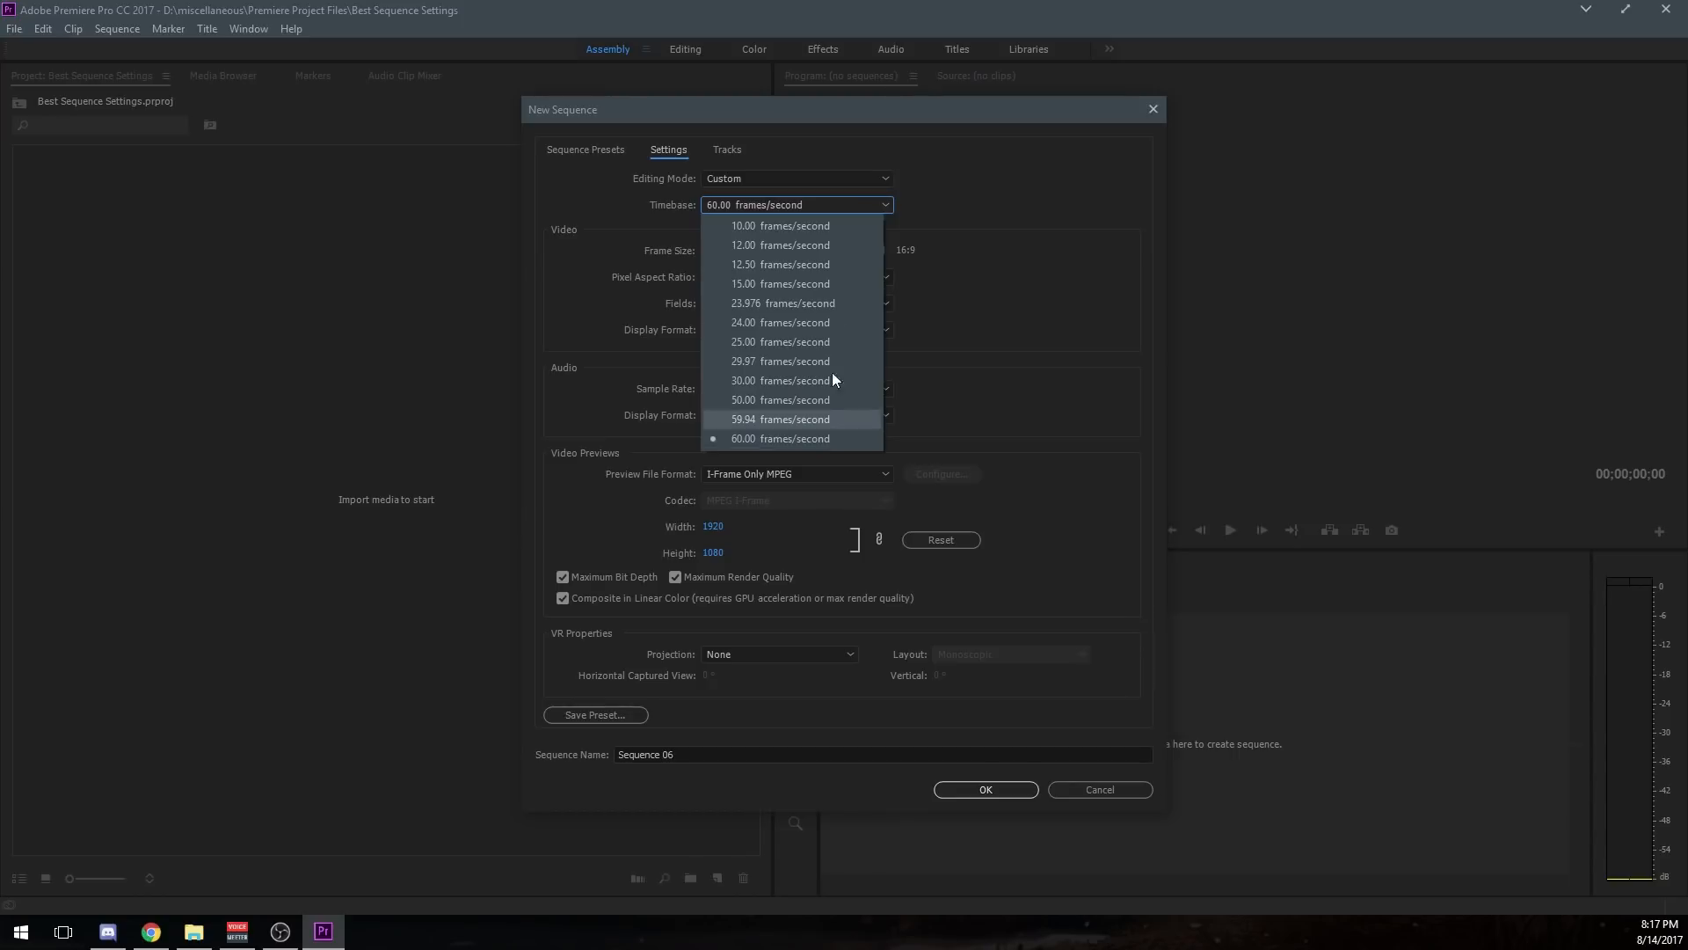
mouse_move(828, 265)
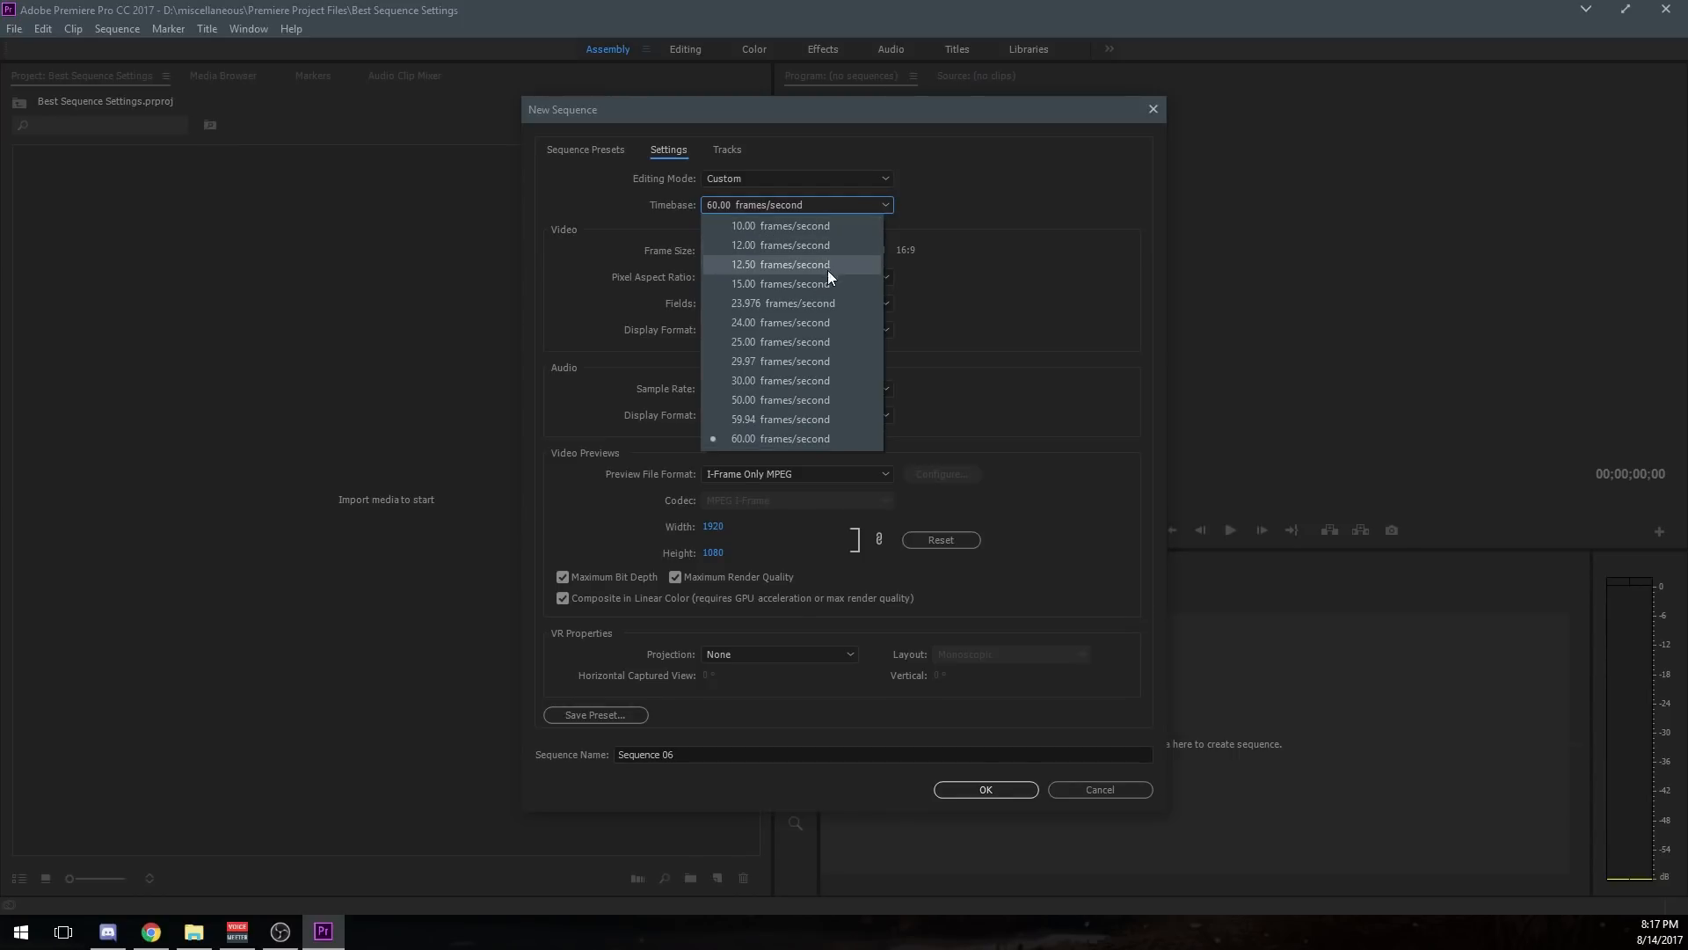
mouse_move(807, 457)
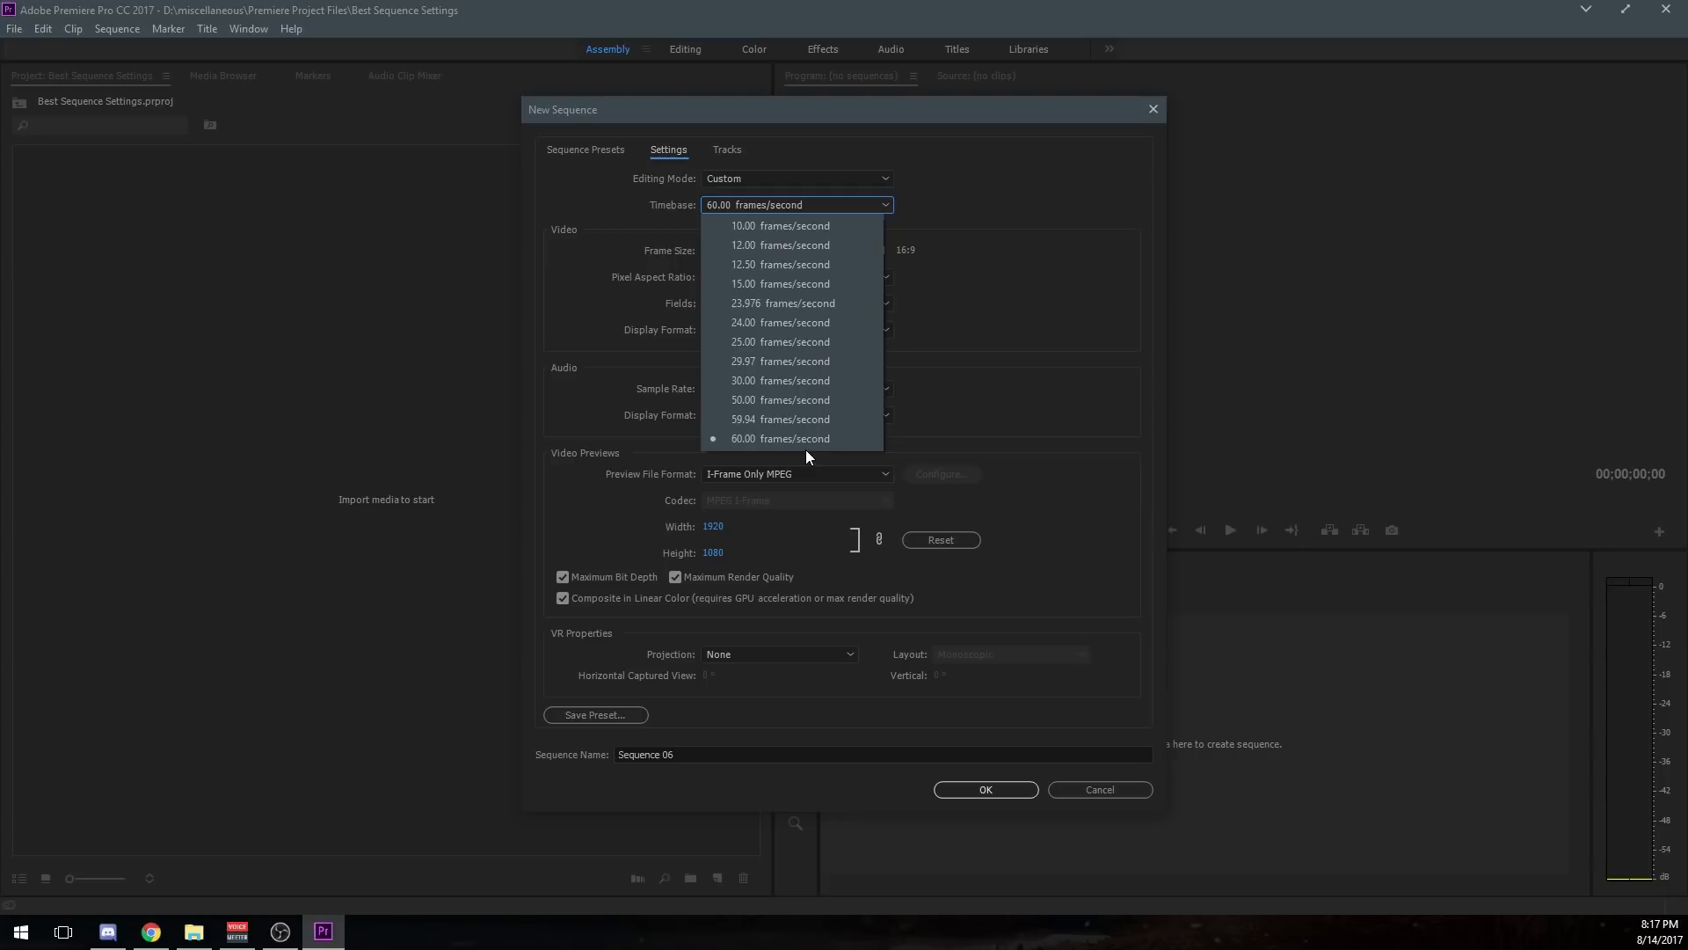
mouse_move(797, 441)
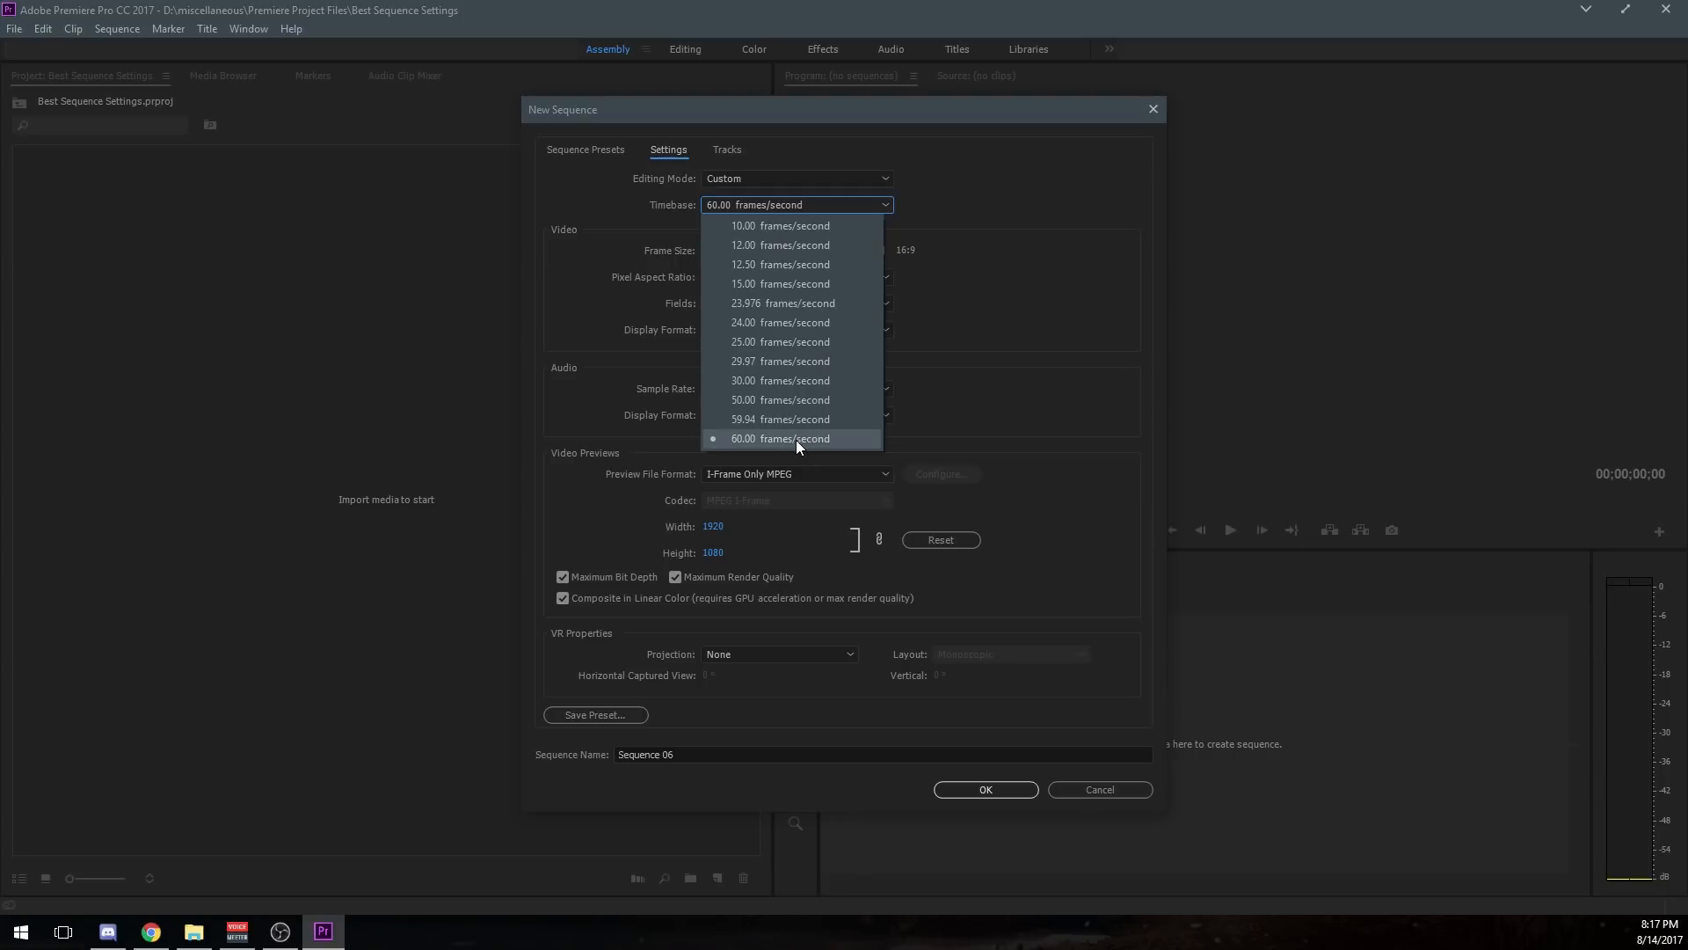
mouse_move(799, 420)
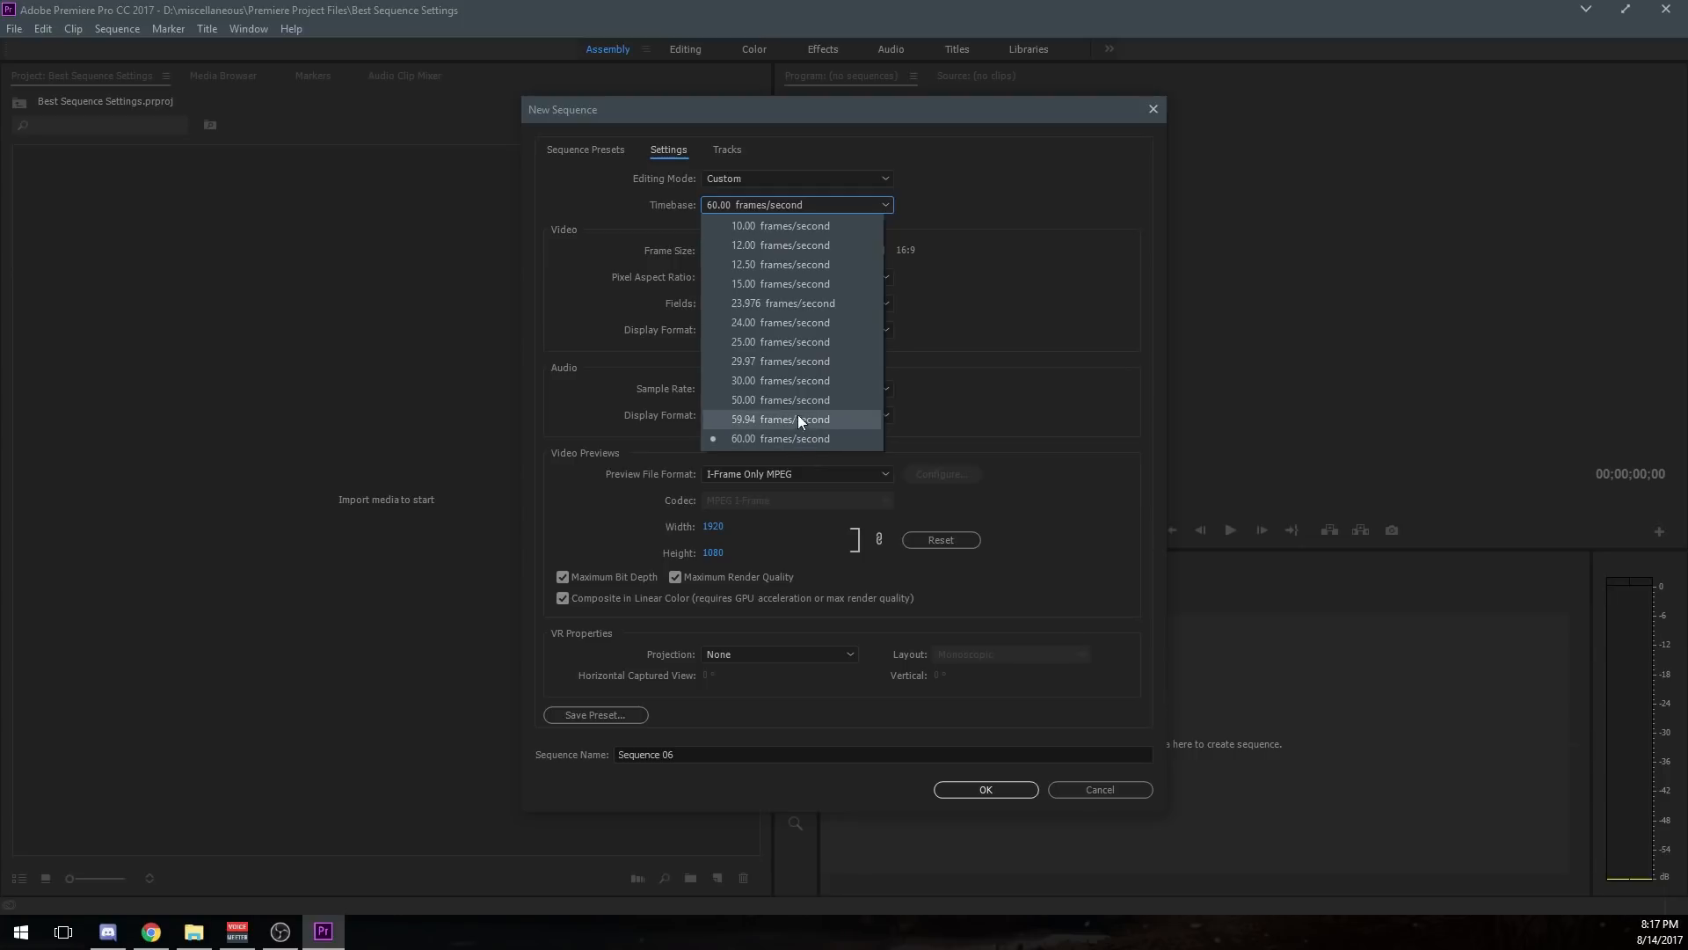
mouse_move(802, 380)
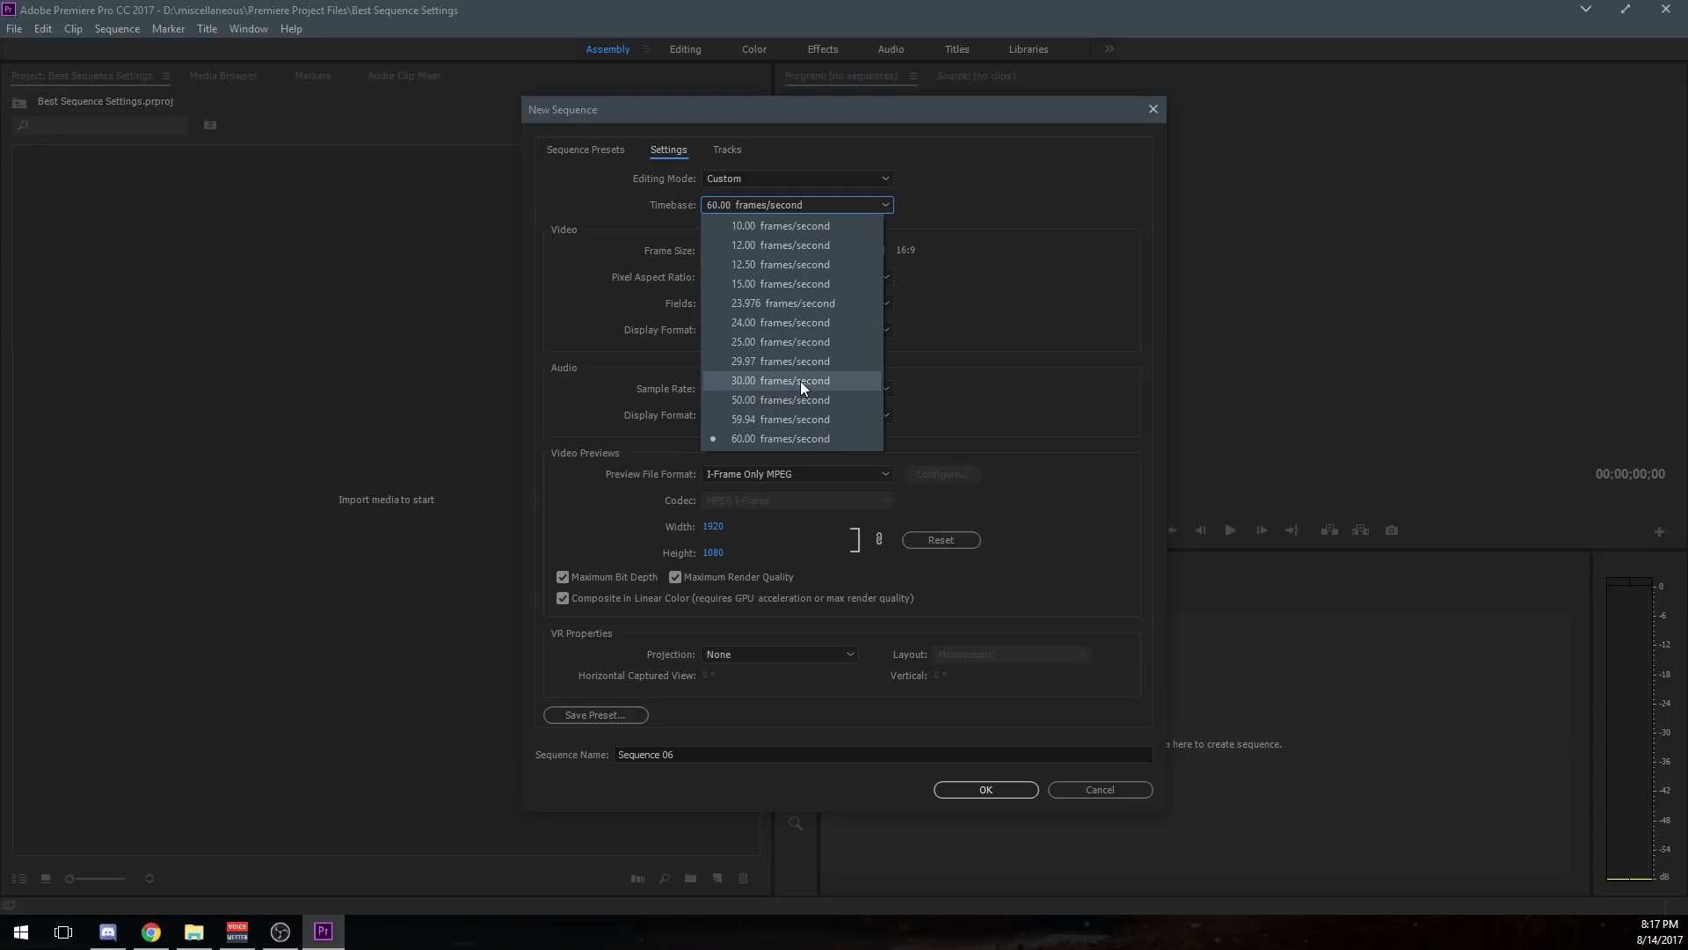
mouse_move(803, 360)
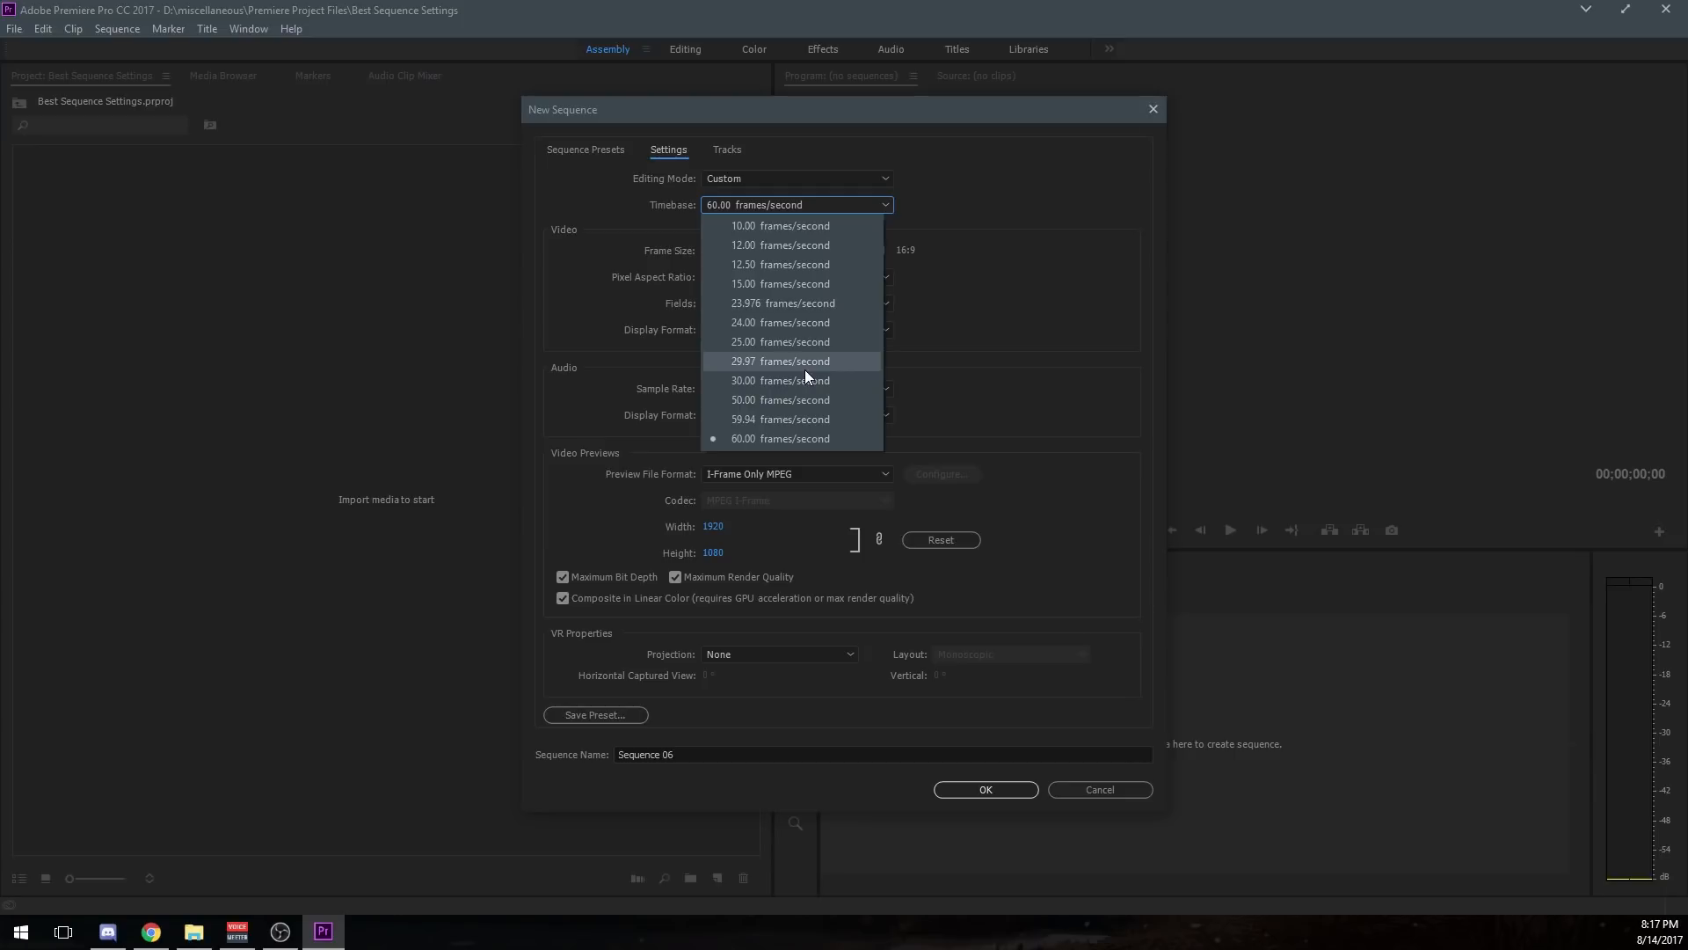
mouse_move(816, 424)
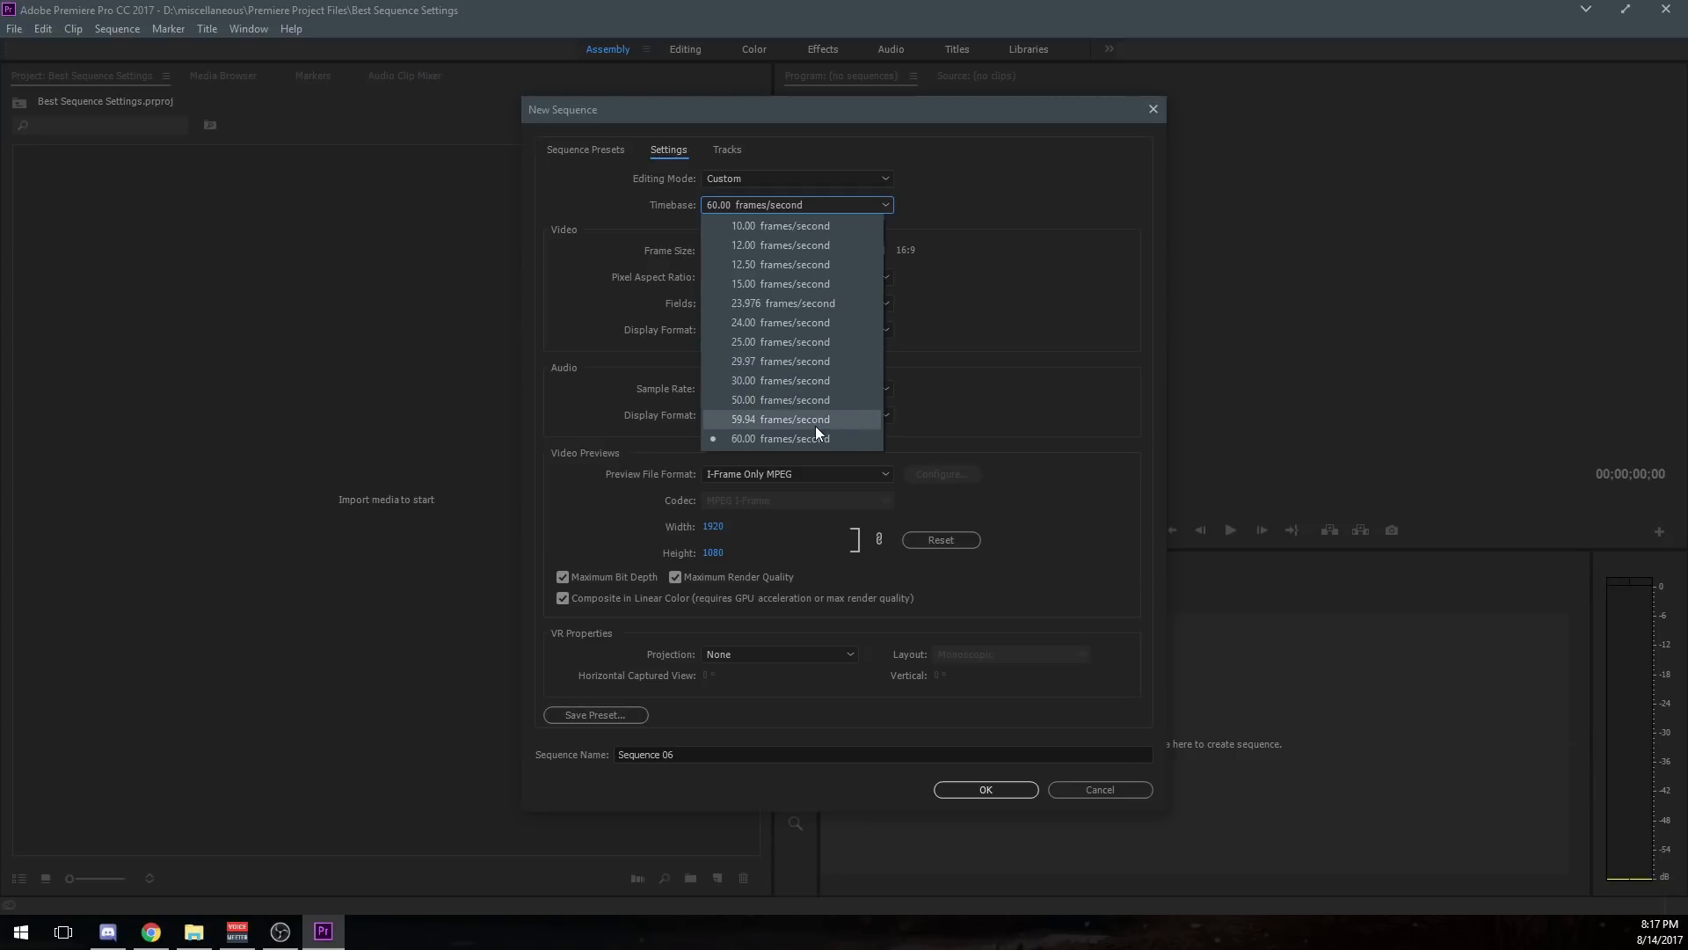
mouse_move(814, 438)
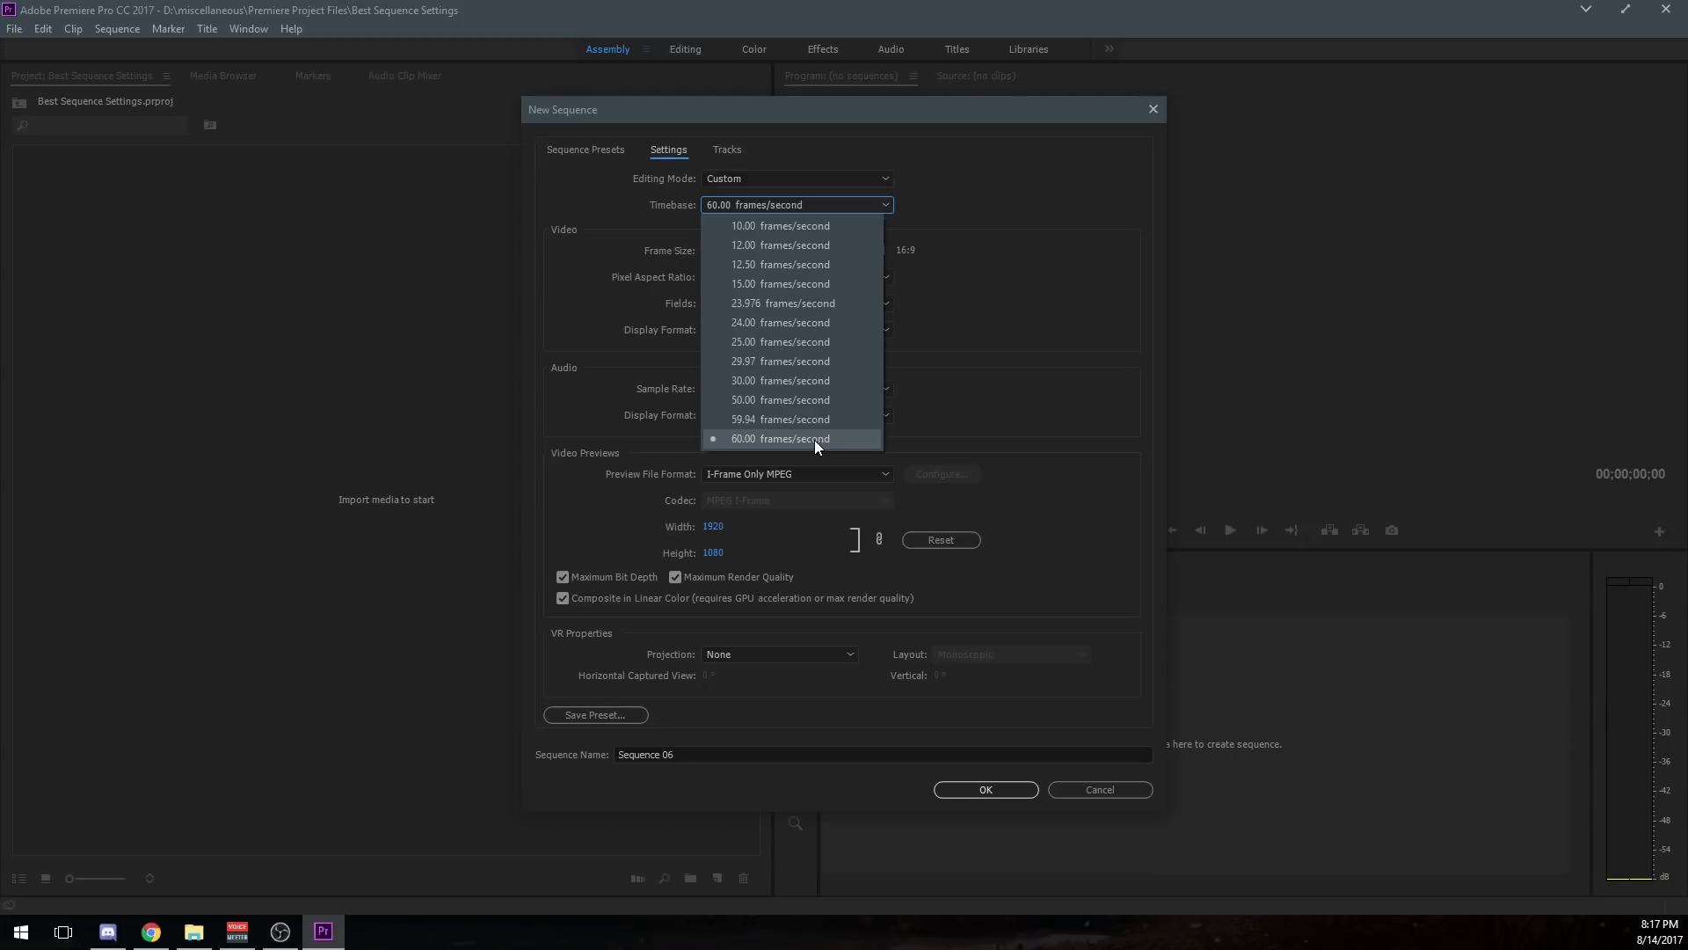
mouse_move(957, 364)
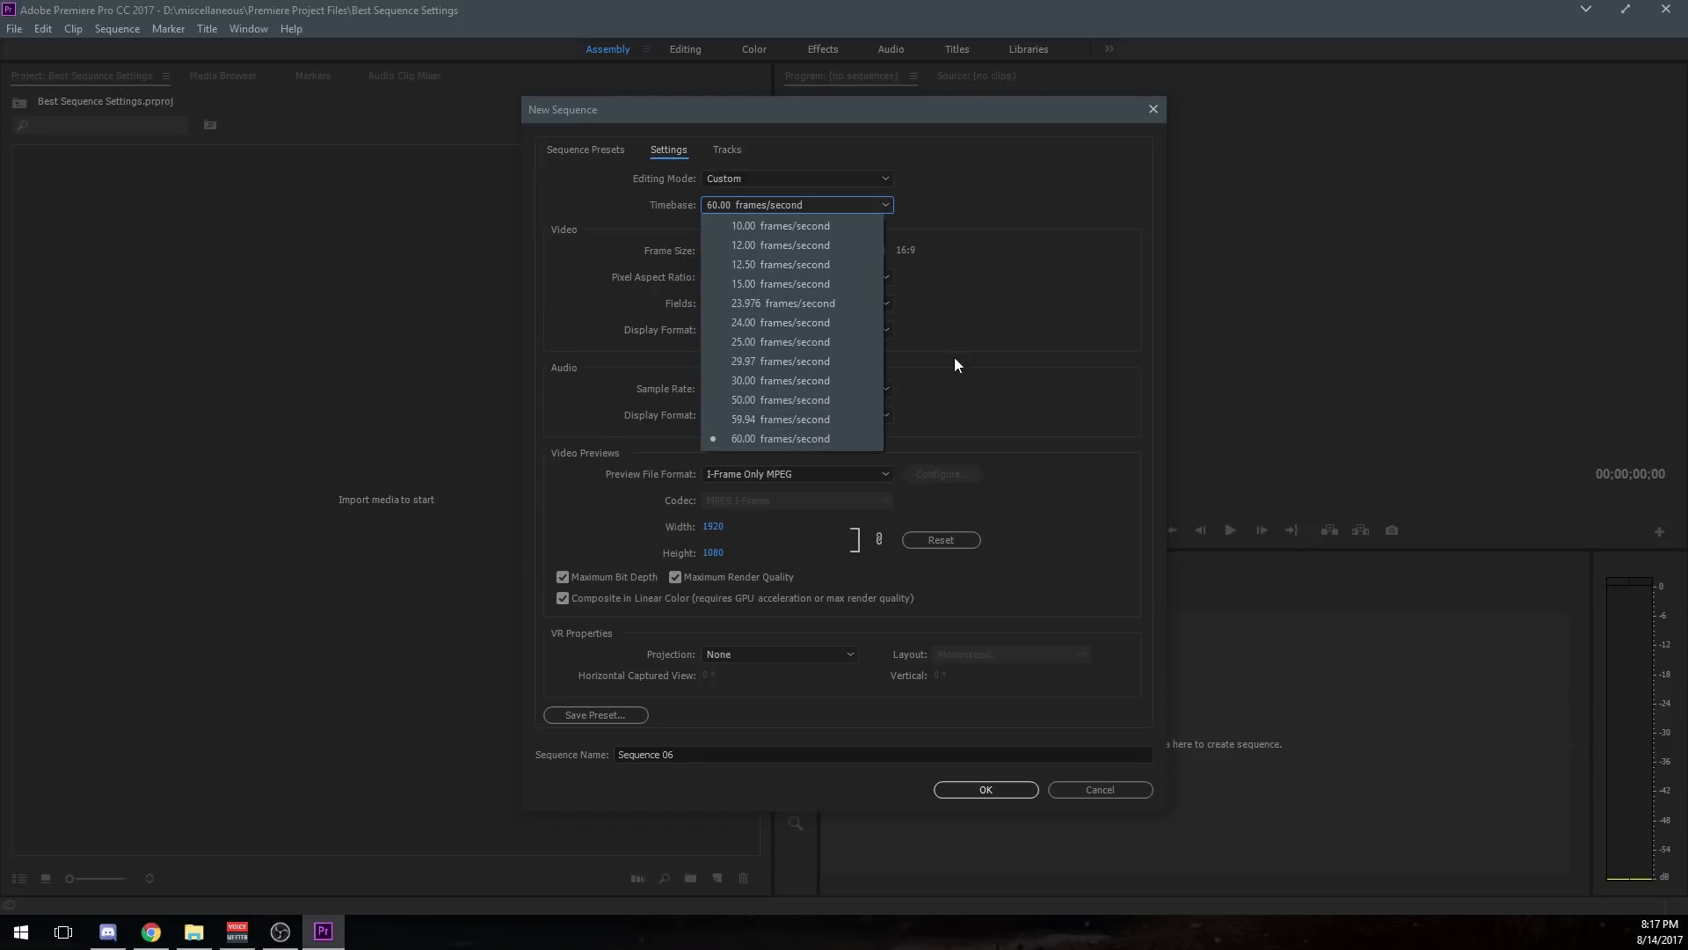
Keep 60 fps with a 1920x1080 frame, Square Pixels (1.0) and No Fields progressive scan.
left_click(779, 438)
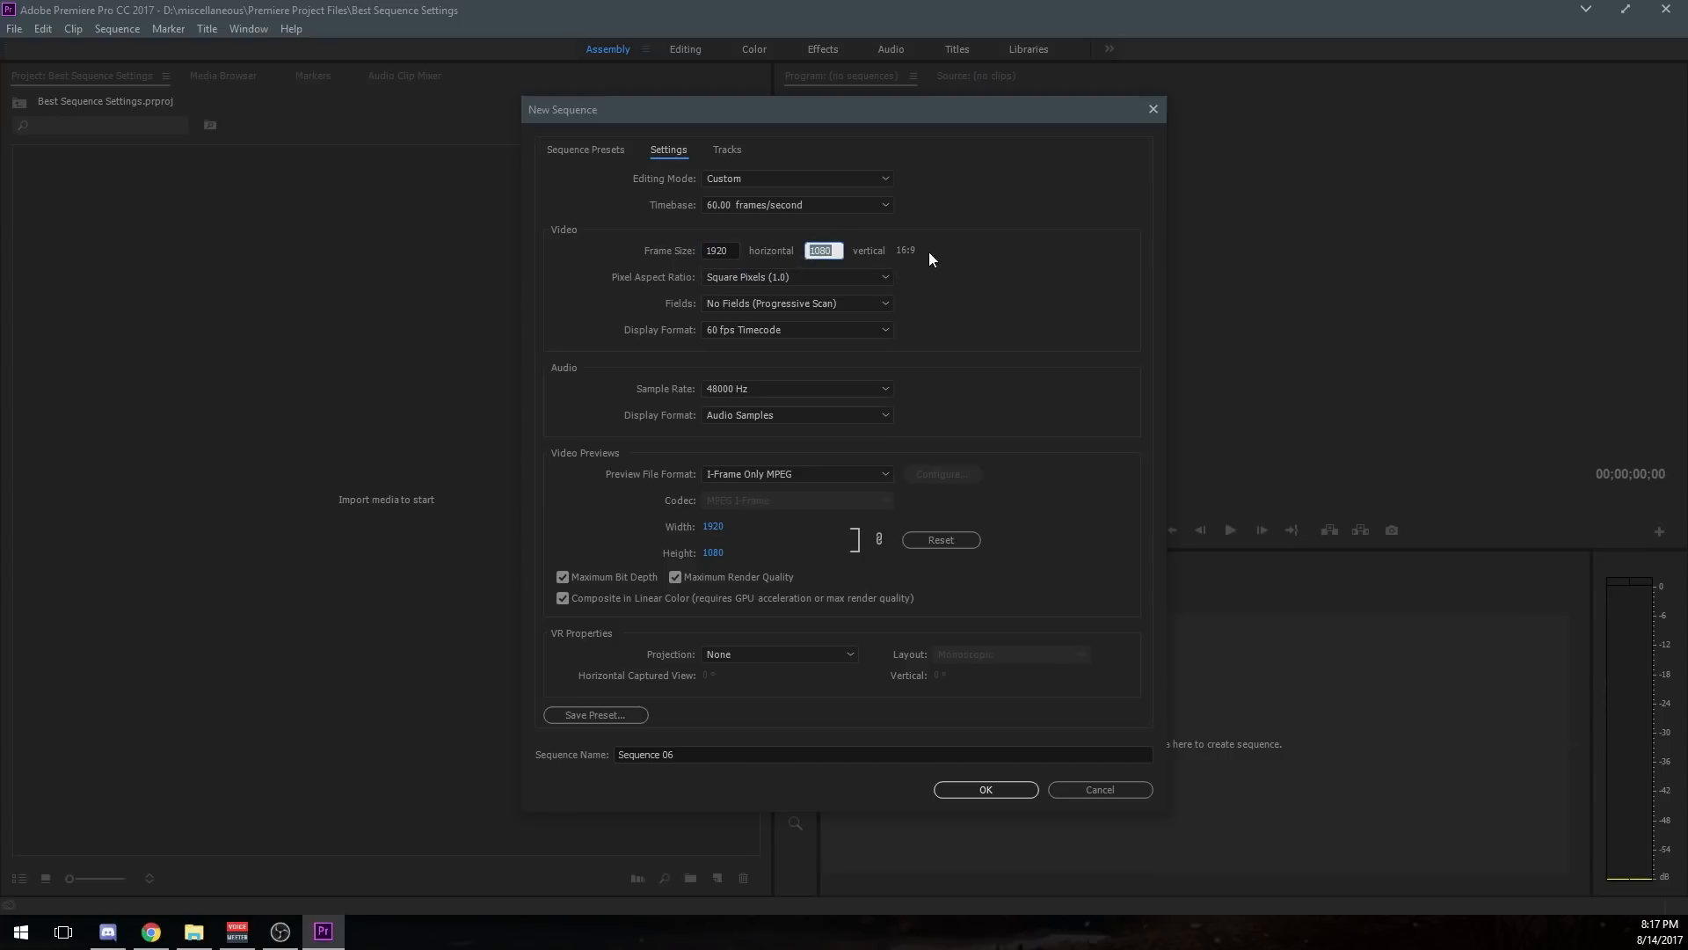
mouse_move(930, 543)
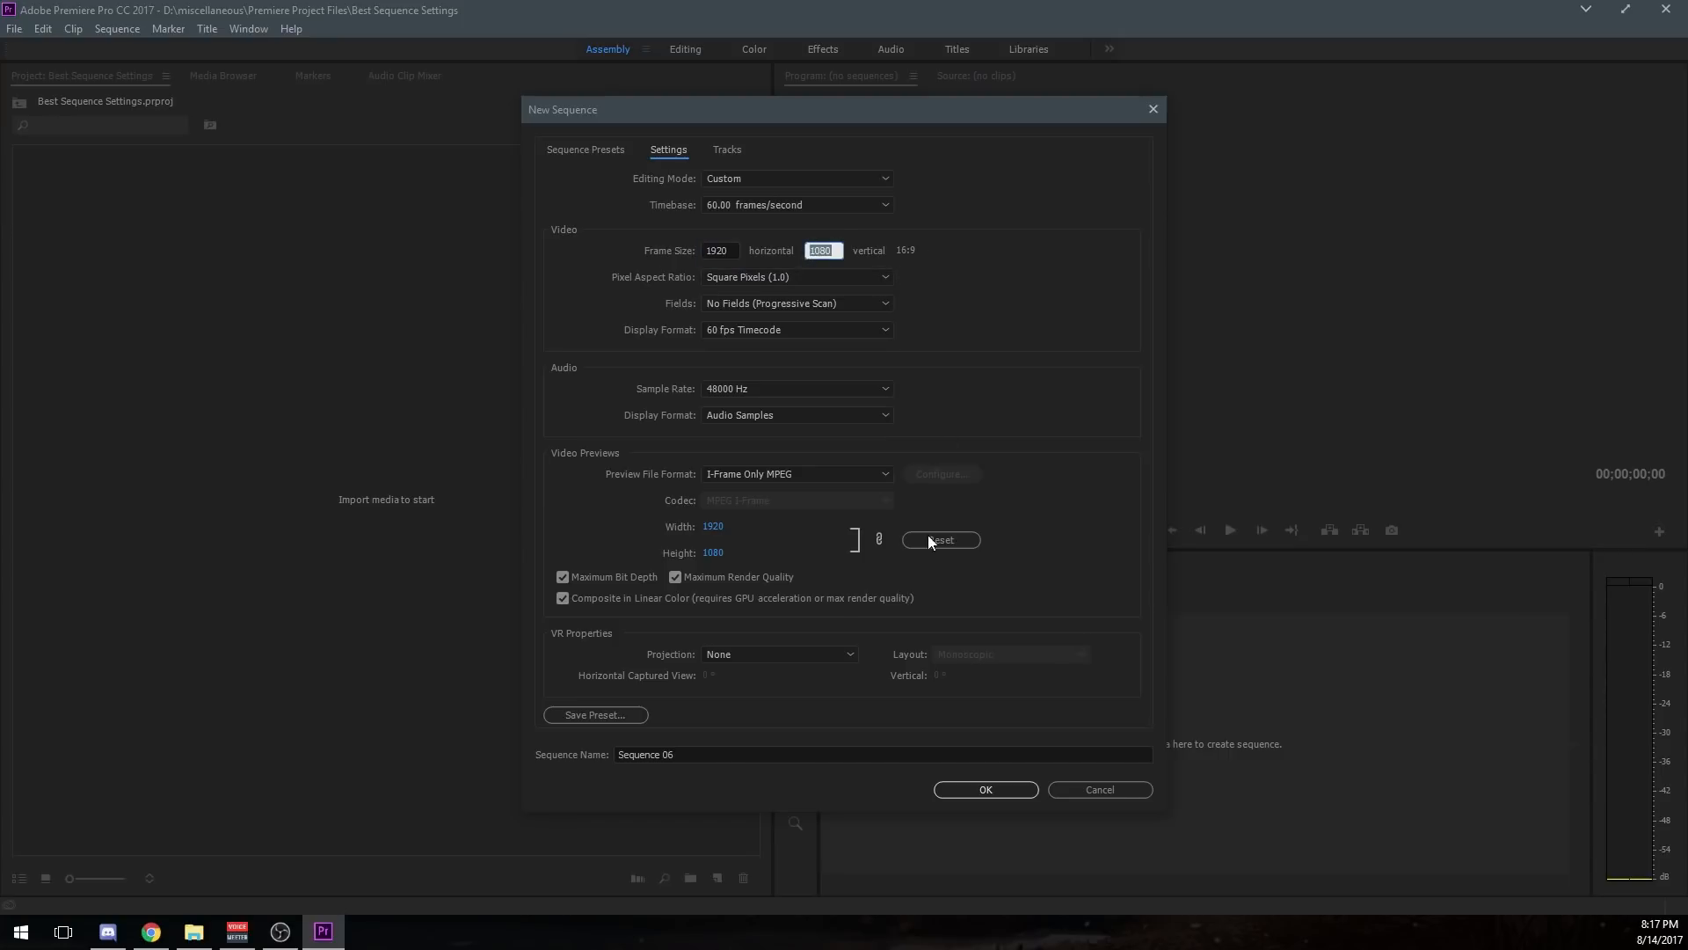
mouse_move(593, 458)
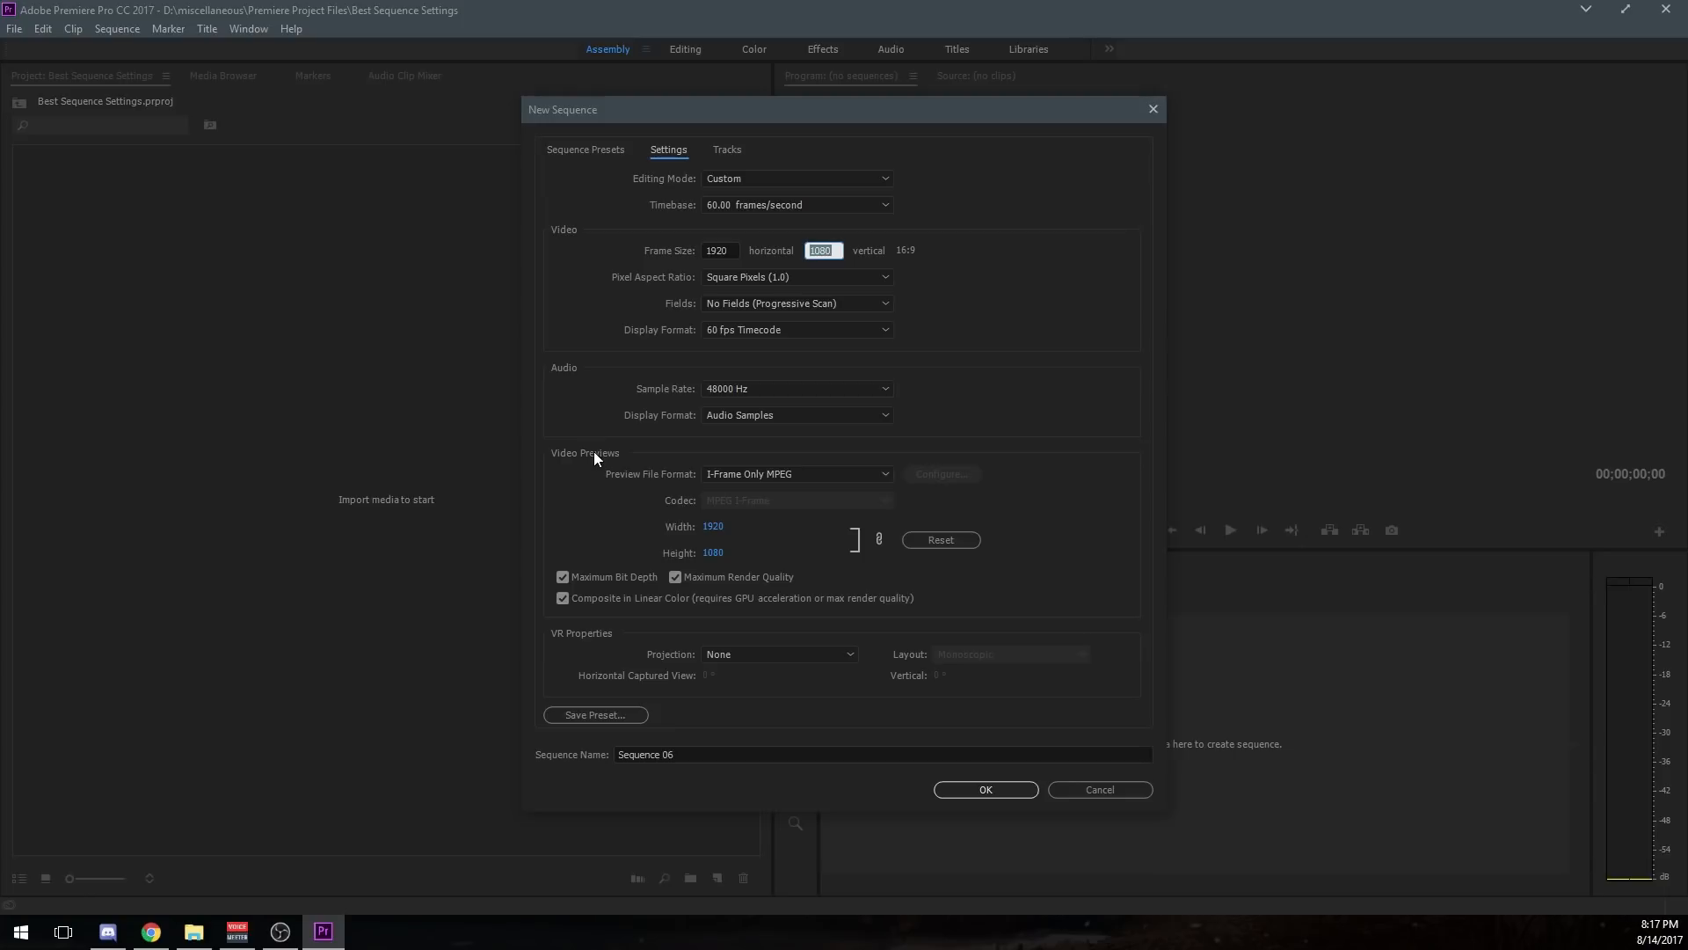
mouse_move(957, 250)
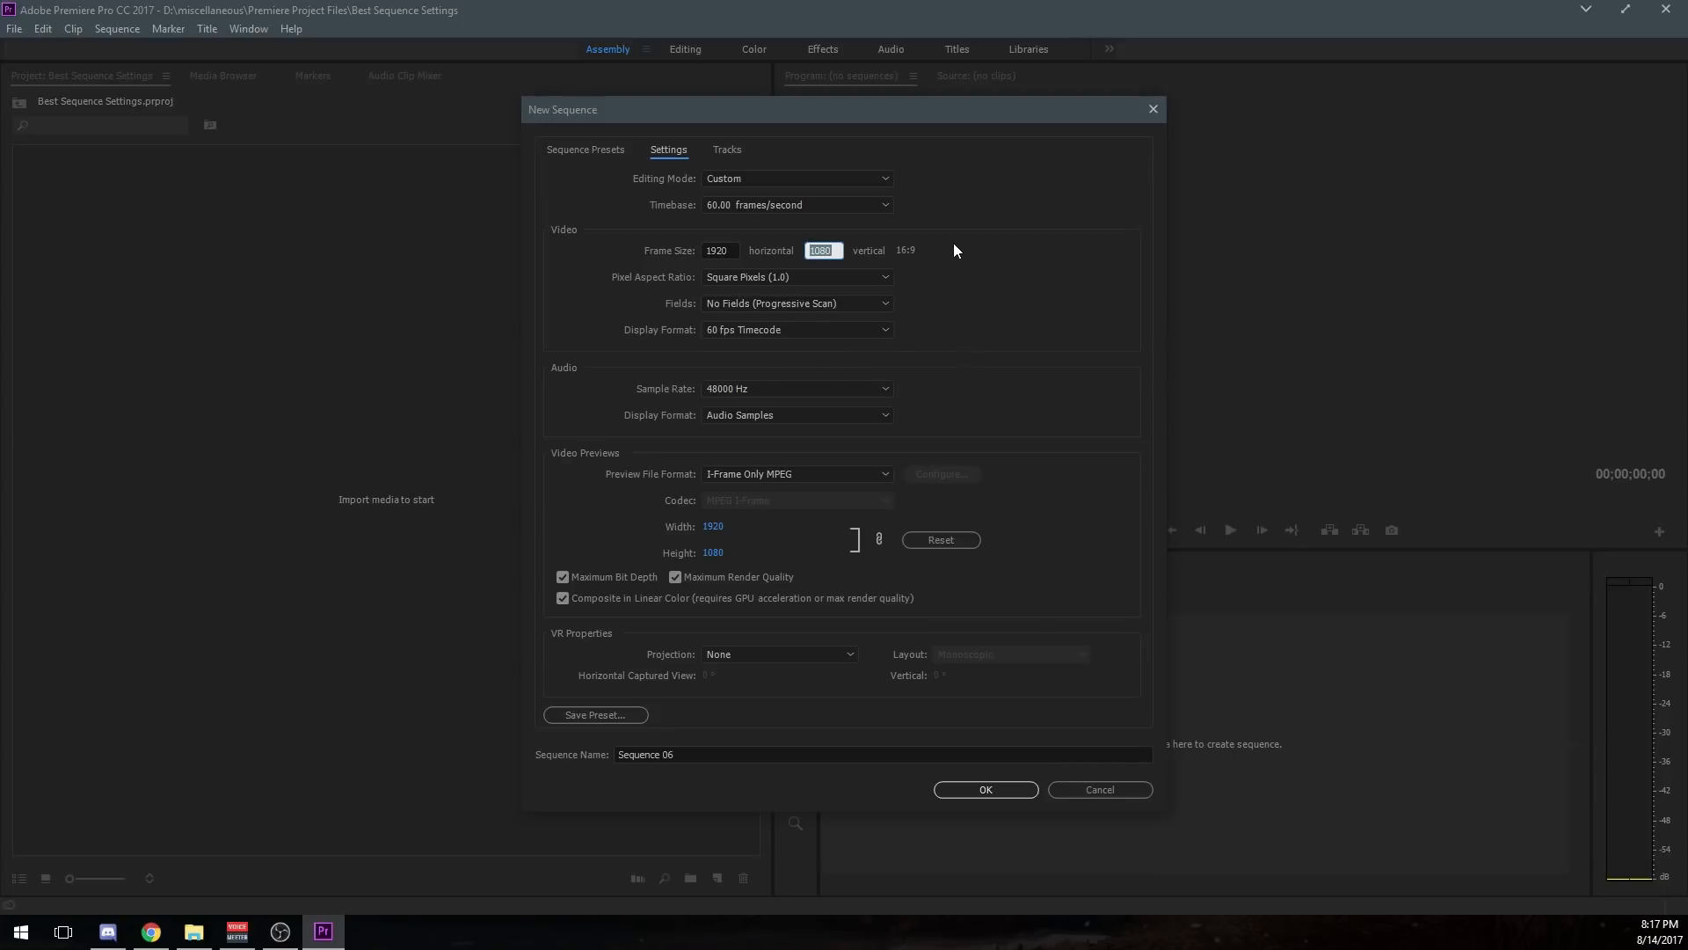
mouse_move(928, 268)
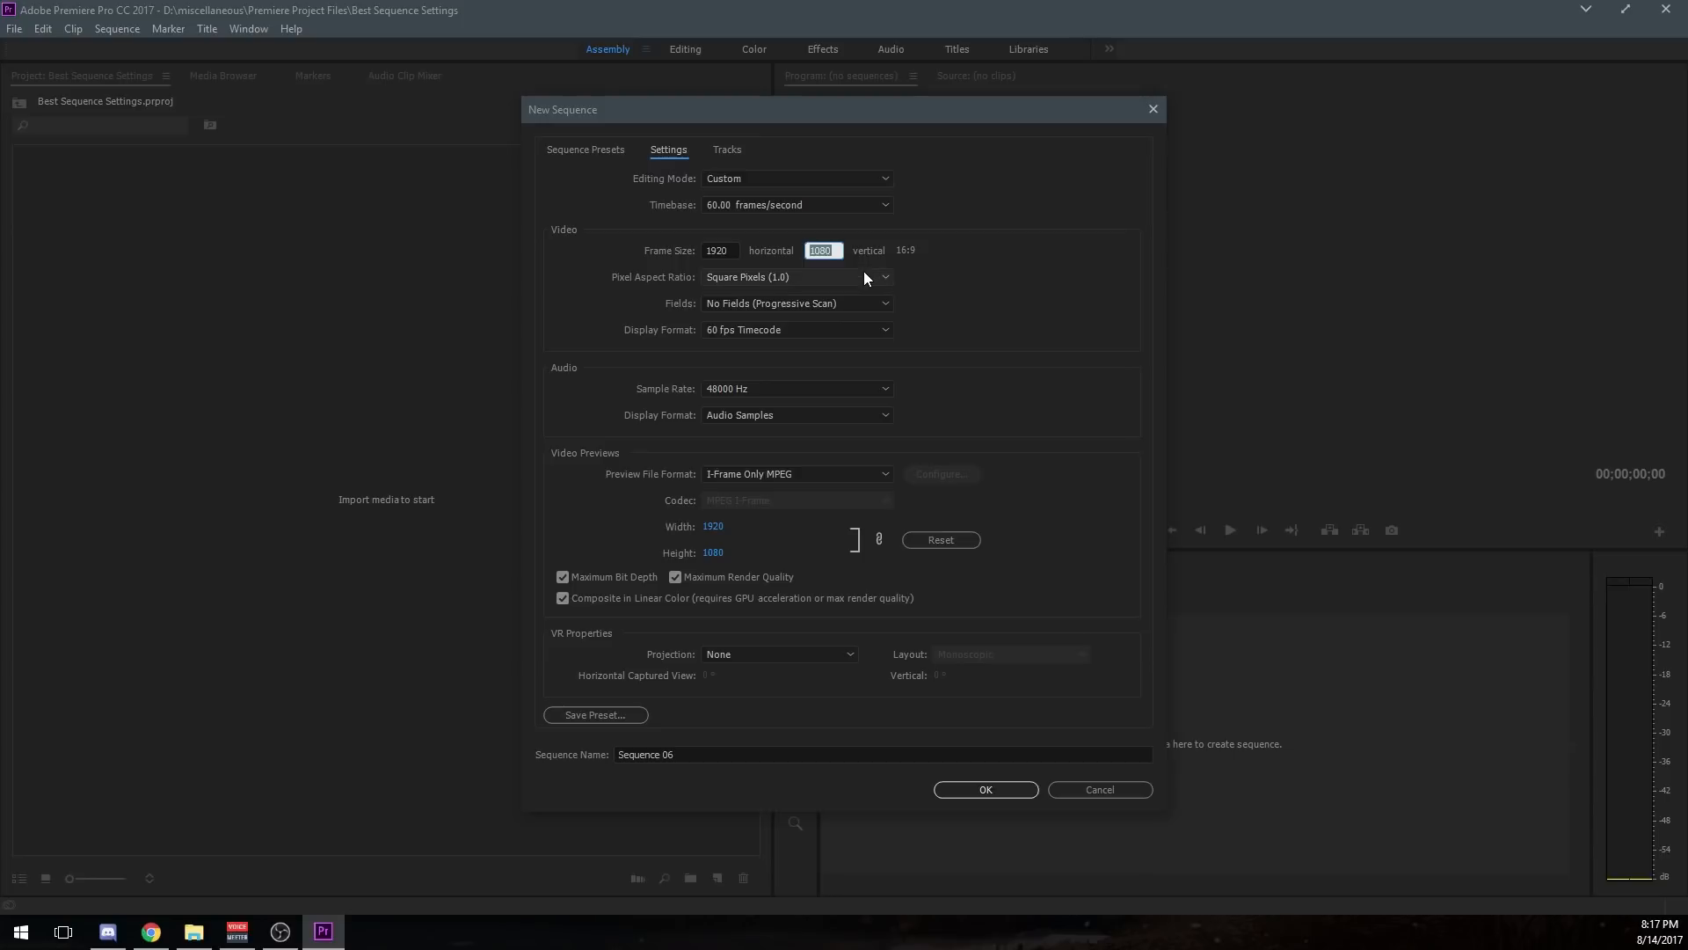
left_click(883, 277)
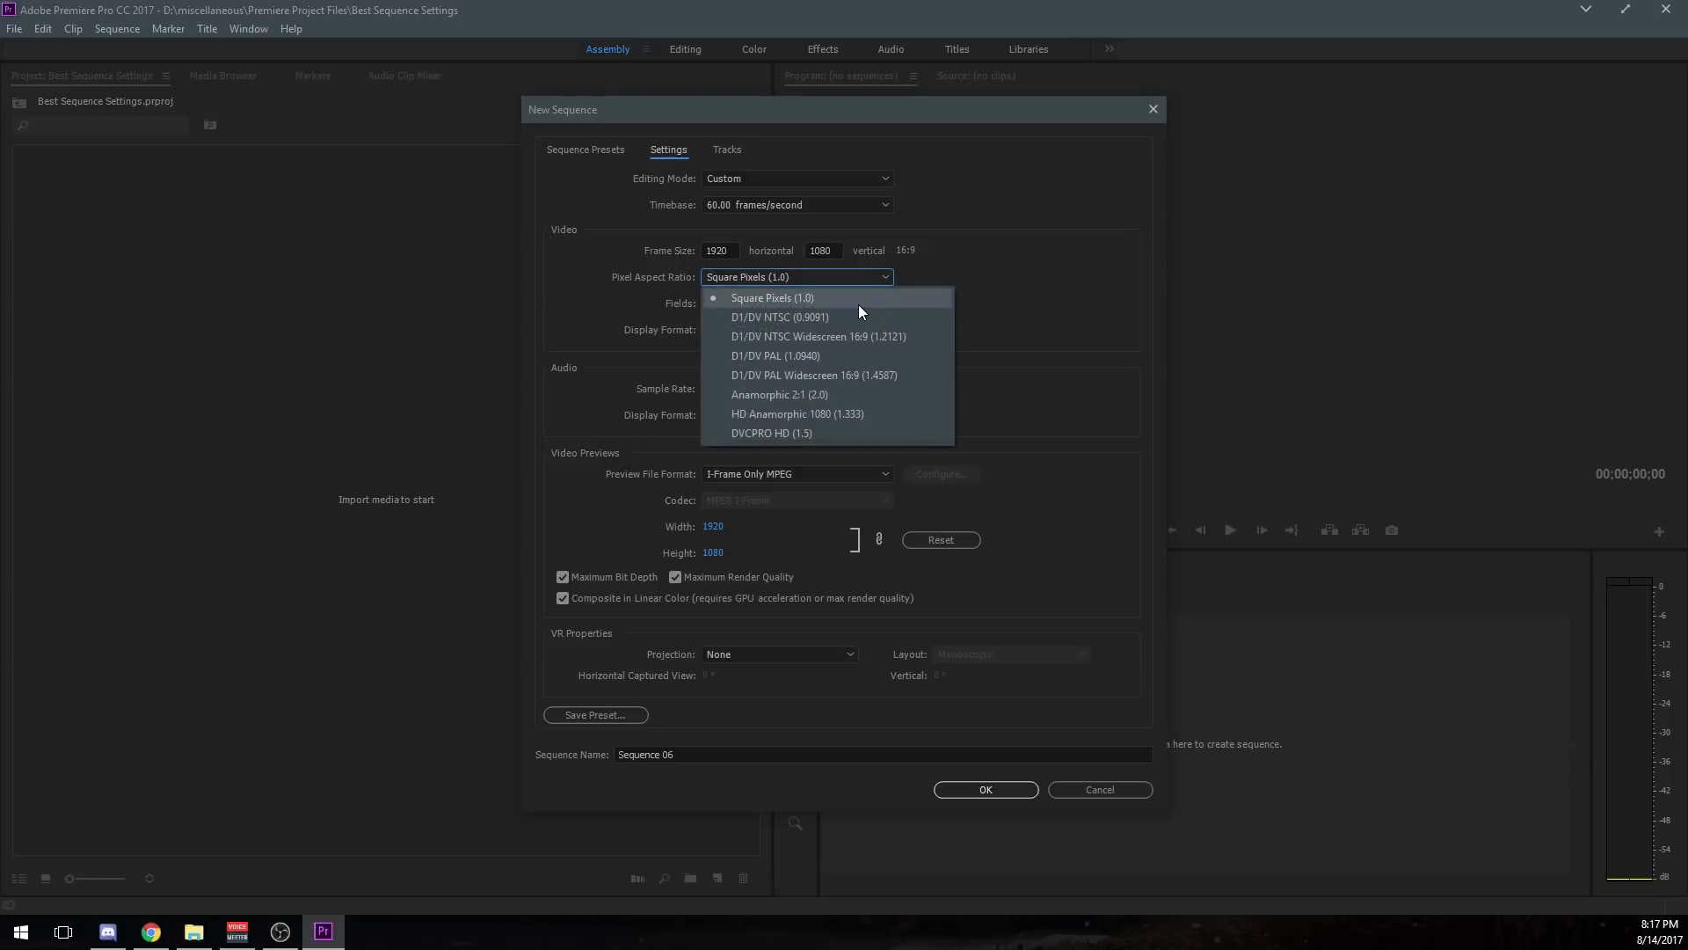
left_click(770, 299)
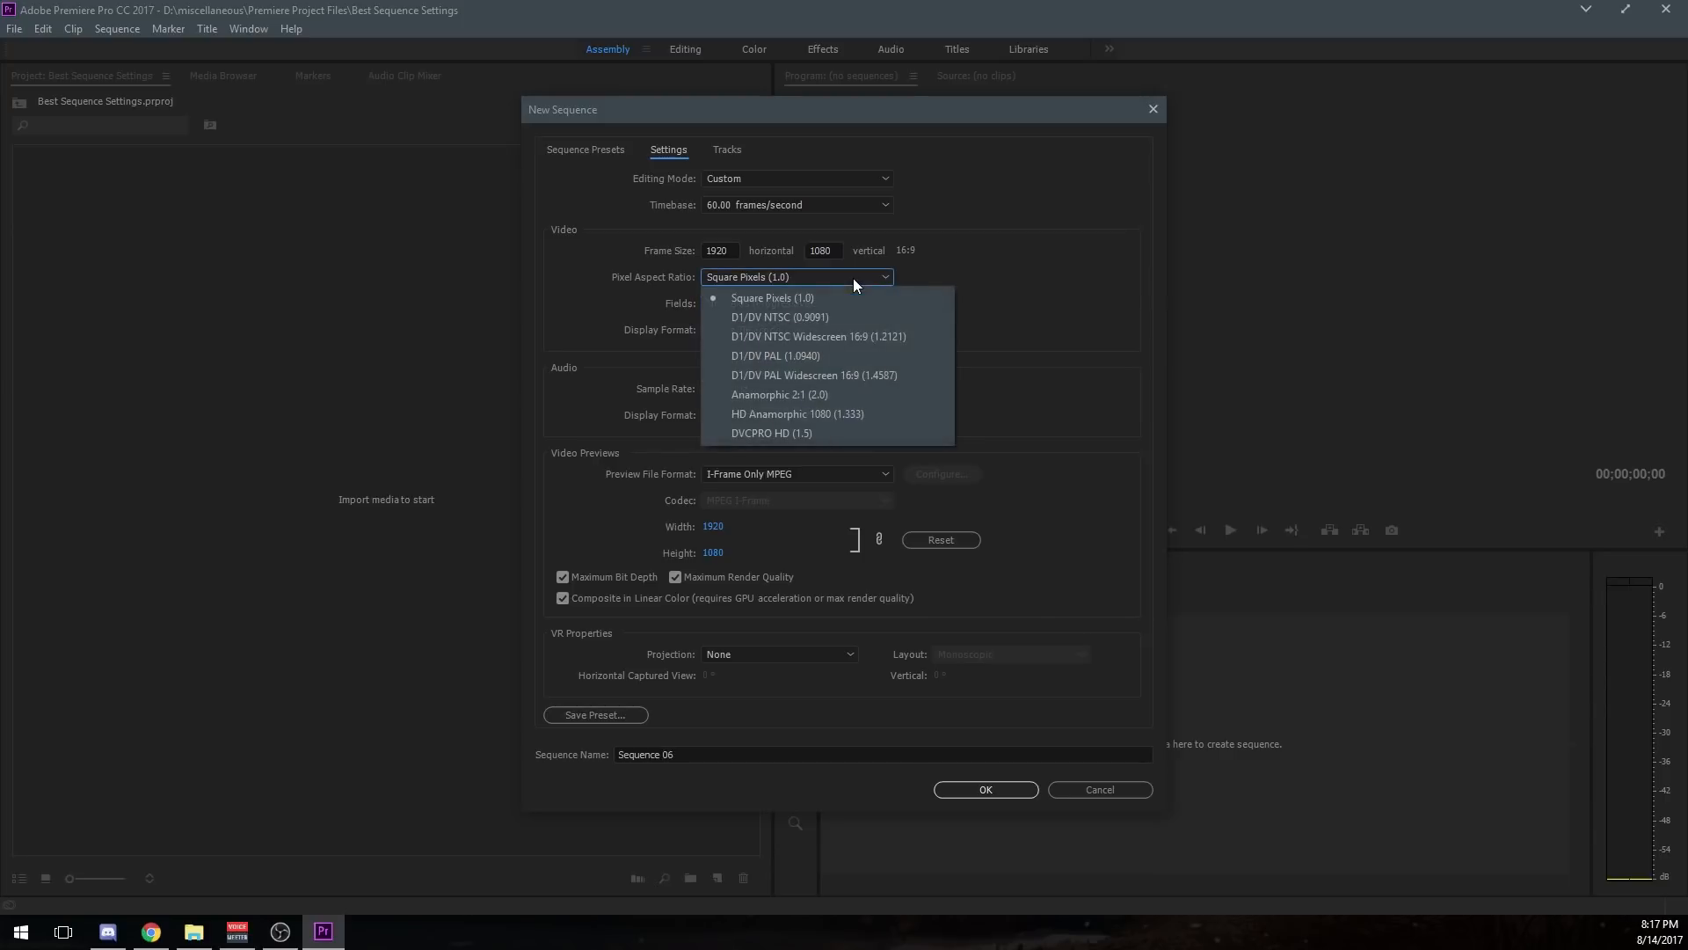
mouse_move(872, 341)
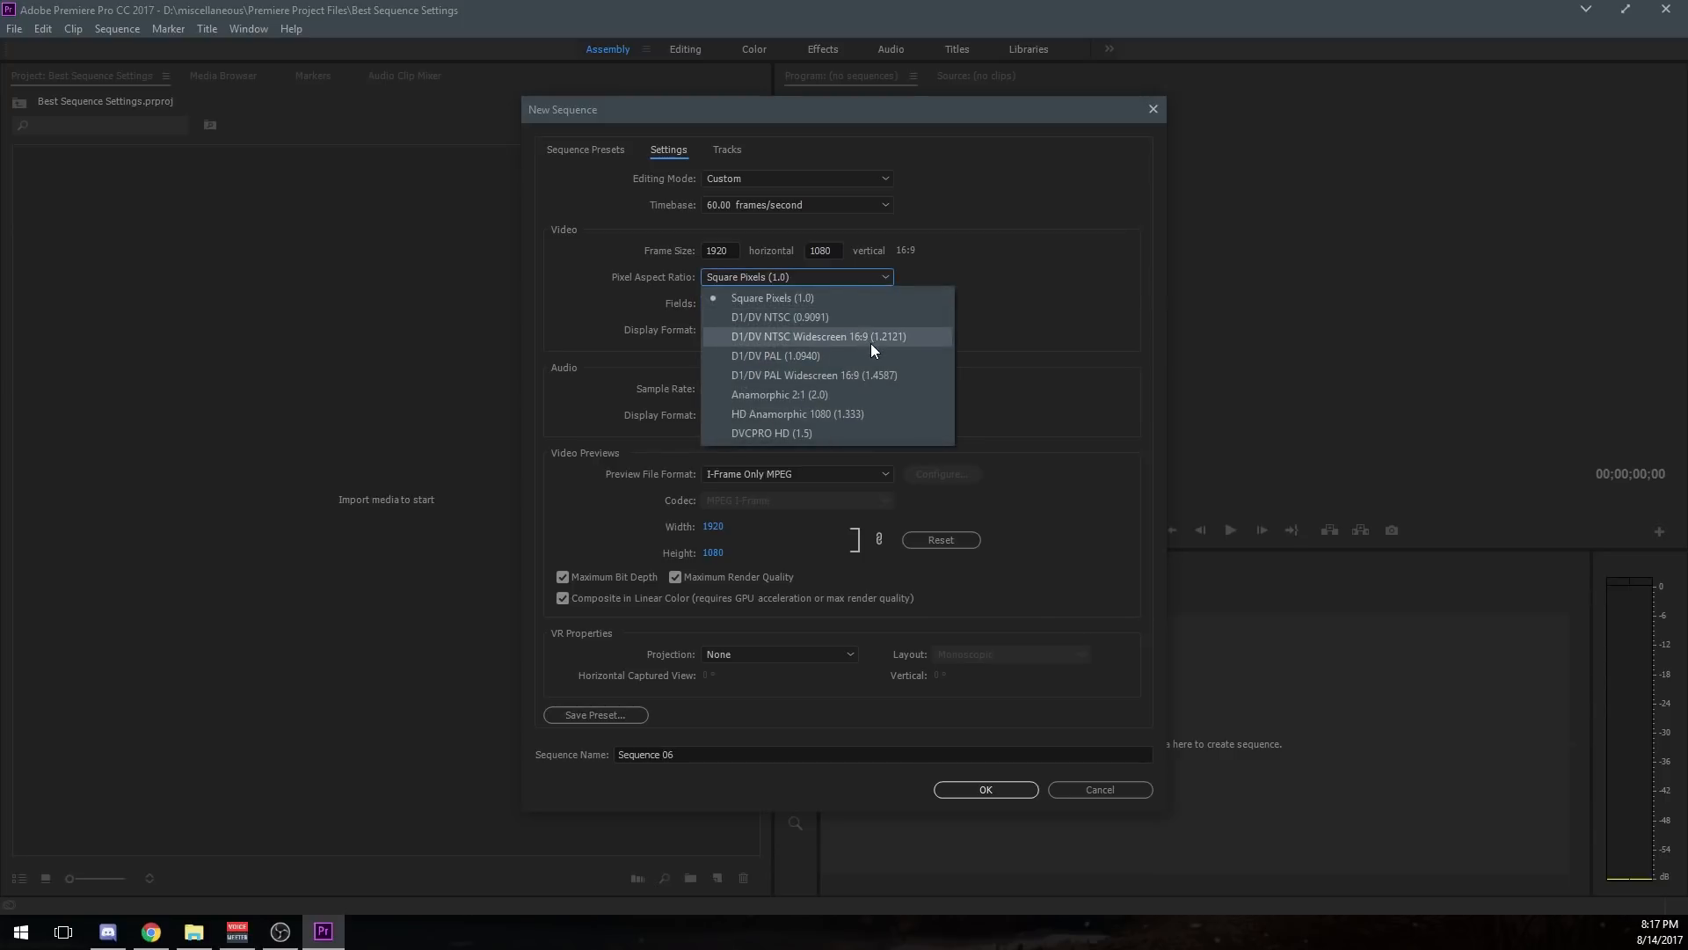
mouse_move(872, 440)
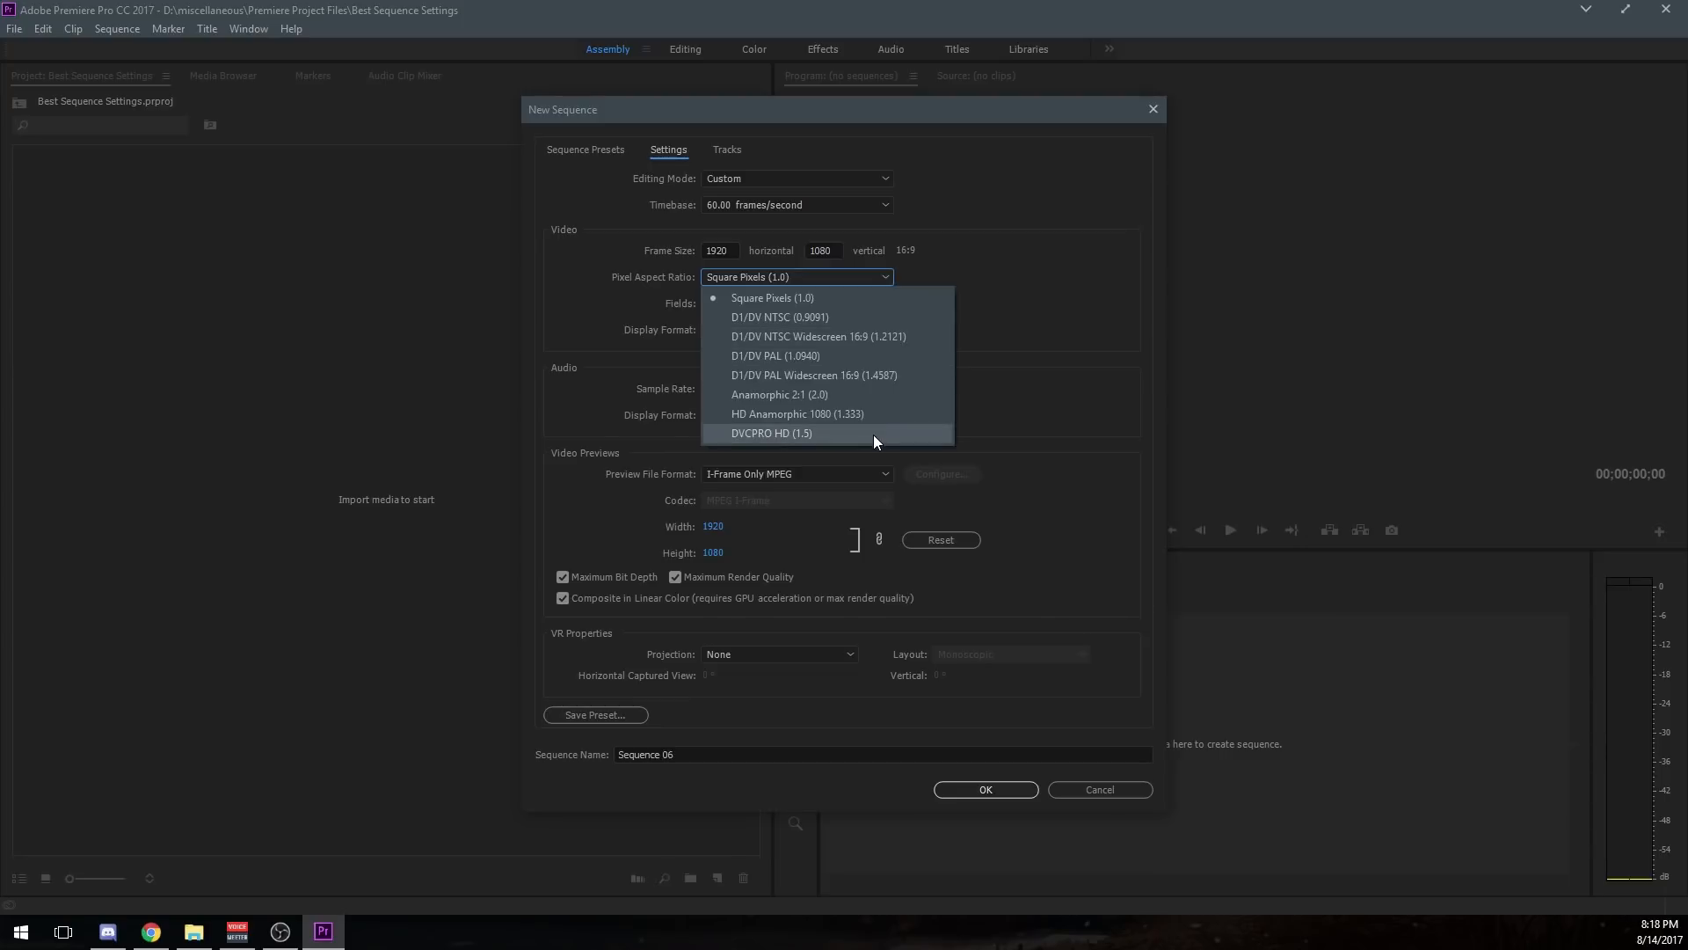
mouse_move(995, 249)
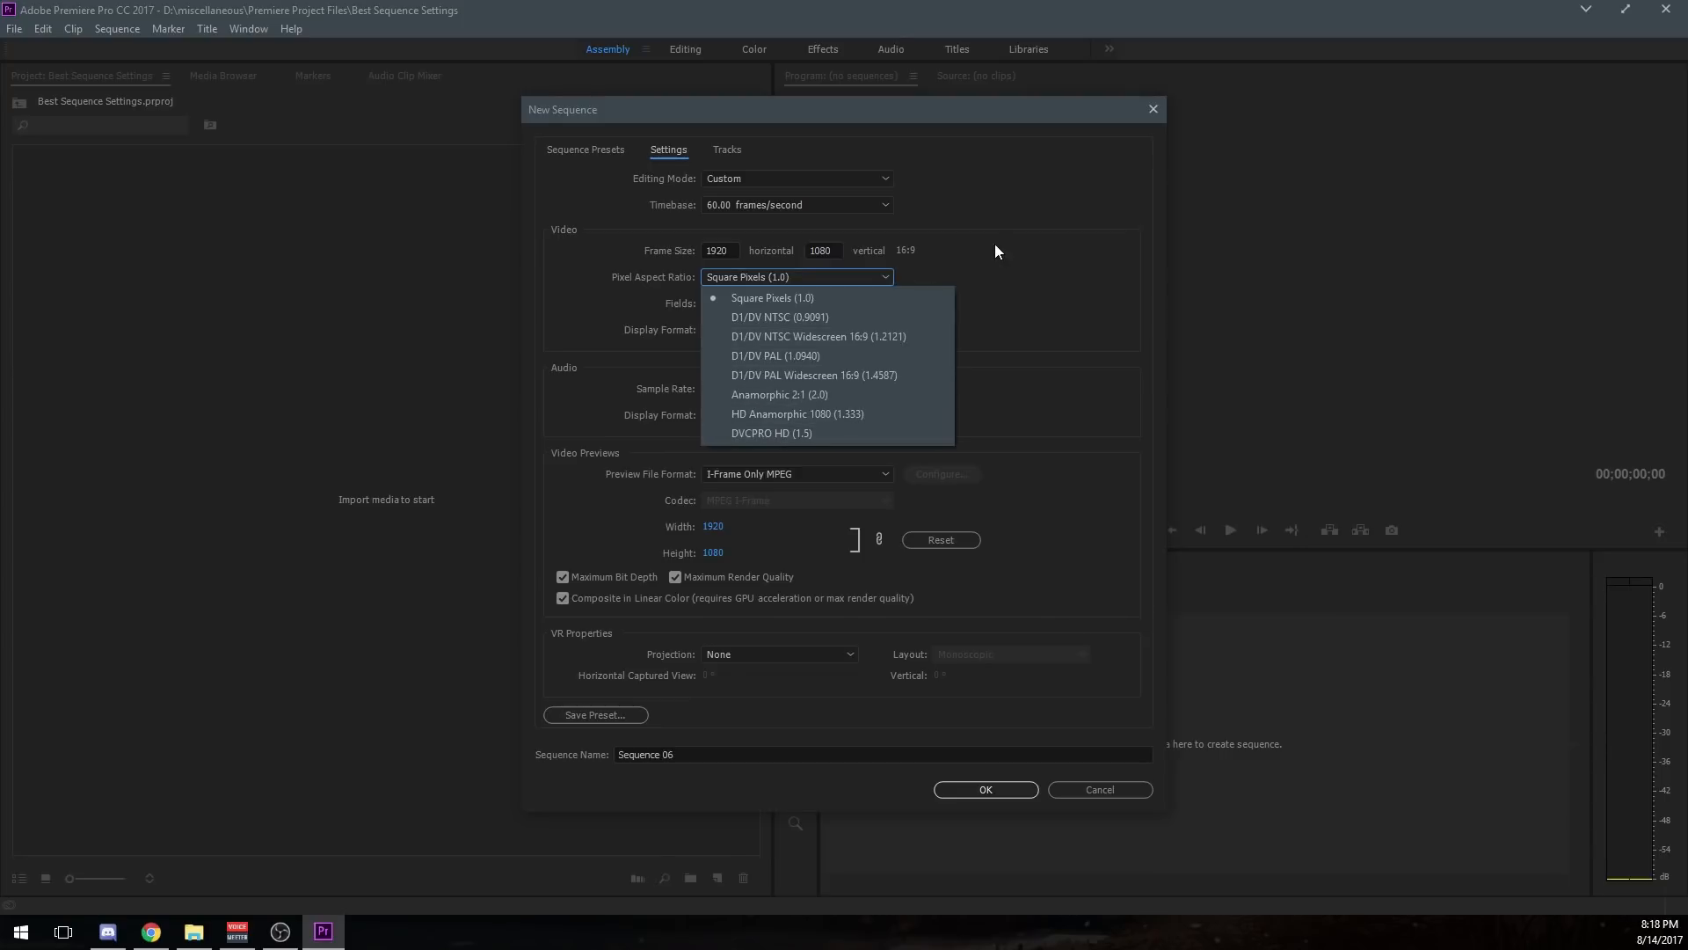
mouse_move(907, 343)
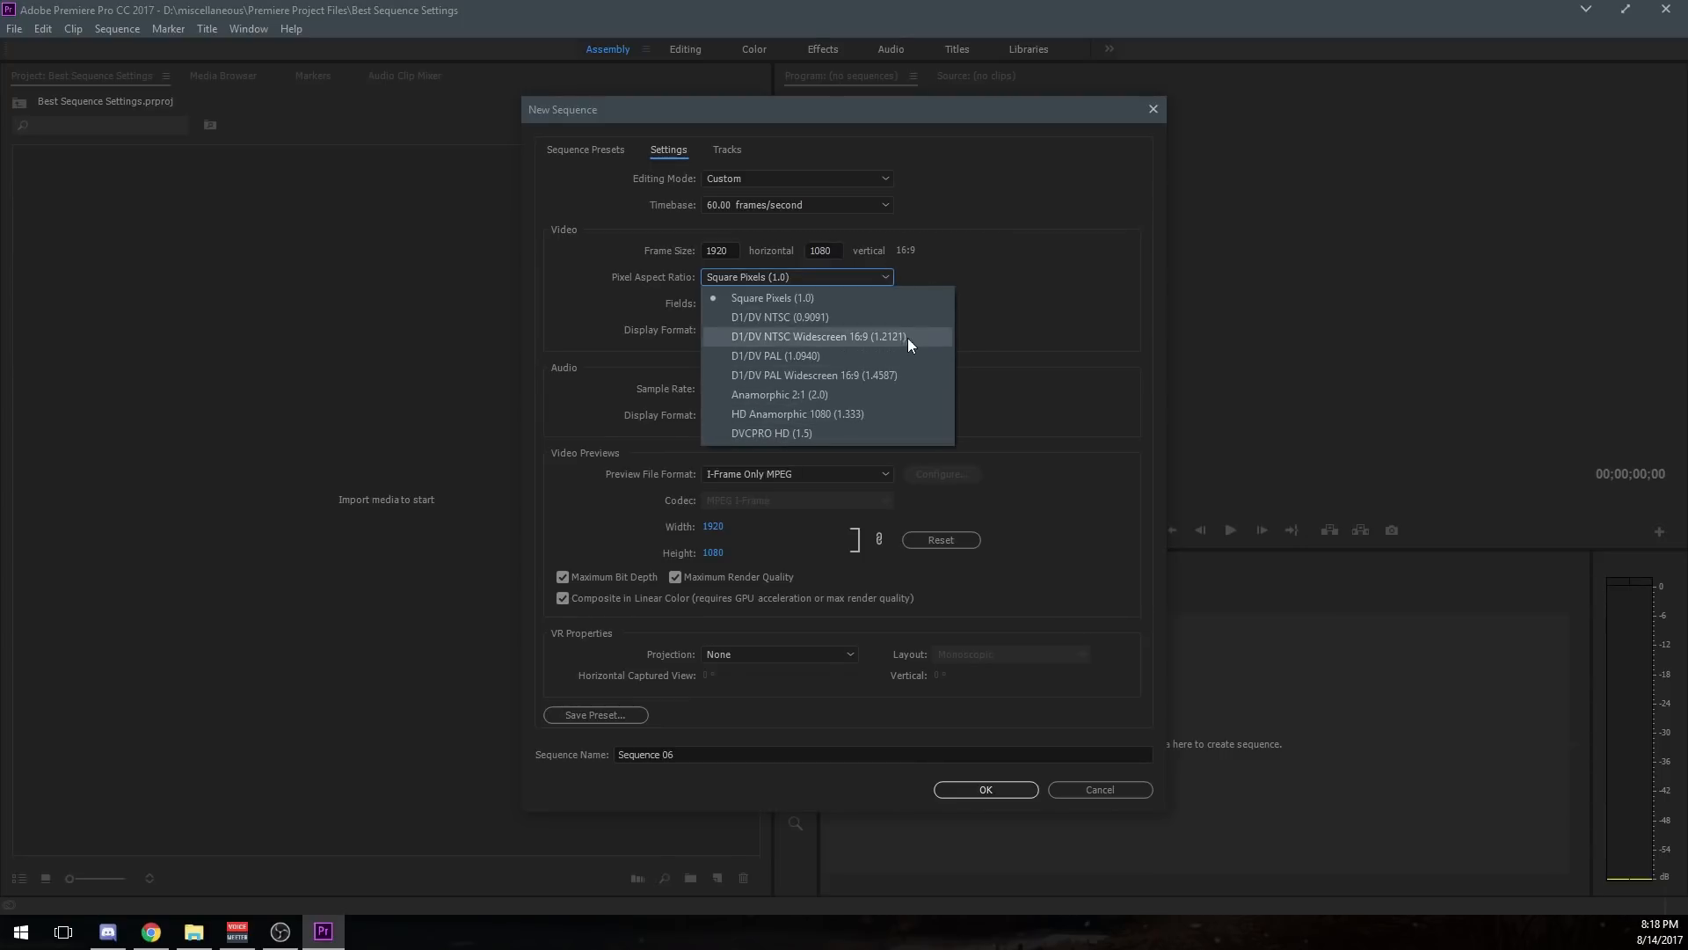
mouse_move(867, 297)
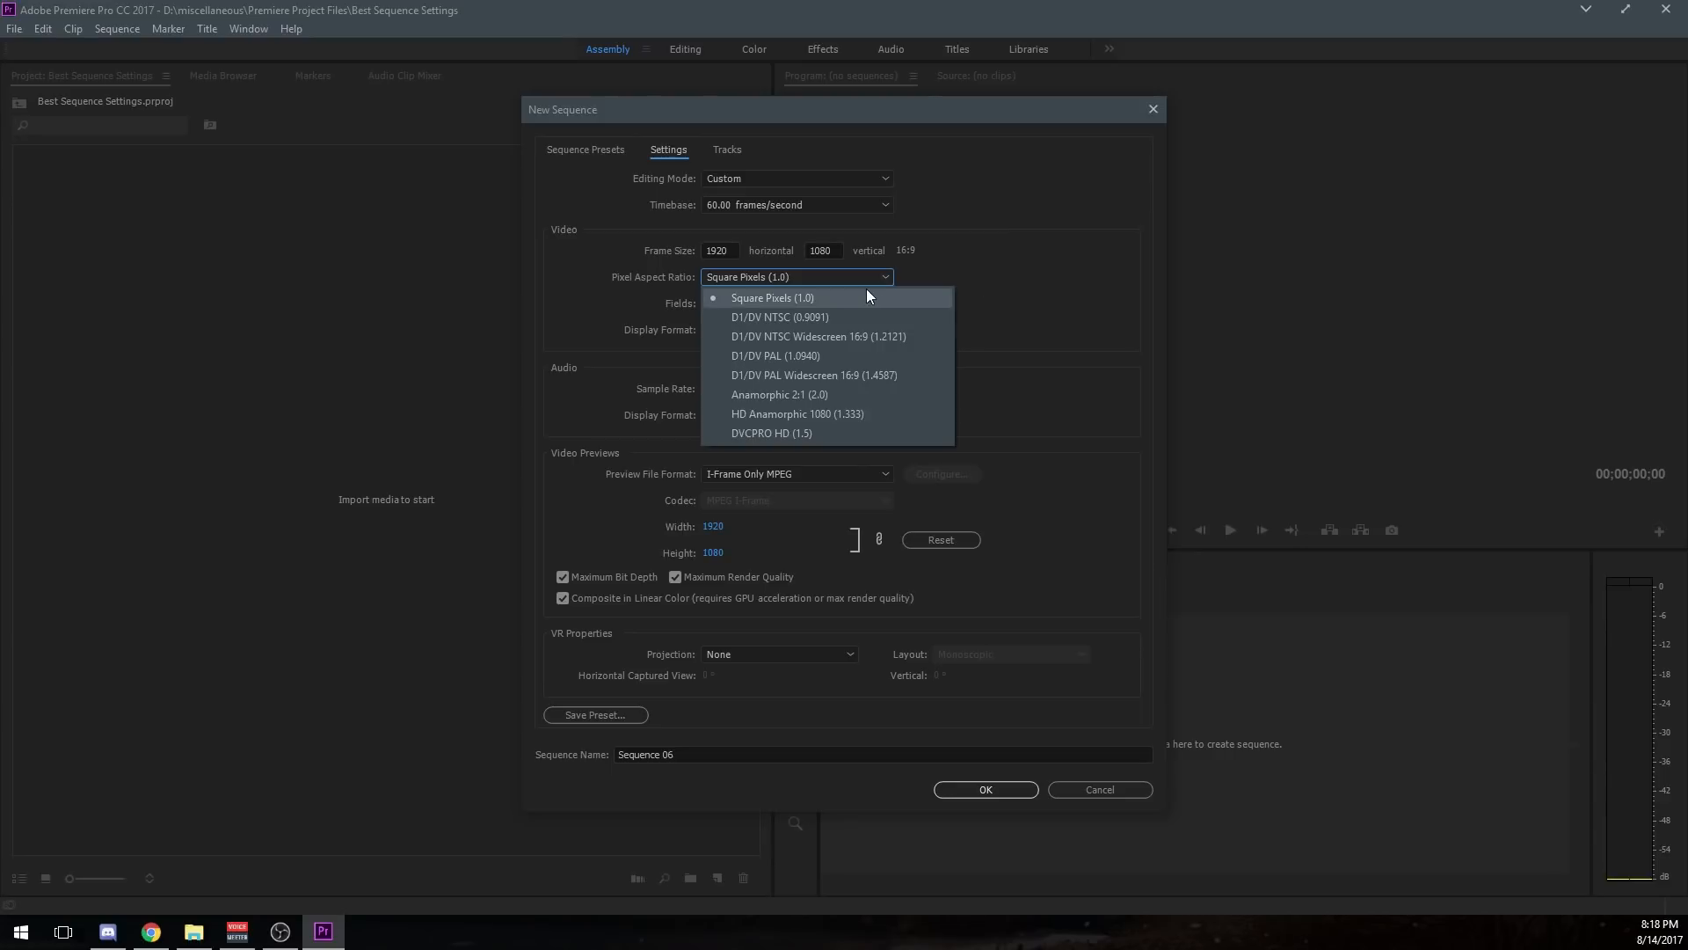
left_click(774, 297)
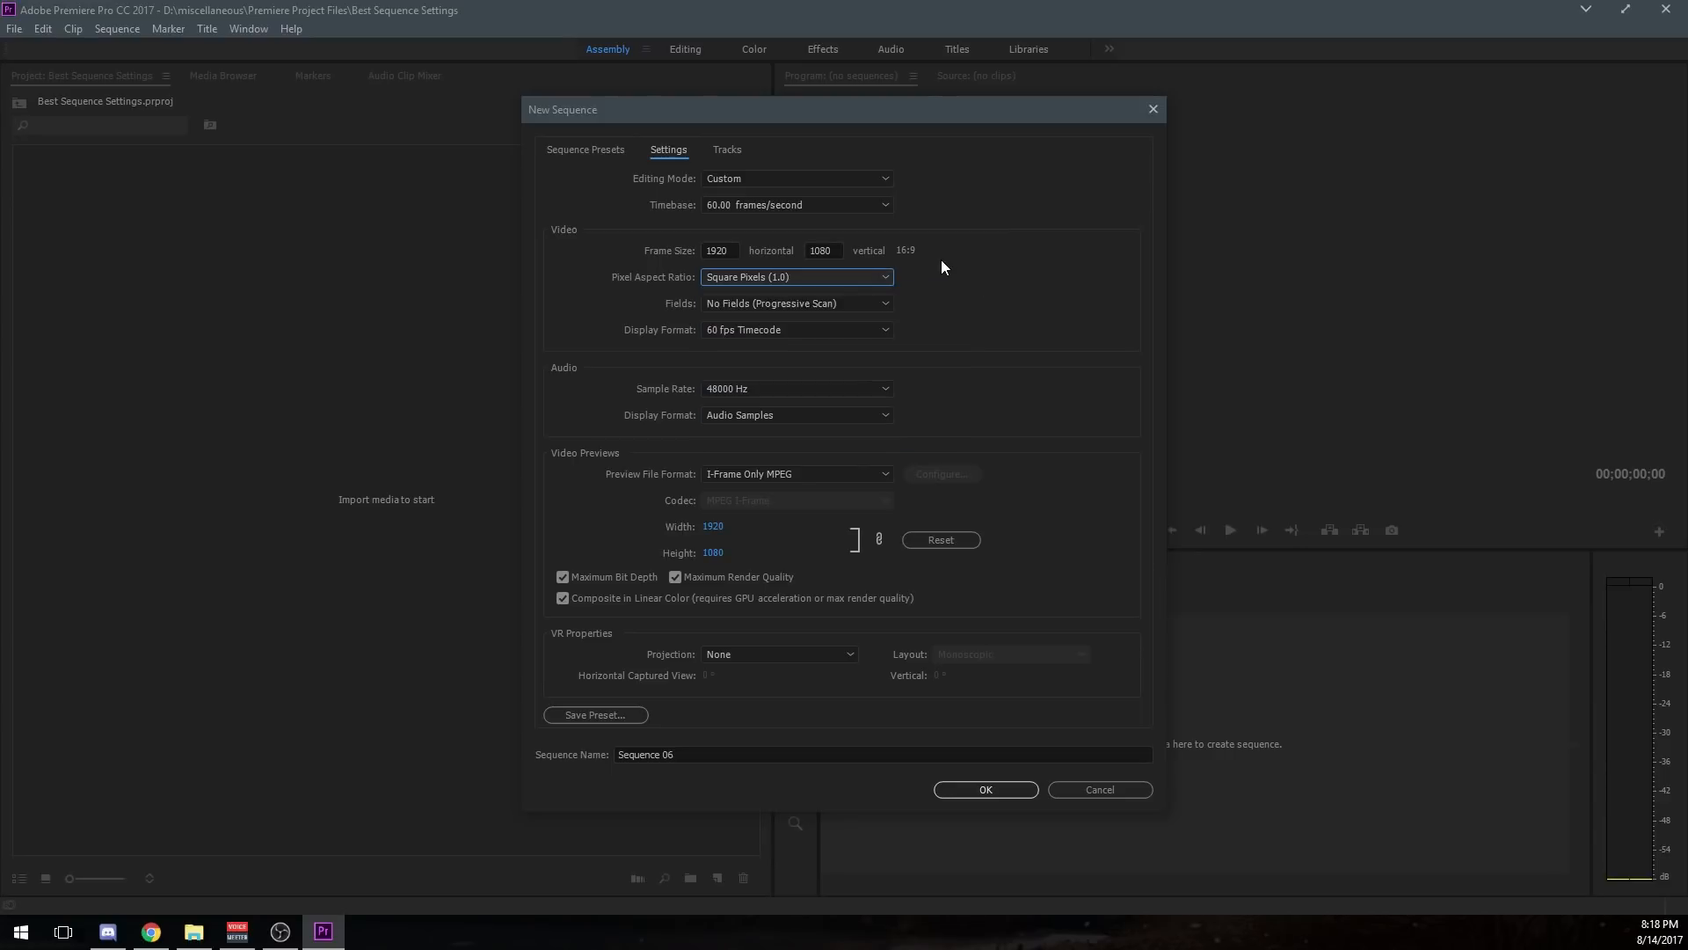
mouse_move(871, 315)
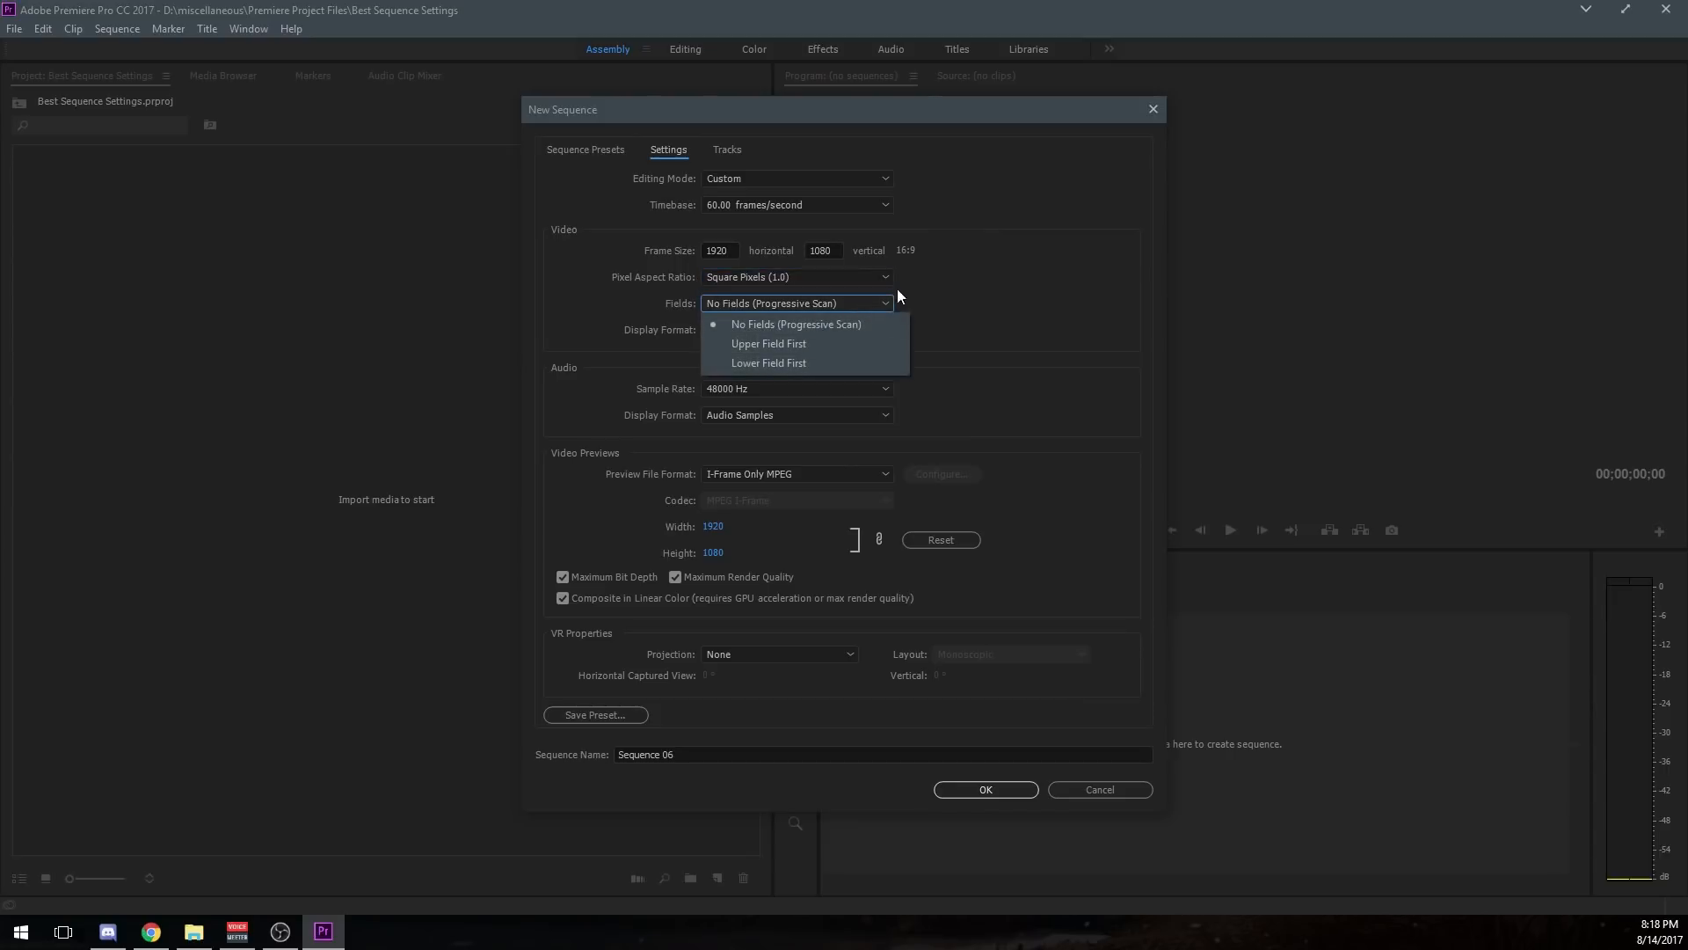
mouse_move(883, 306)
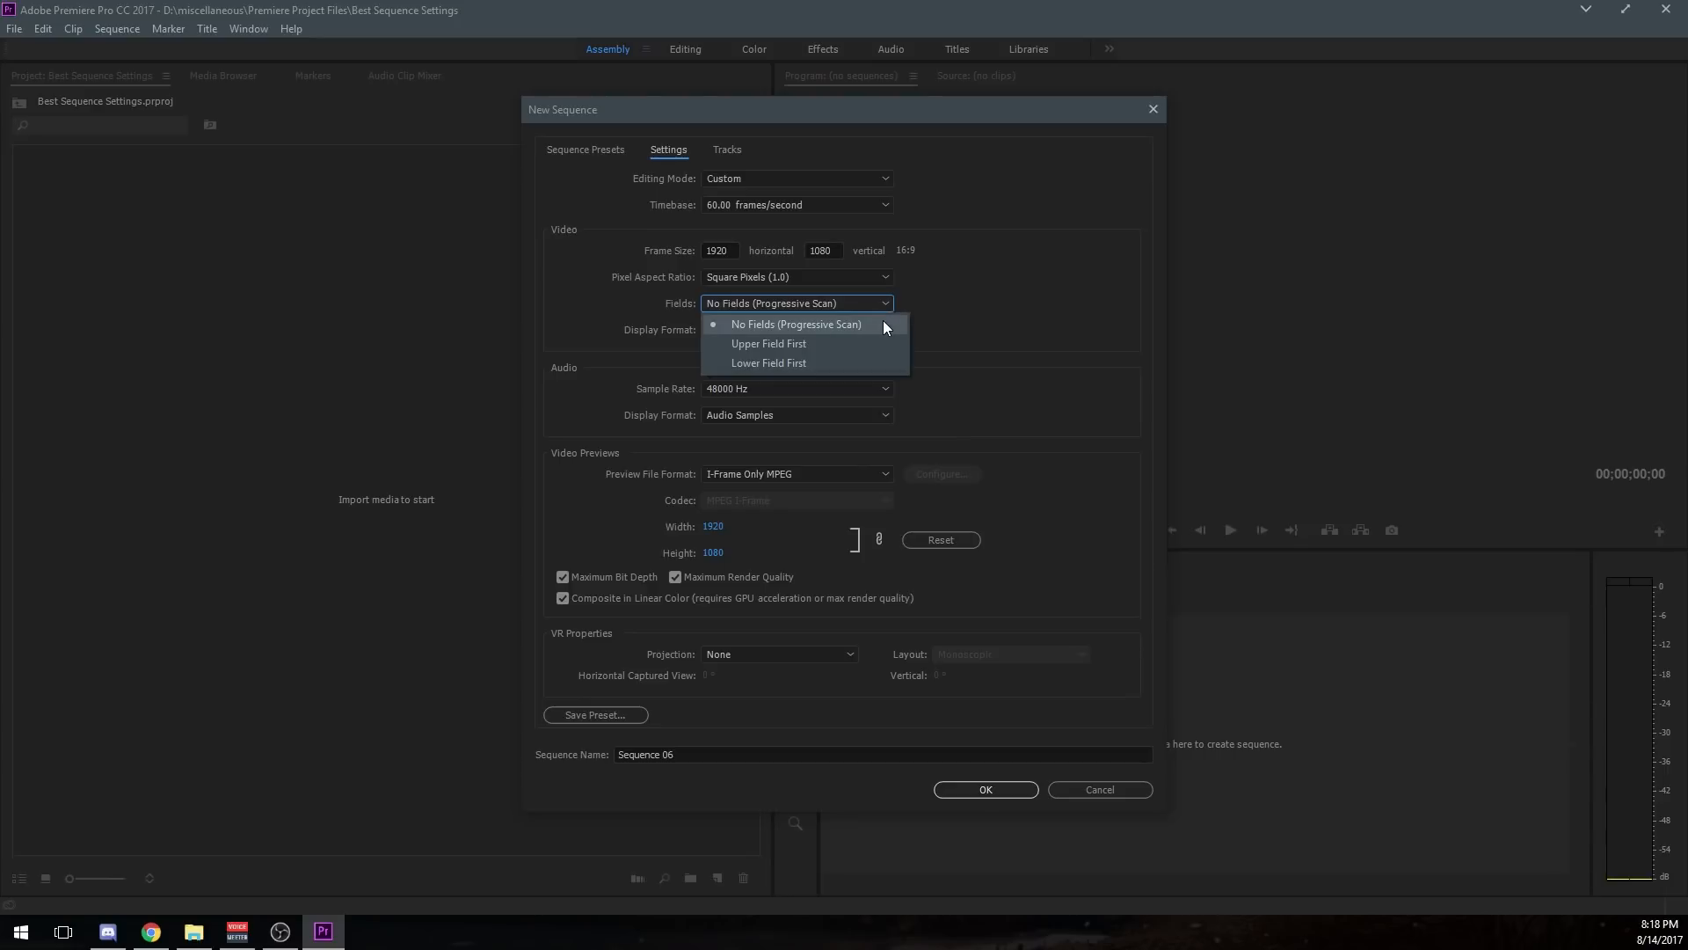
mouse_move(892, 329)
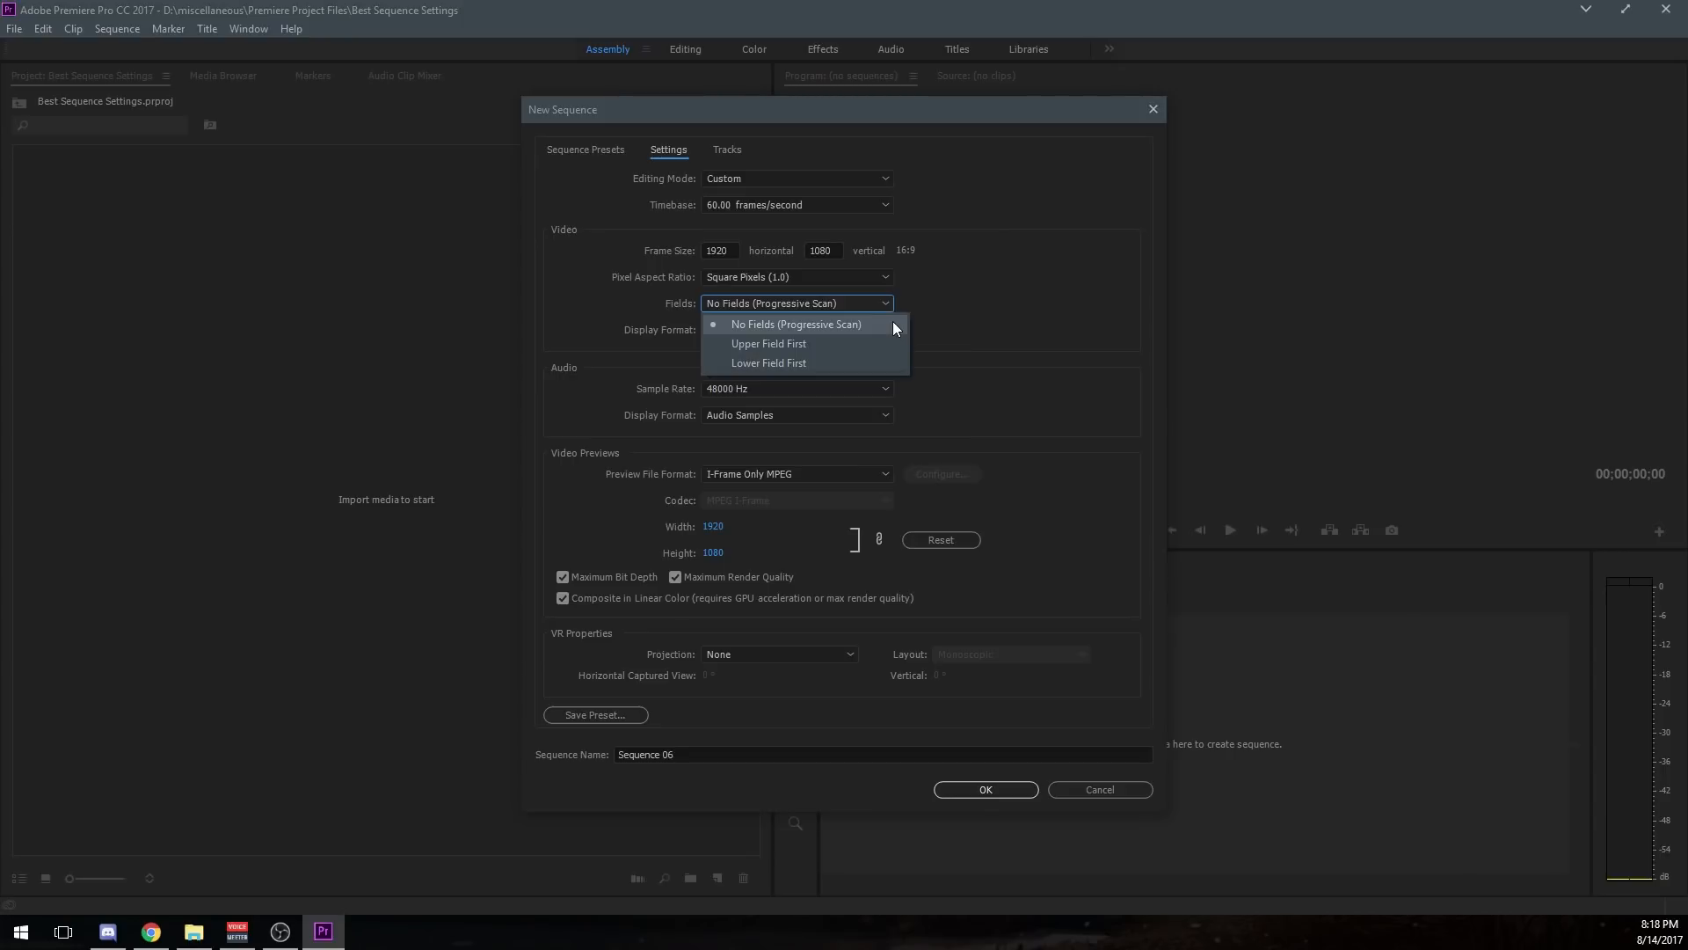
left_click(795, 324)
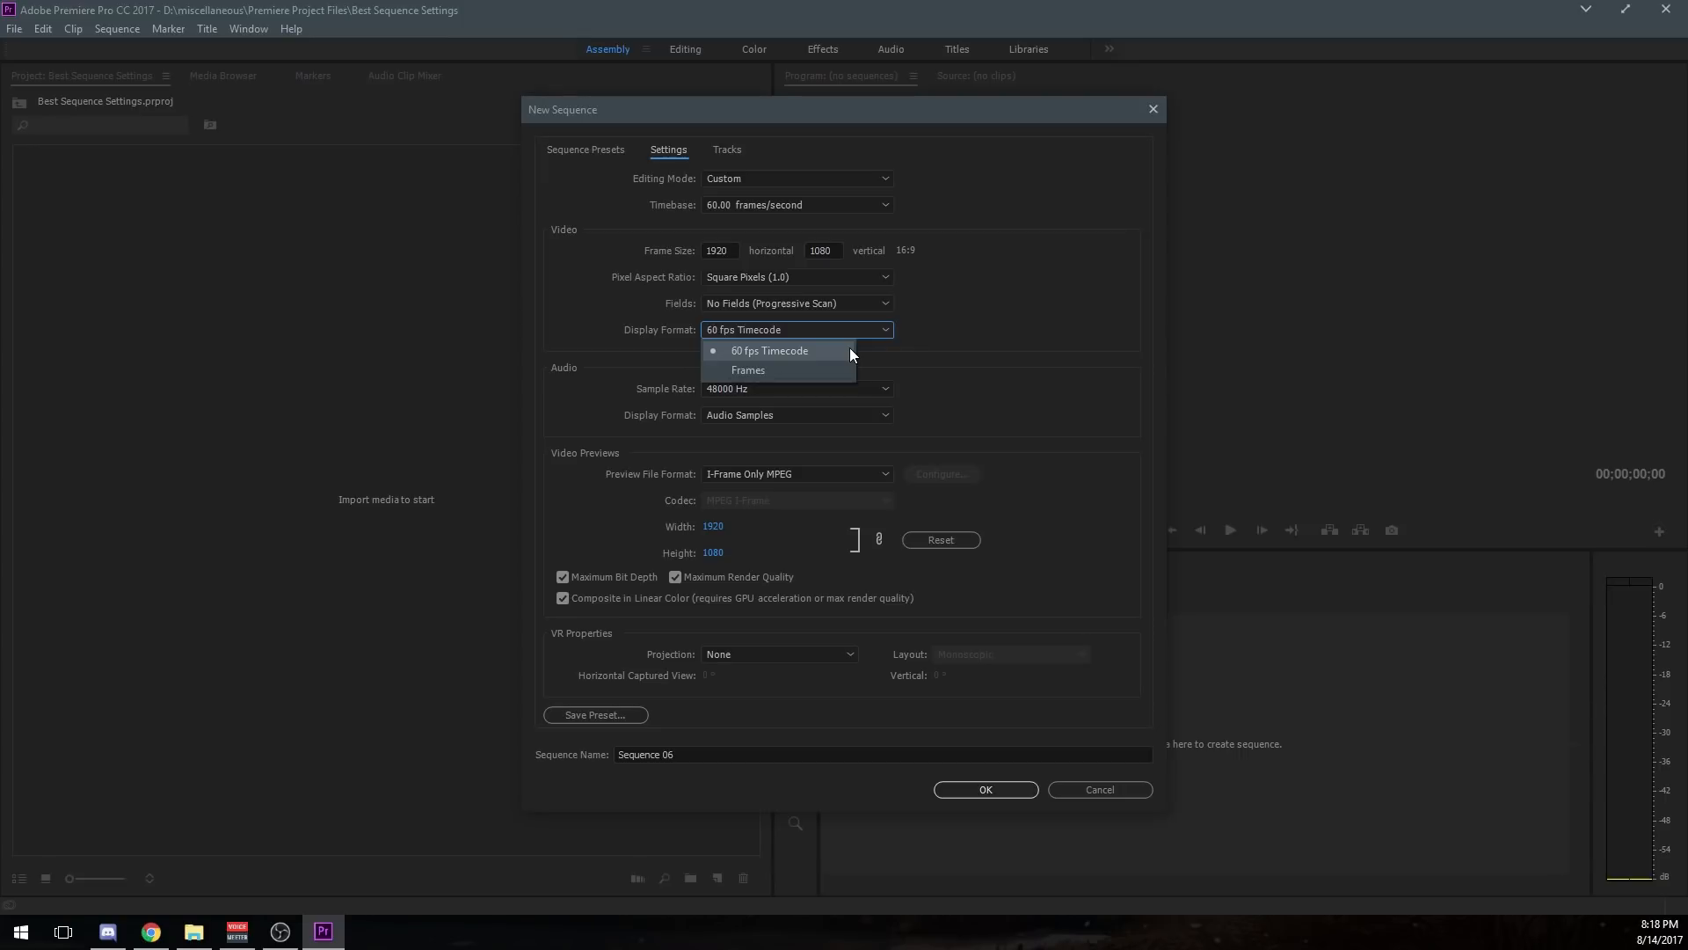
mouse_move(841, 371)
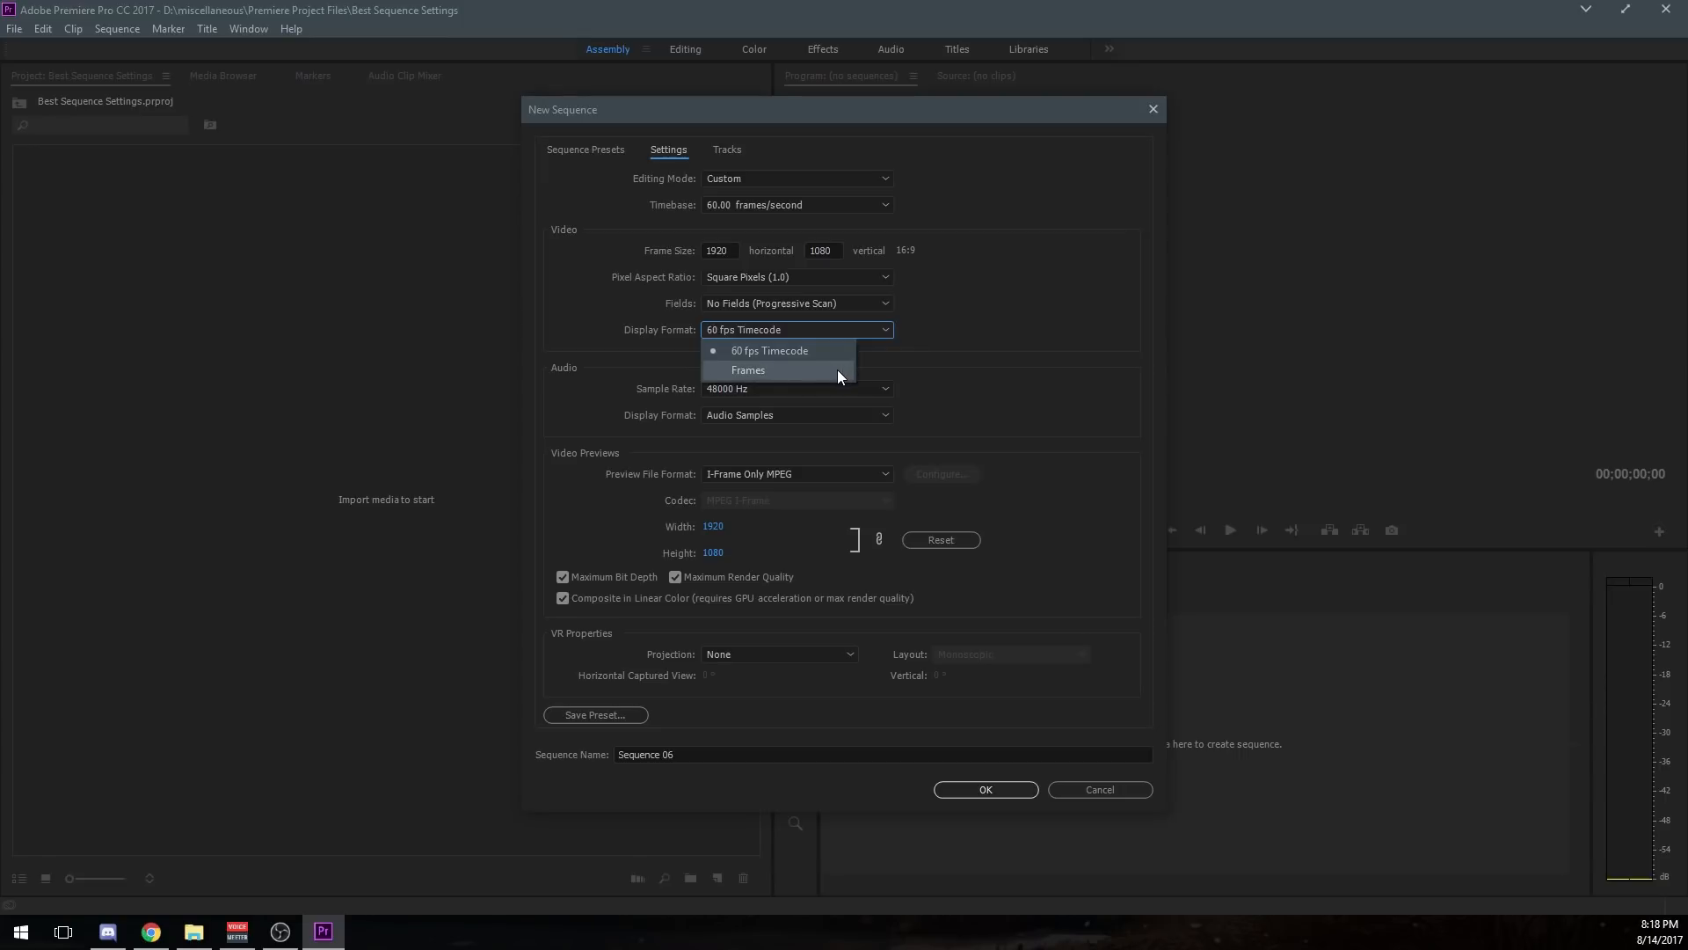
Keep Display Format on 60 fps Timecode and list the audio Sample Rate choices (48000 Hz current).
left_click(747, 369)
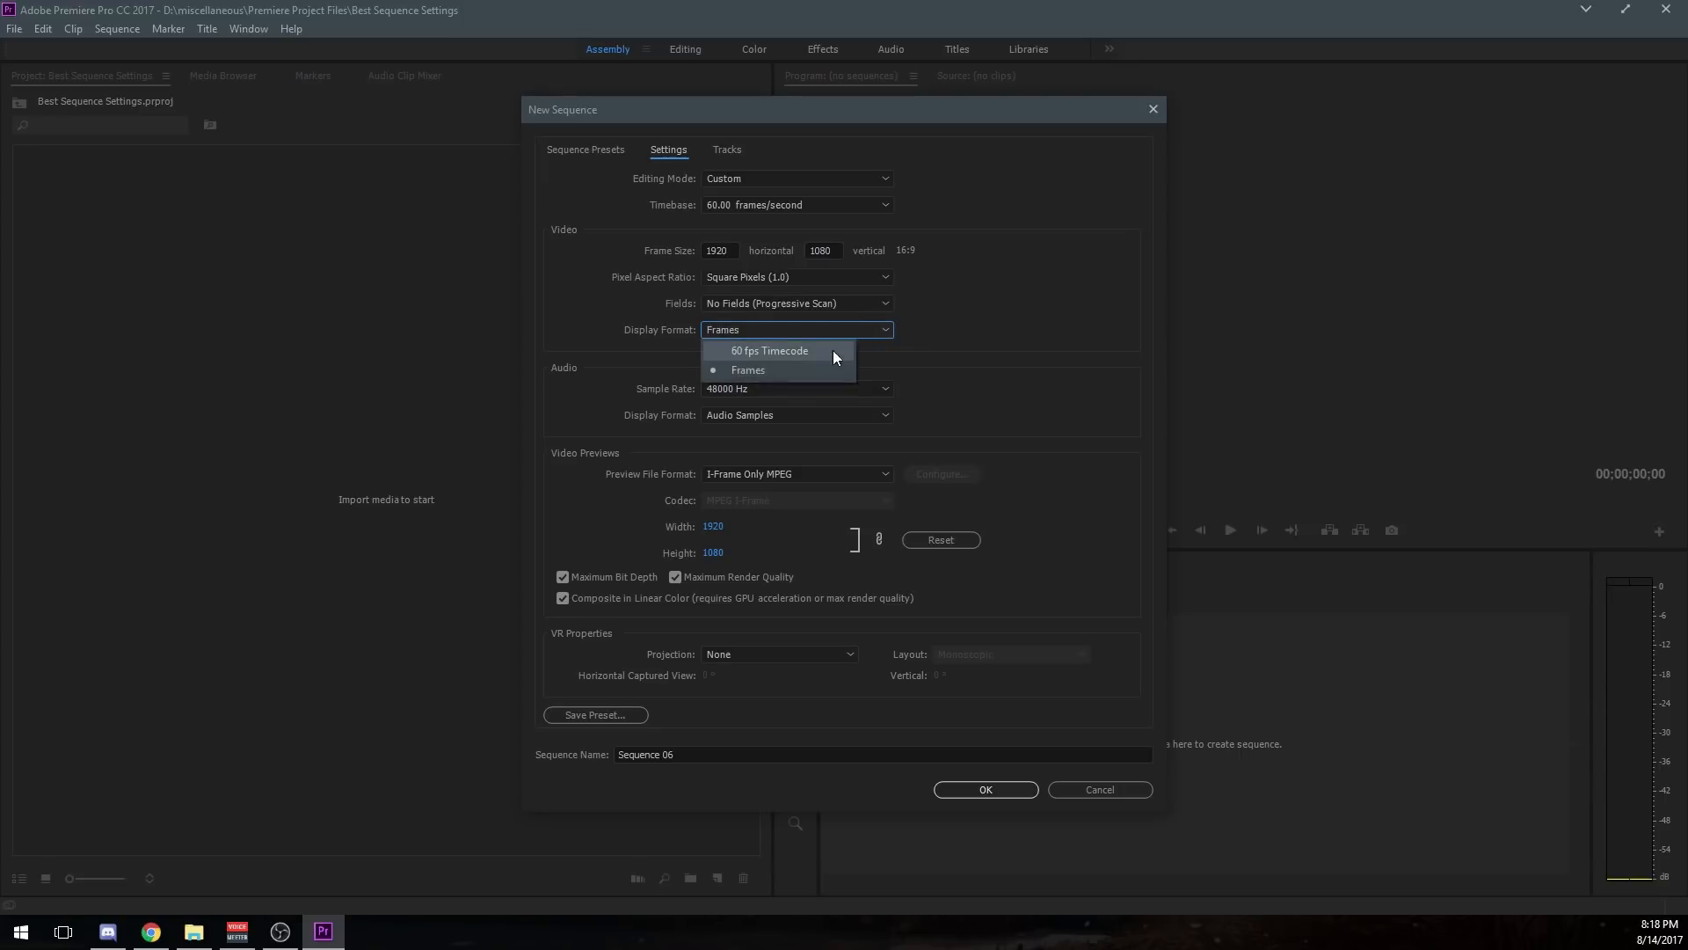
left_click(768, 350)
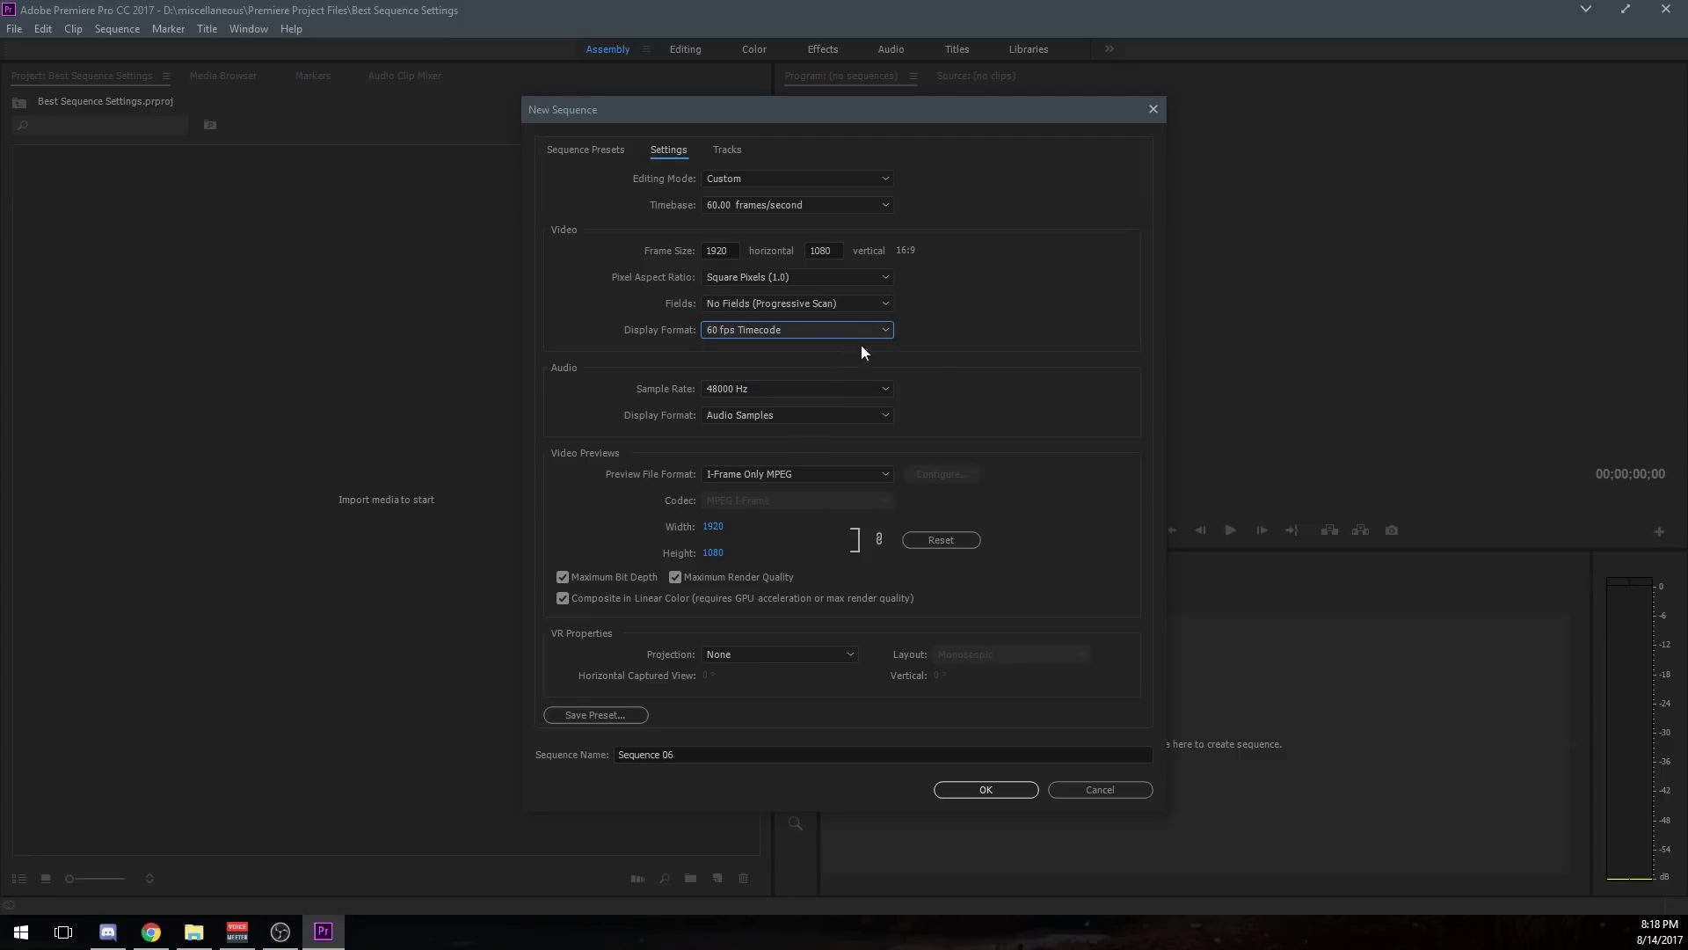
mouse_move(1580, 559)
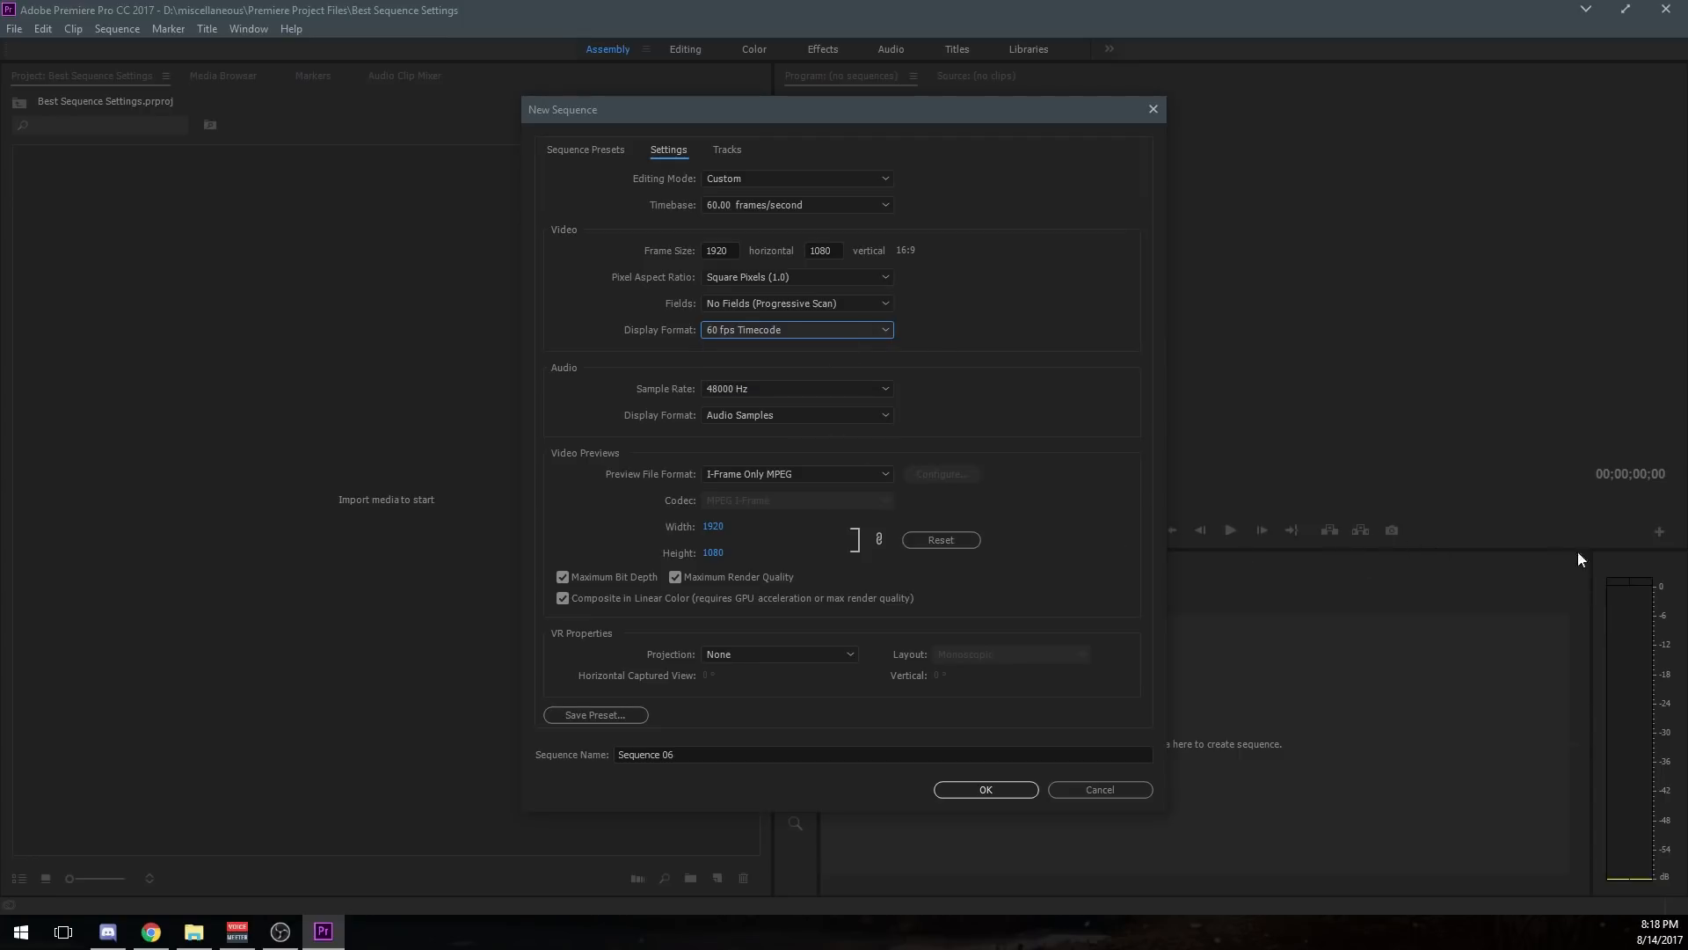
mouse_move(780, 390)
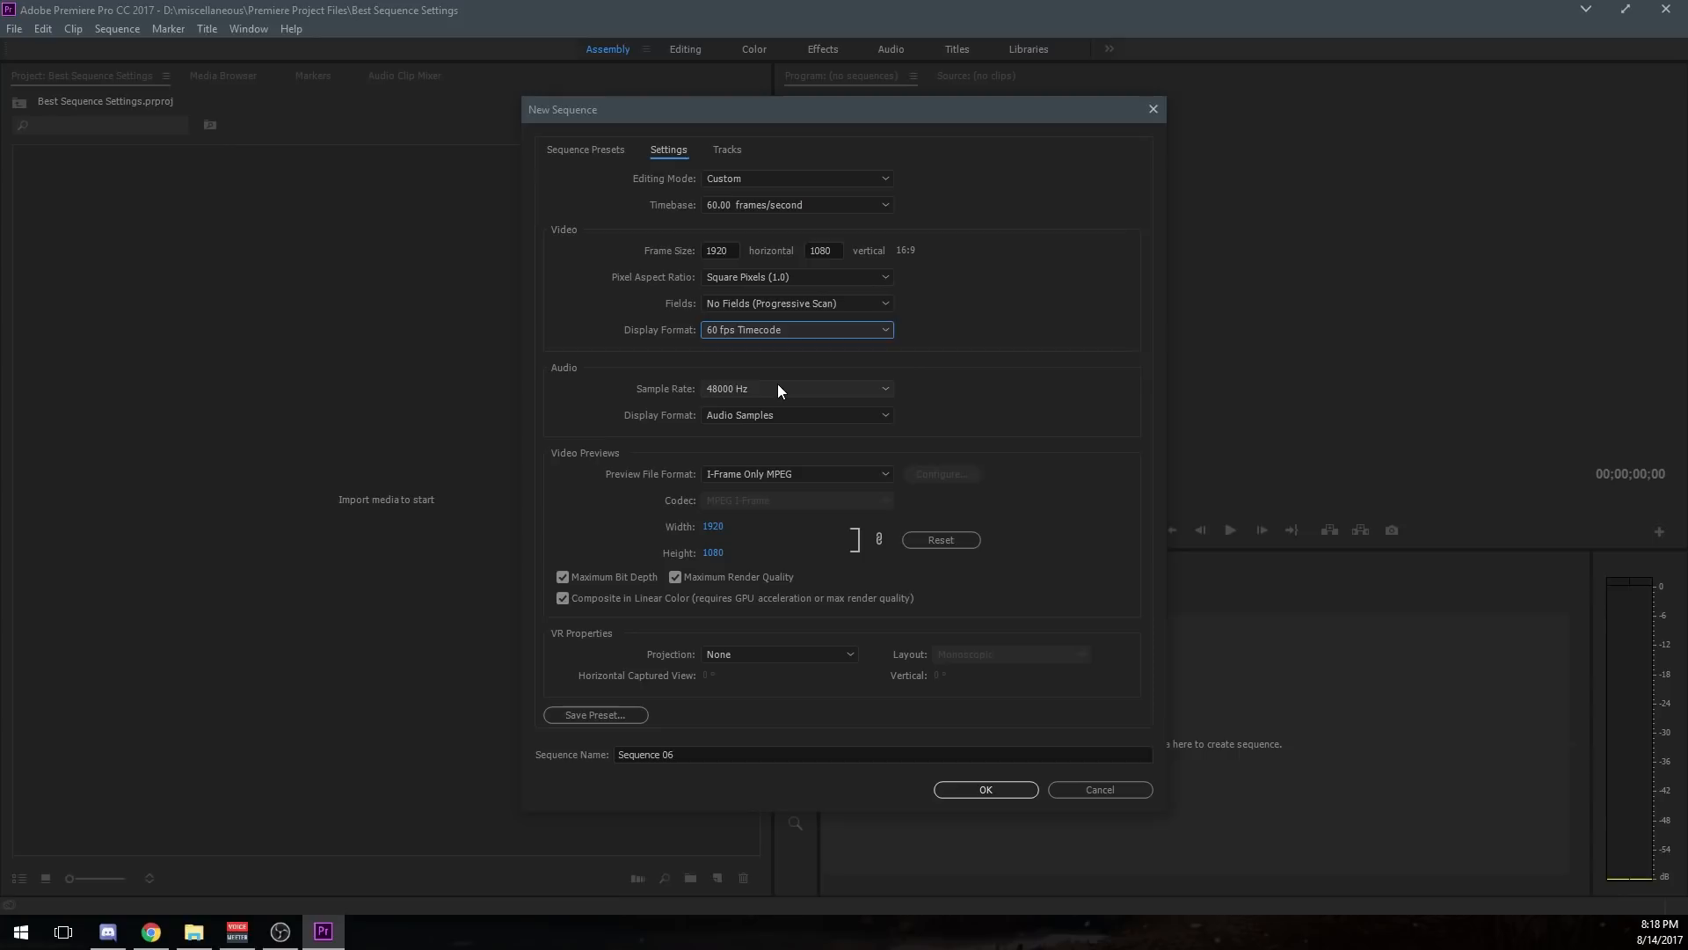
left_click(797, 388)
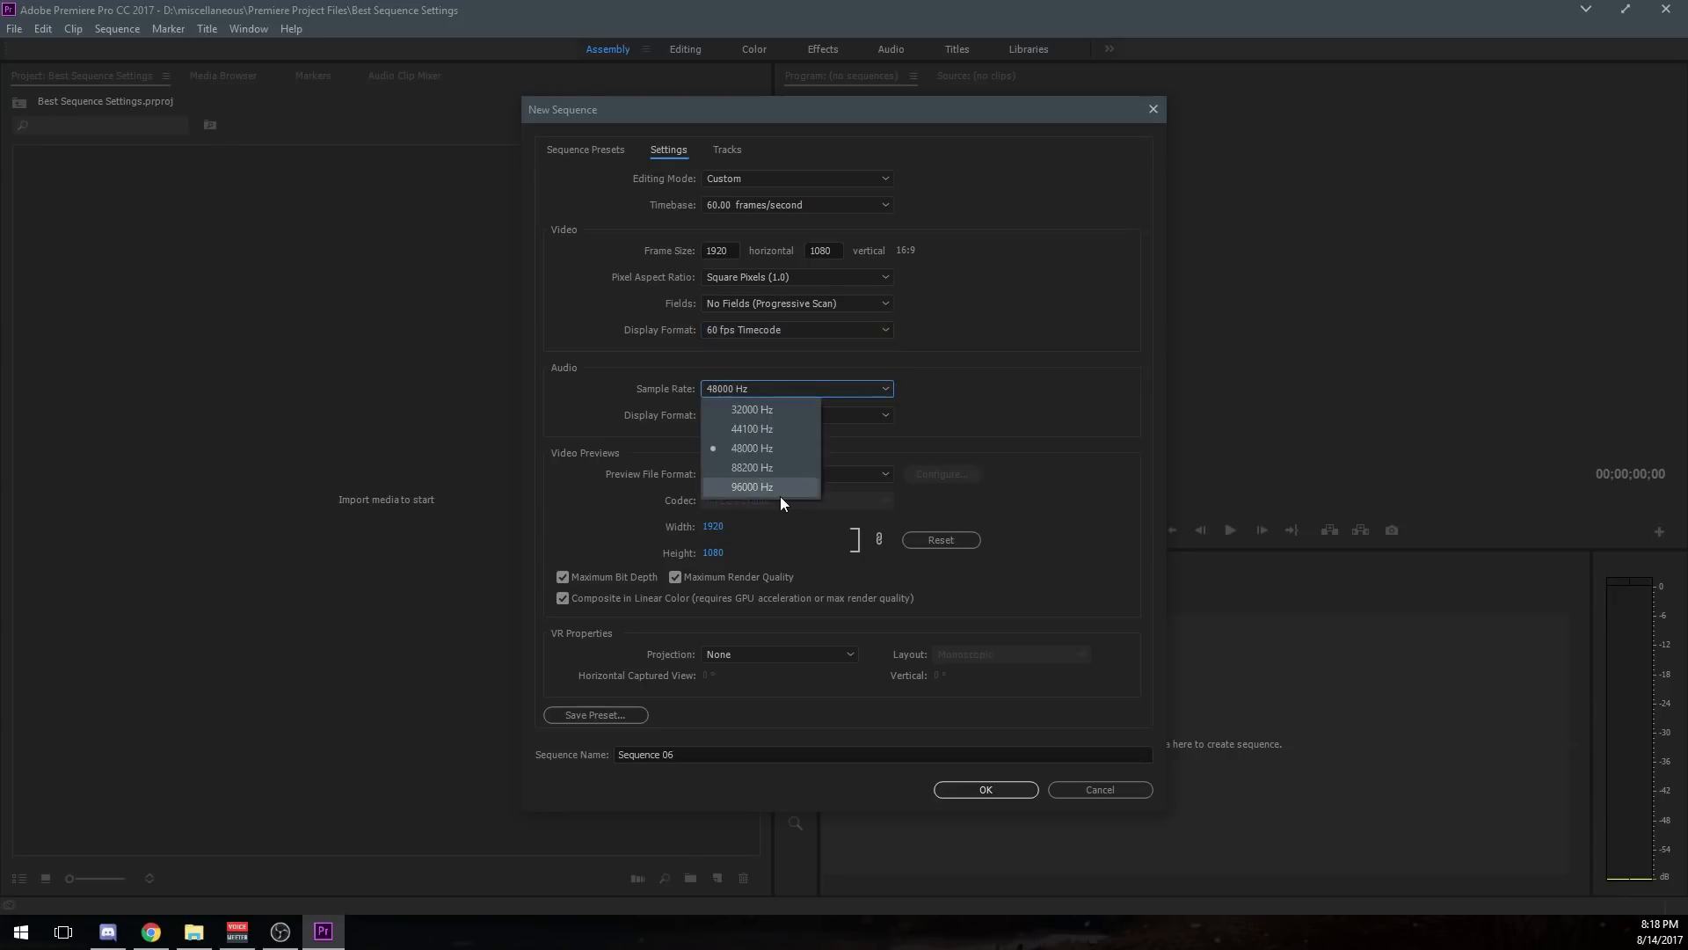
mouse_move(783, 453)
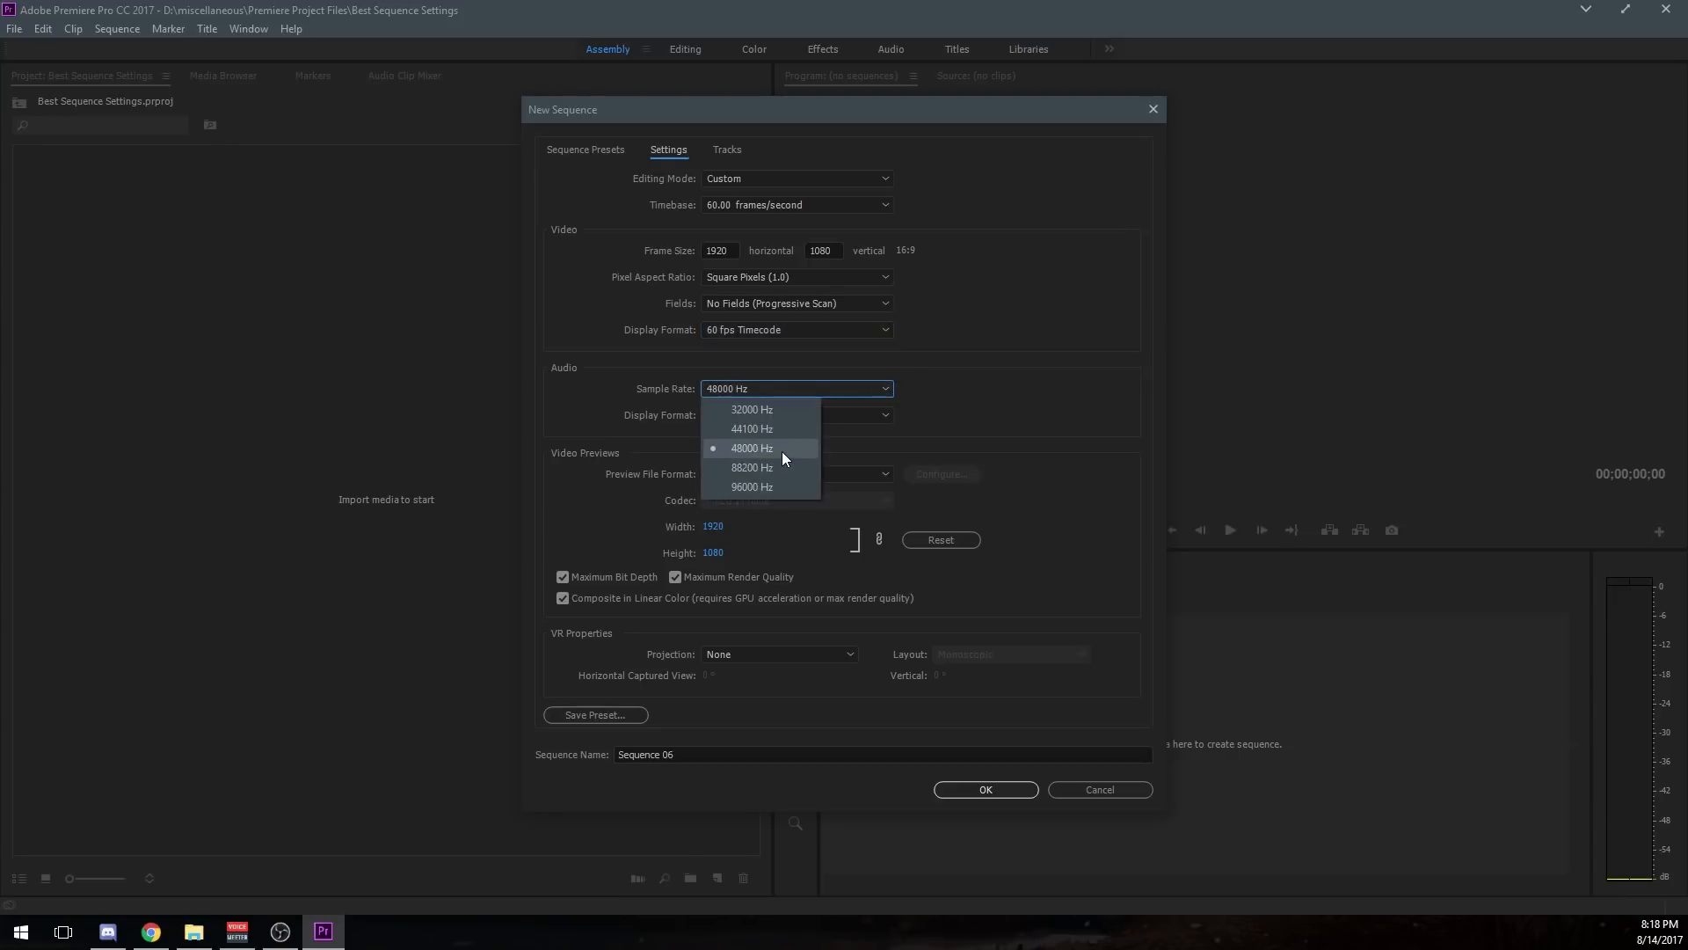
mouse_move(742, 463)
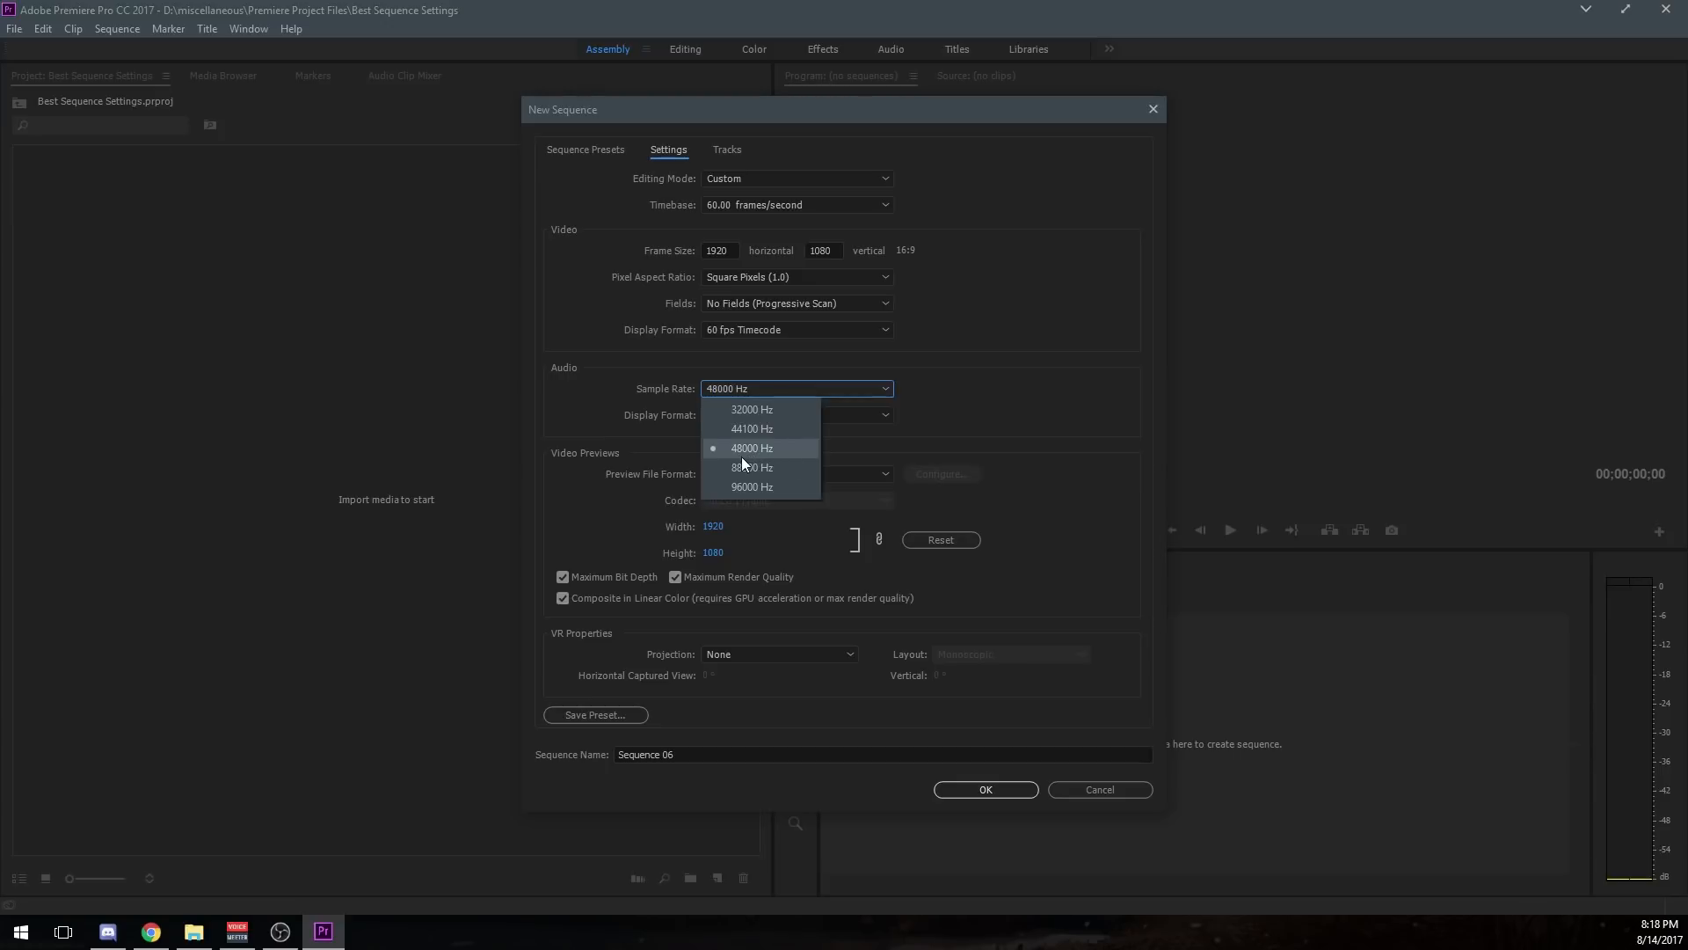
mouse_move(796, 463)
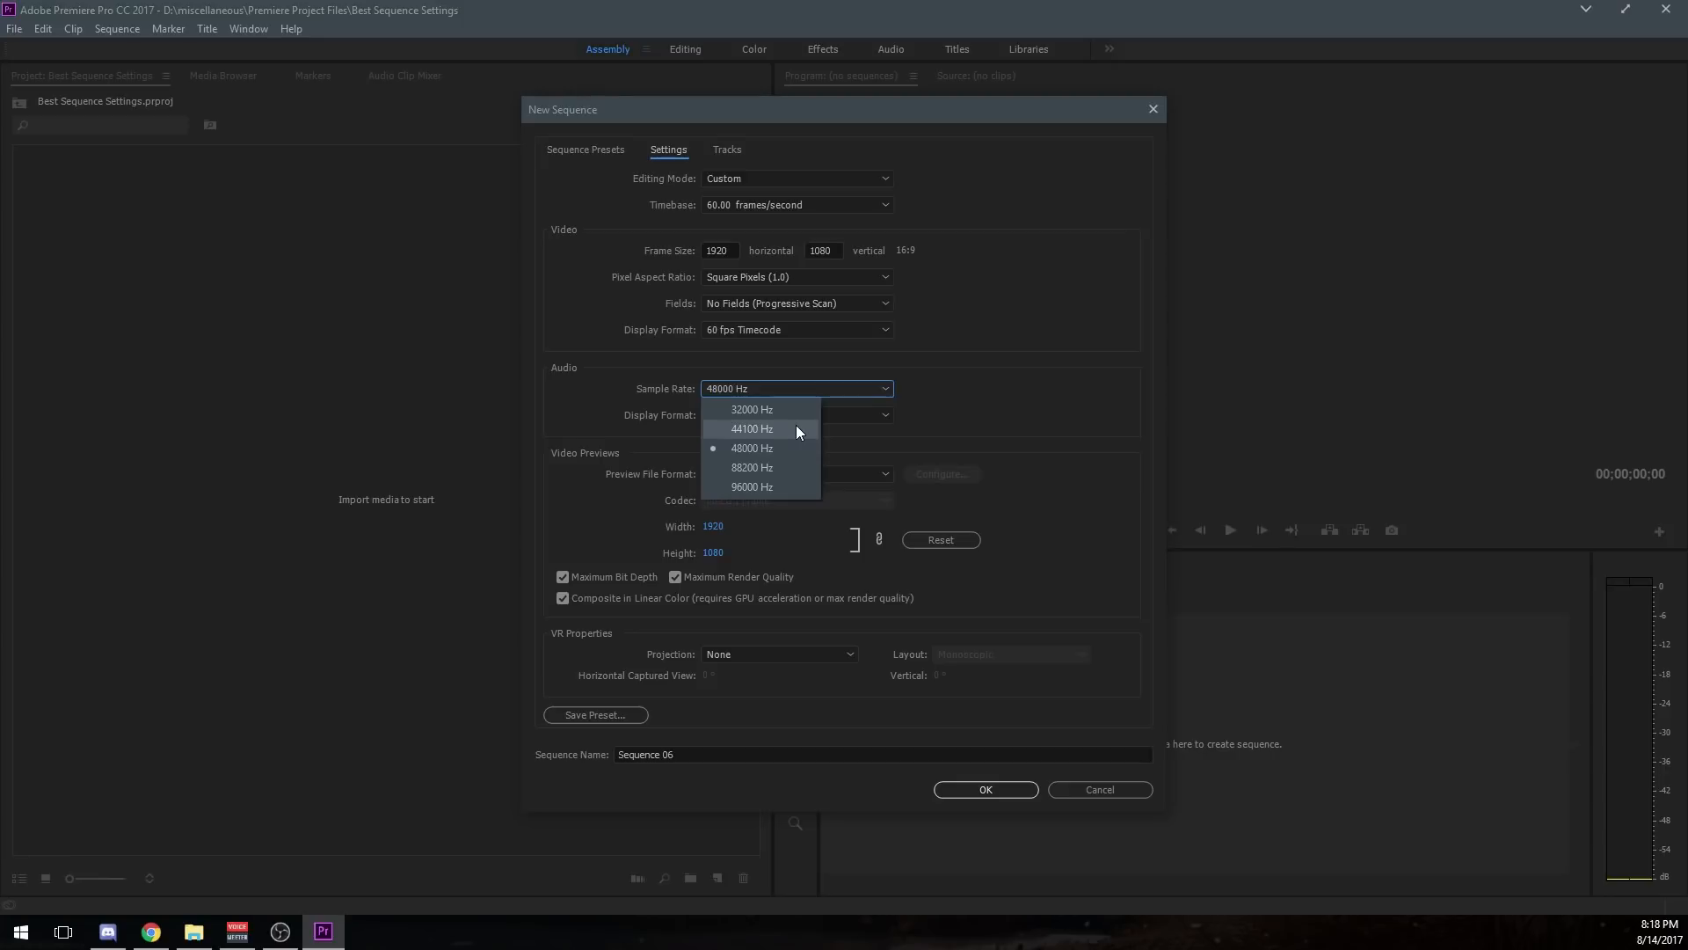
mouse_move(751, 449)
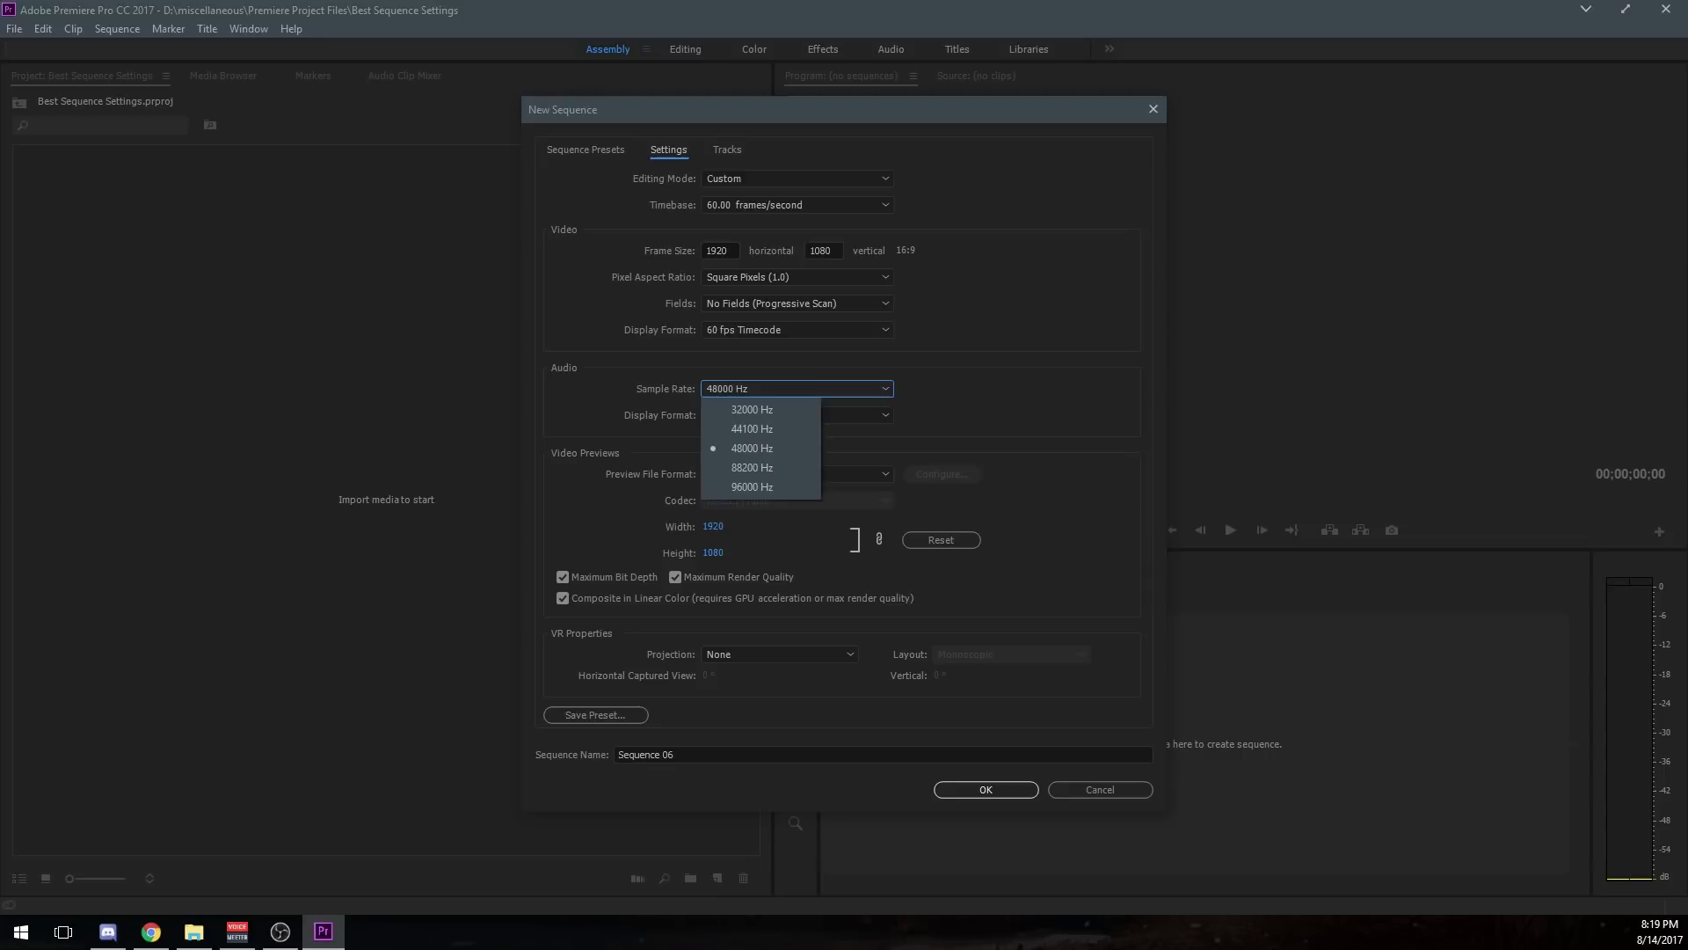
left_click(751, 449)
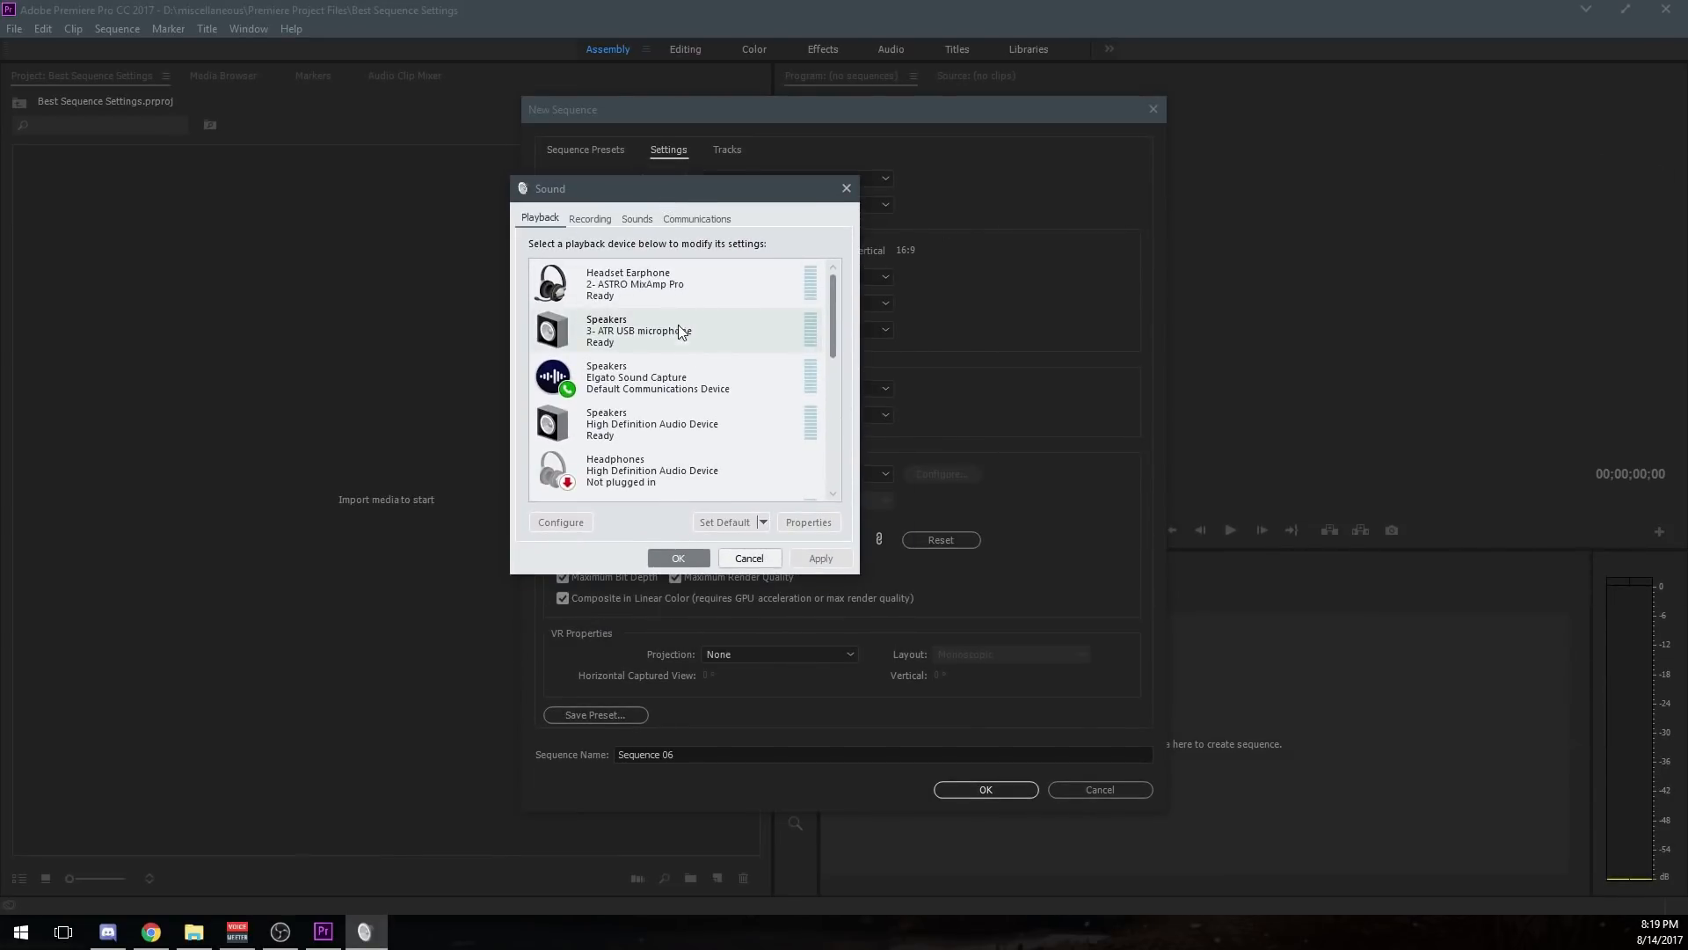
left_click(589, 218)
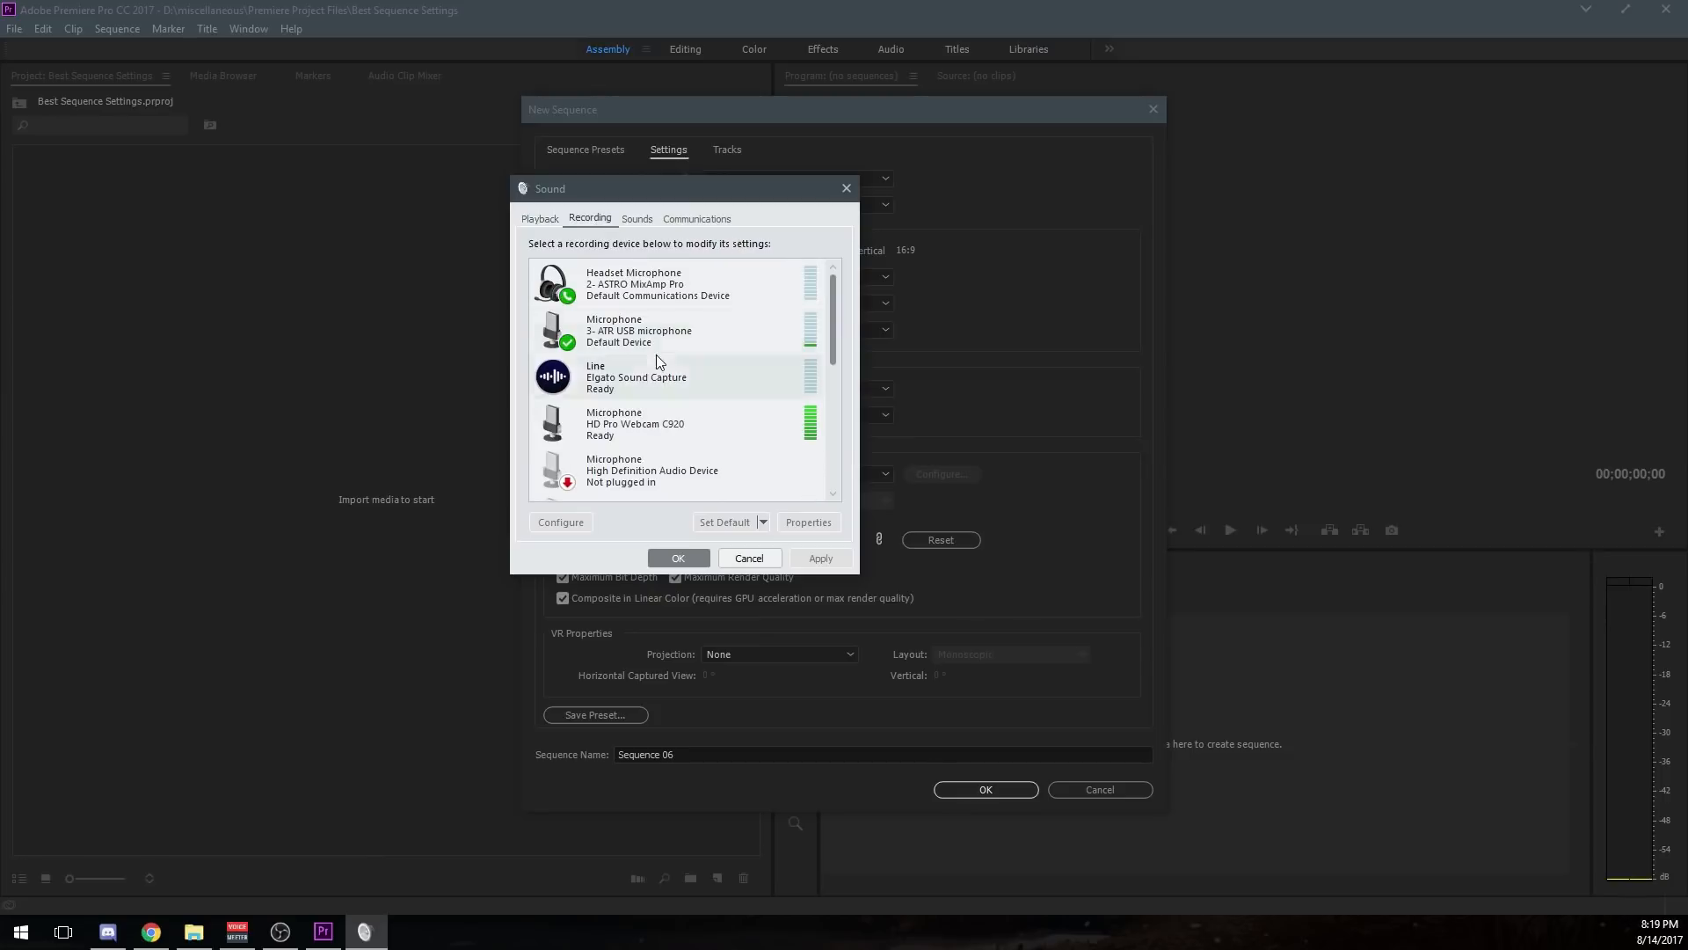
right_click(630, 328)
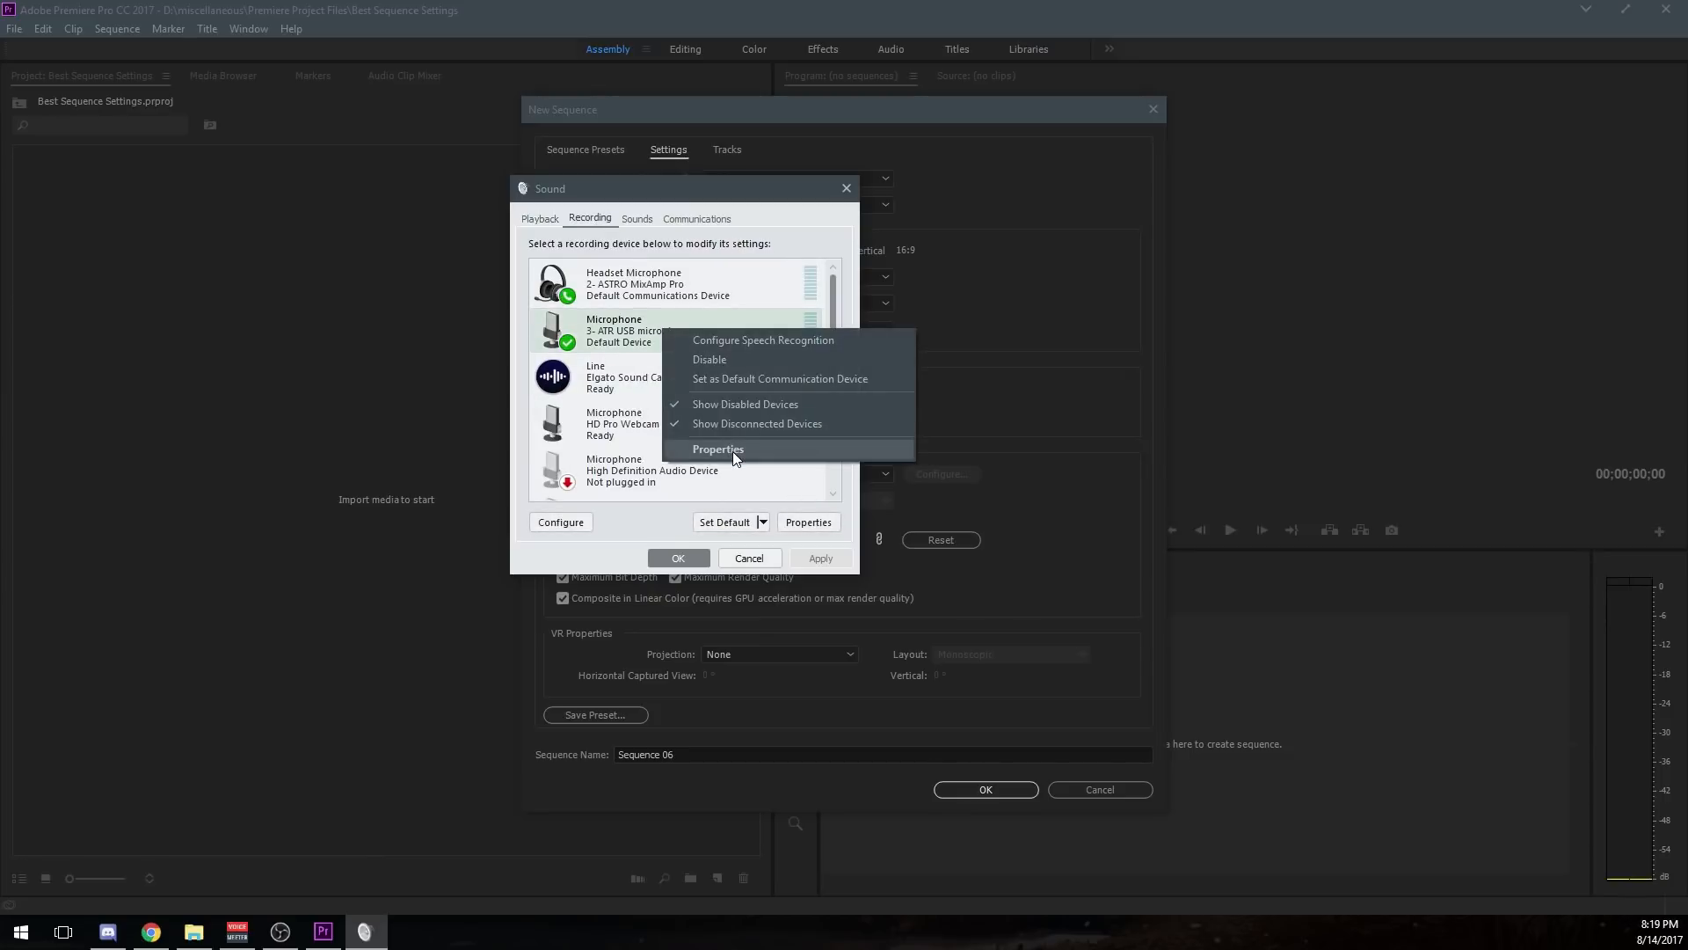
left_click(718, 448)
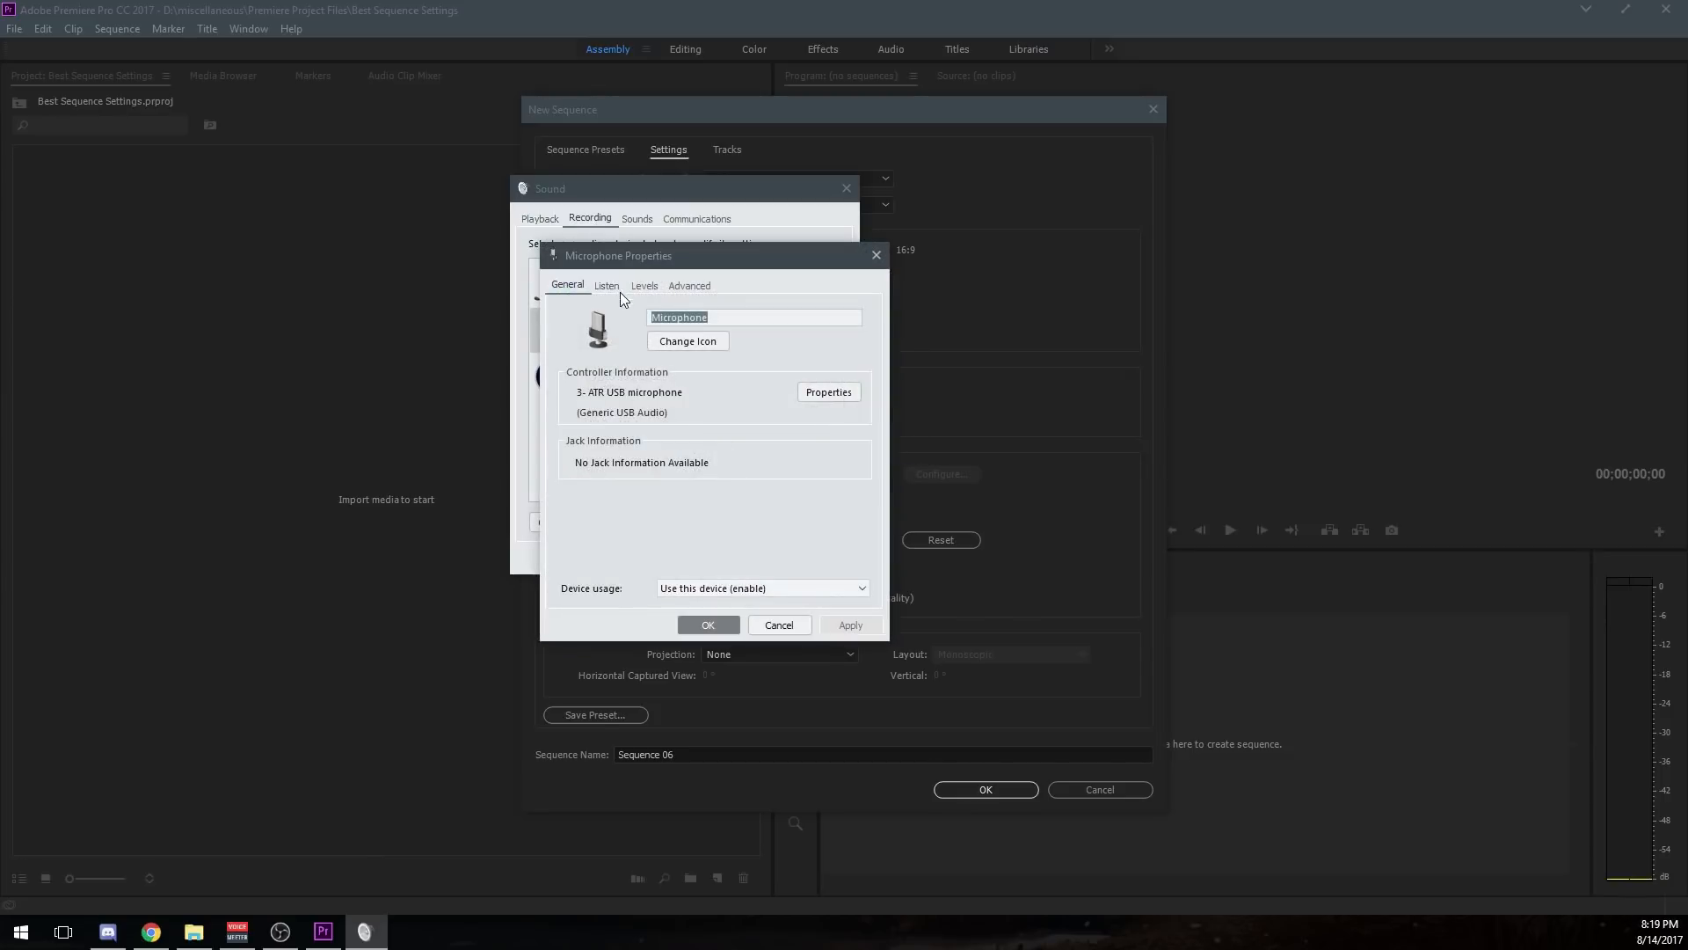
left_click(690, 285)
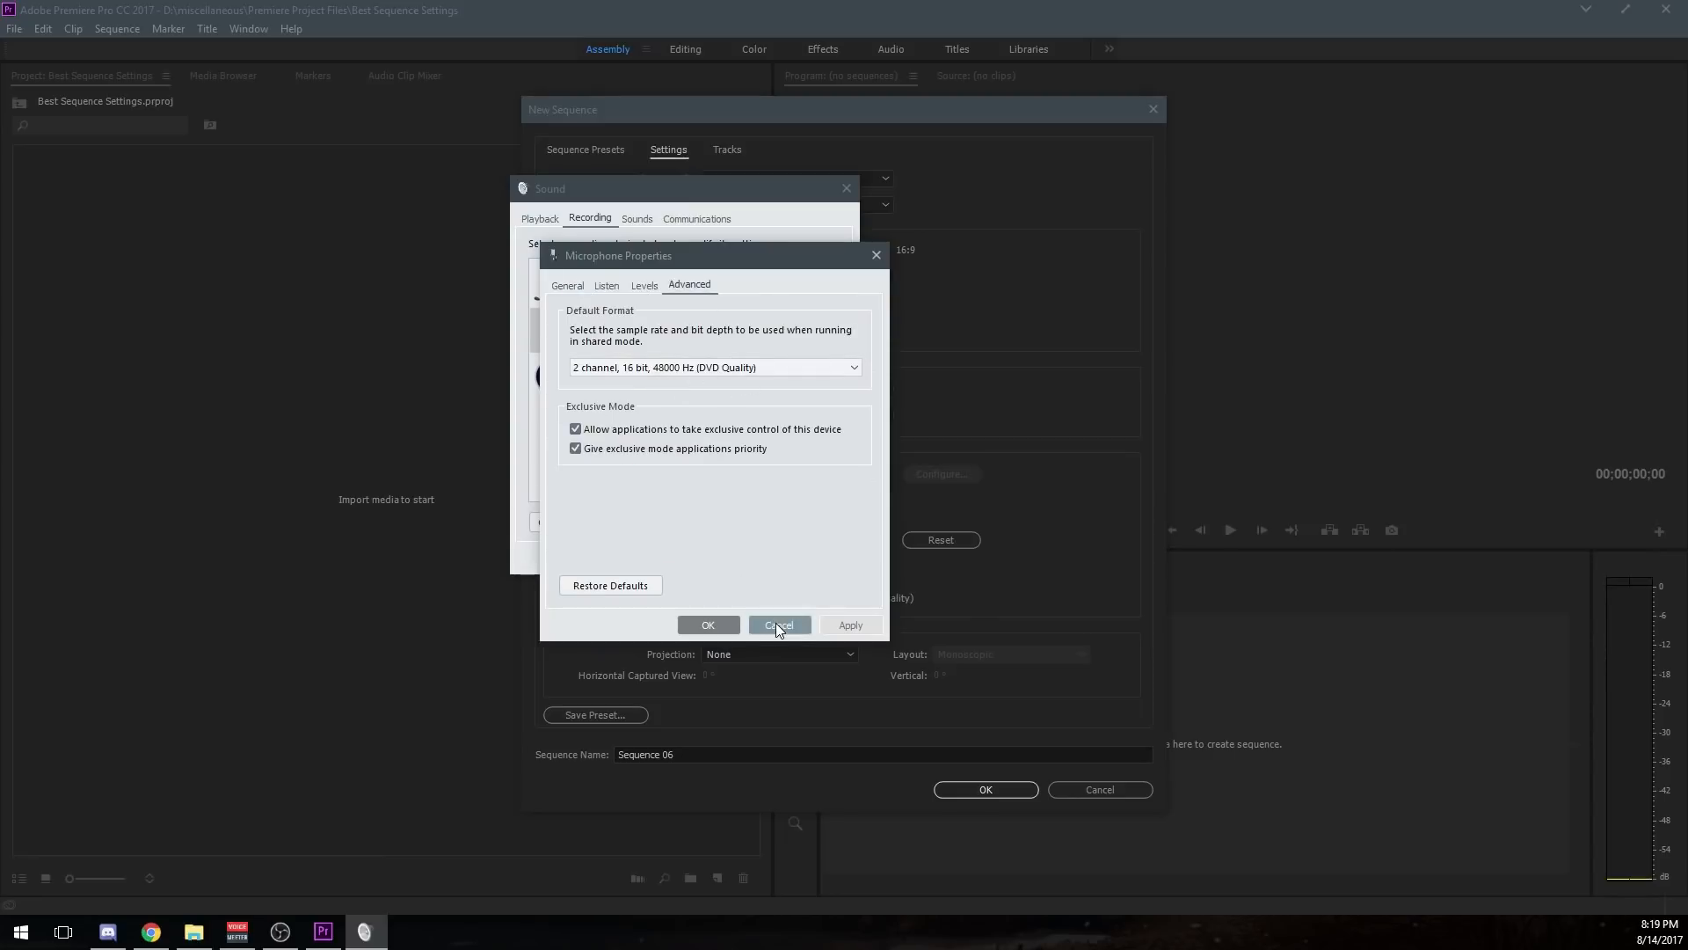
left_click(780, 624)
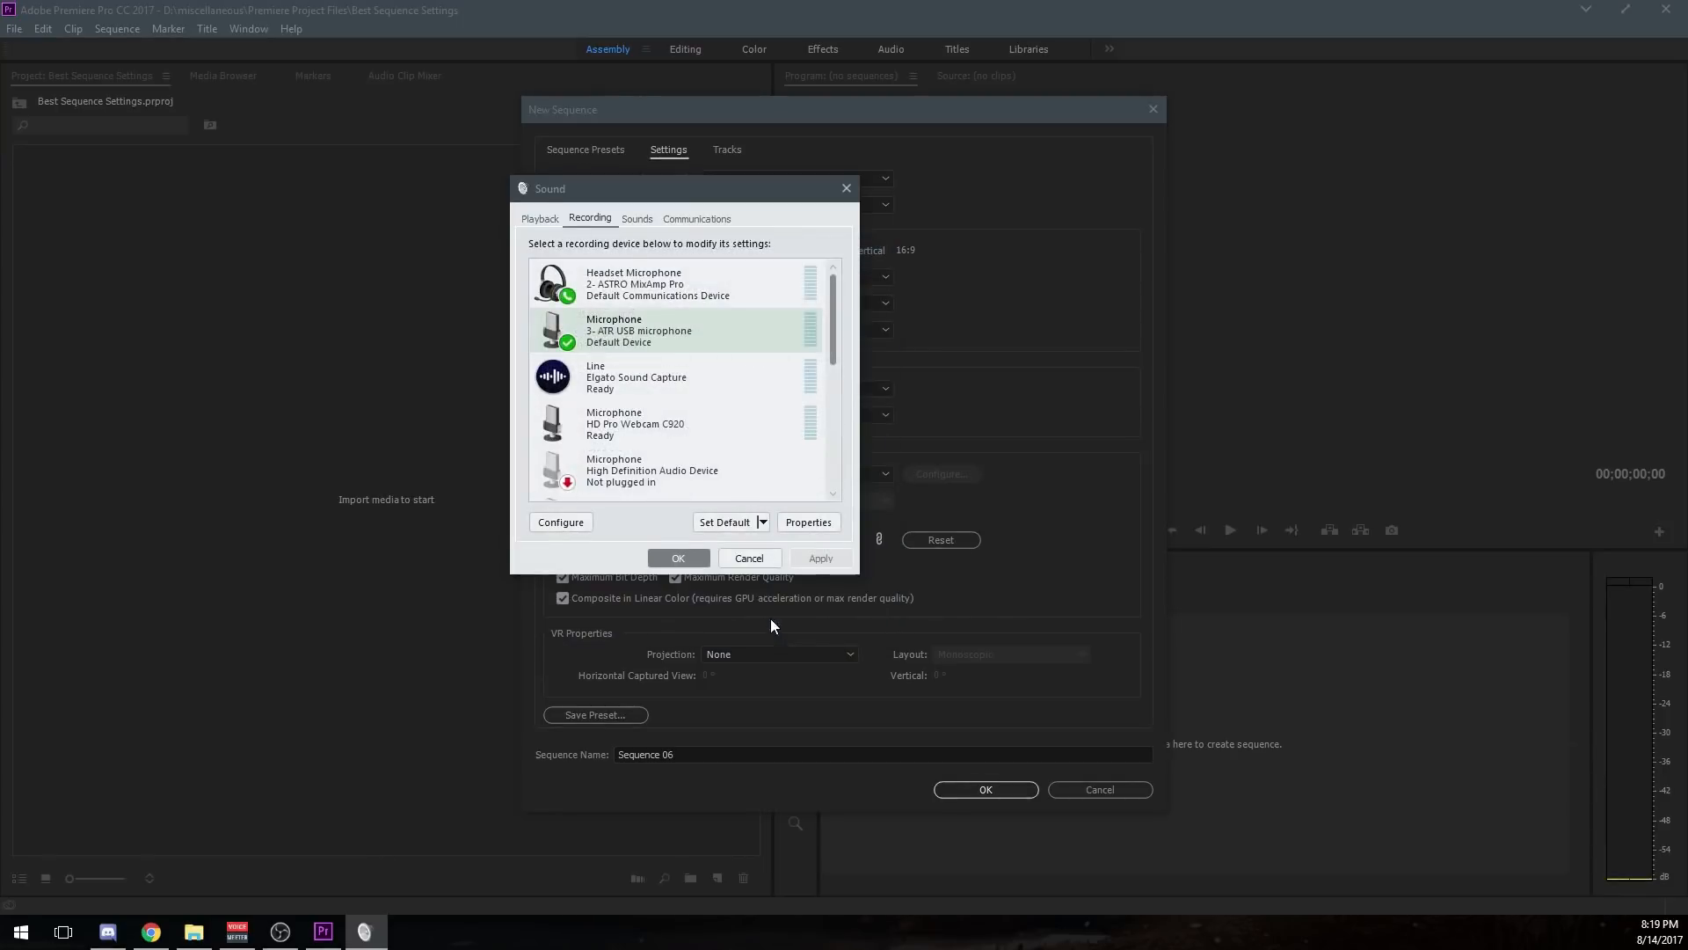
left_click(749, 557)
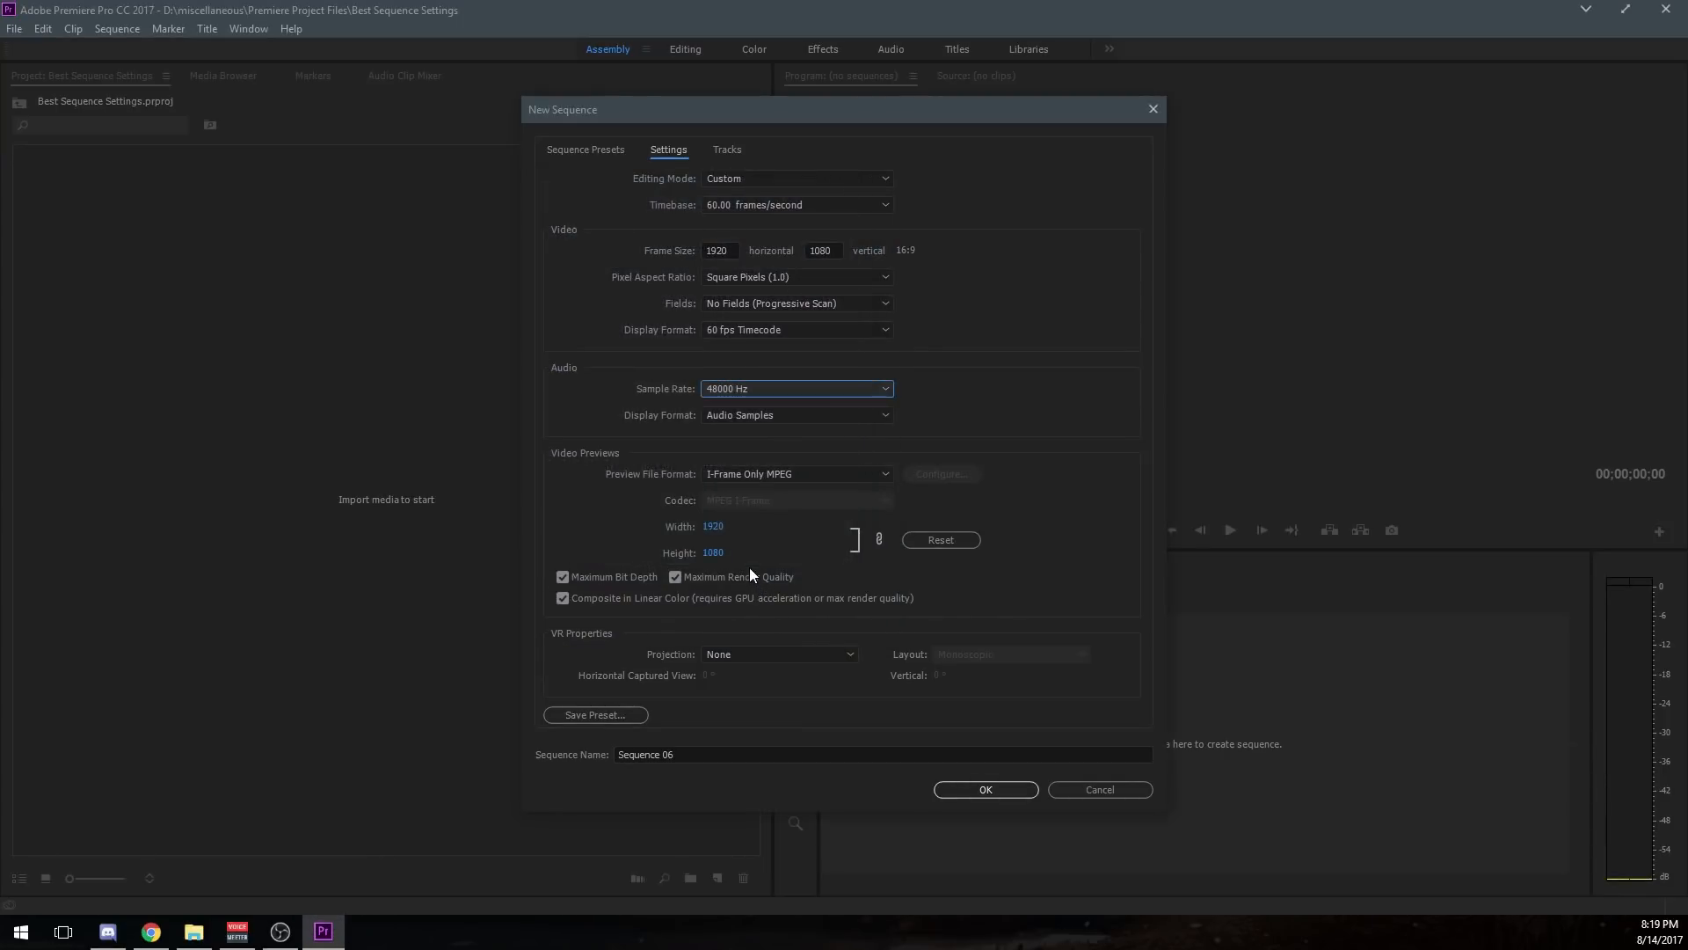
left_click(795, 415)
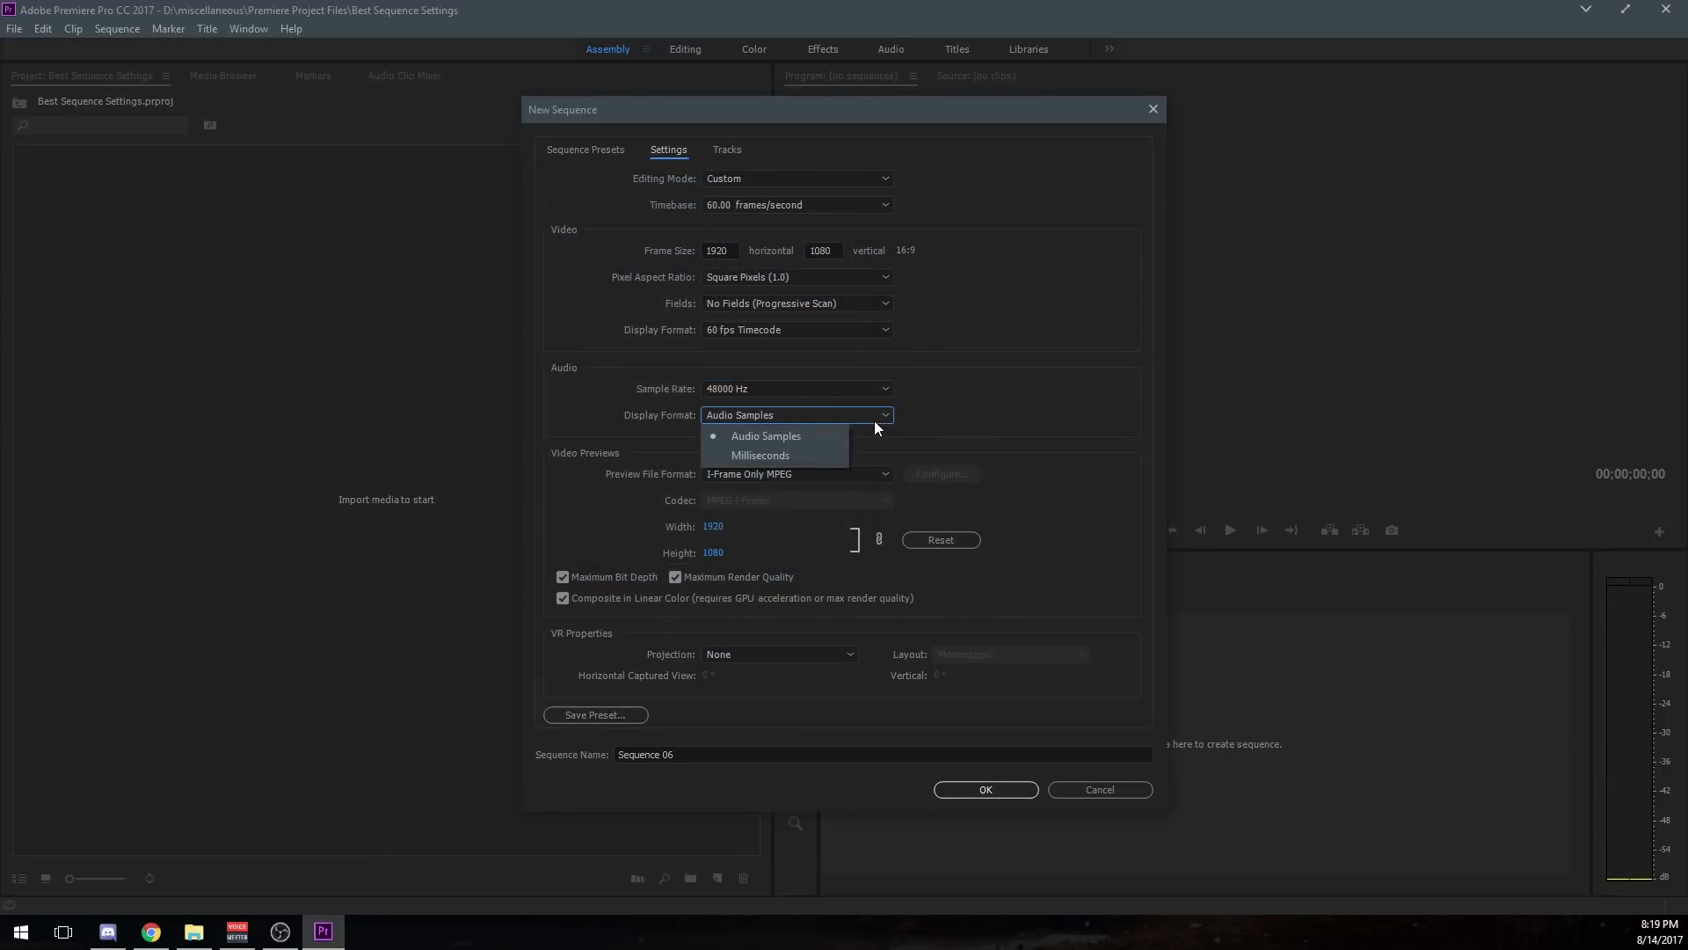
left_click(765, 436)
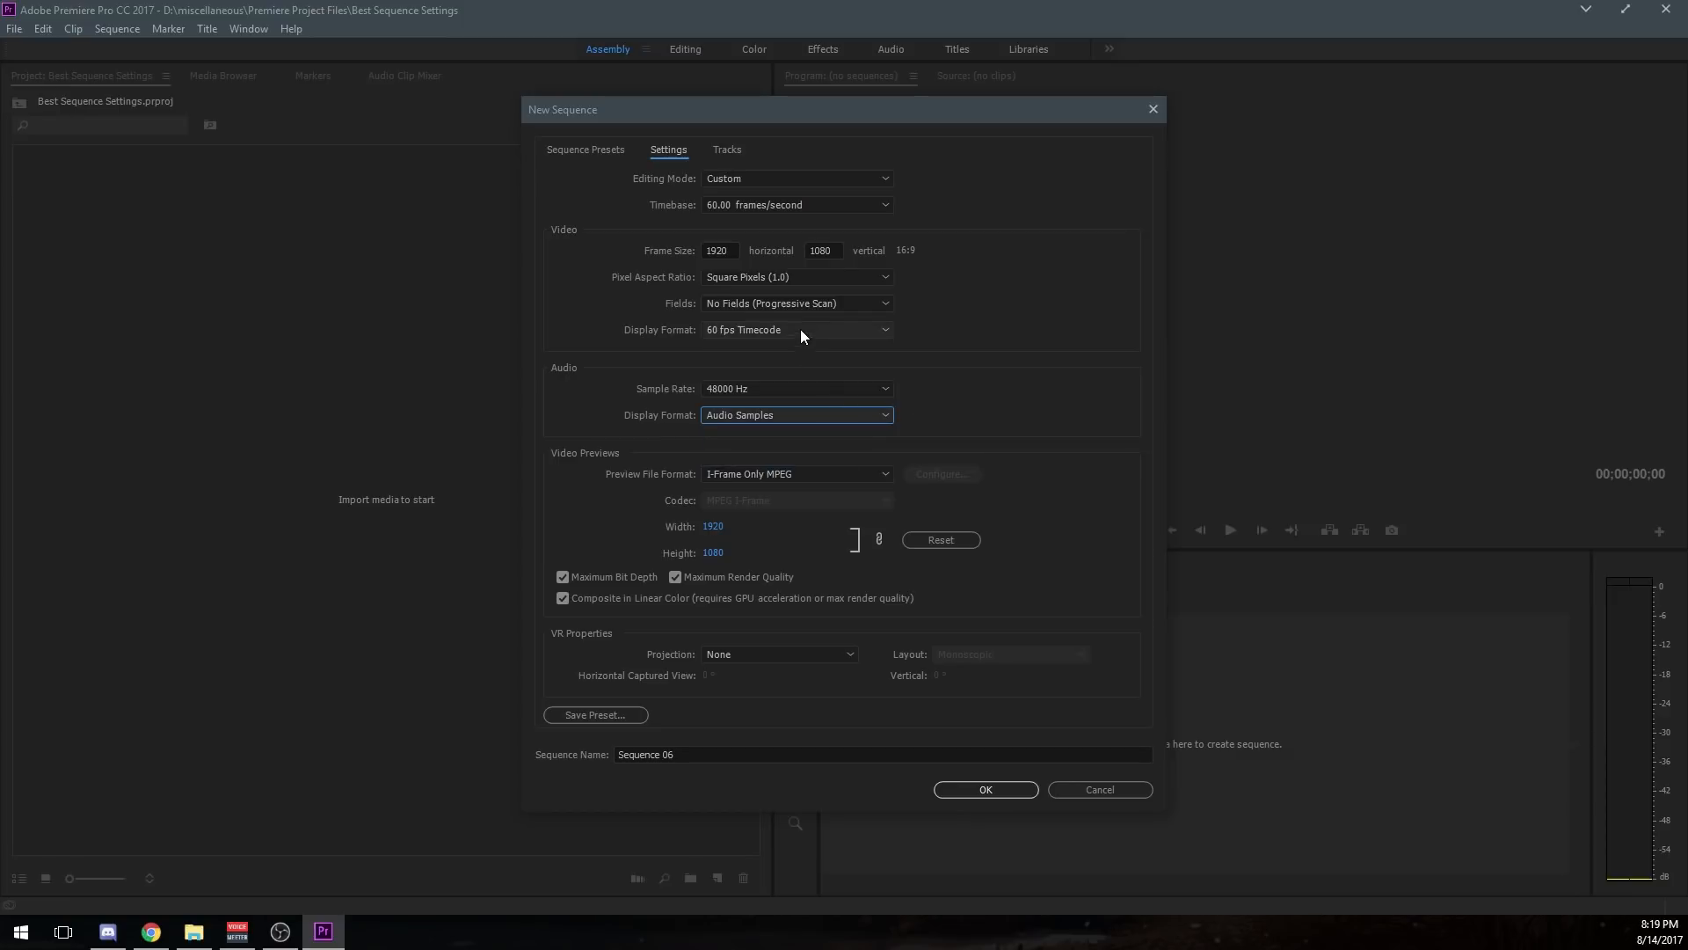
mouse_move(831, 371)
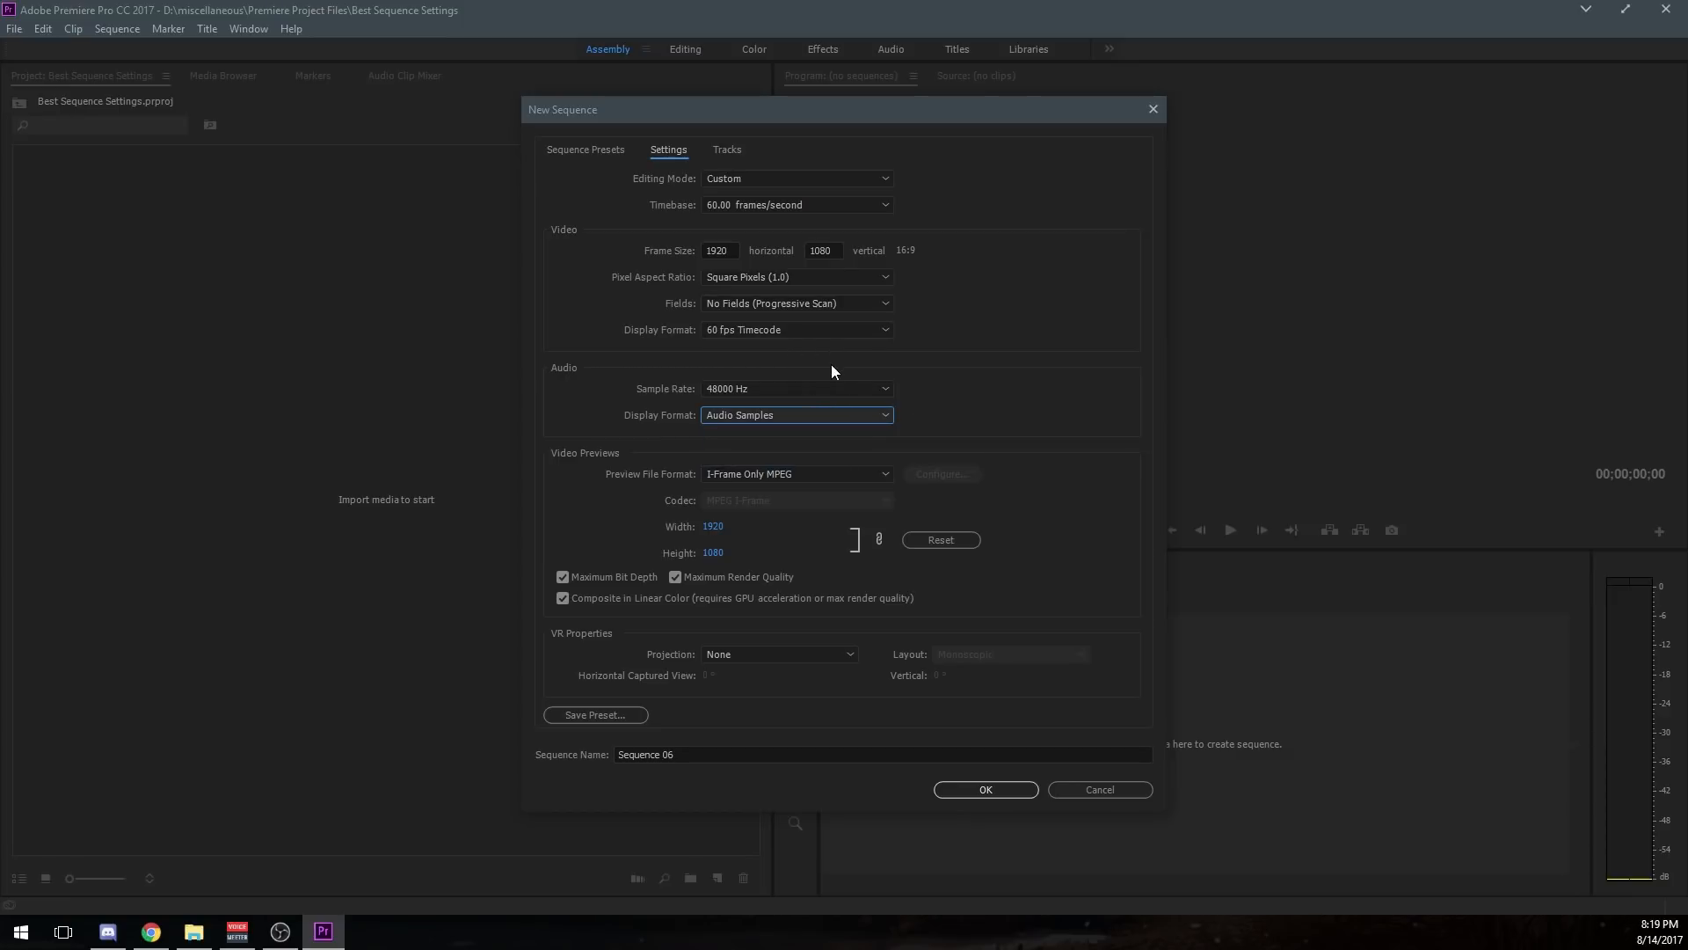
mouse_move(858, 390)
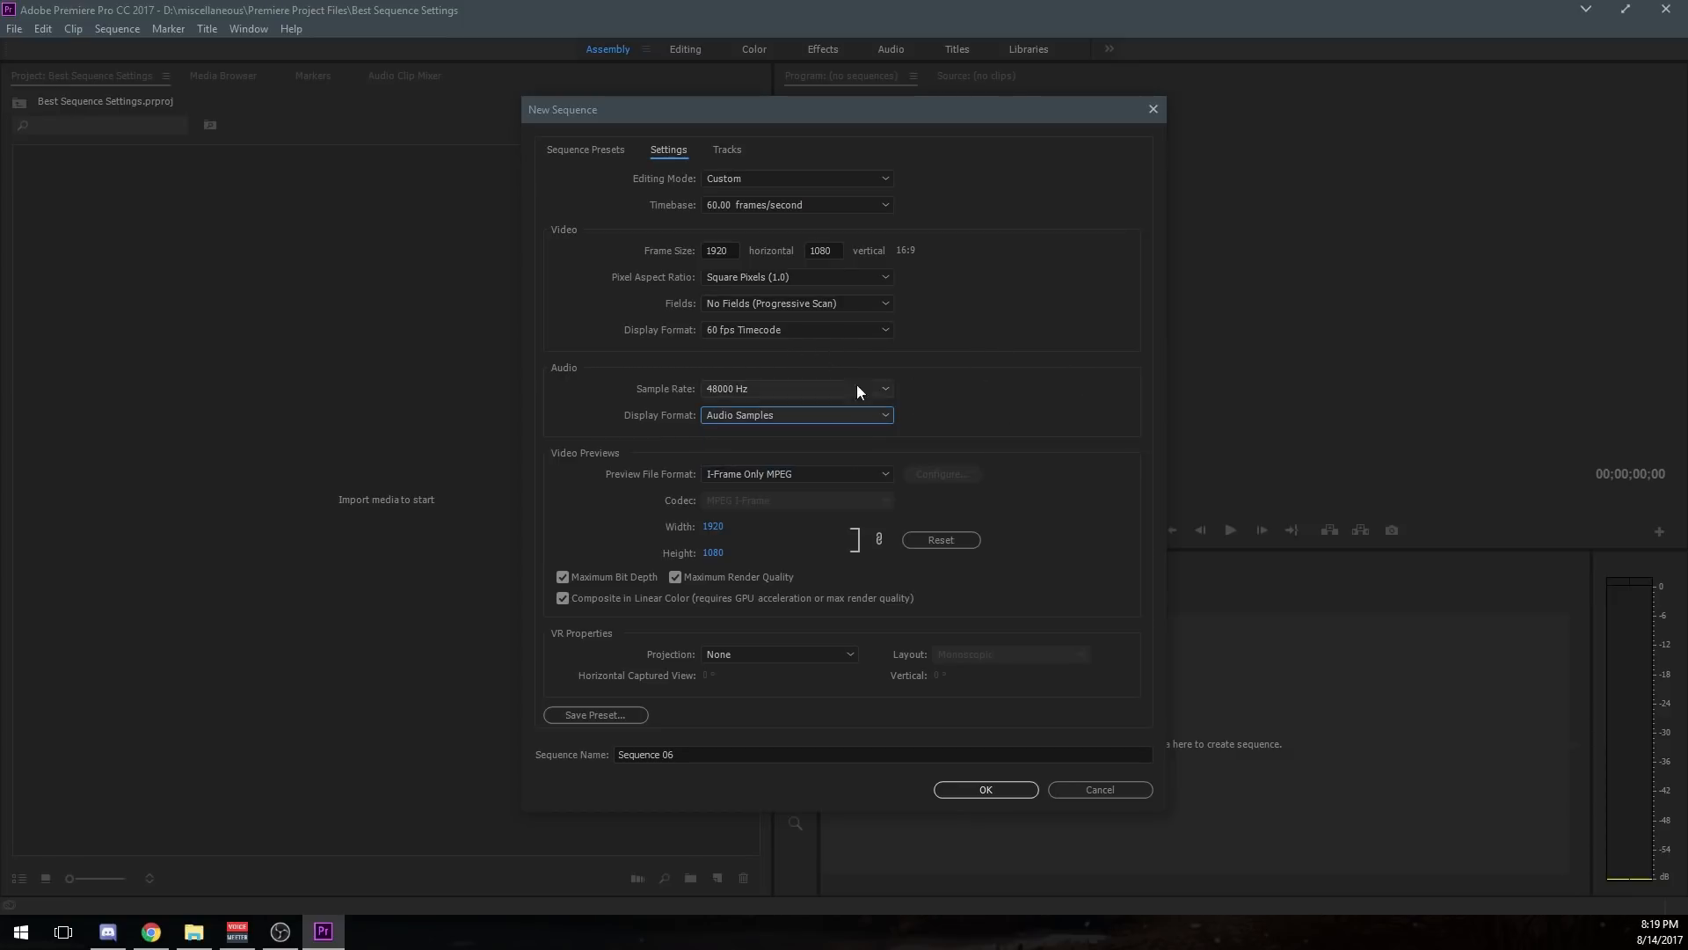
mouse_move(980, 420)
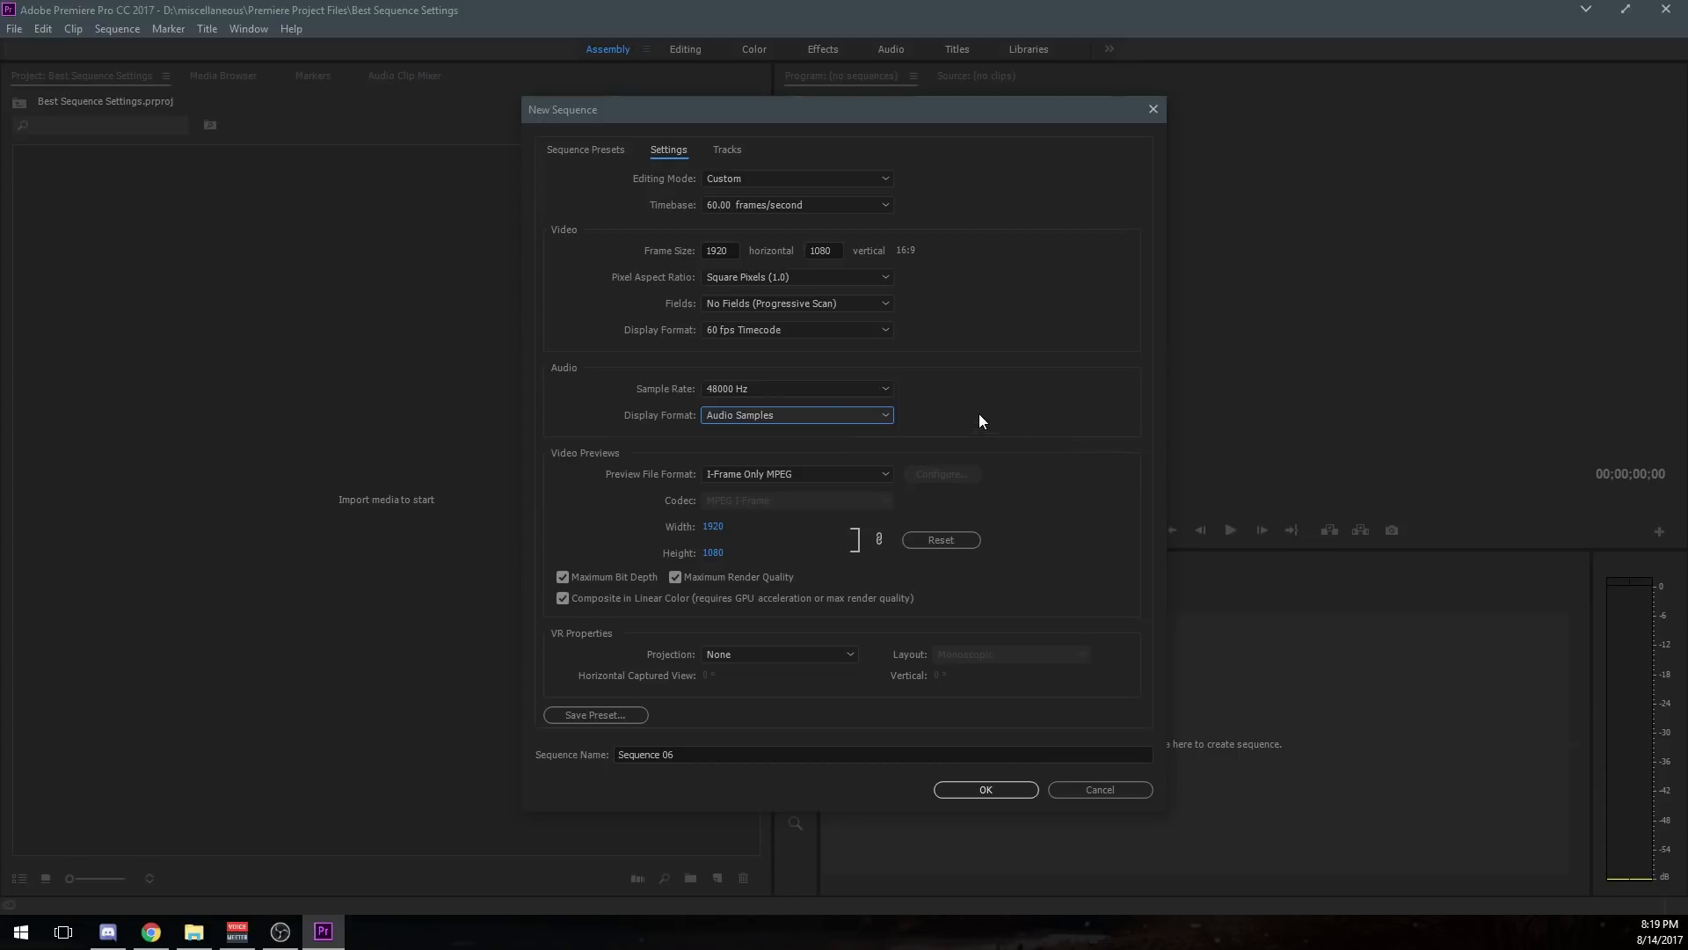
mouse_move(840, 432)
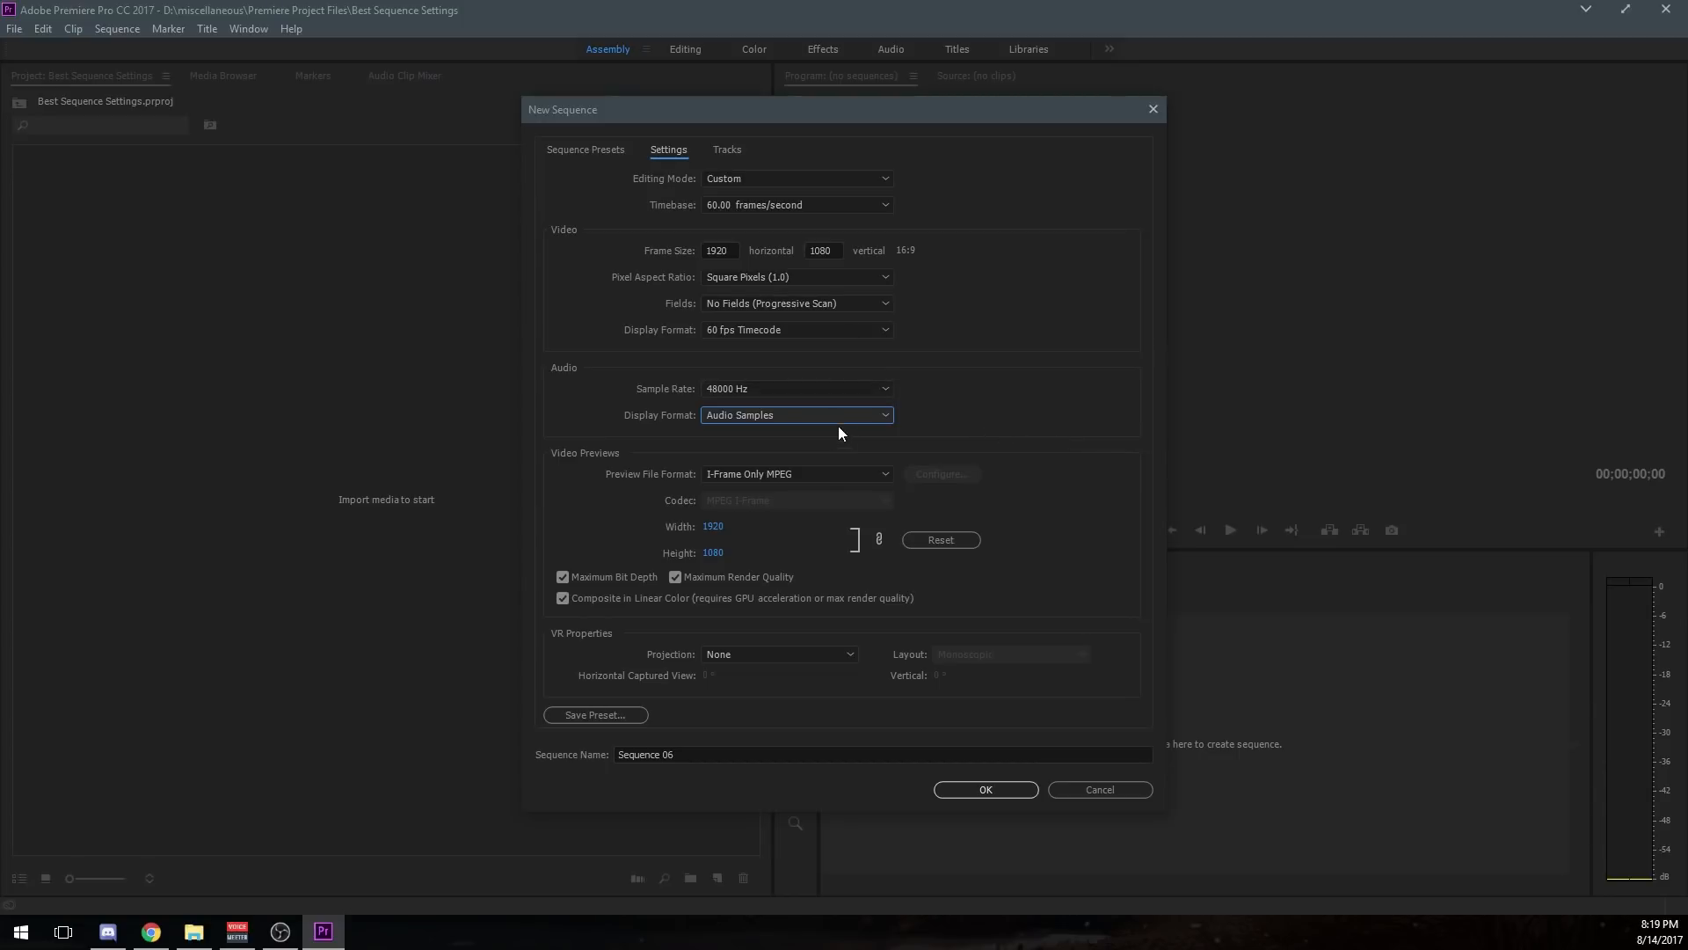
mouse_move(872, 329)
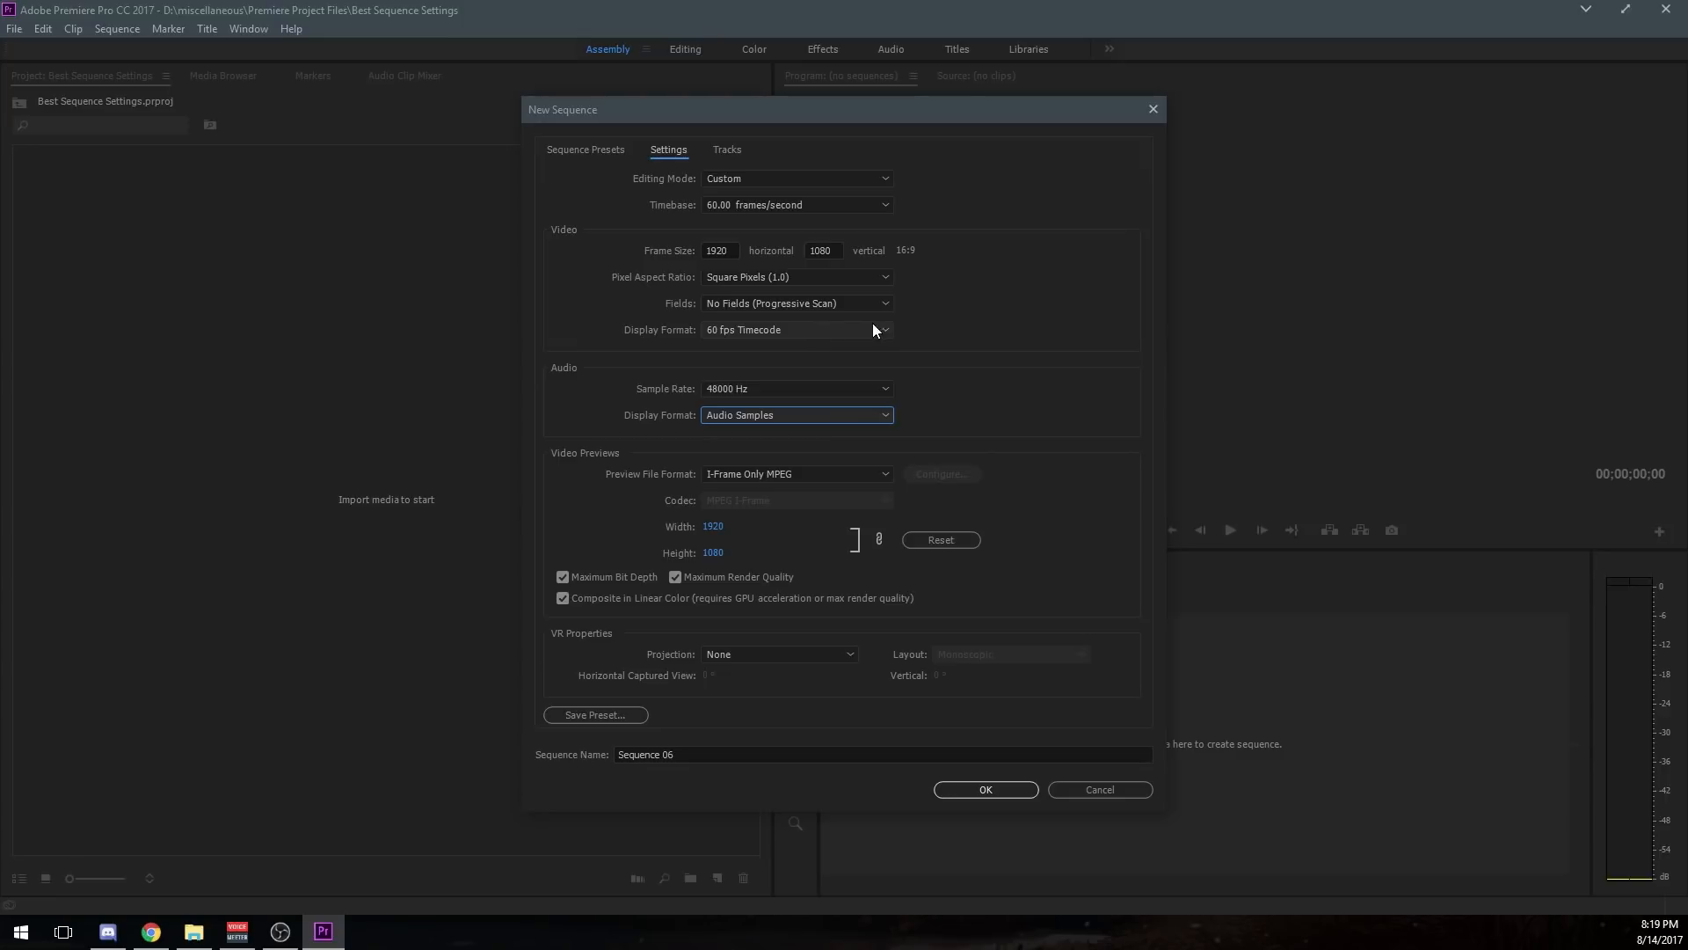
mouse_move(966, 352)
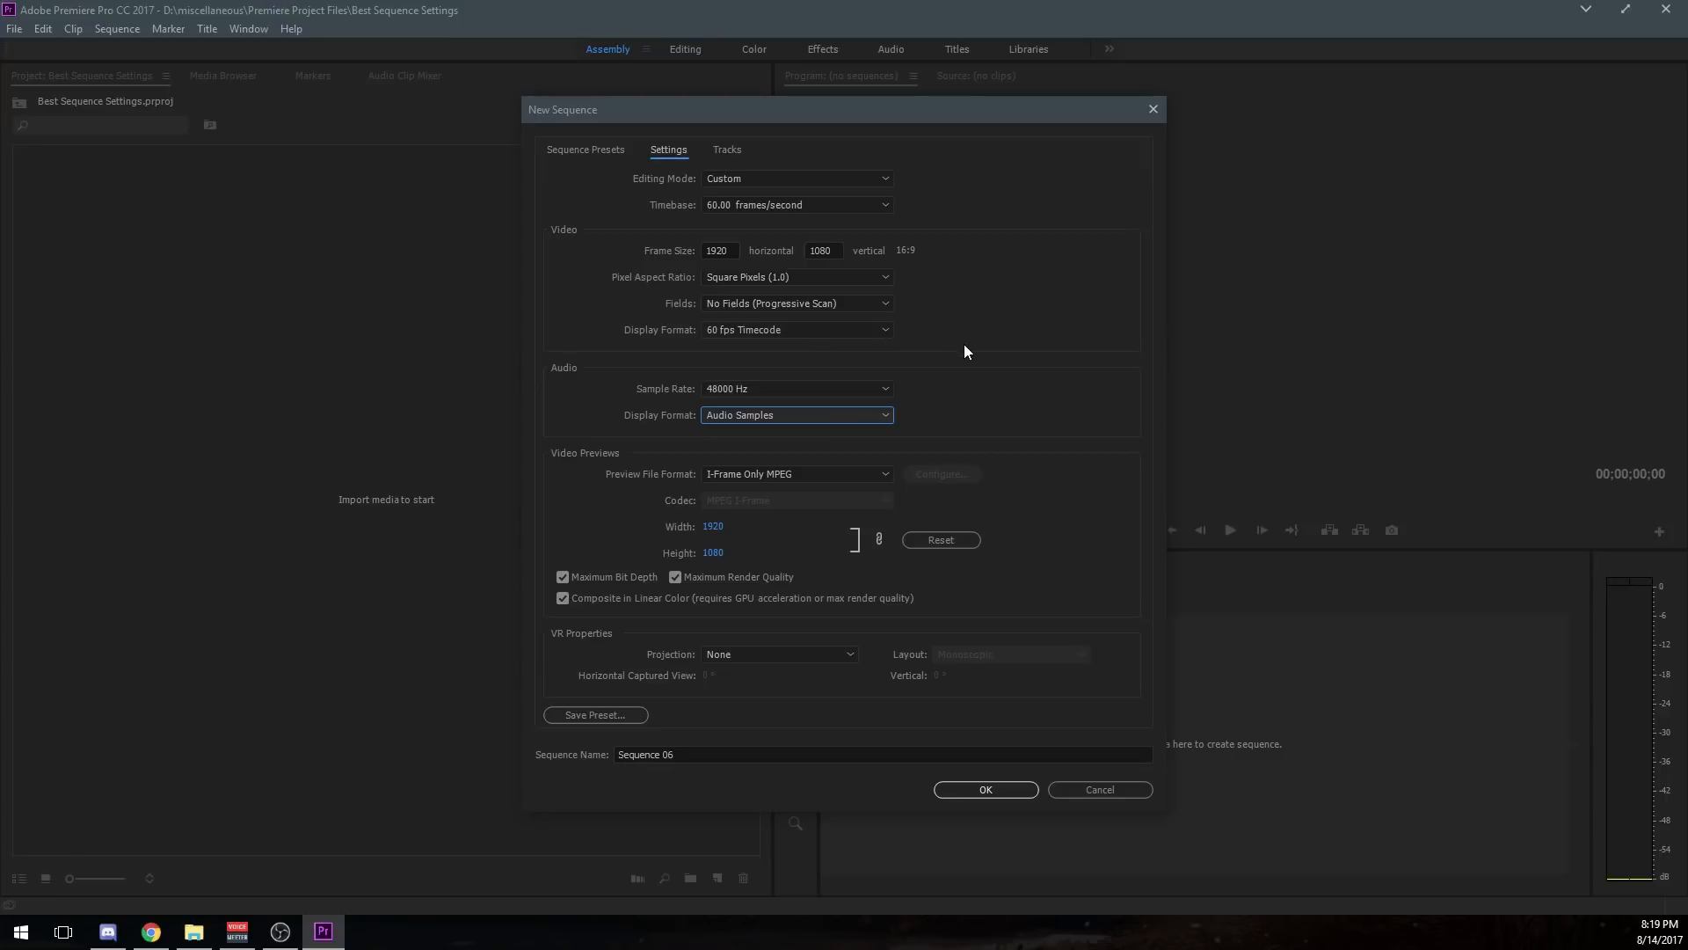
mouse_move(849, 534)
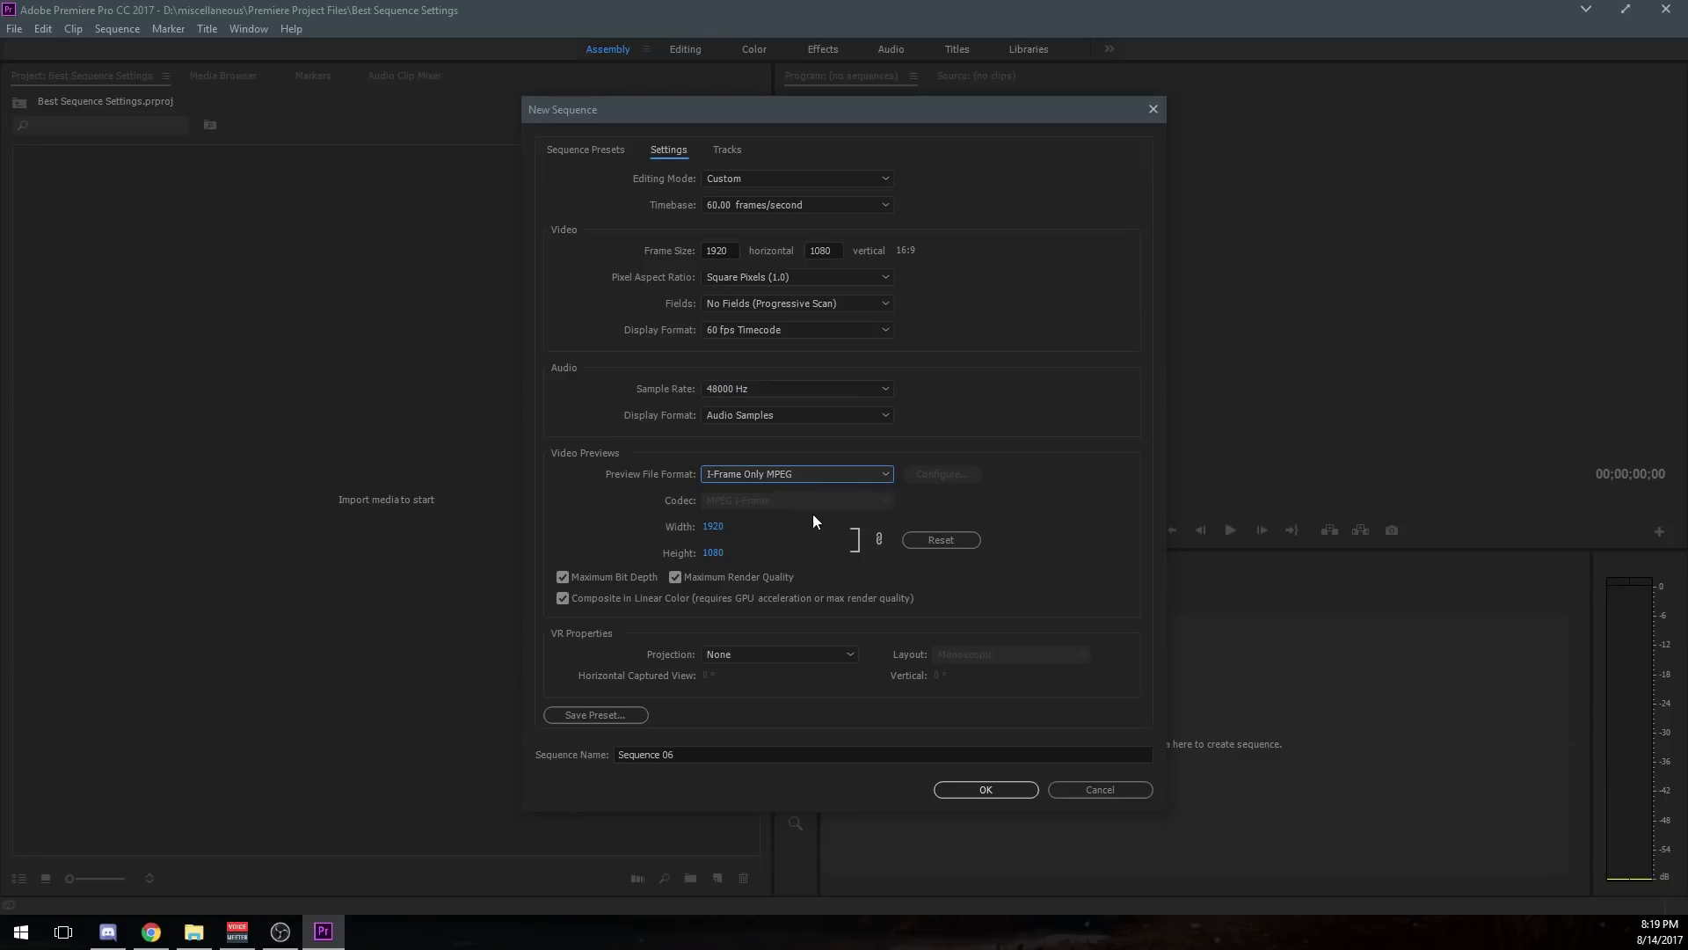
mouse_move(814, 478)
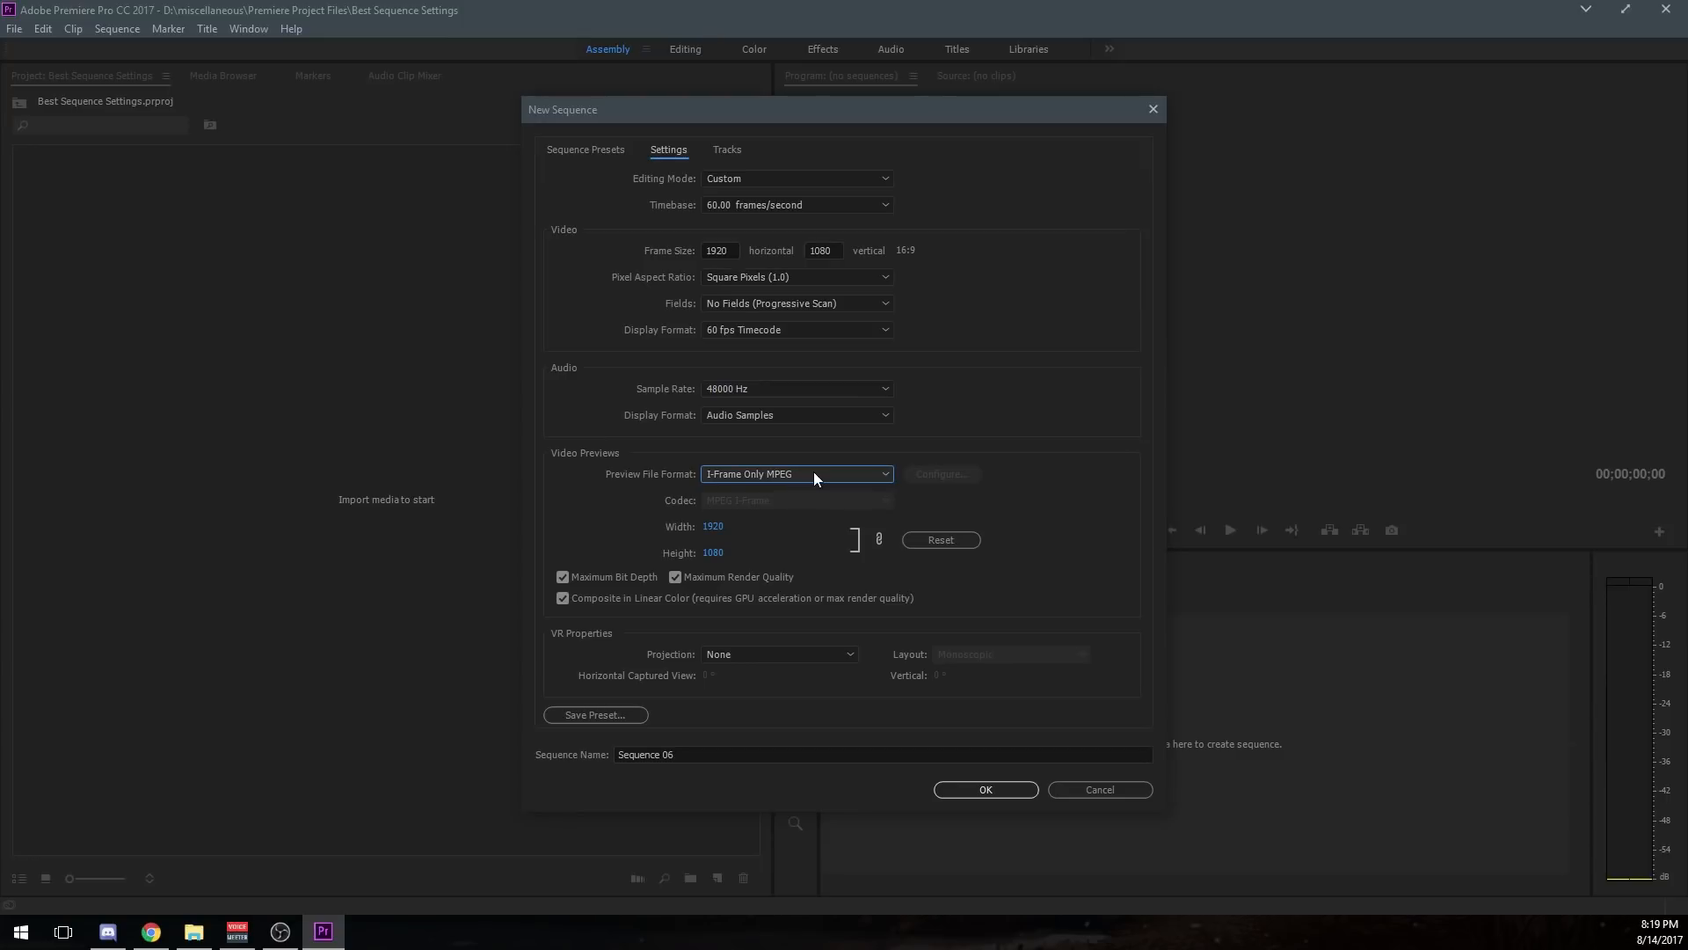
left_click(797, 474)
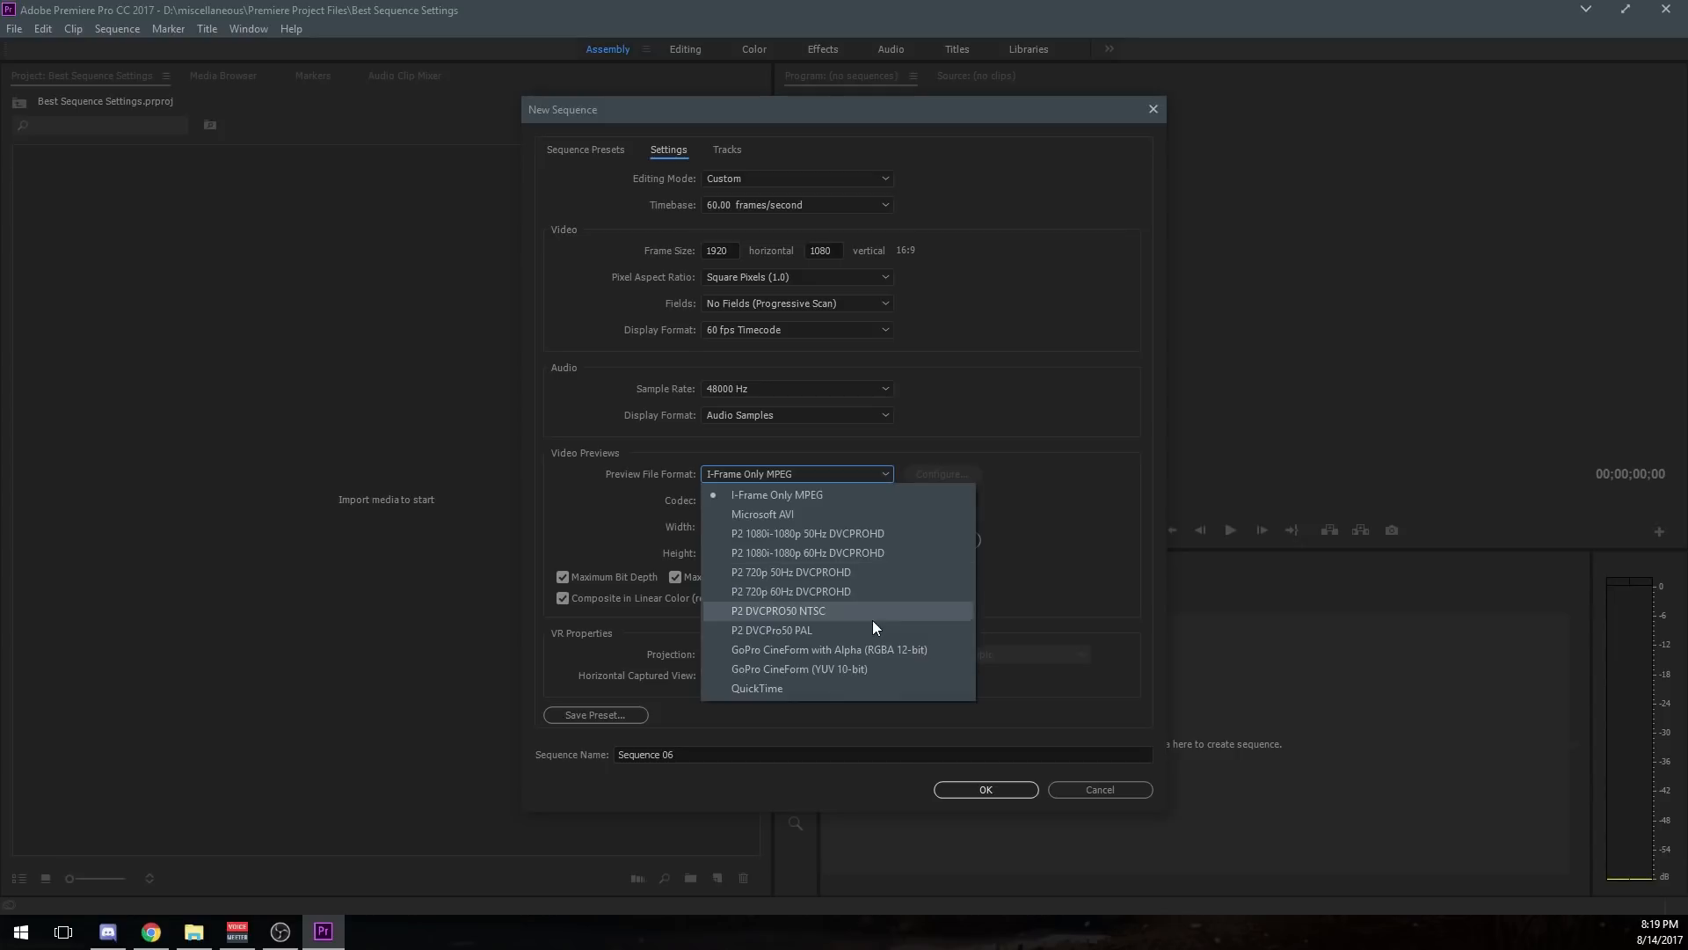
mouse_move(862, 612)
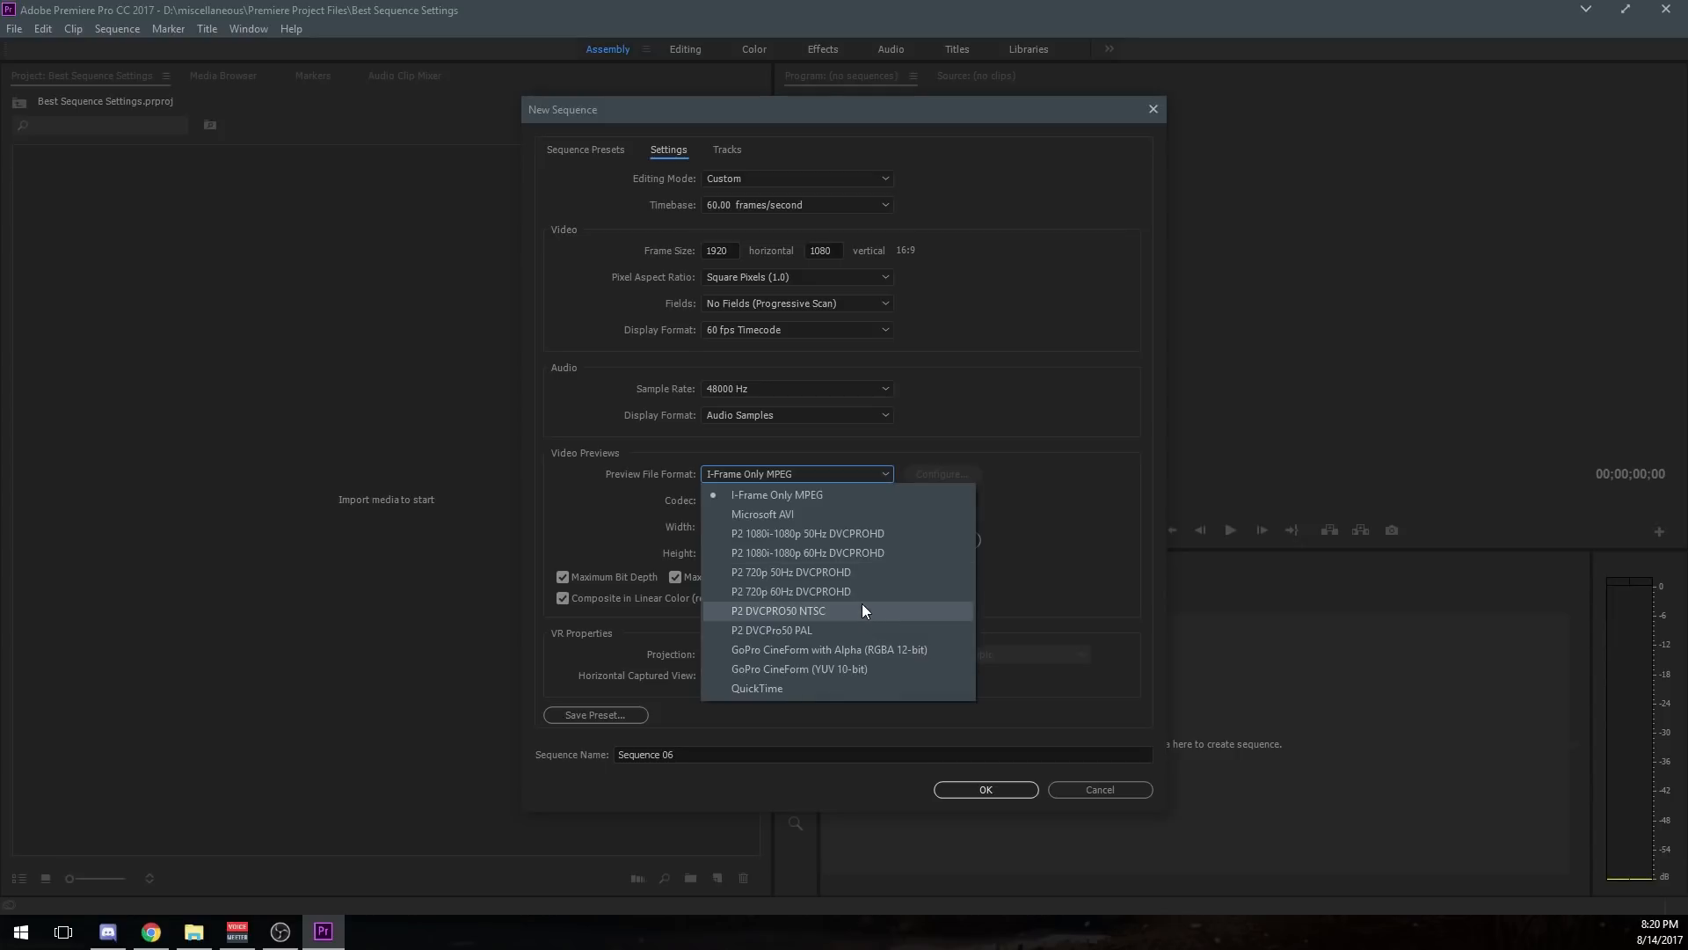
left_click(797, 473)
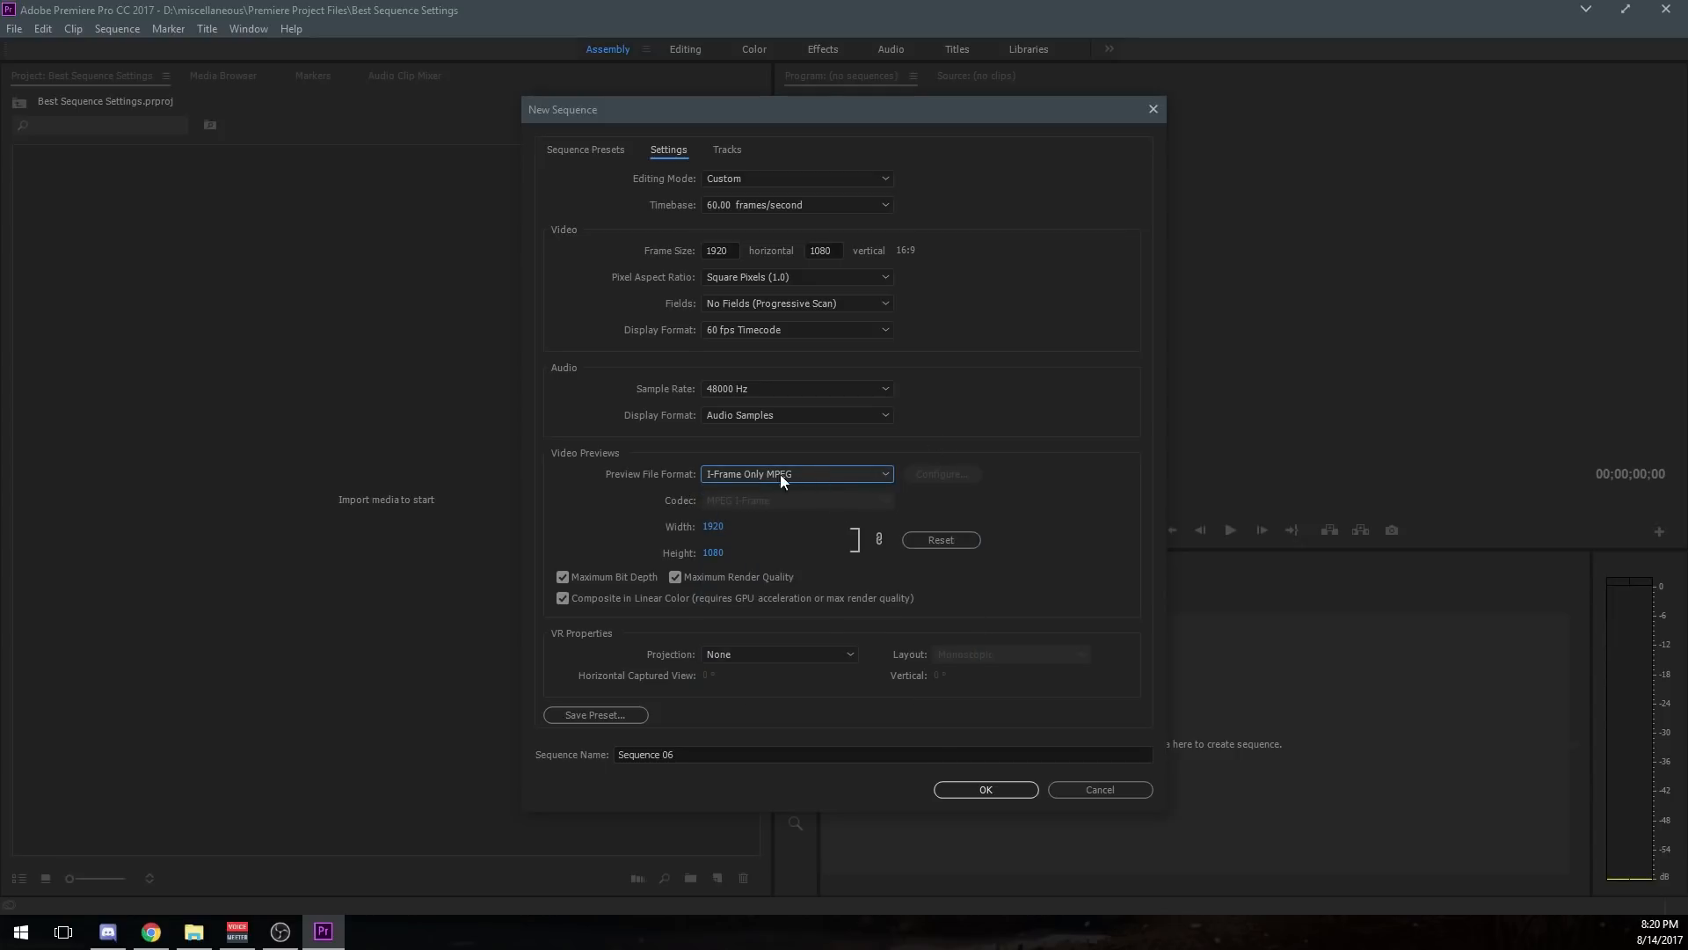
mouse_move(702, 535)
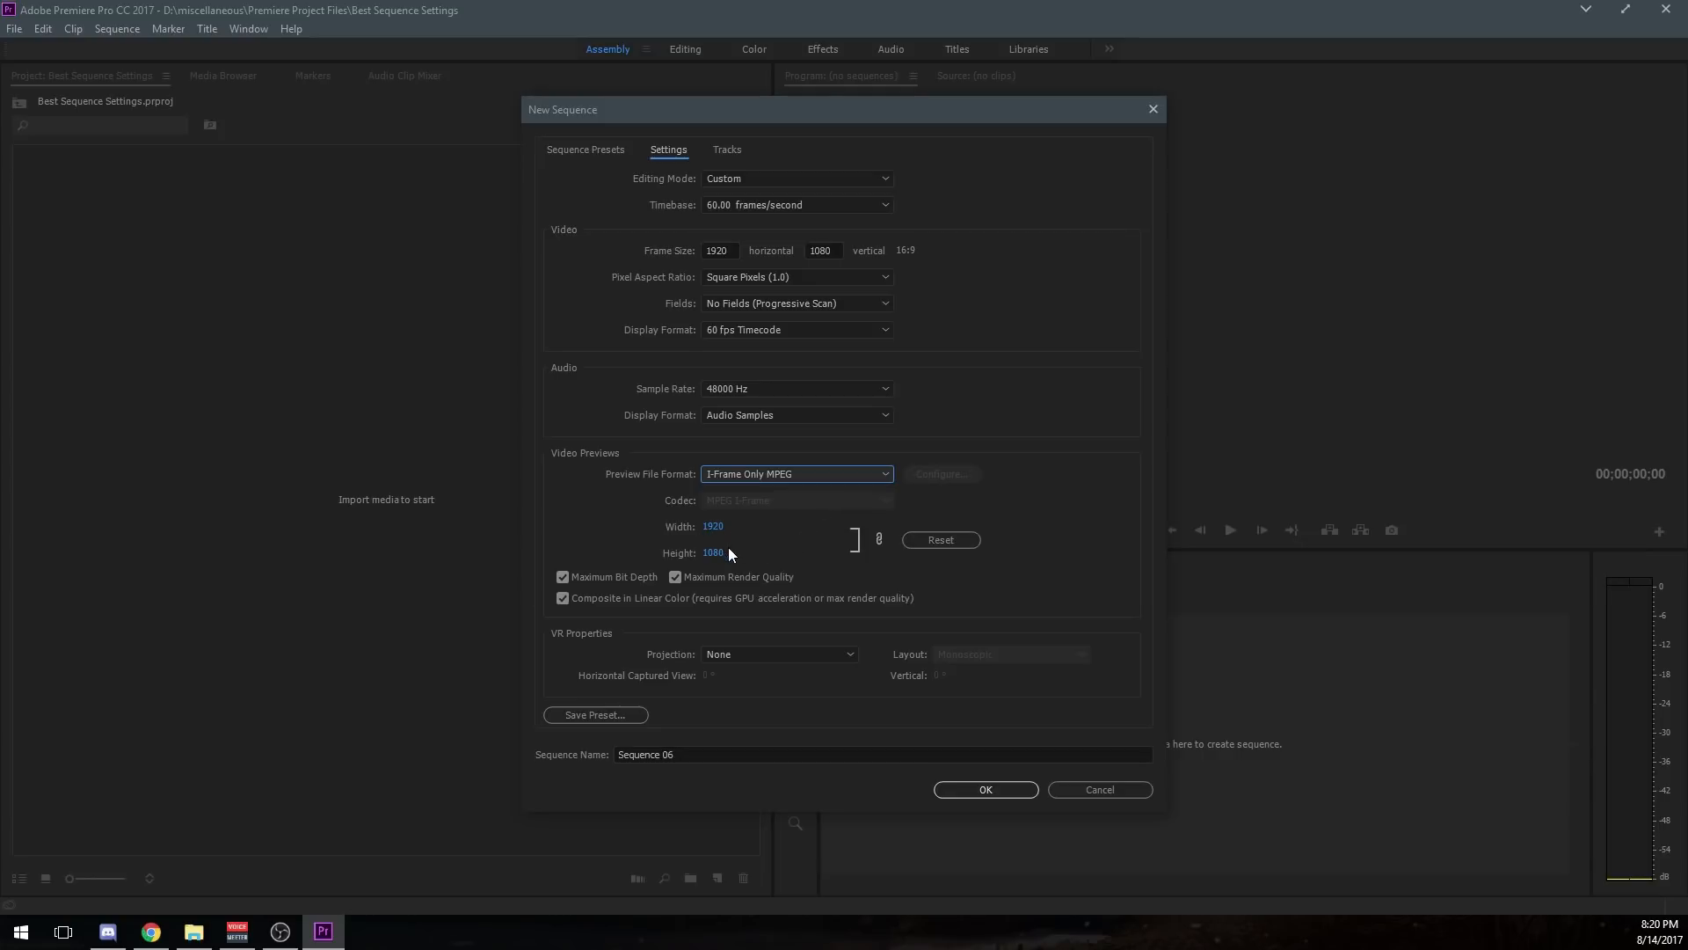
mouse_move(731, 250)
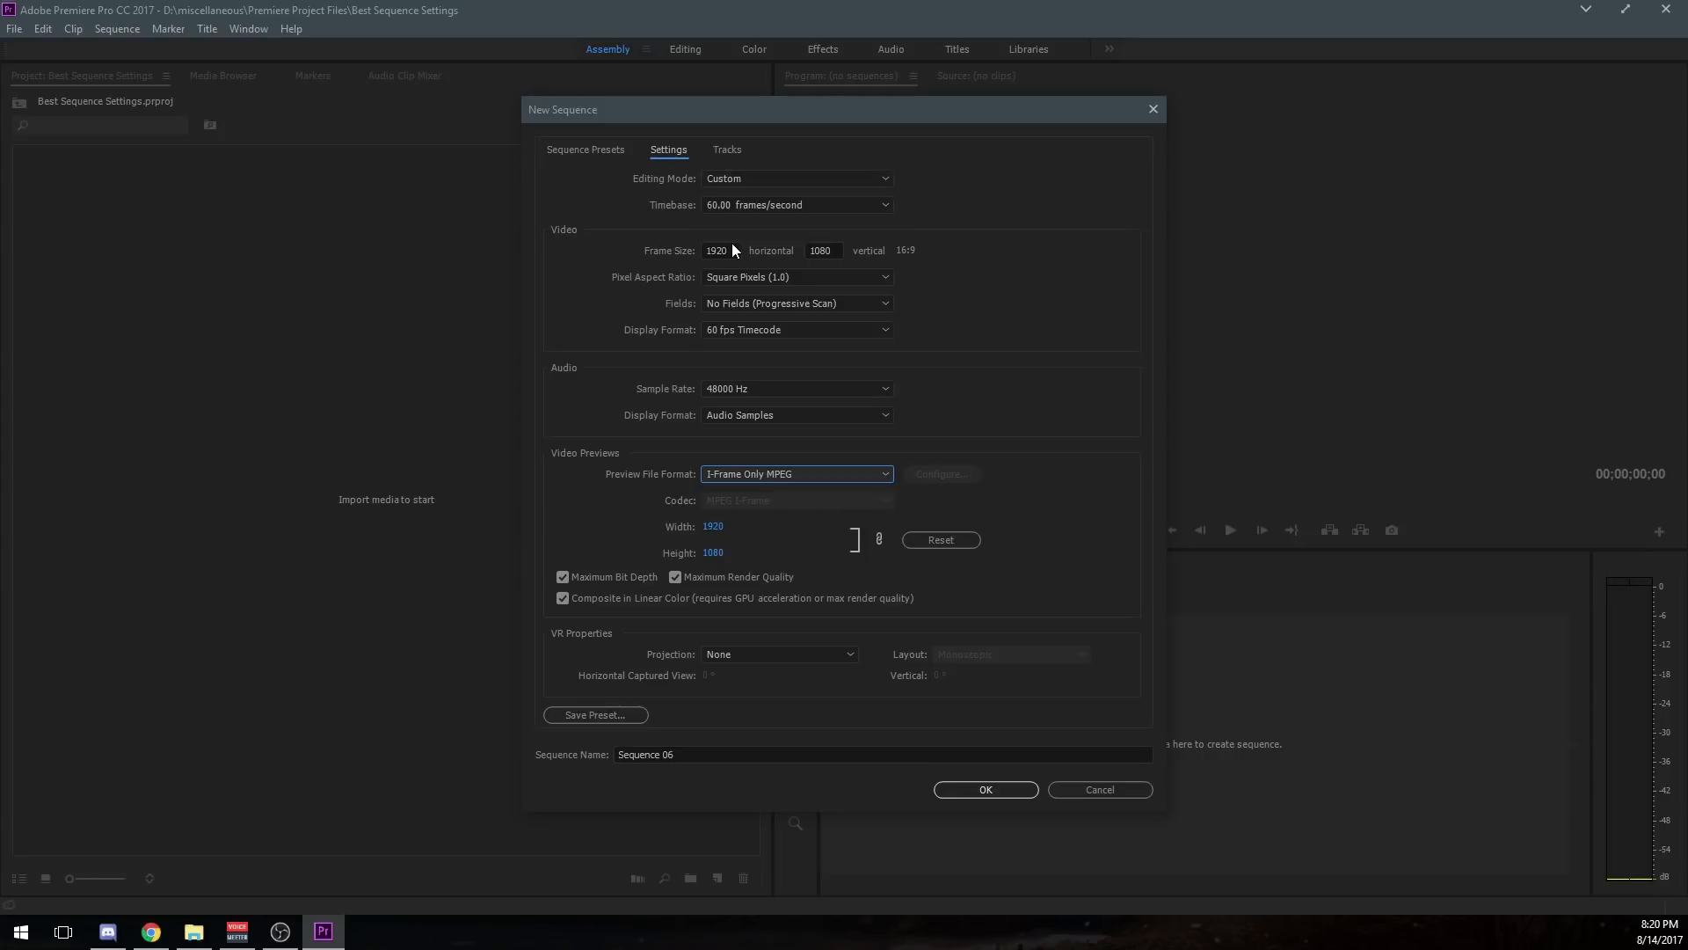
mouse_move(770, 309)
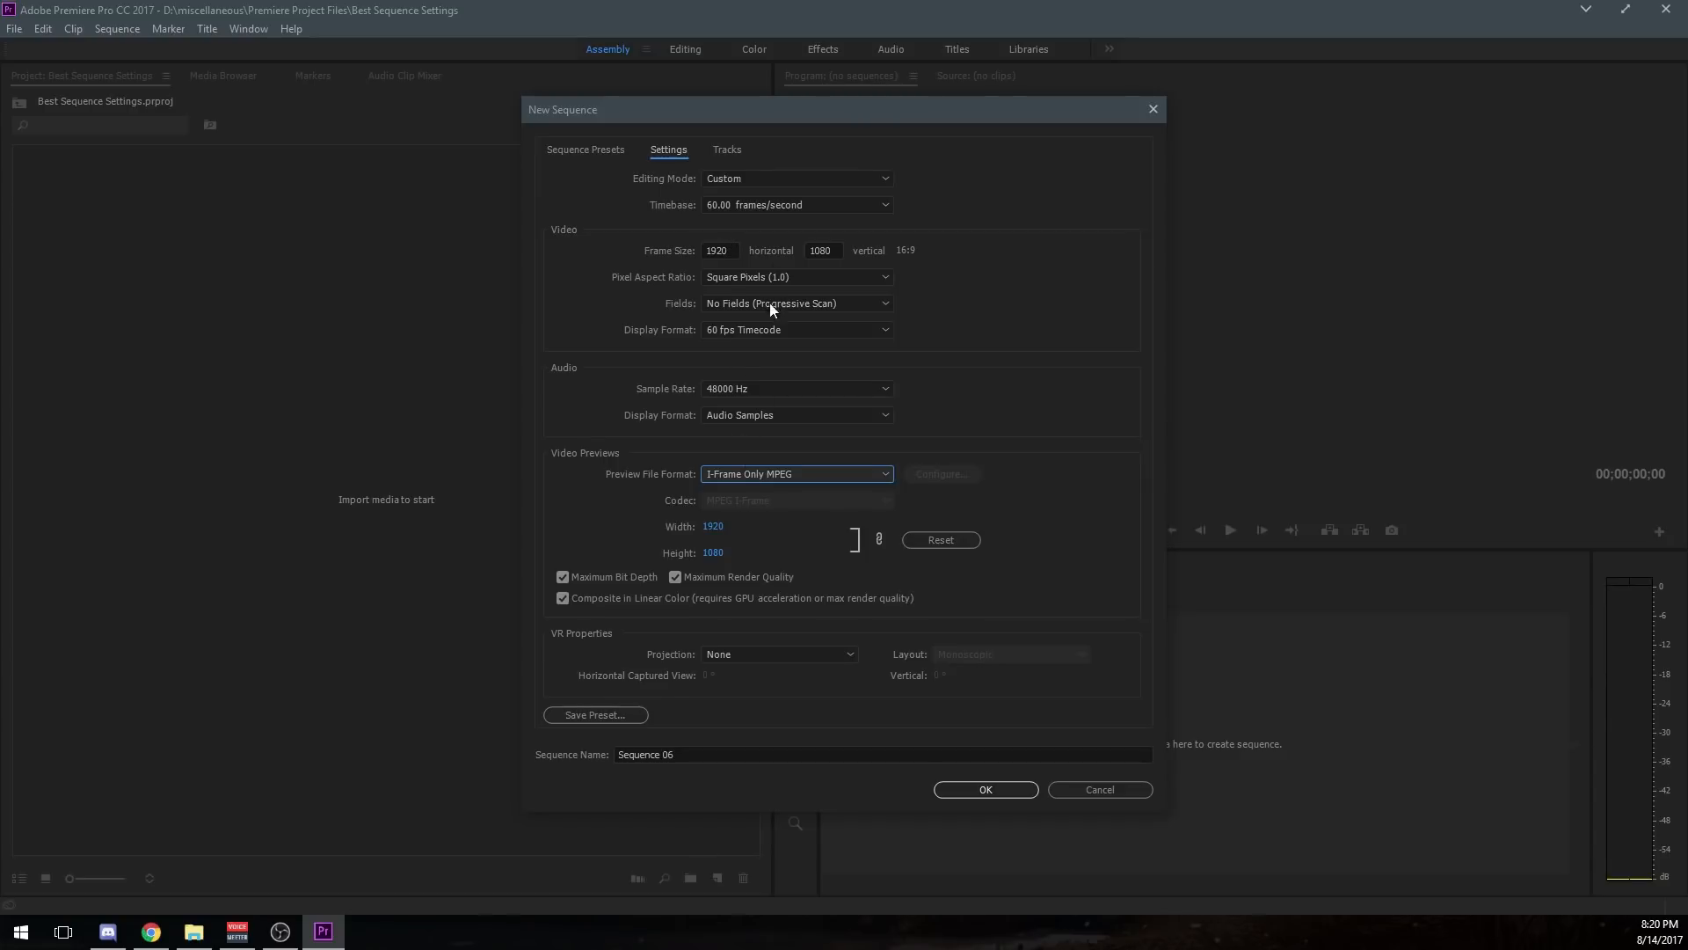
mouse_move(736, 550)
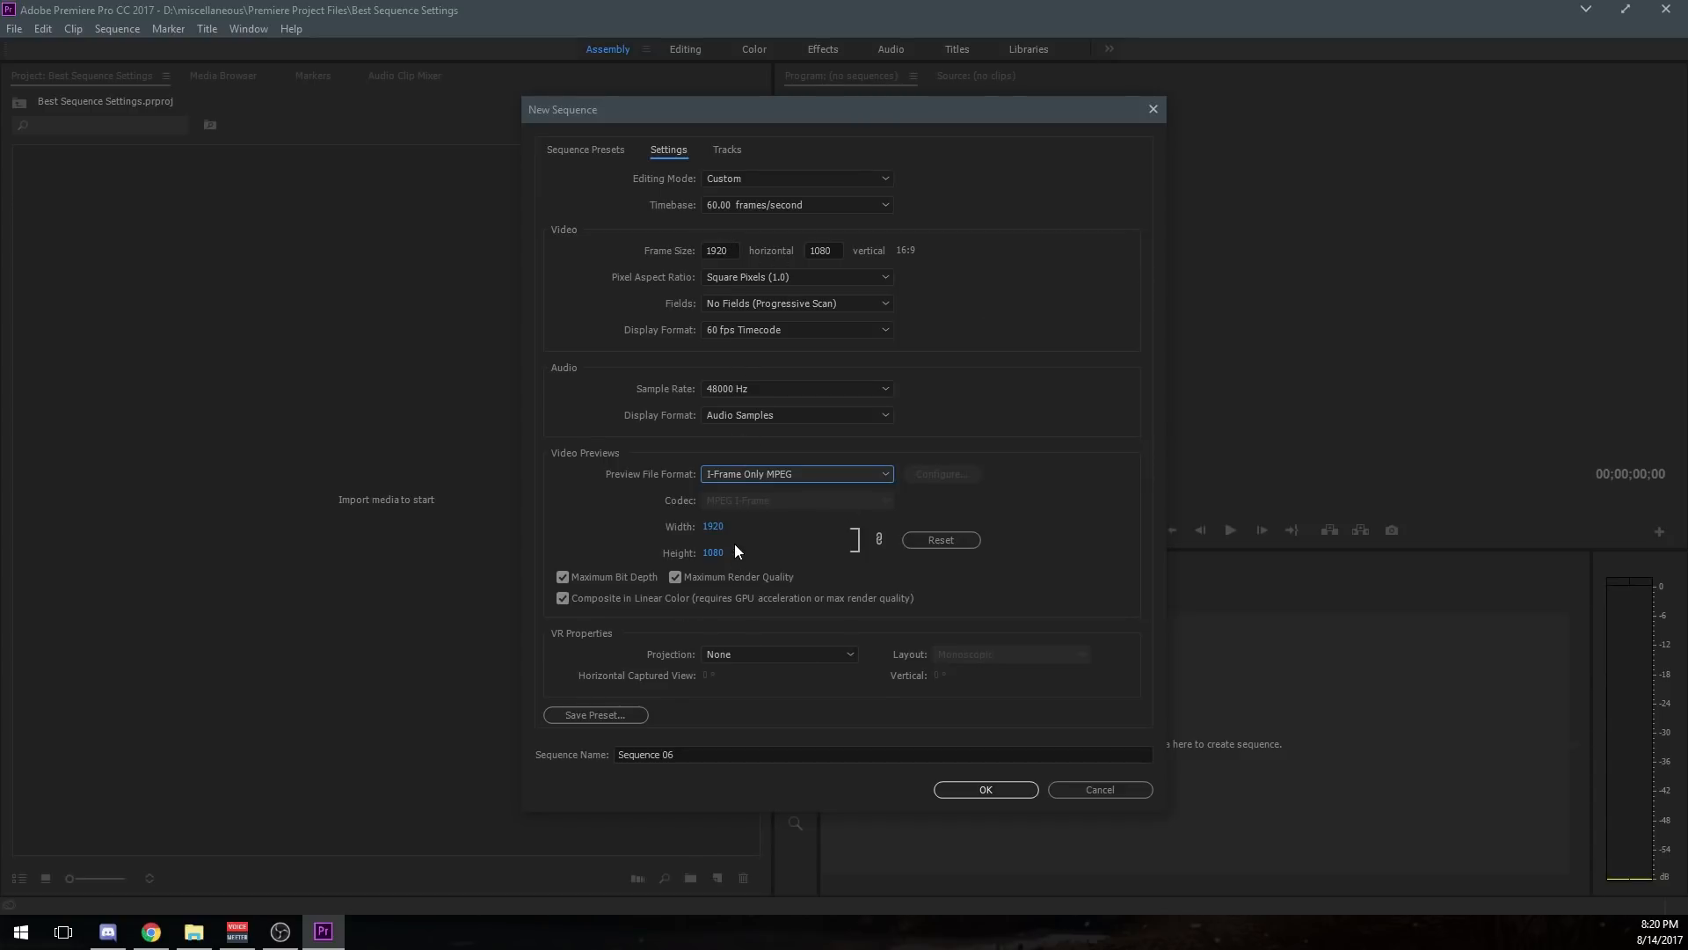
mouse_move(670, 594)
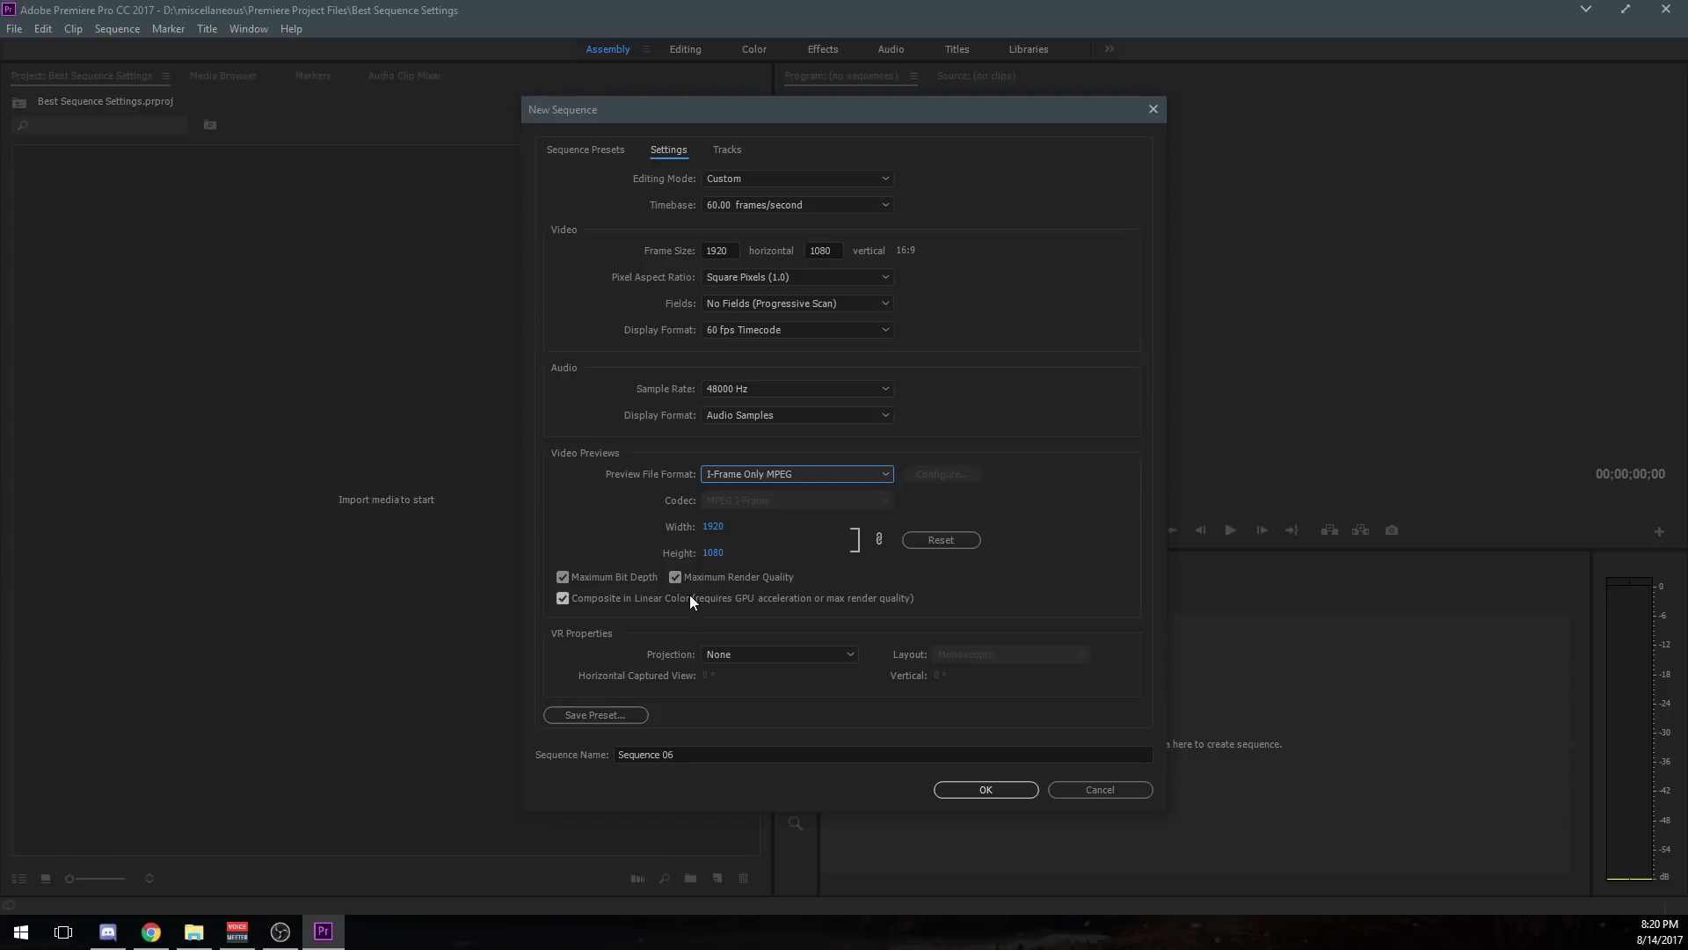
mouse_move(573, 626)
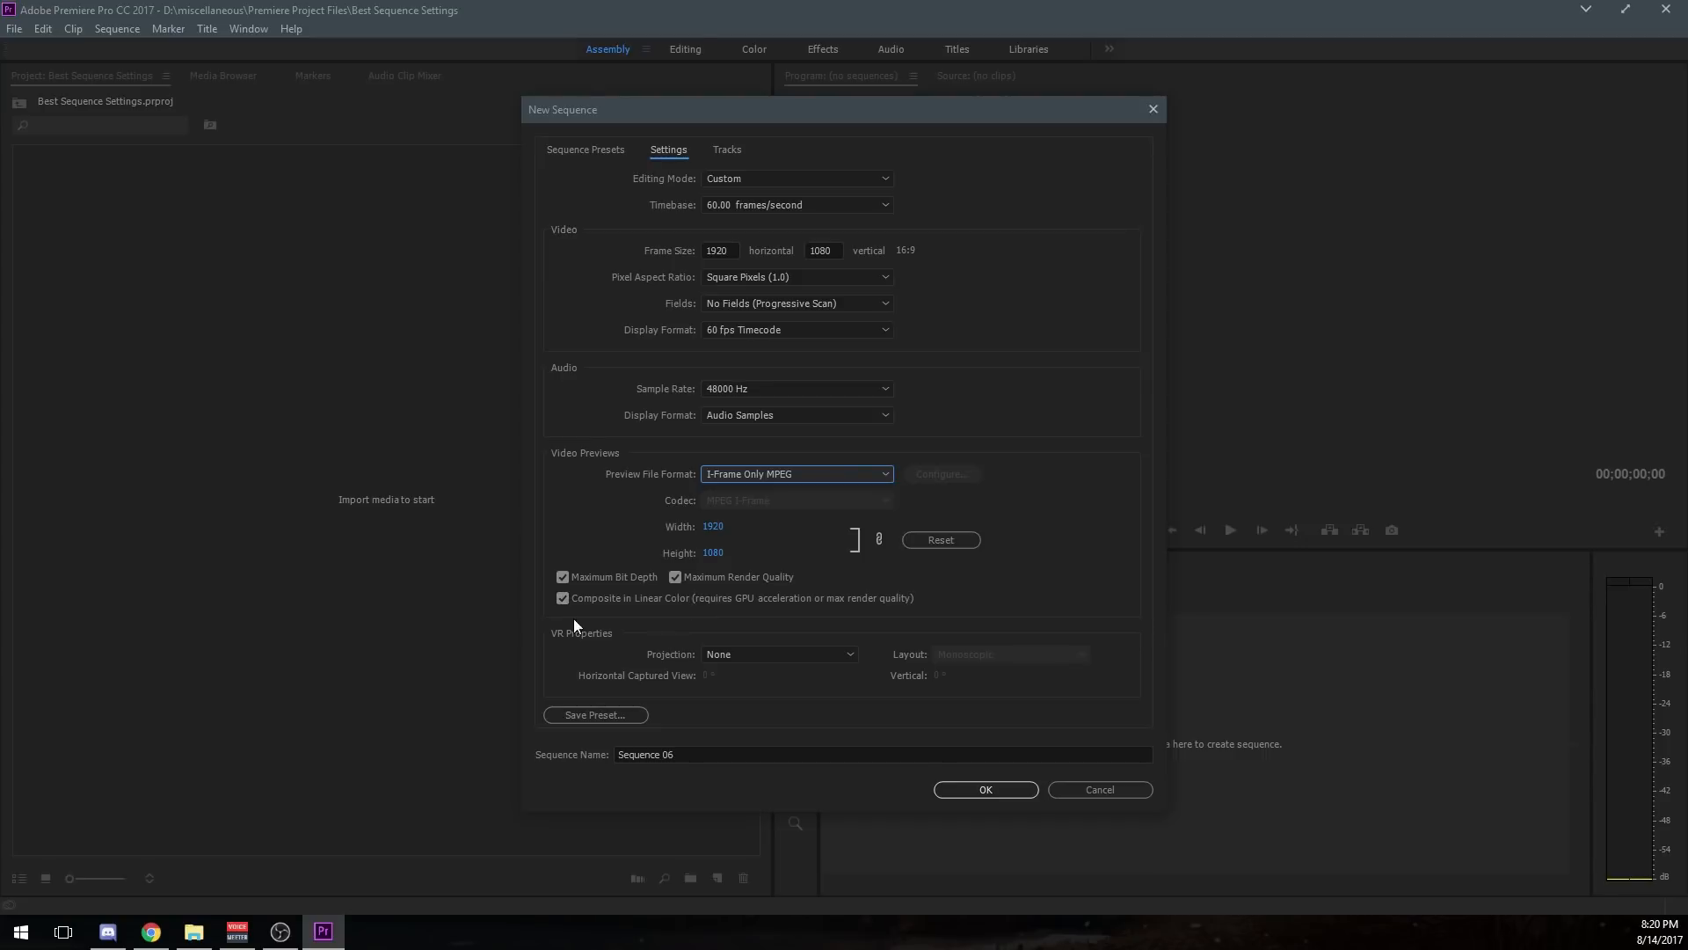
mouse_move(707, 610)
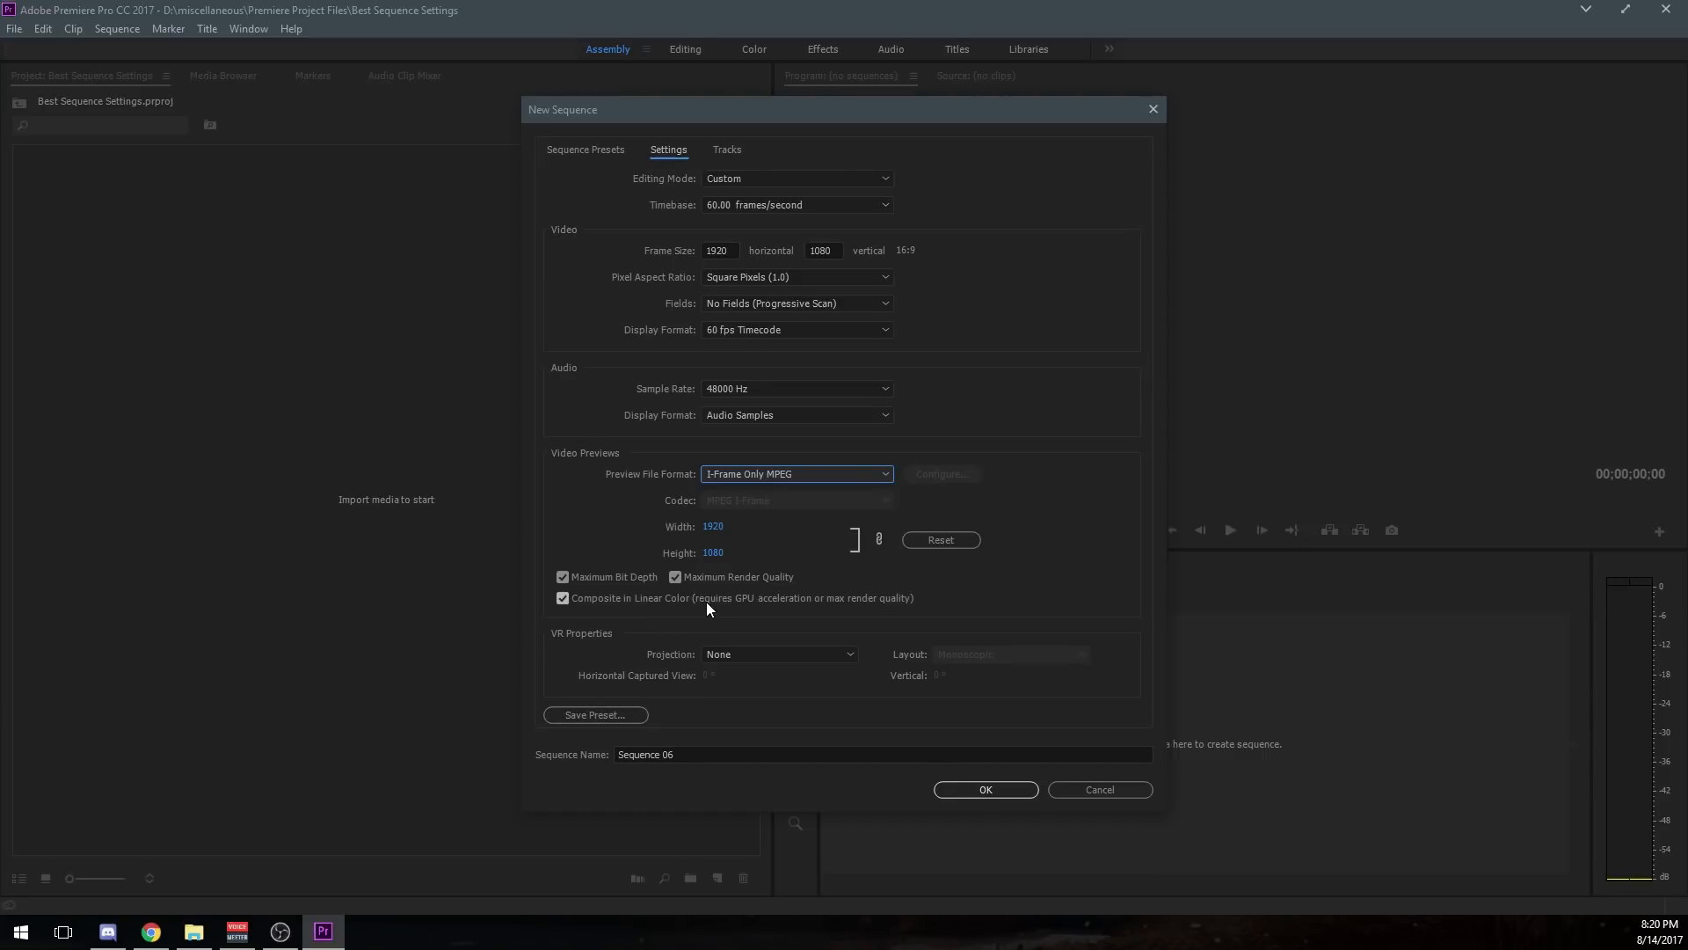
mouse_move(959, 603)
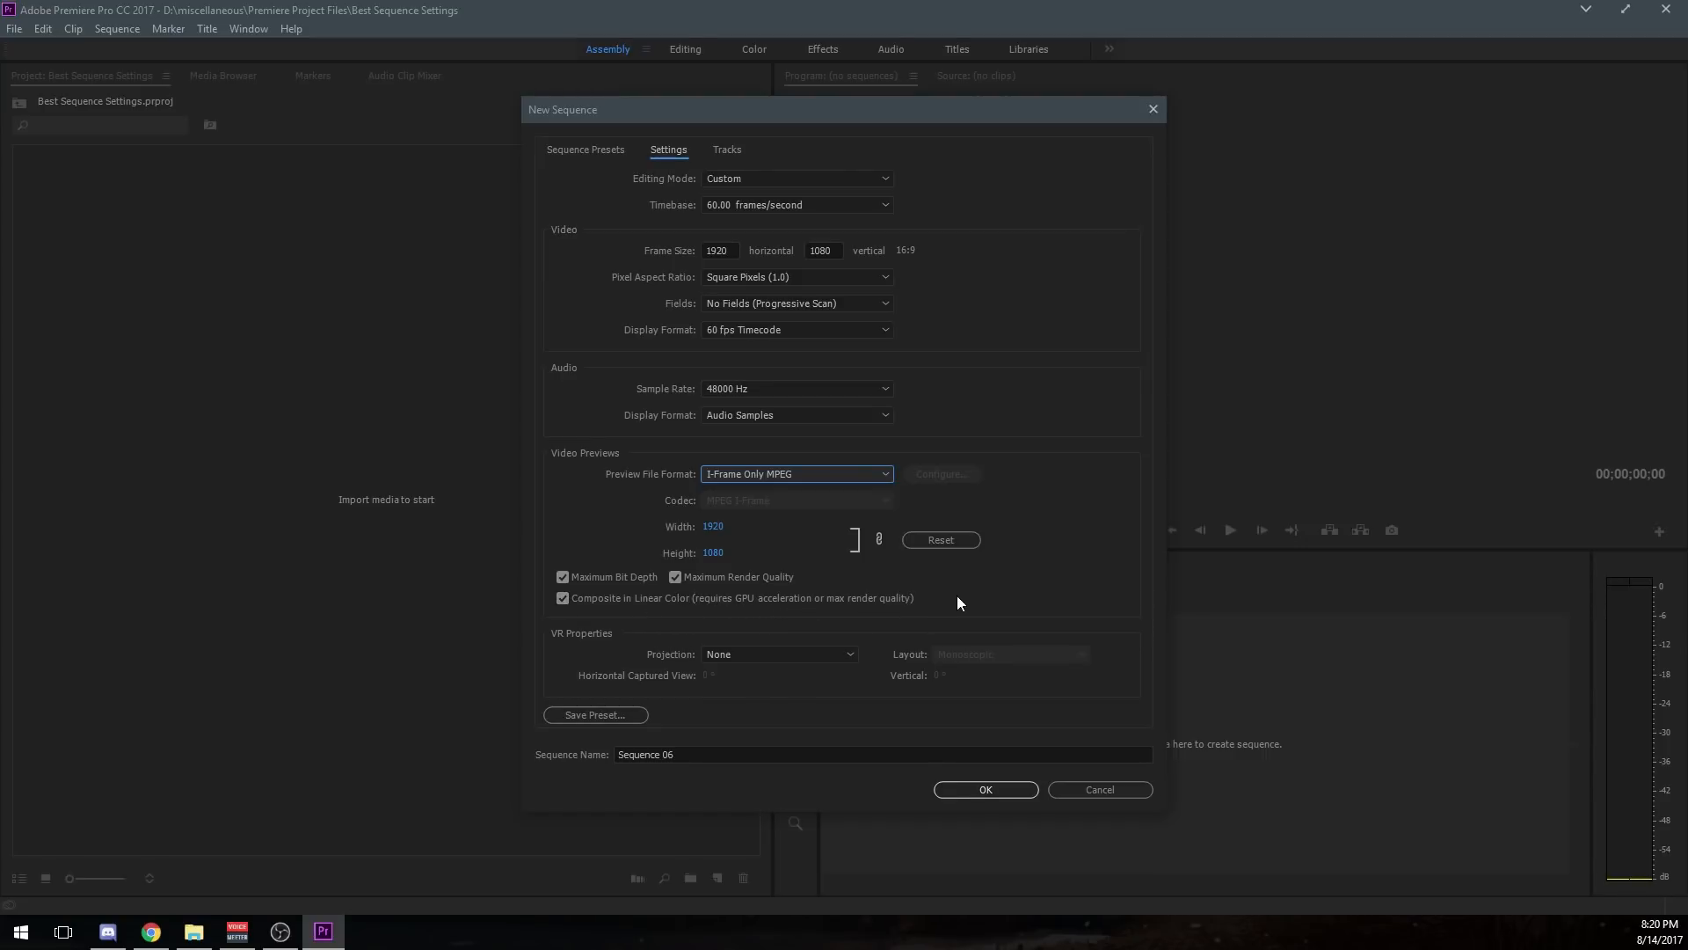
mouse_move(574, 619)
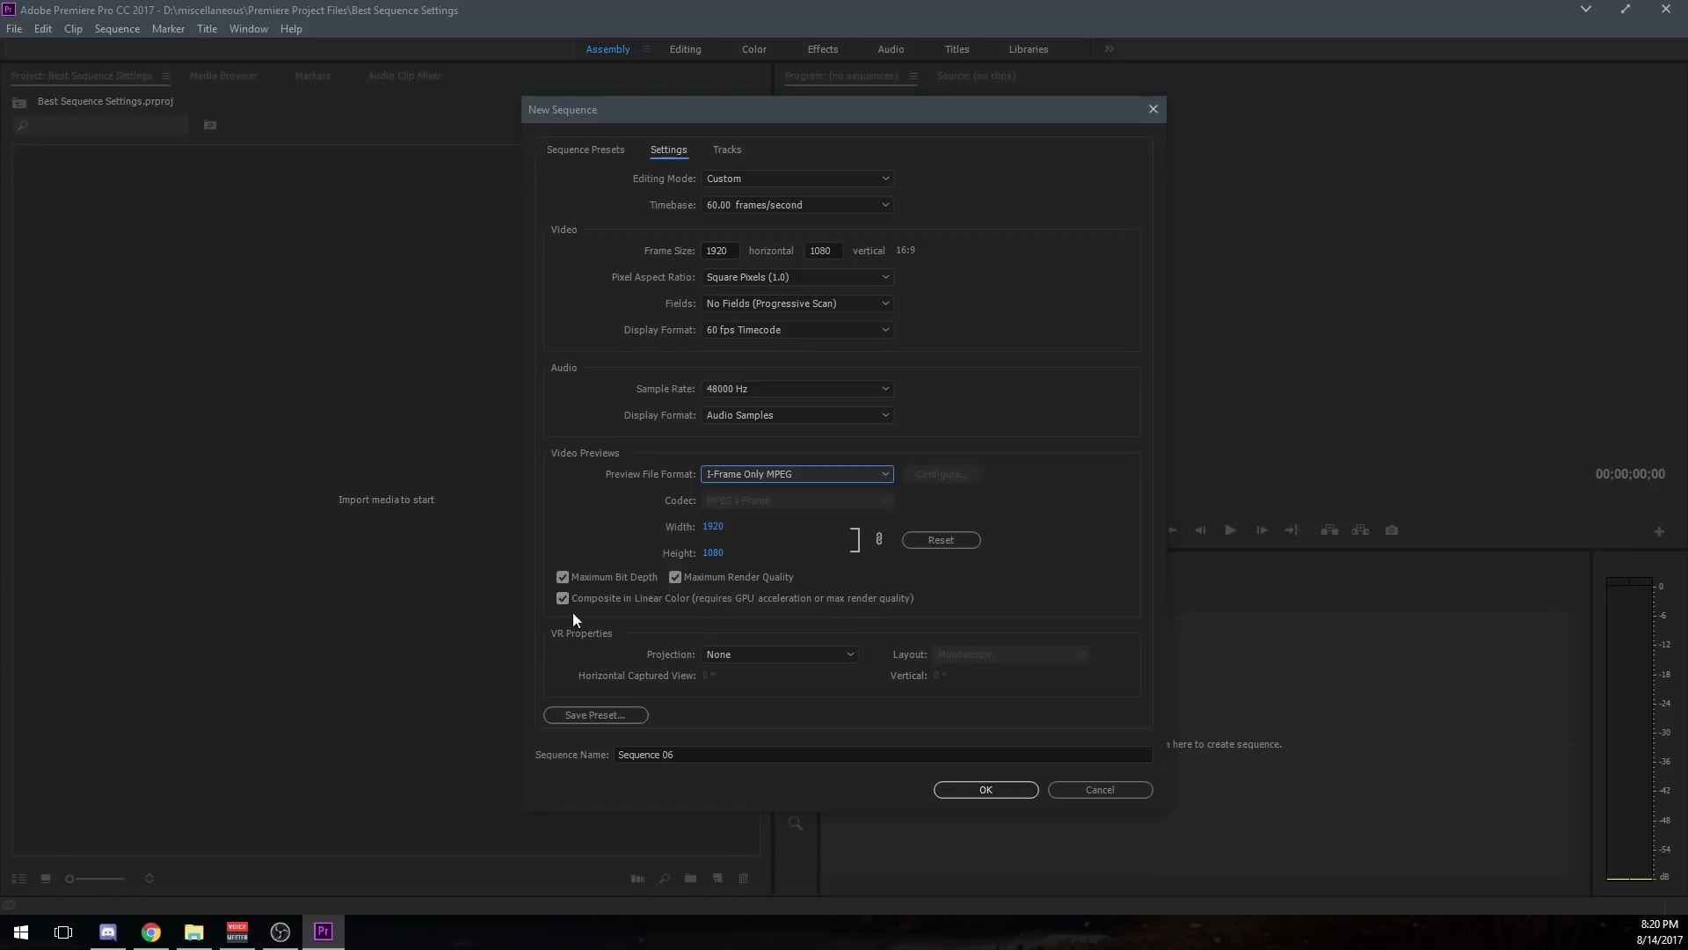
mouse_move(650, 616)
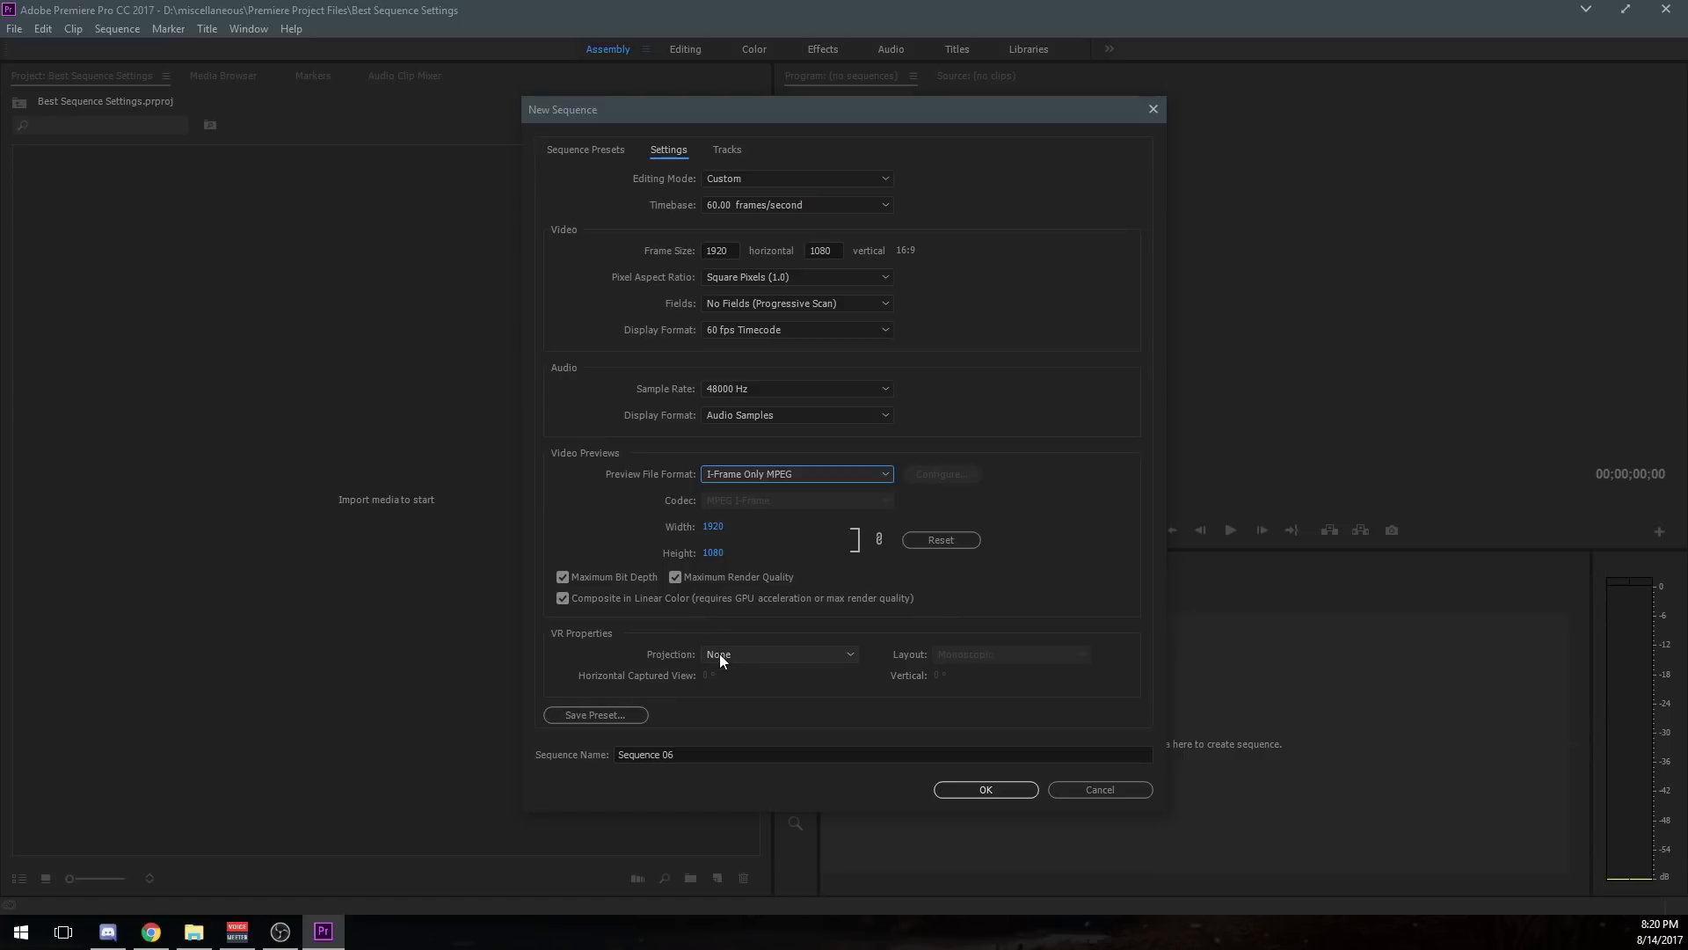
mouse_move(754, 690)
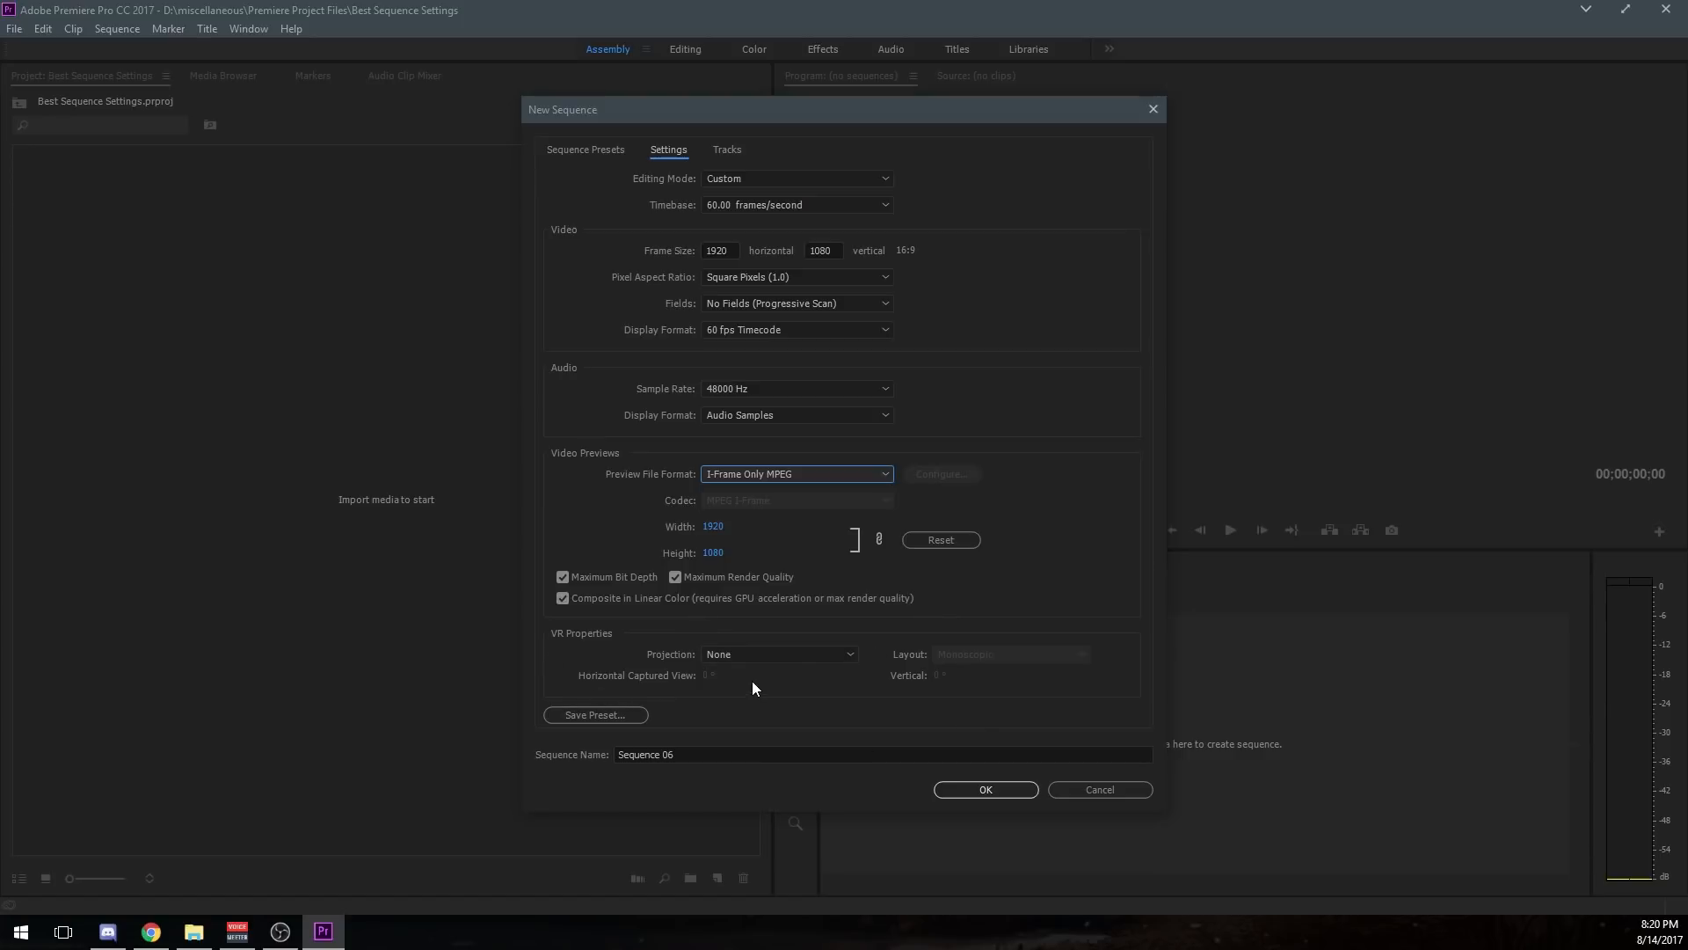
mouse_move(822, 378)
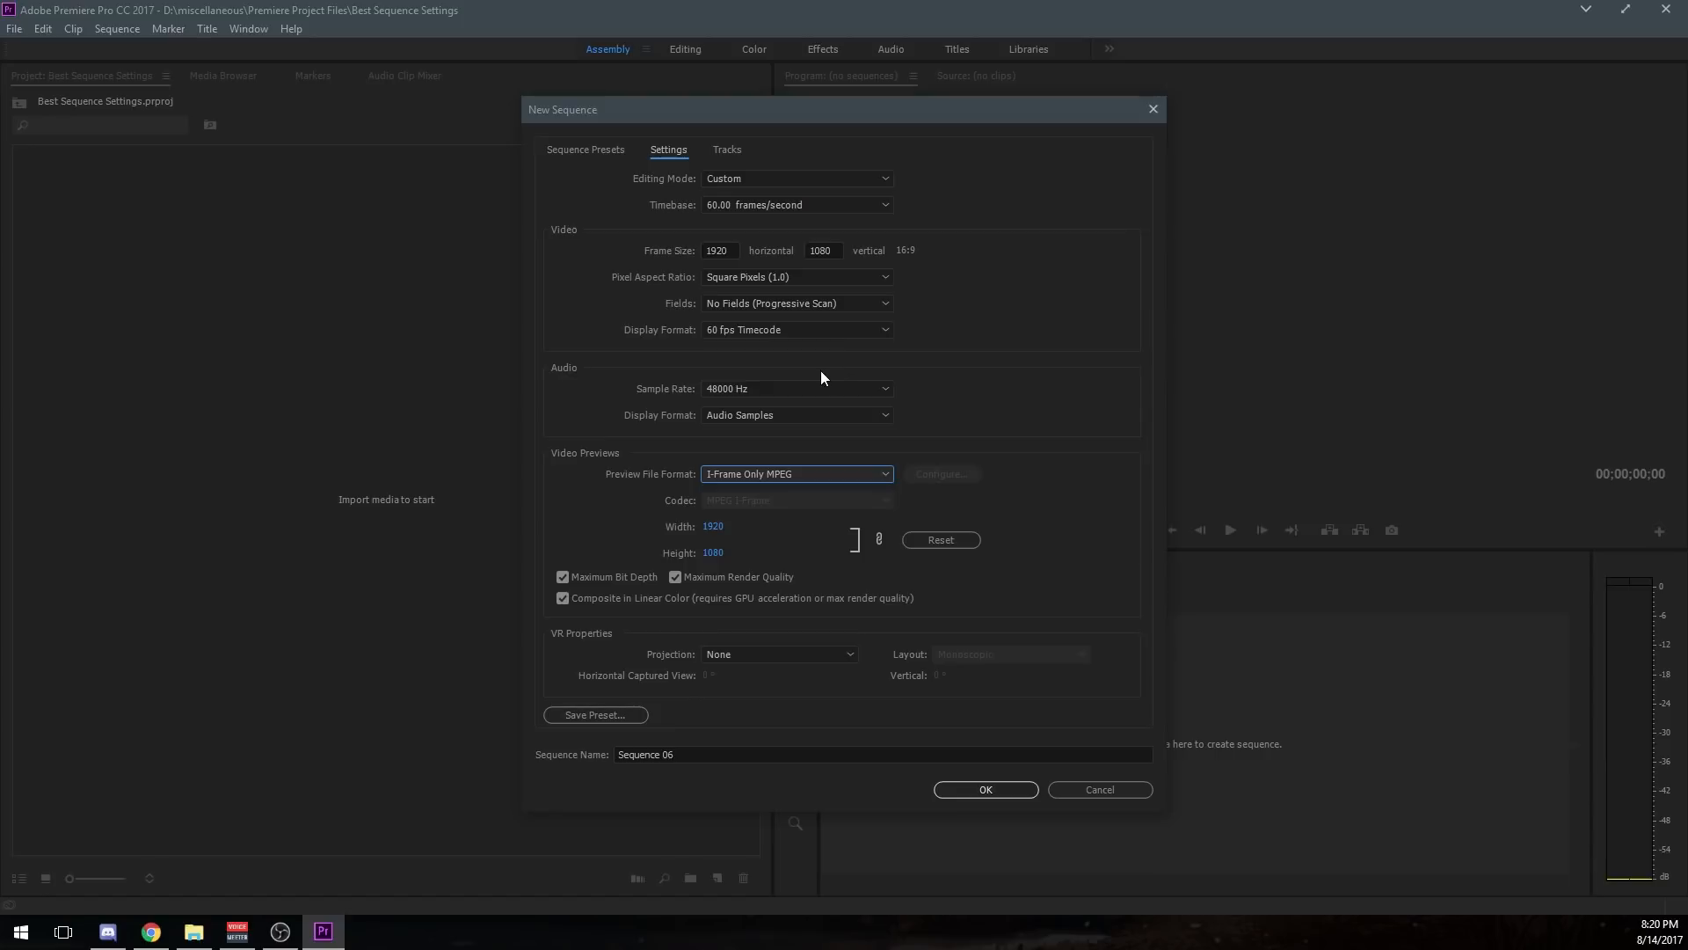
mouse_move(802, 650)
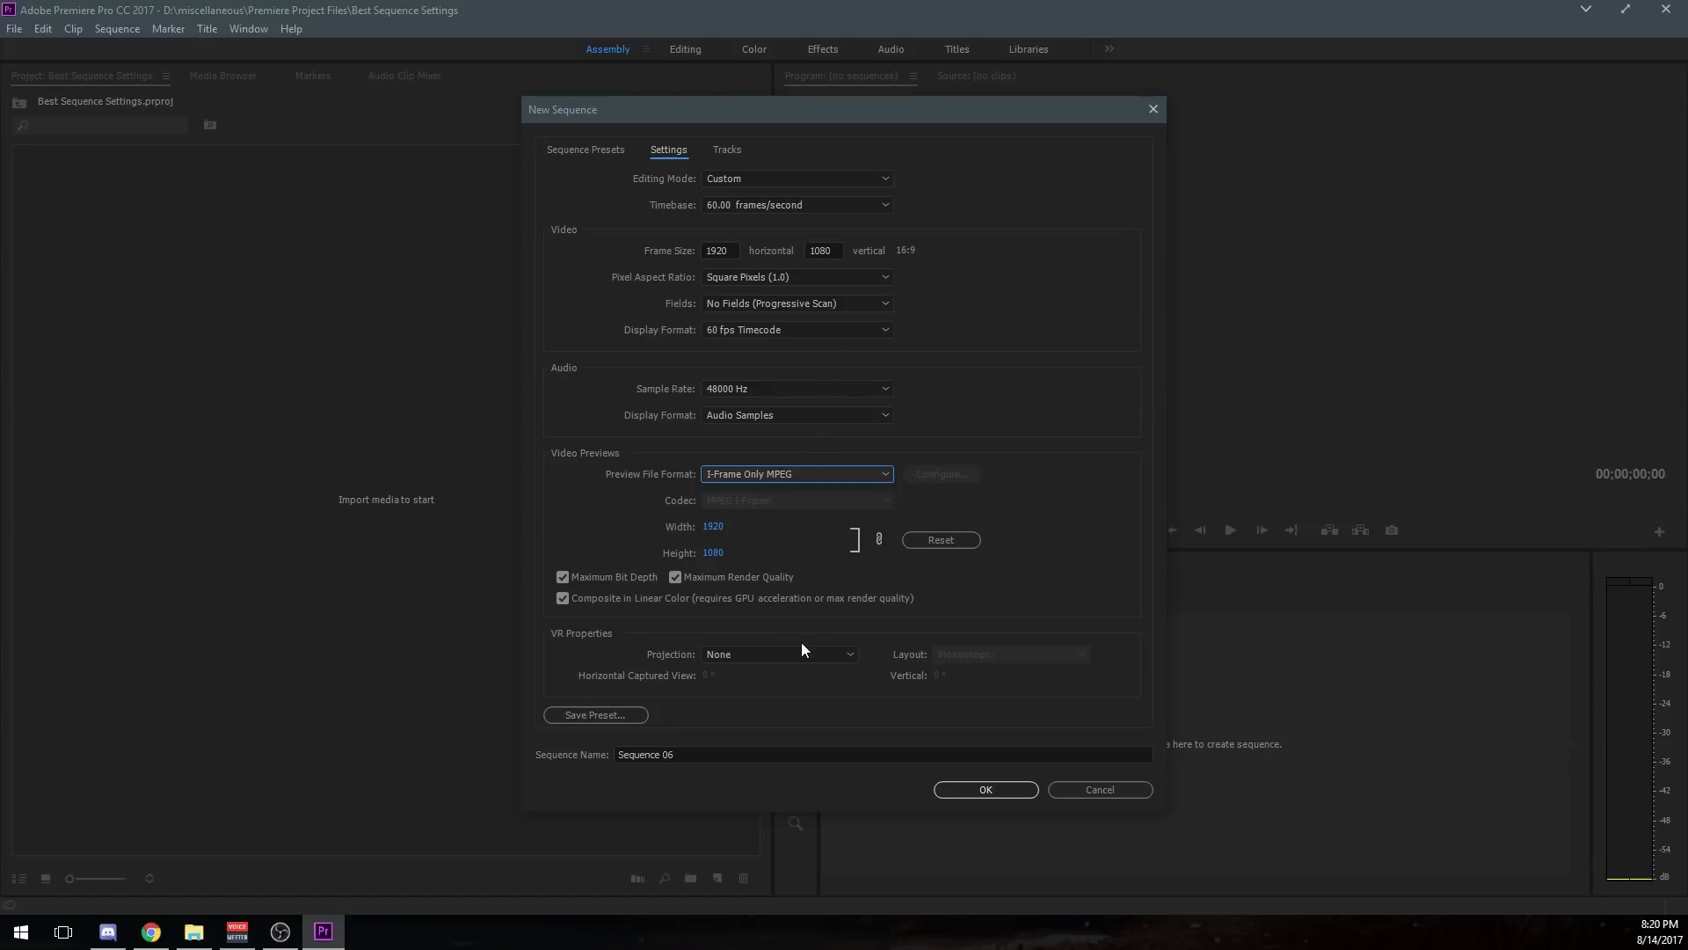
mouse_move(1055, 287)
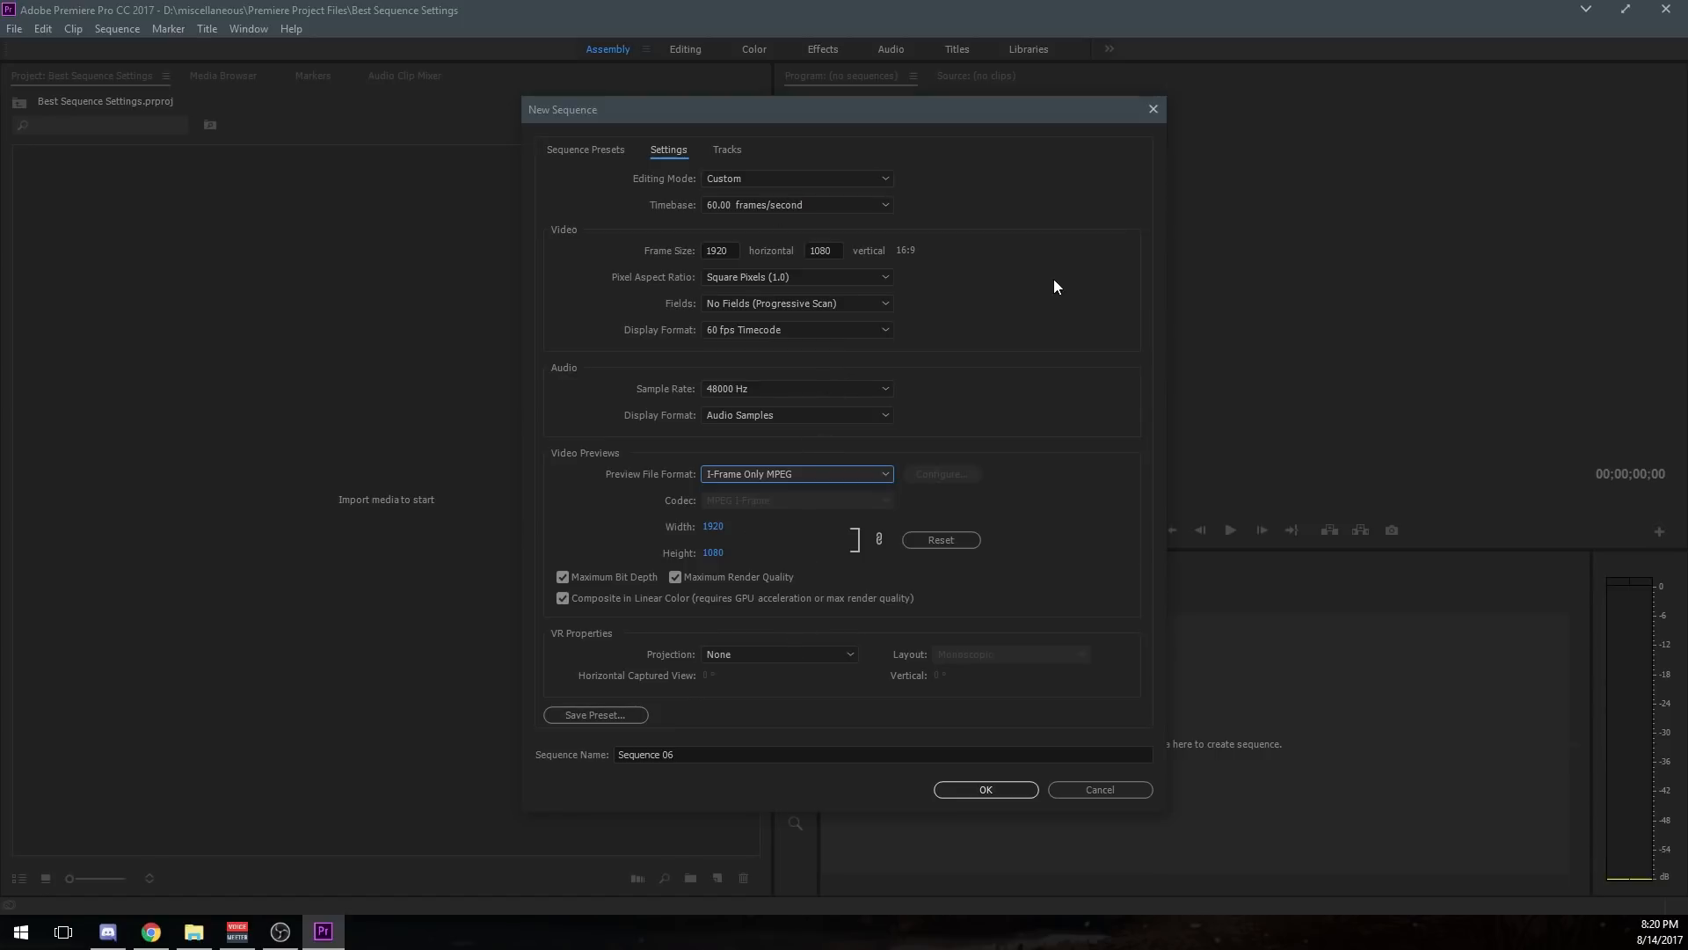
mouse_move(996, 243)
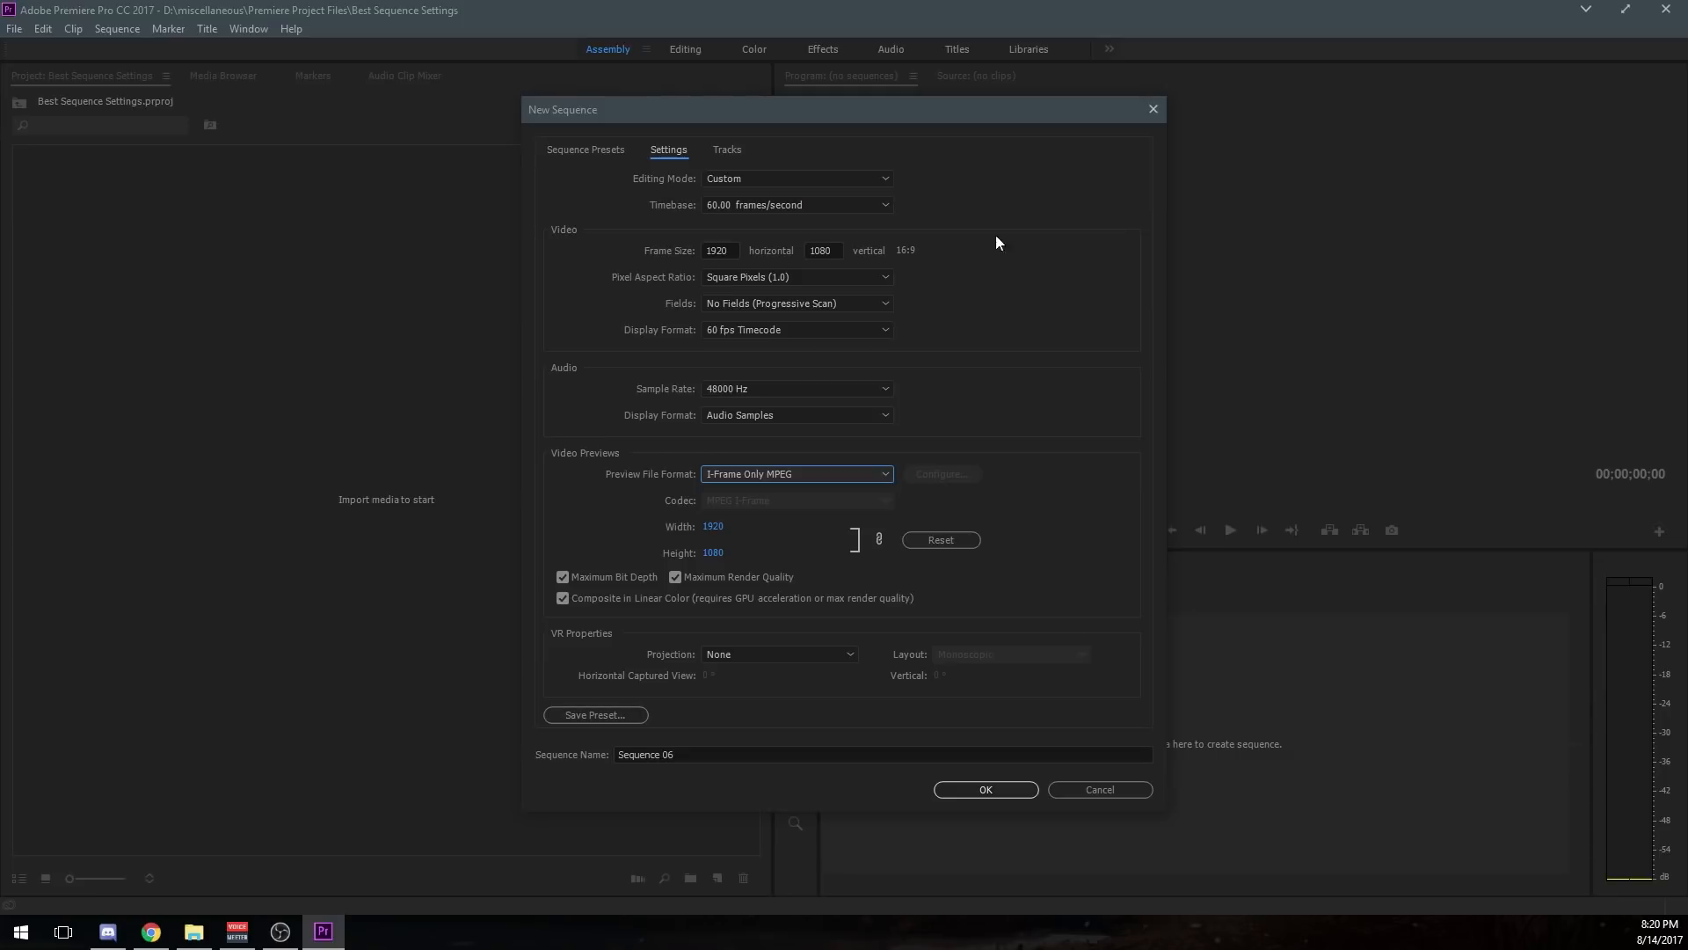
mouse_move(751, 151)
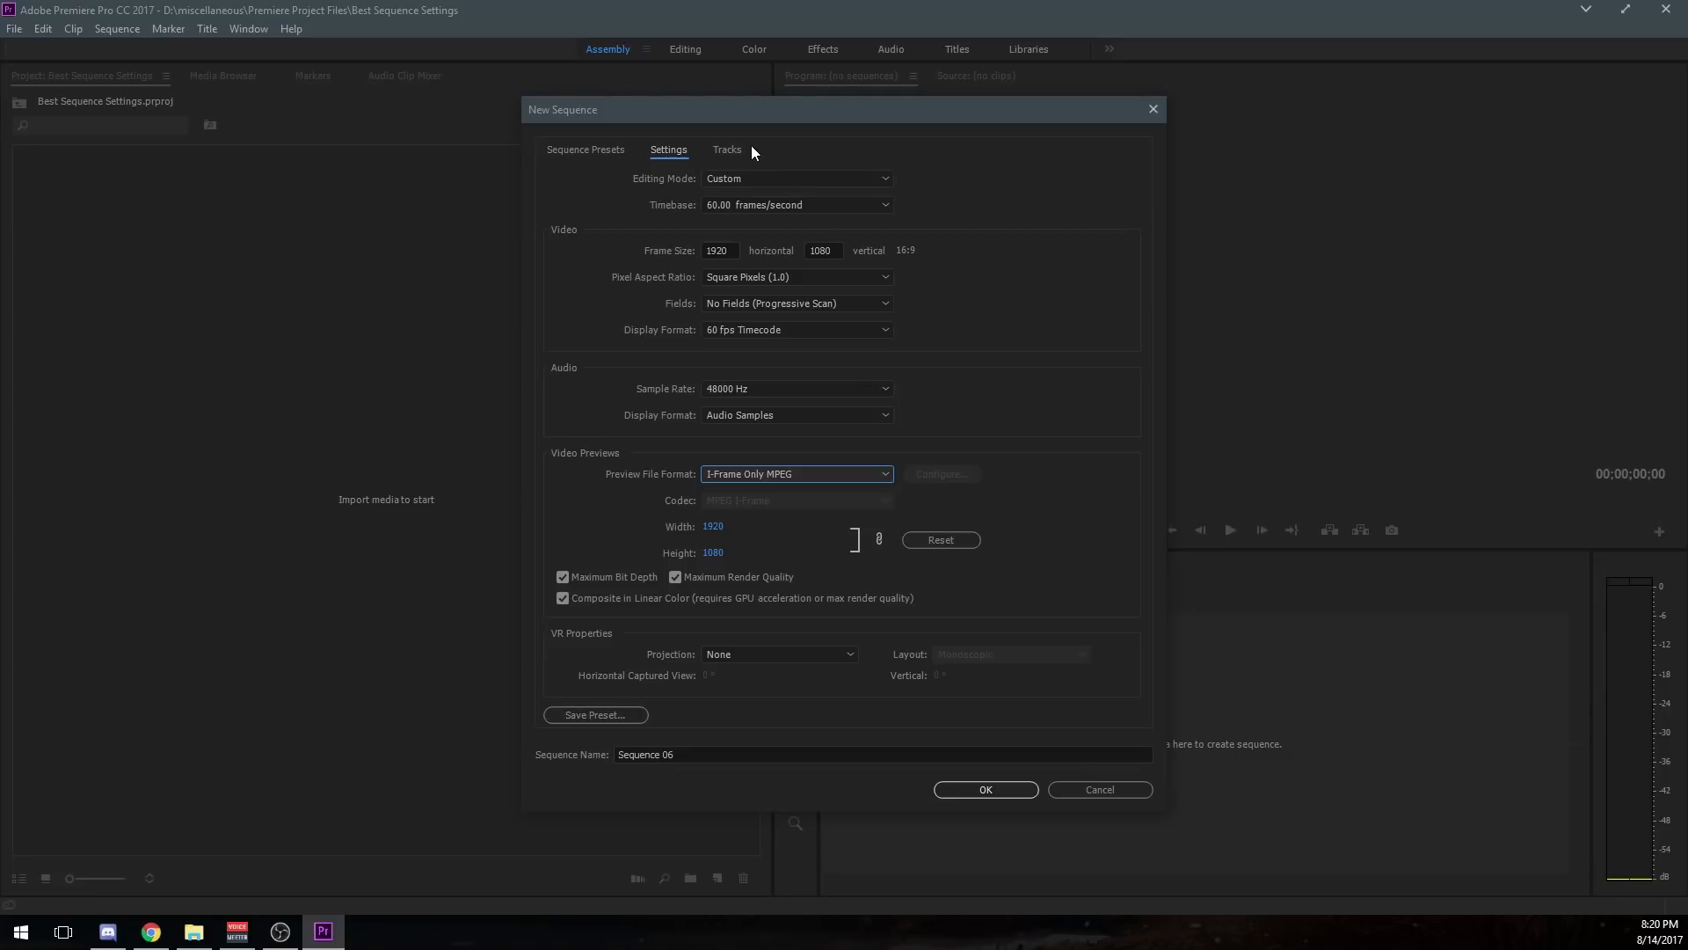
mouse_move(732, 157)
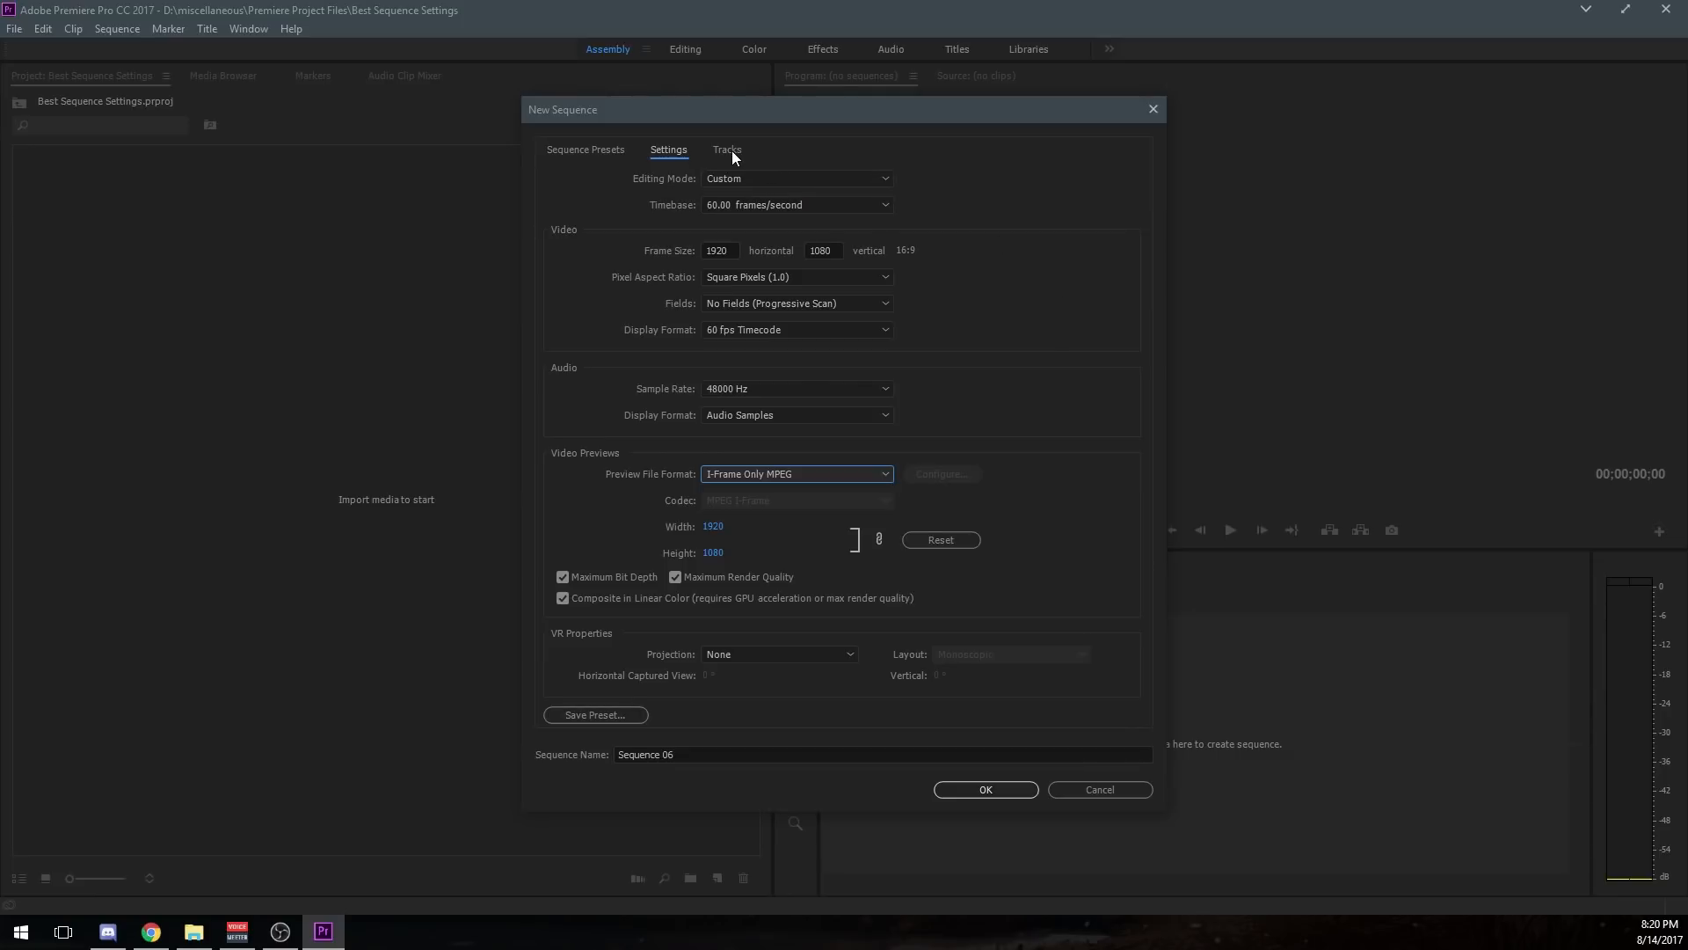
On the Tracks tab, keep a Stereo master and Standard track type for the audio tracks.
left_click(726, 150)
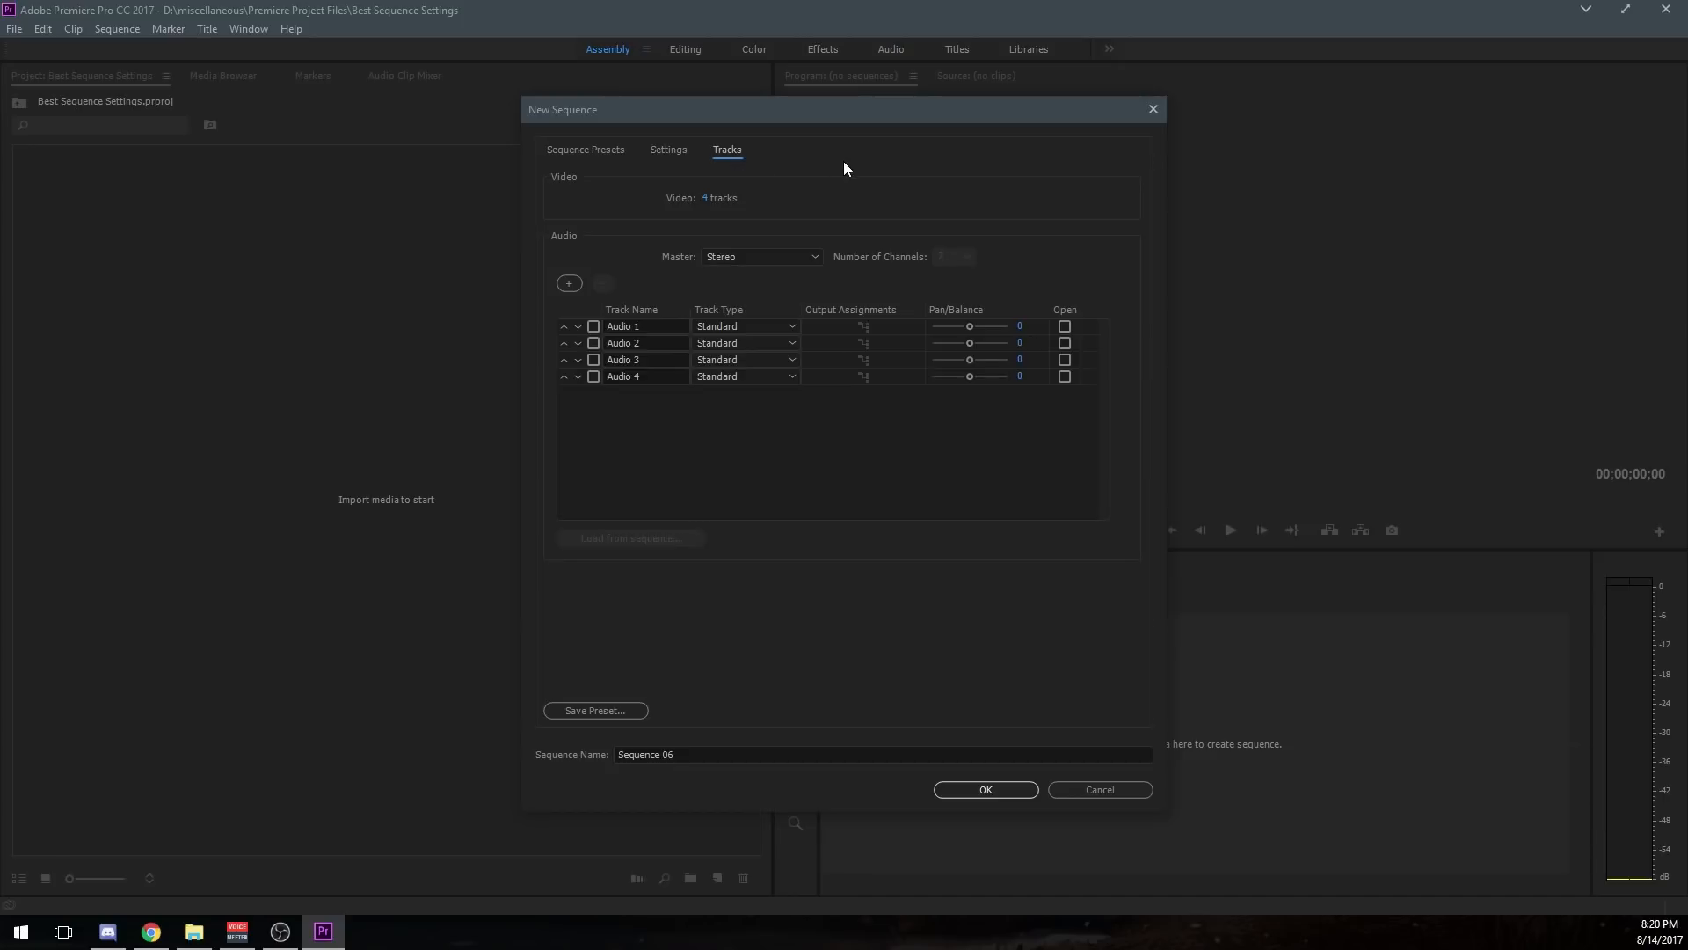
mouse_move(743, 202)
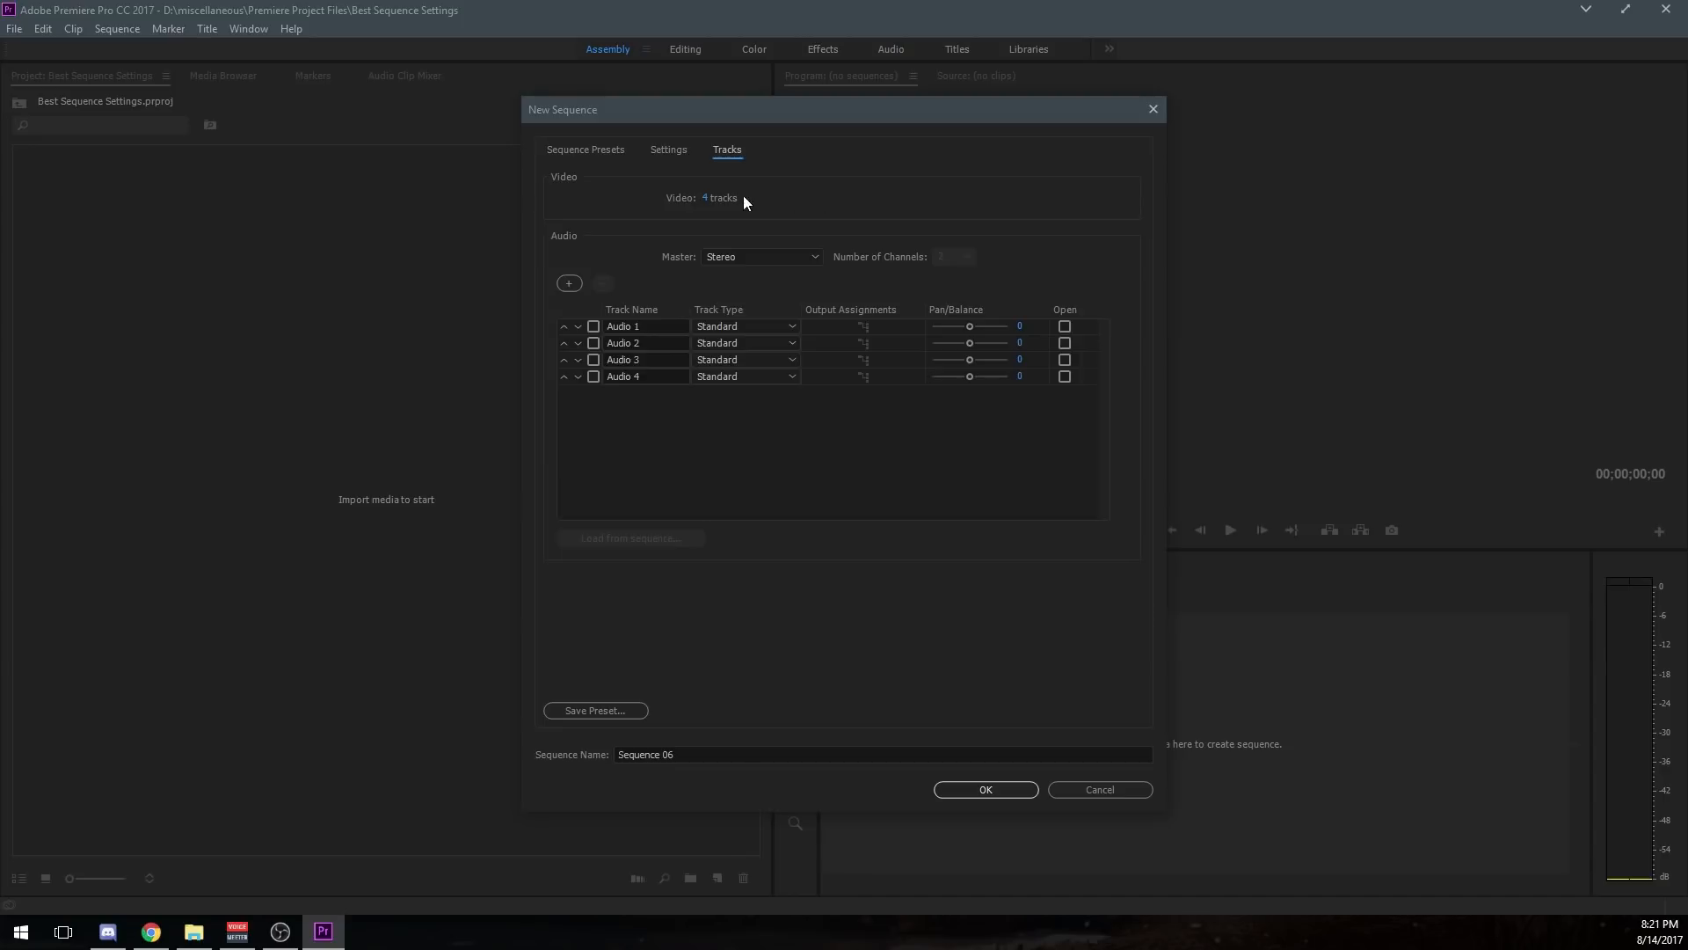
mouse_move(1300, 723)
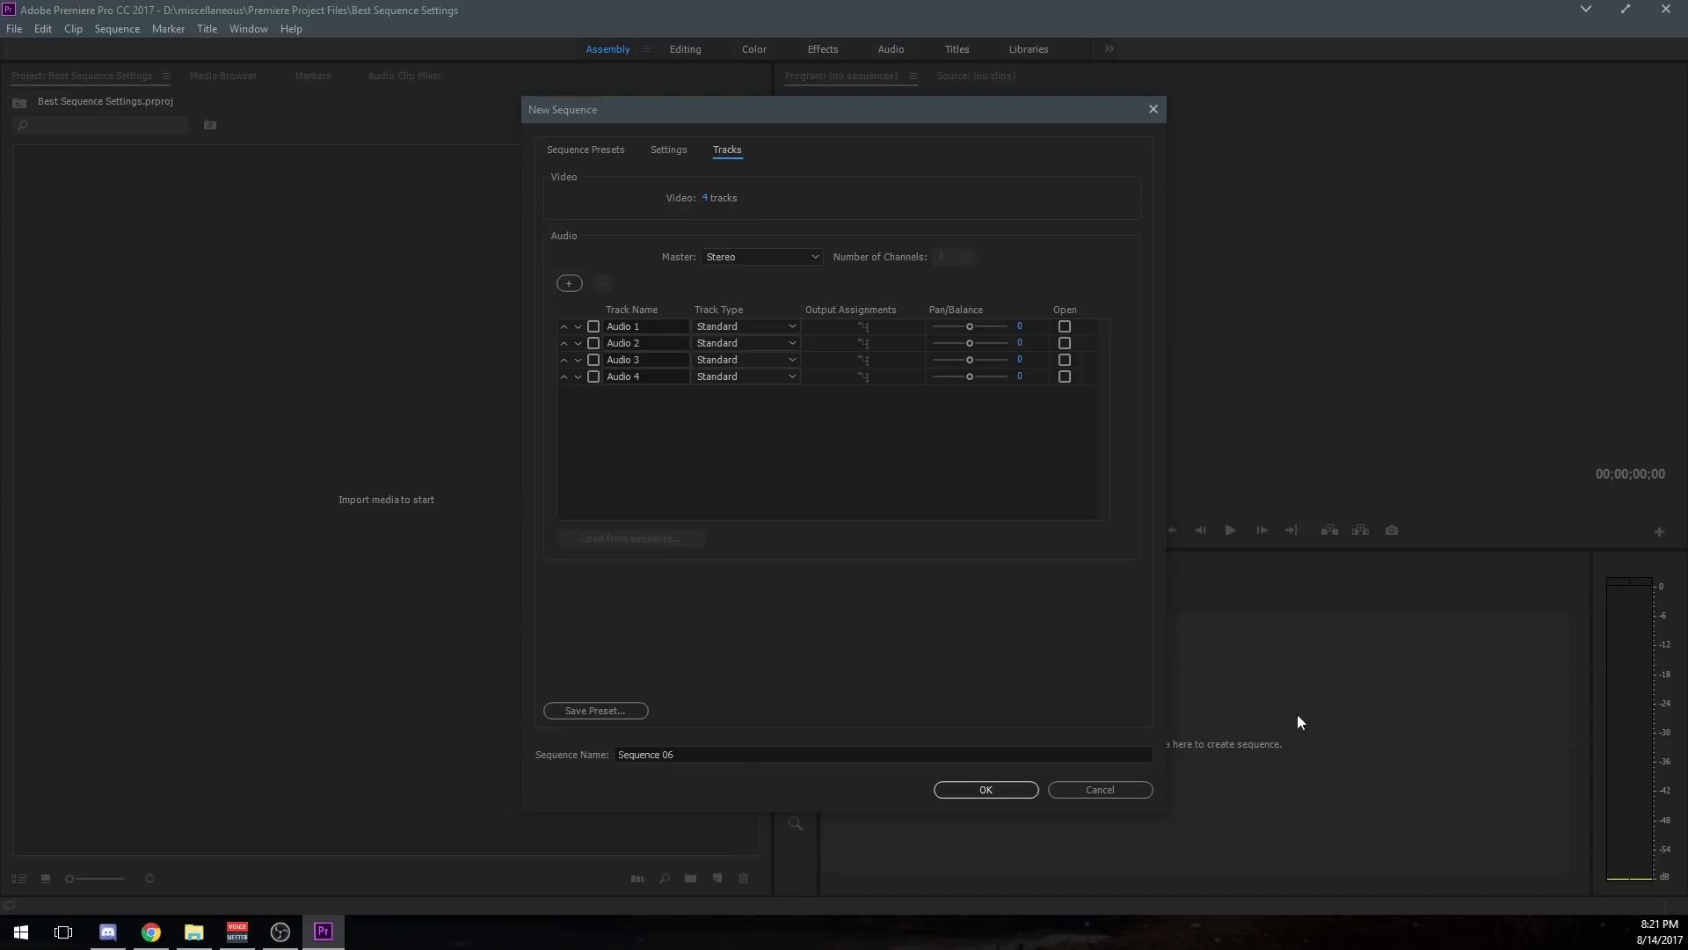
mouse_move(1292, 684)
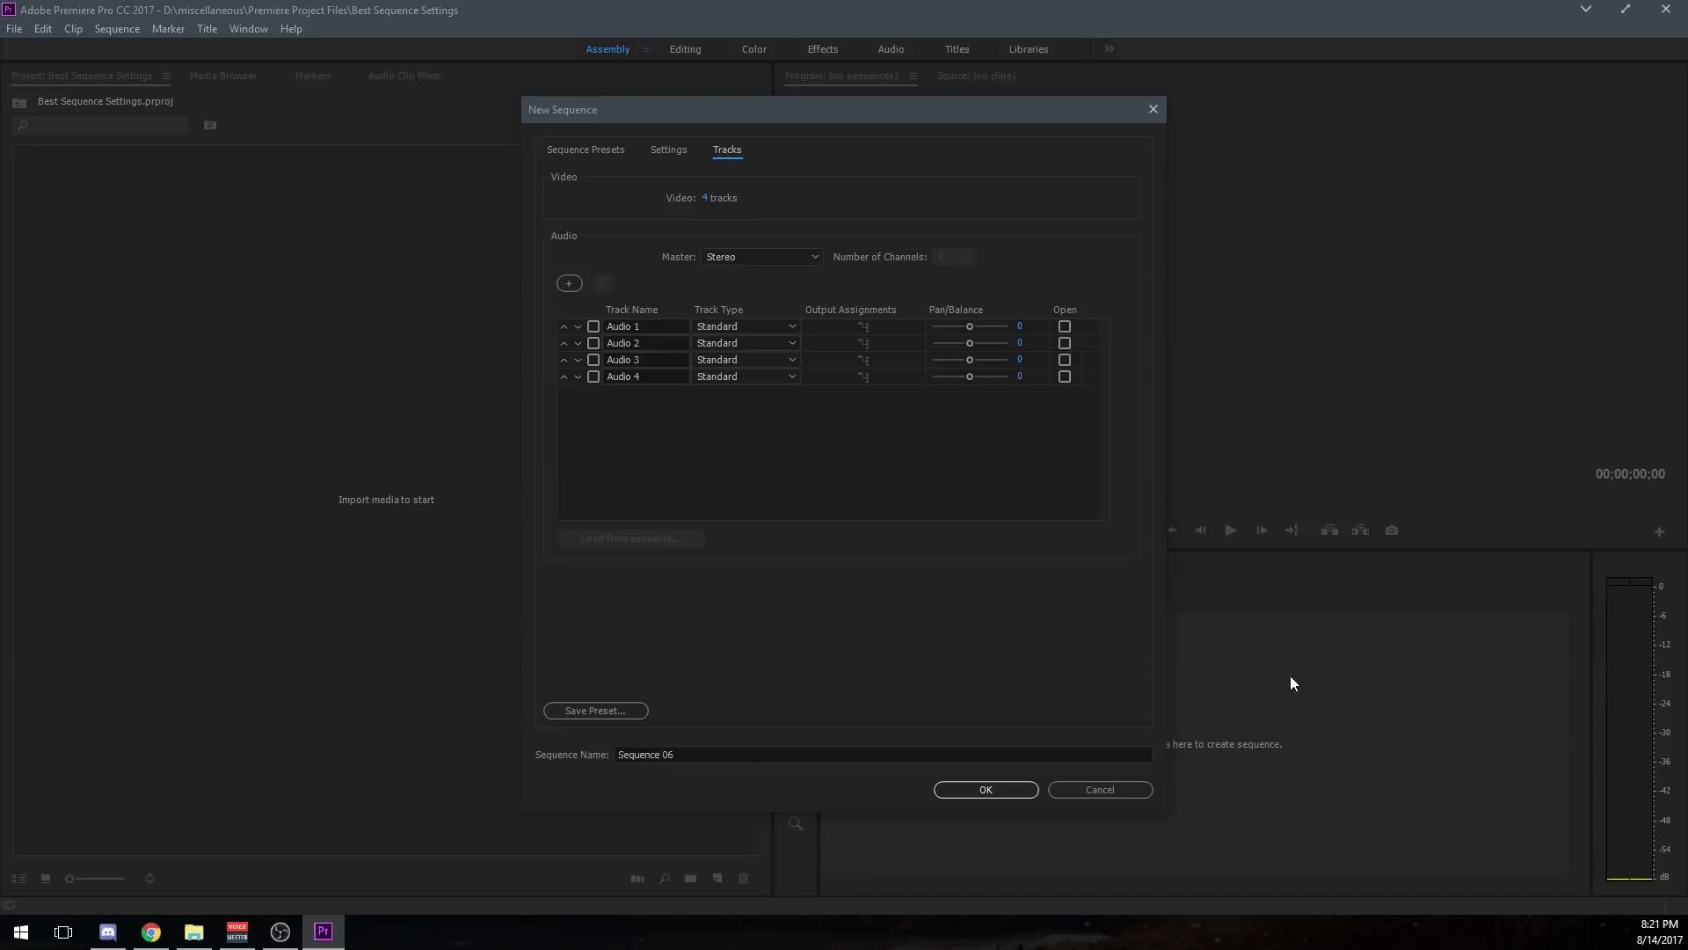
mouse_move(1307, 641)
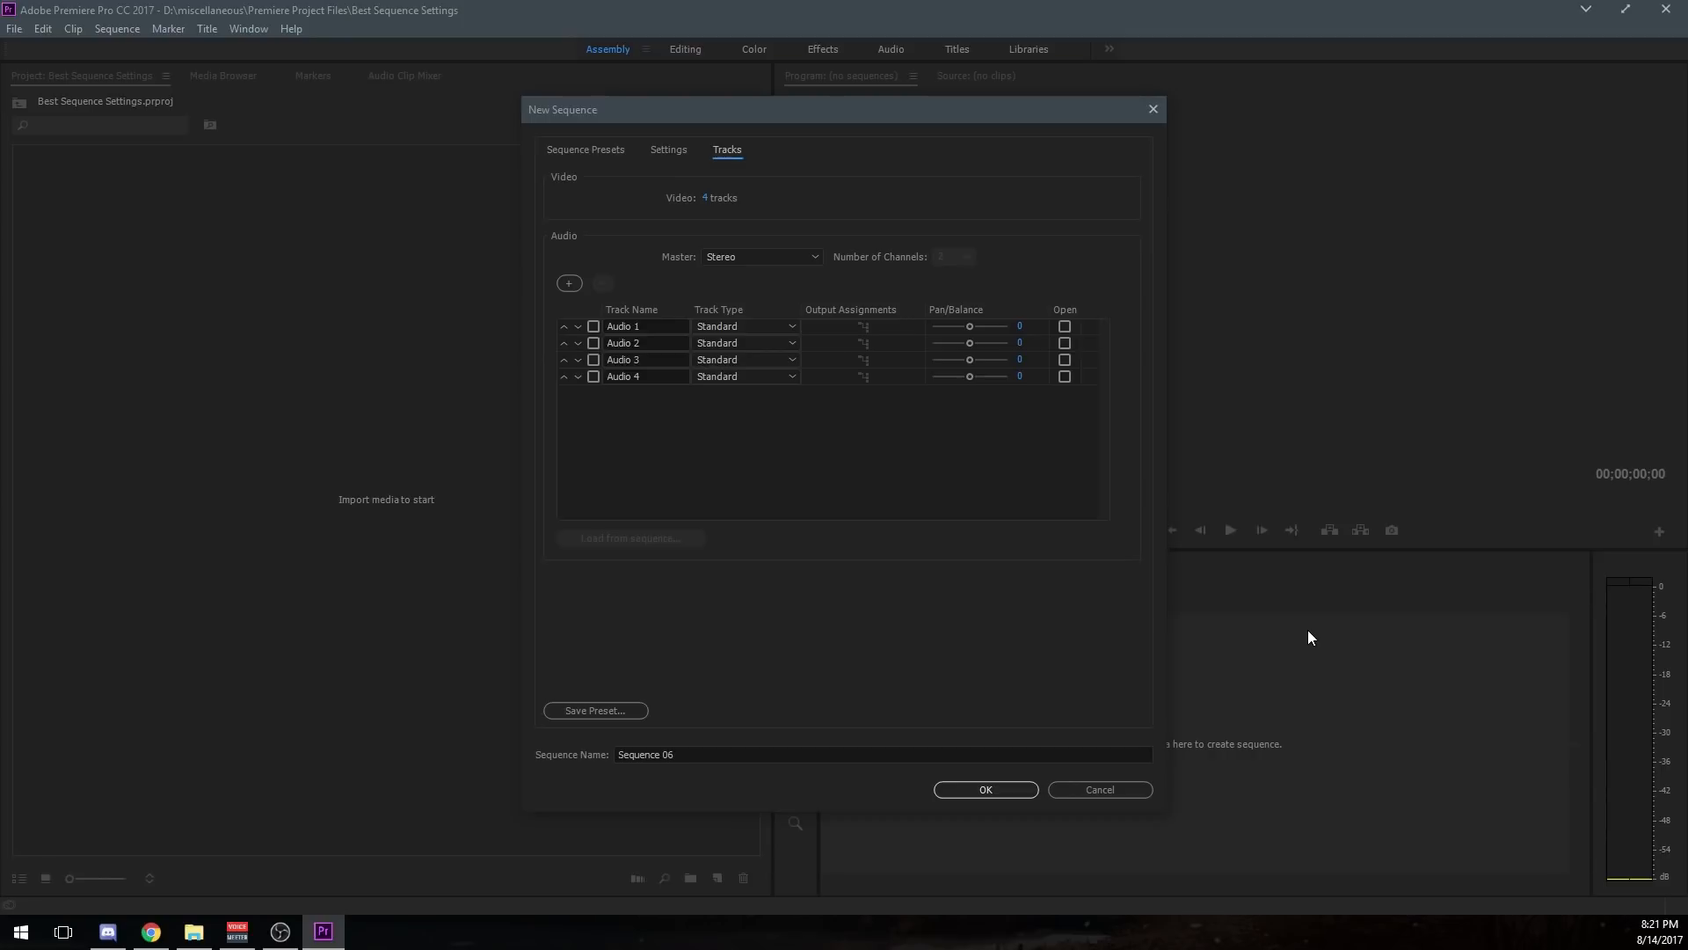
mouse_move(1289, 636)
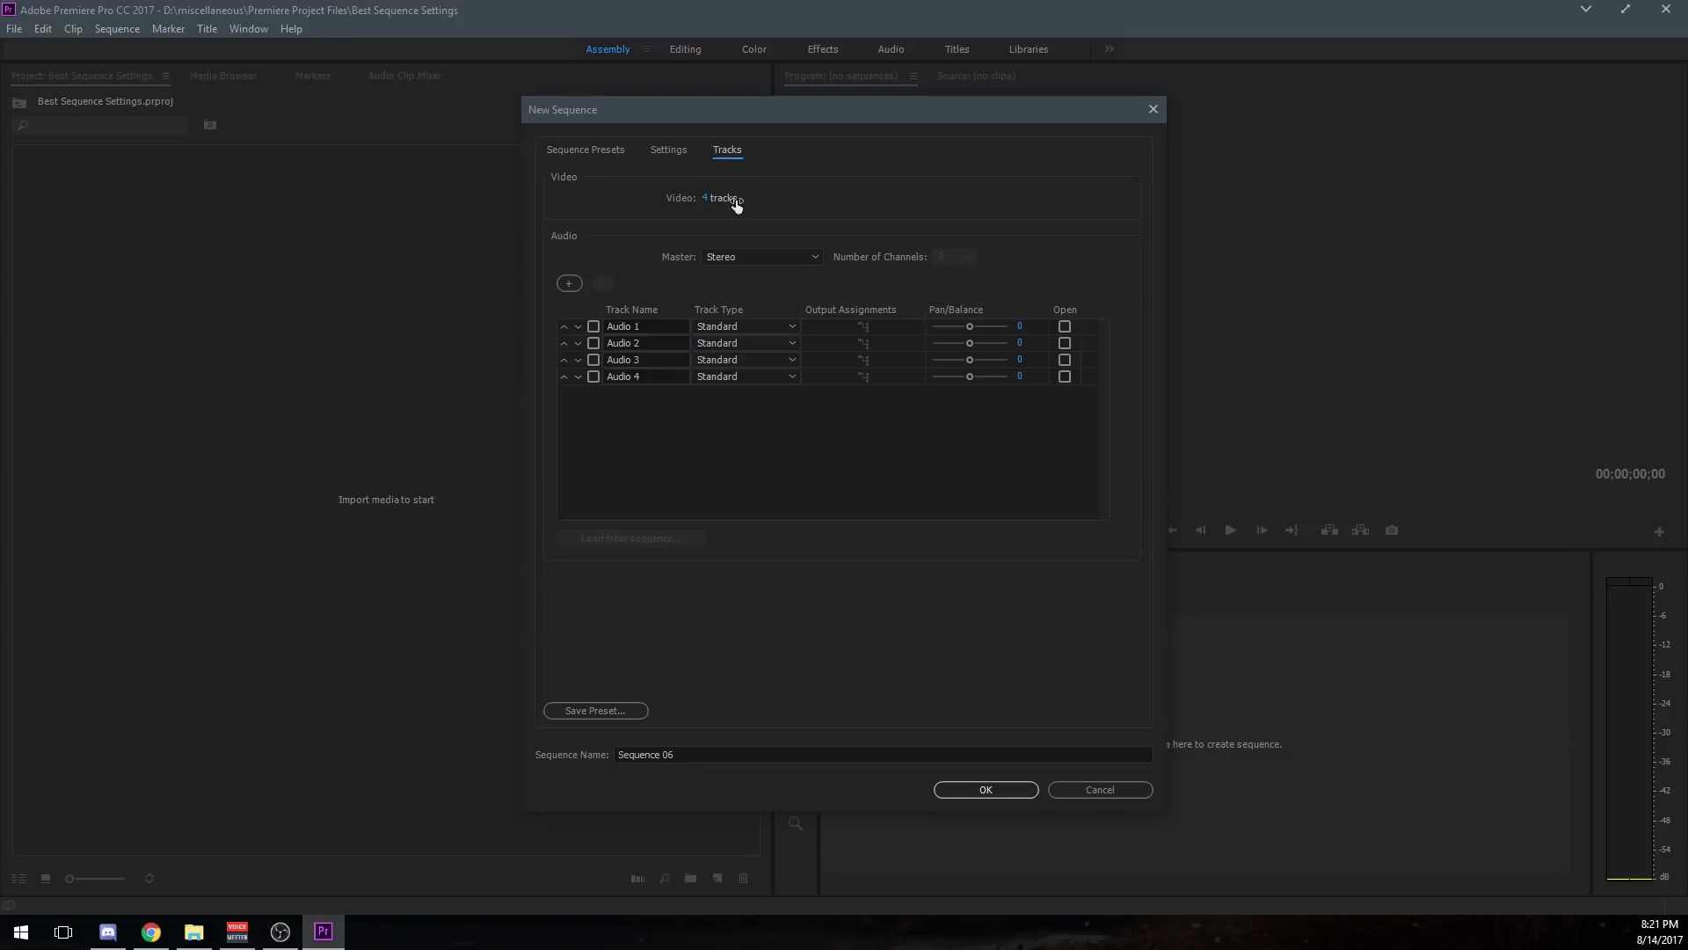
mouse_move(756, 229)
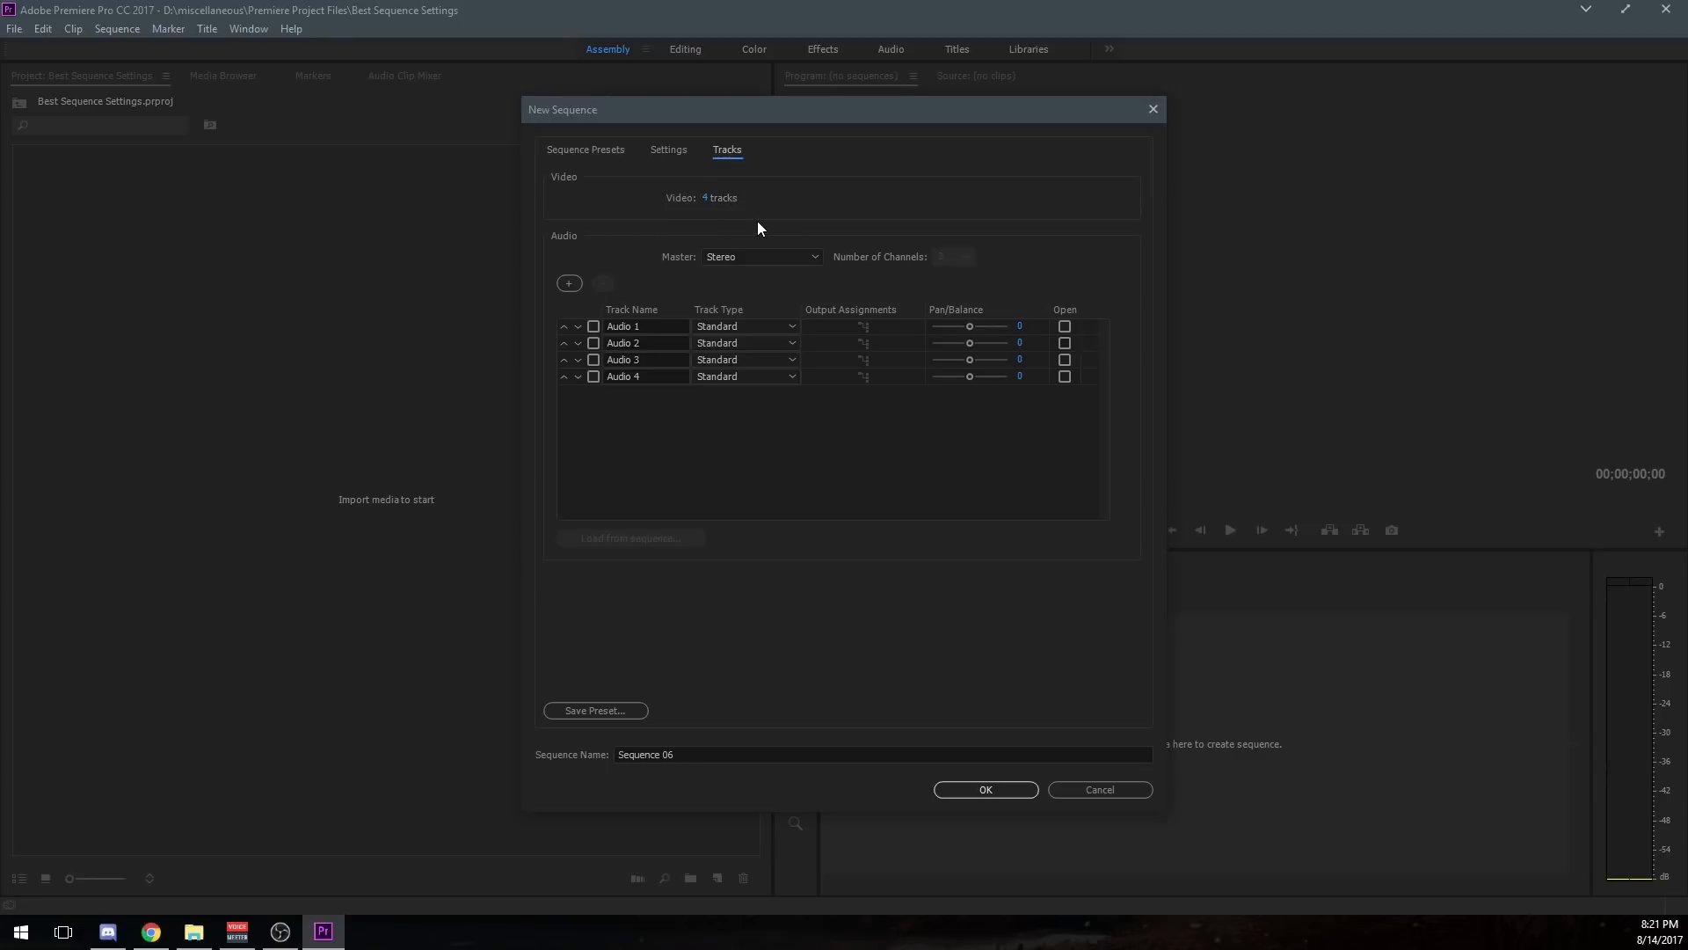
mouse_move(751, 218)
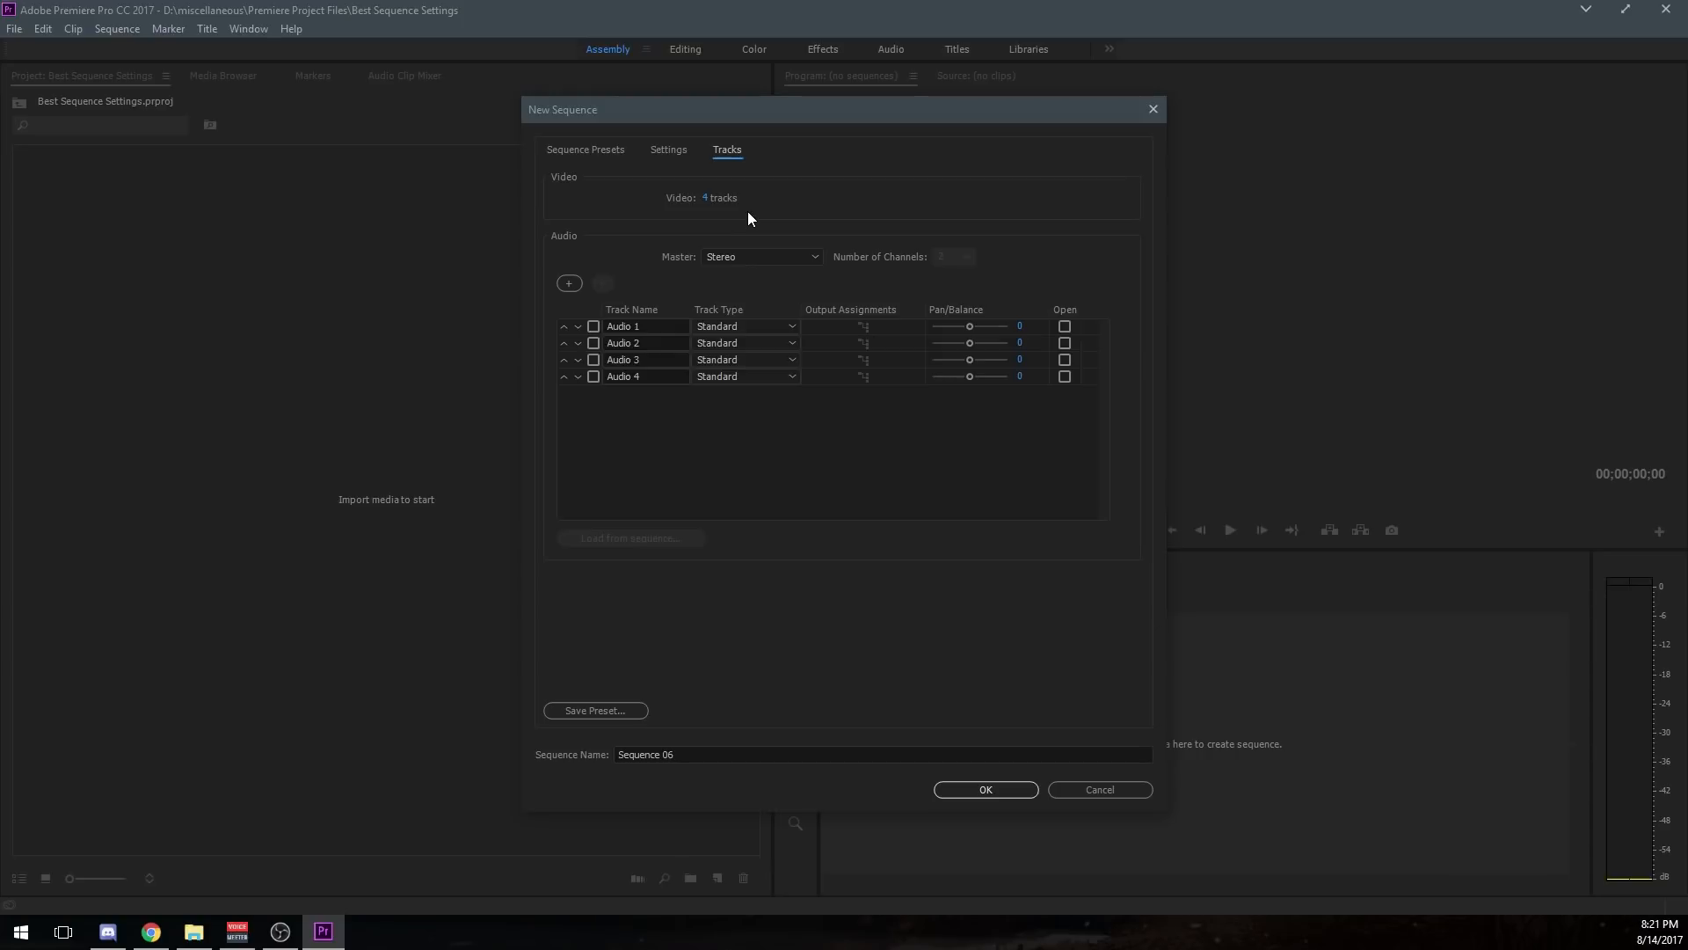
mouse_move(736, 211)
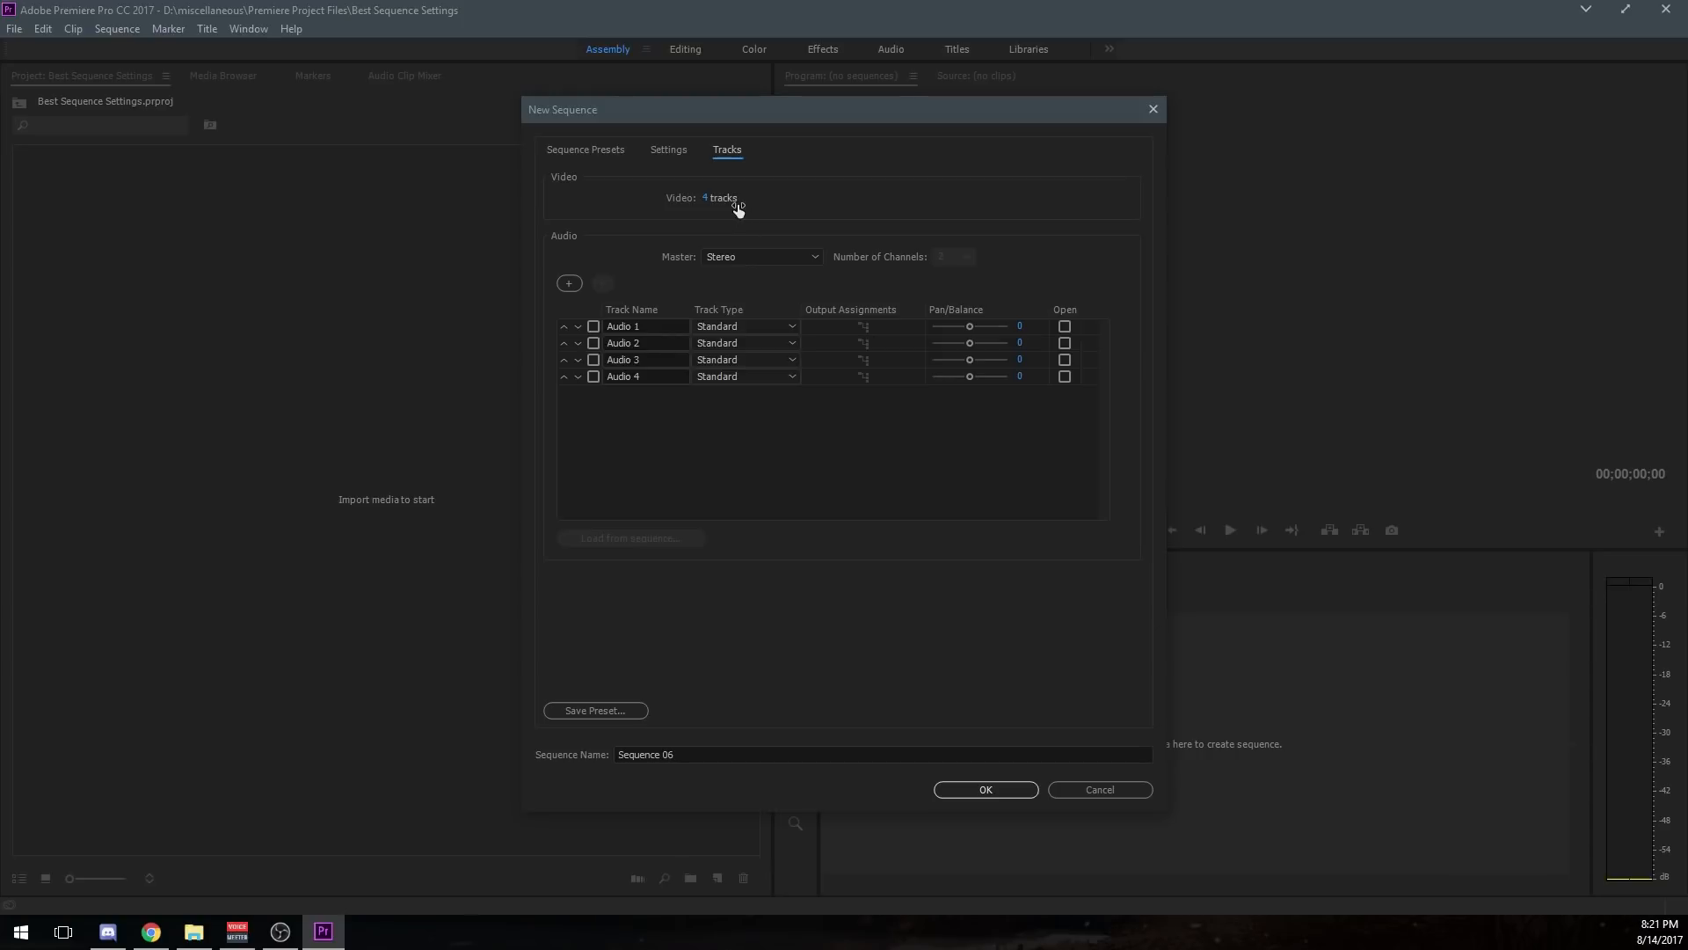
mouse_move(1340, 617)
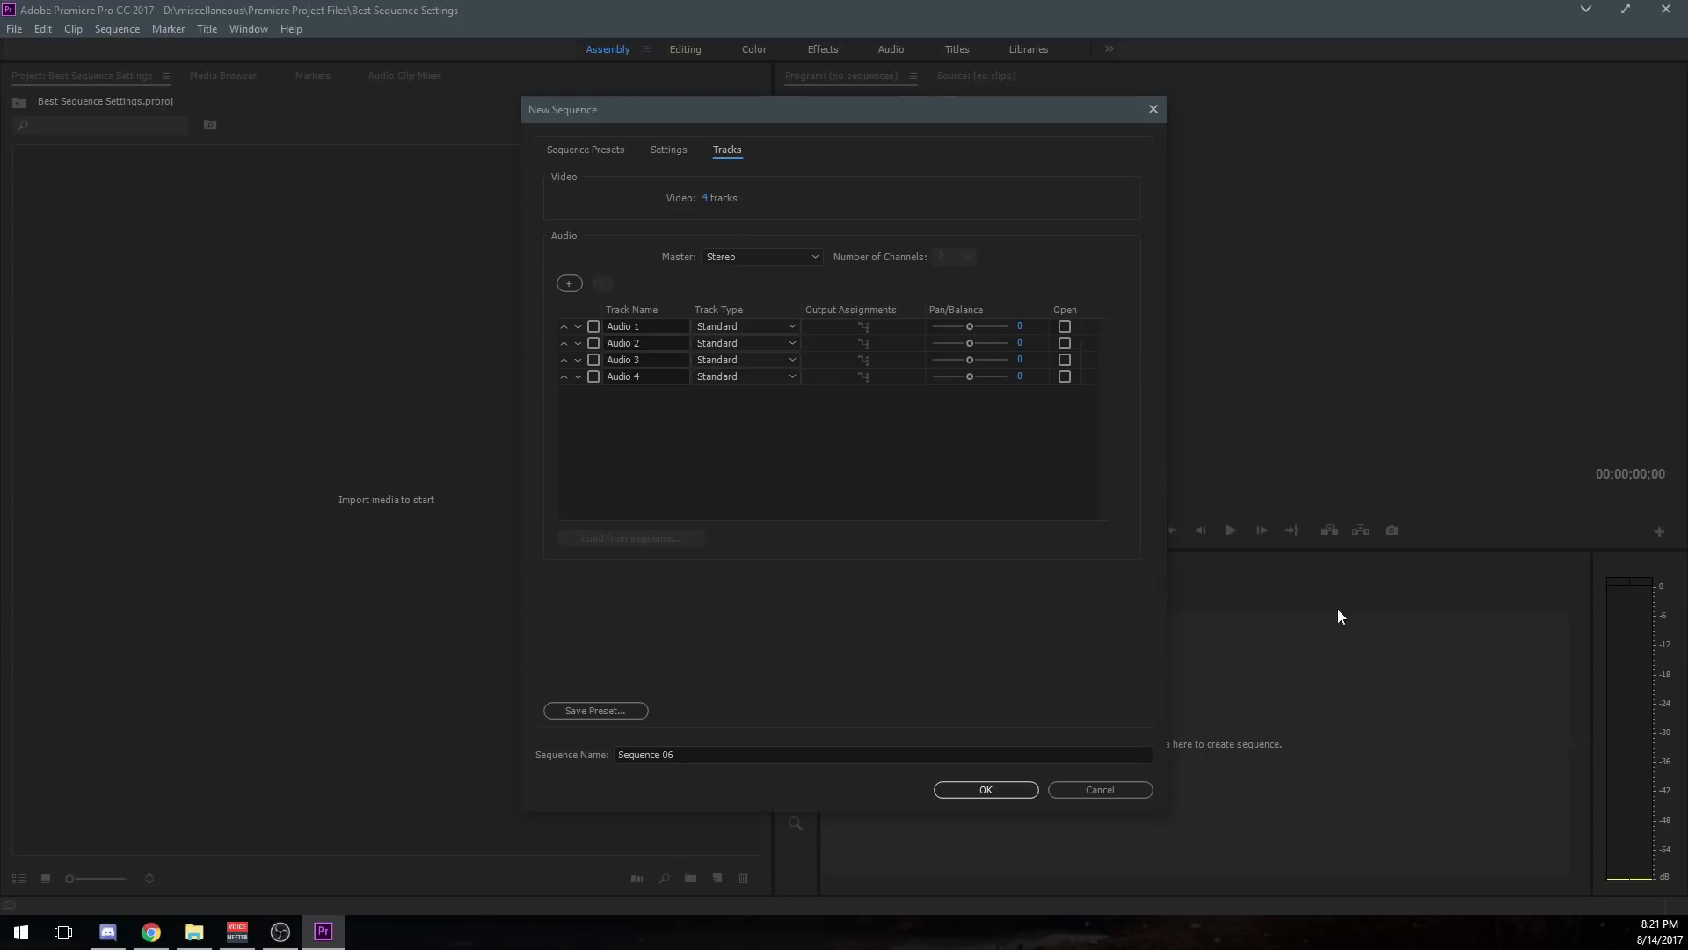
mouse_move(970, 322)
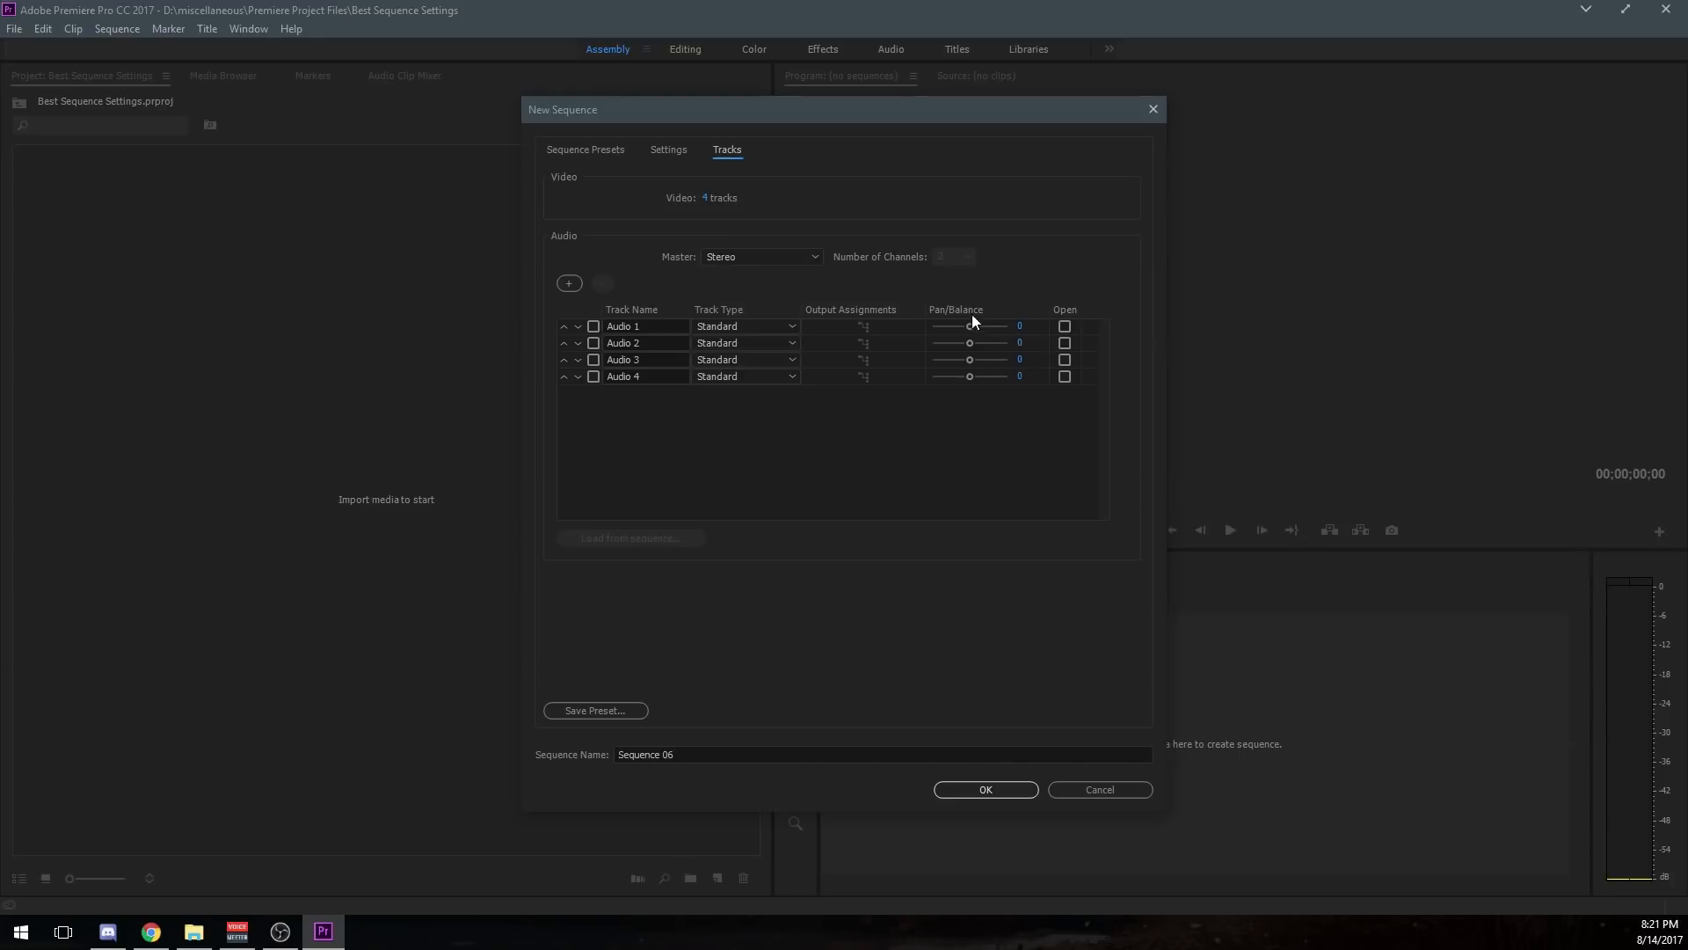
mouse_move(605, 360)
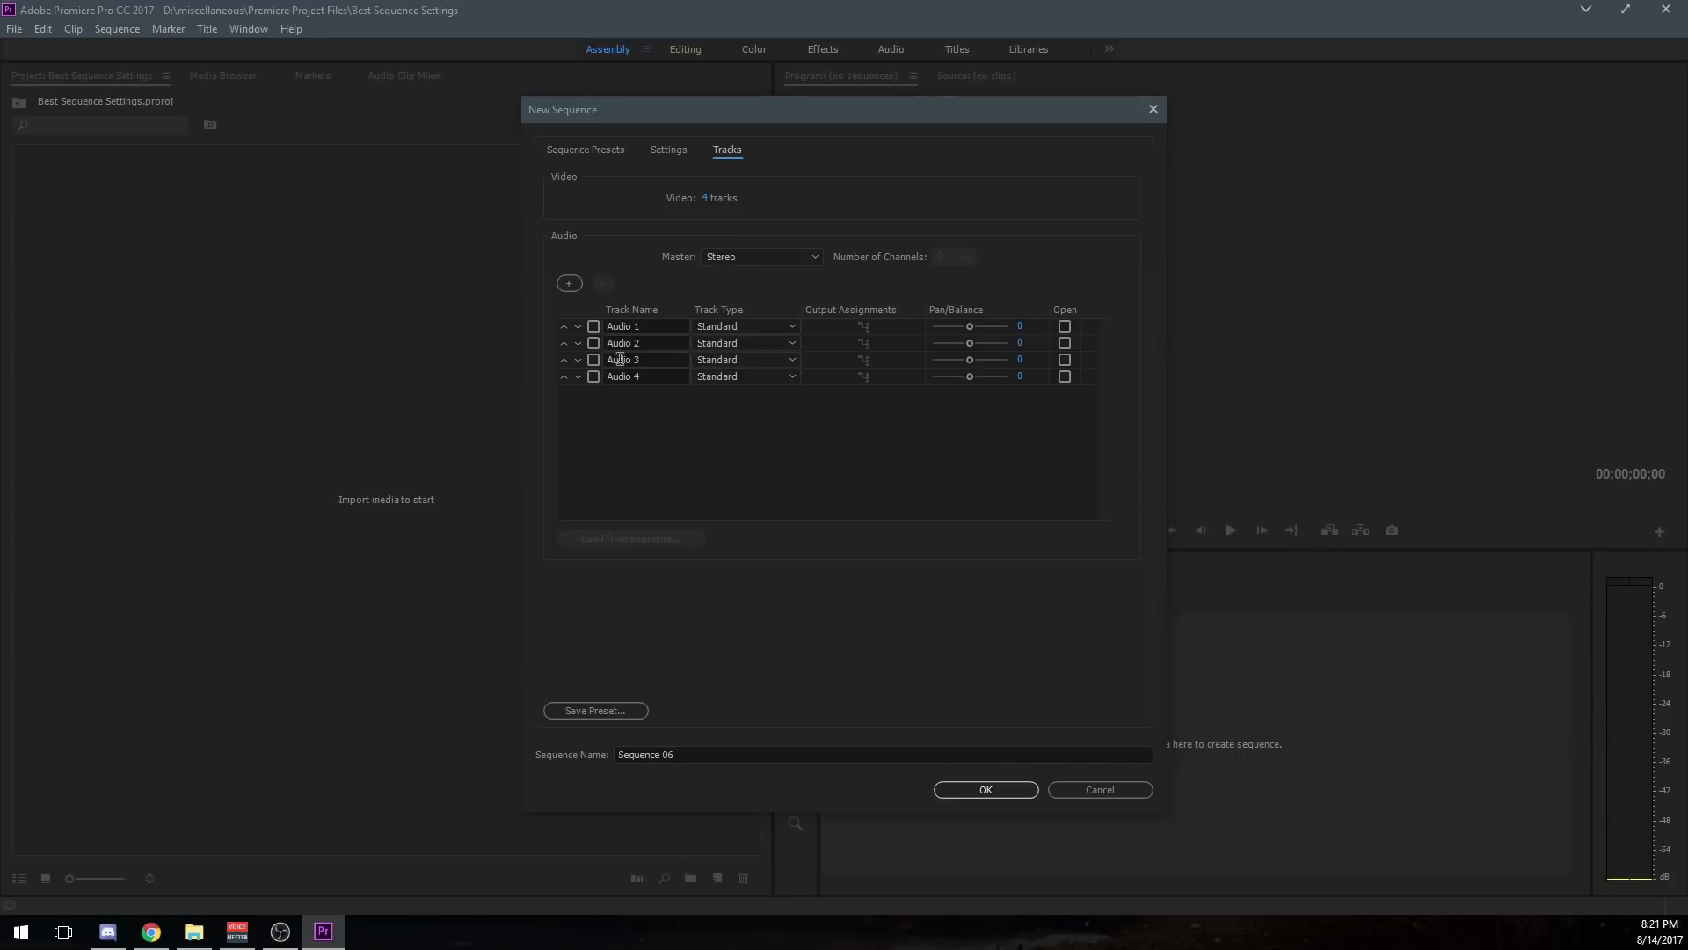
left_click(759, 257)
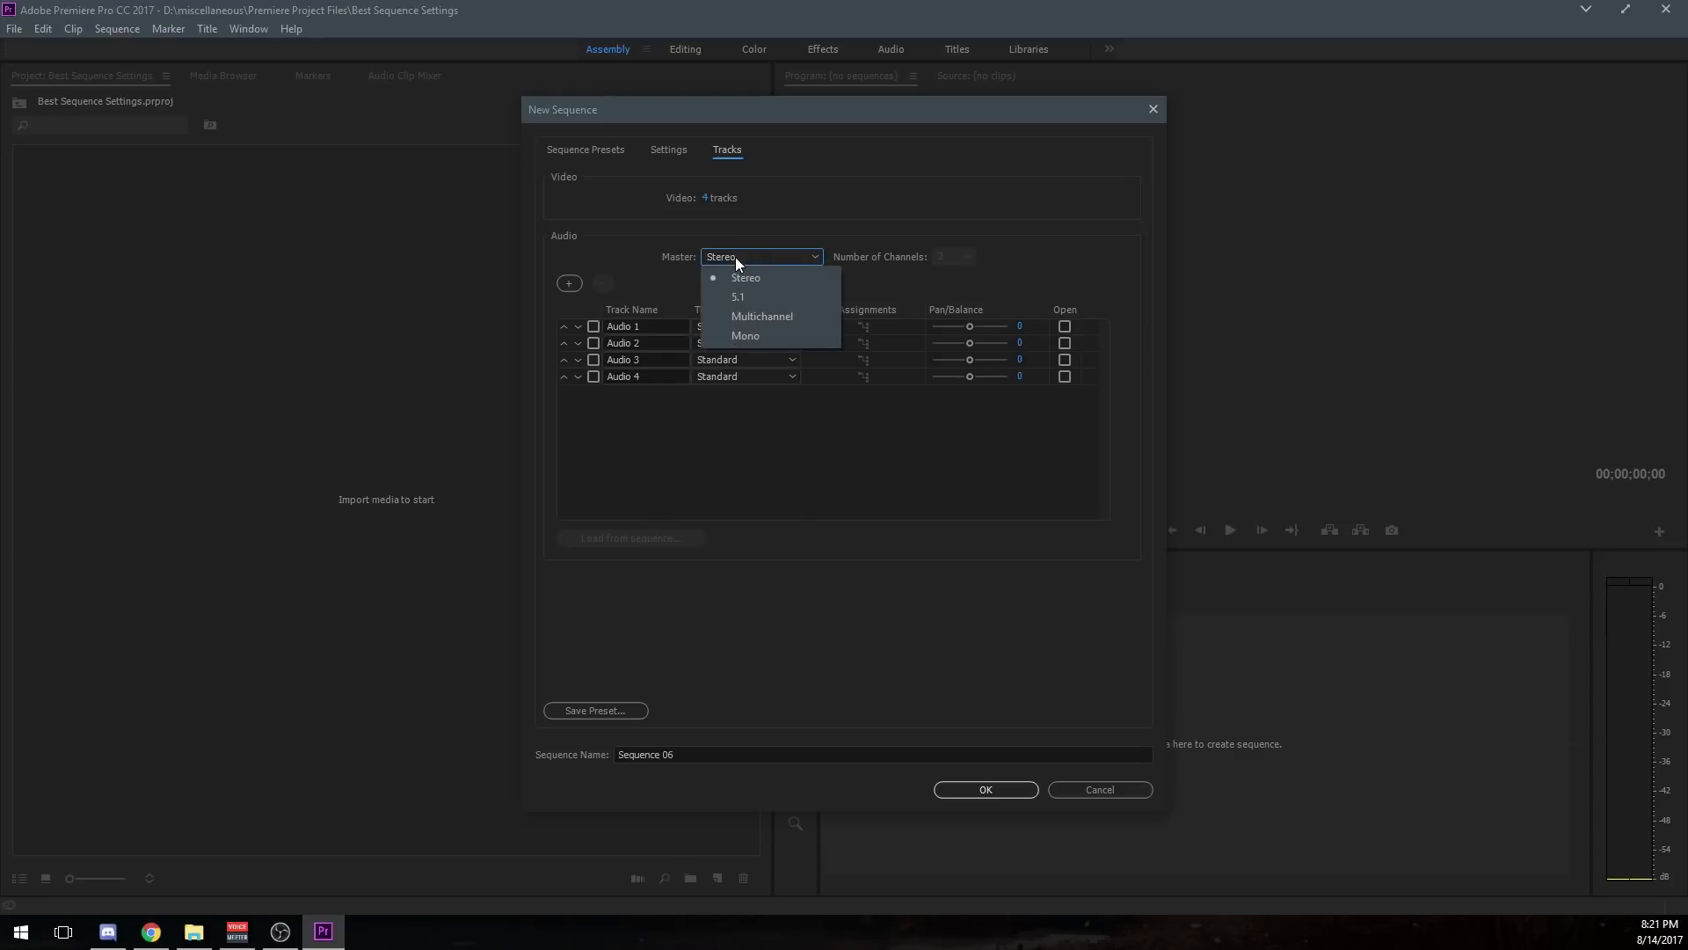
mouse_move(769, 299)
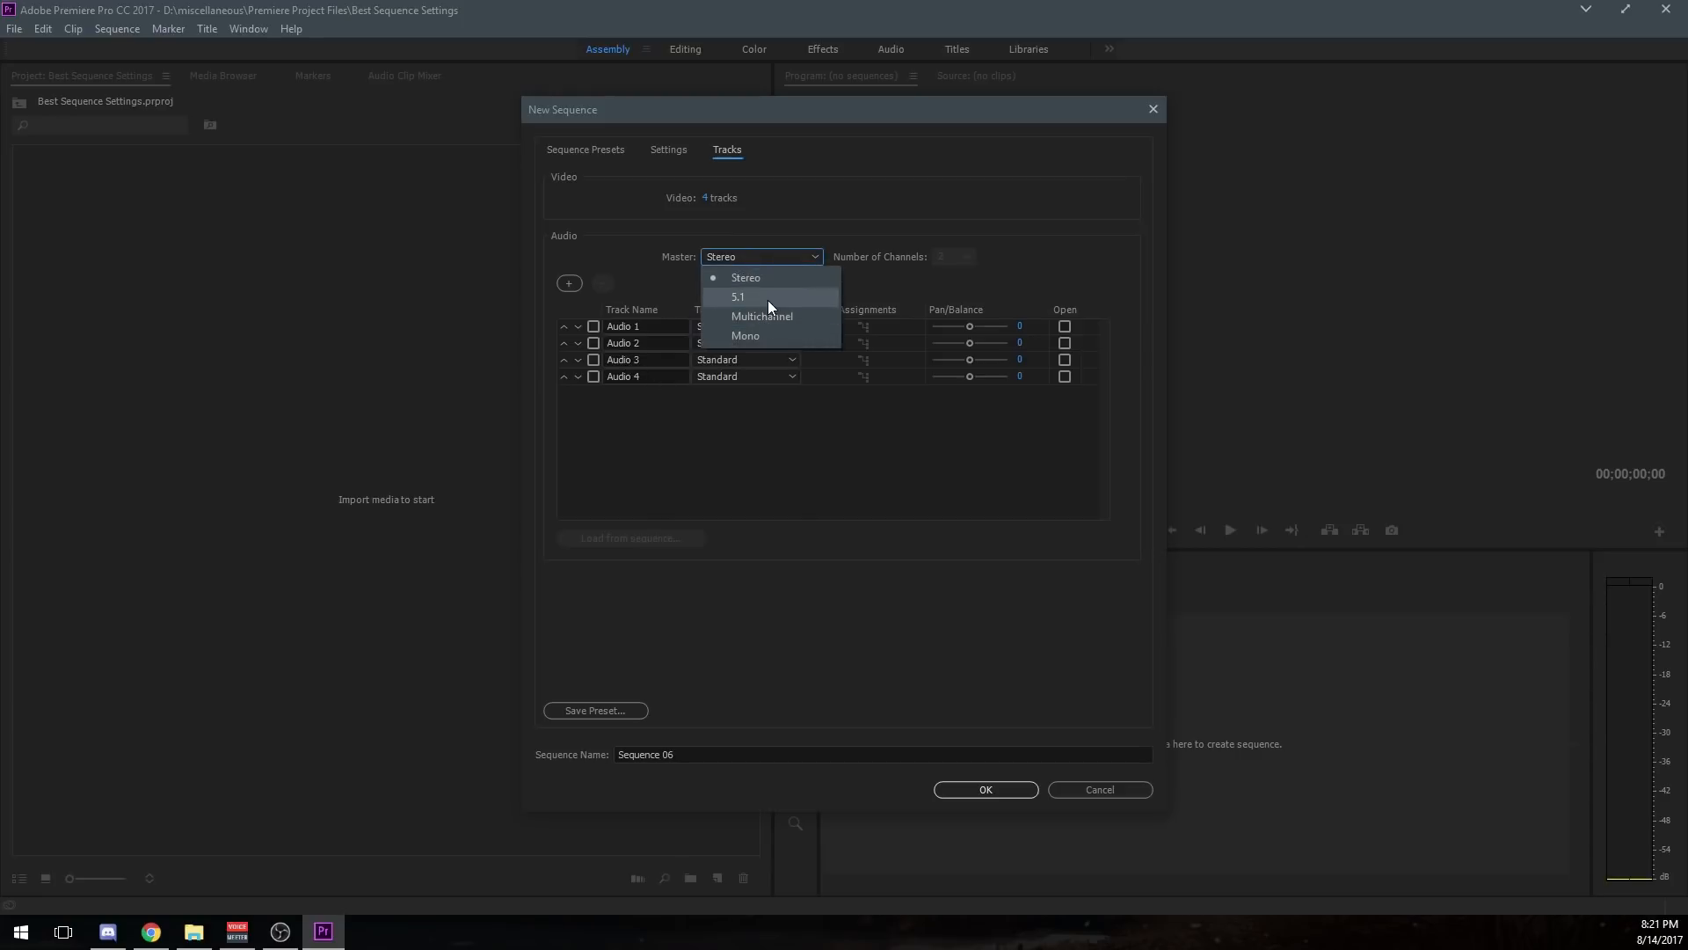
mouse_move(784, 299)
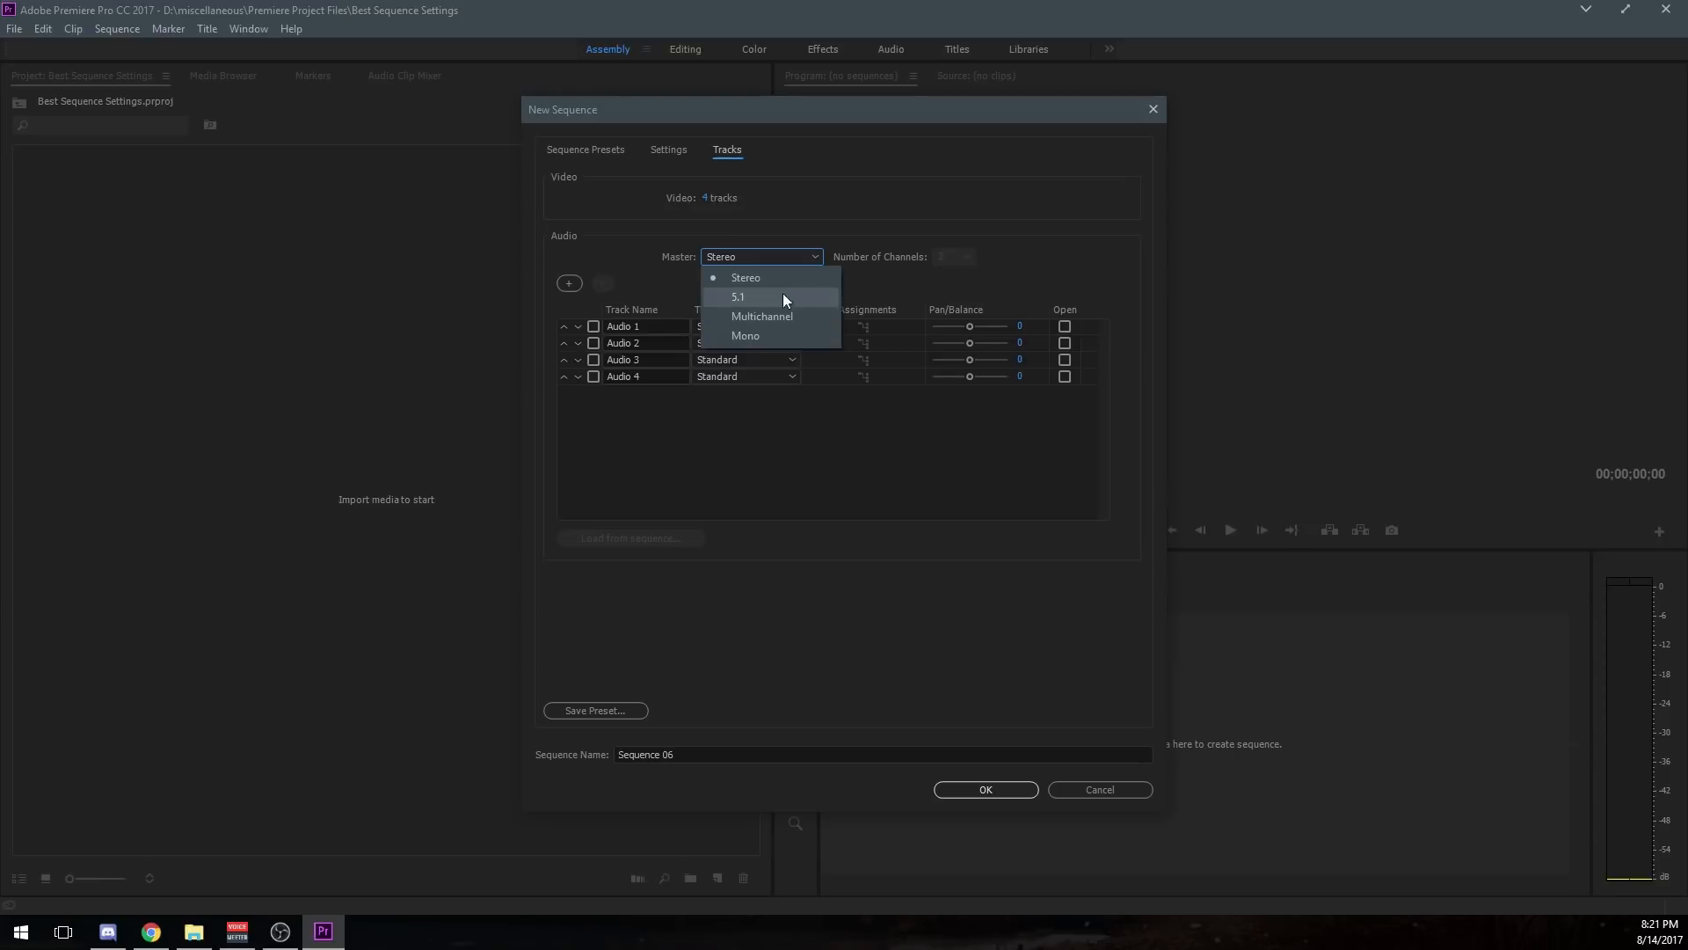
left_click(746, 325)
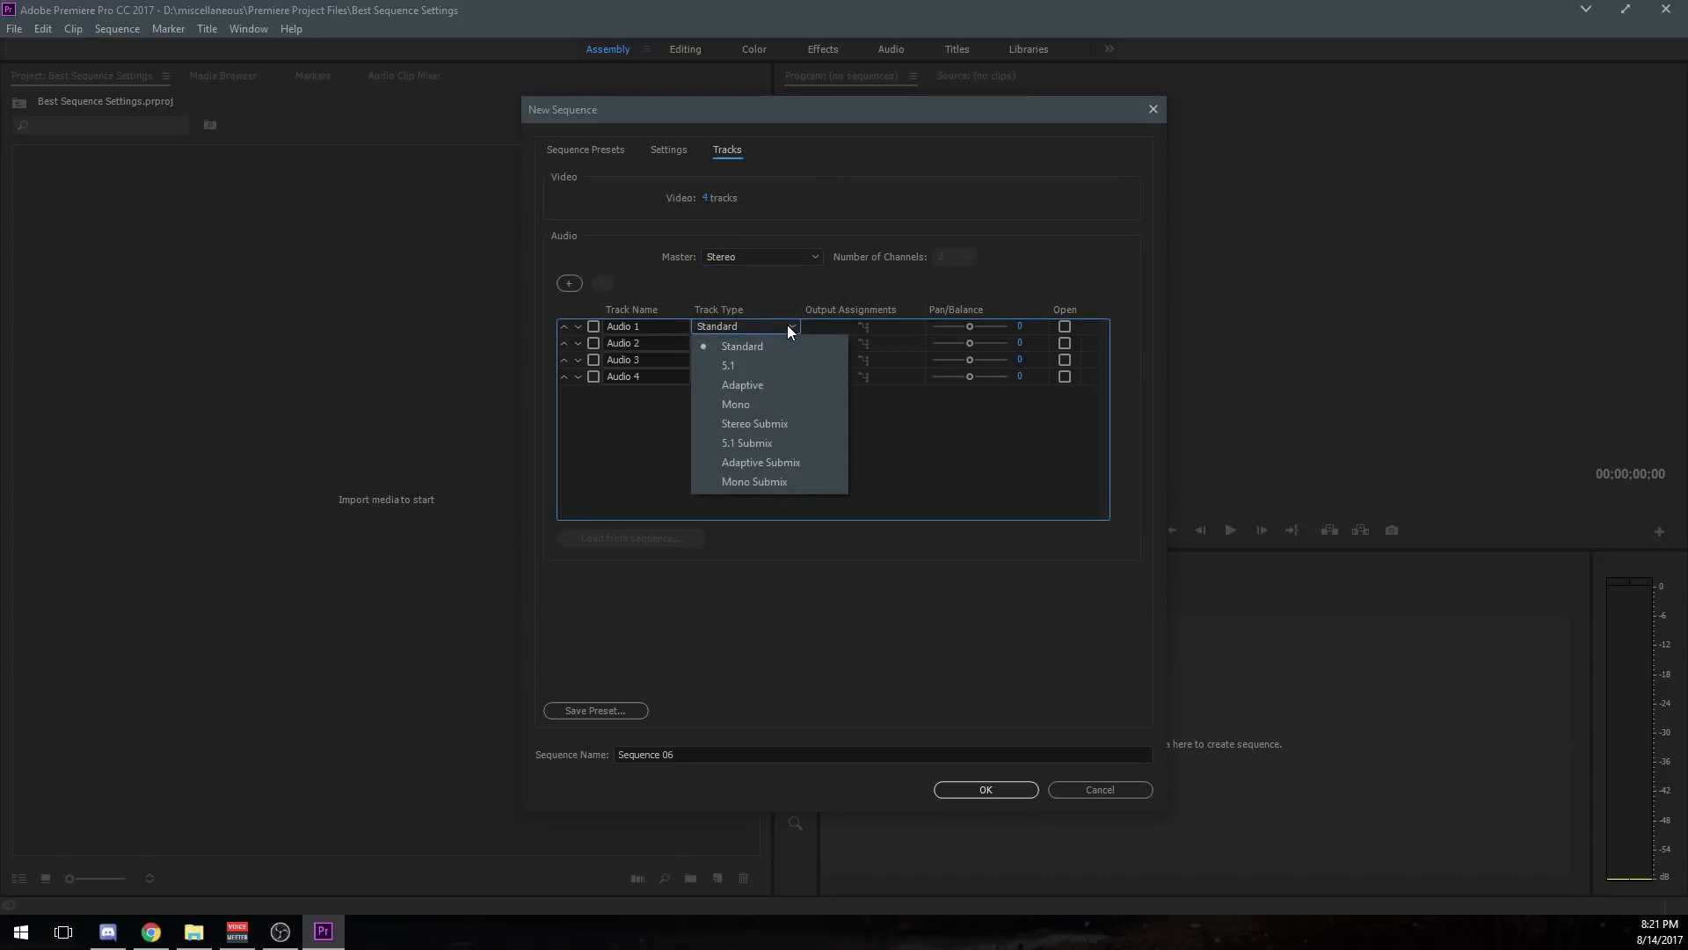
left_click(740, 346)
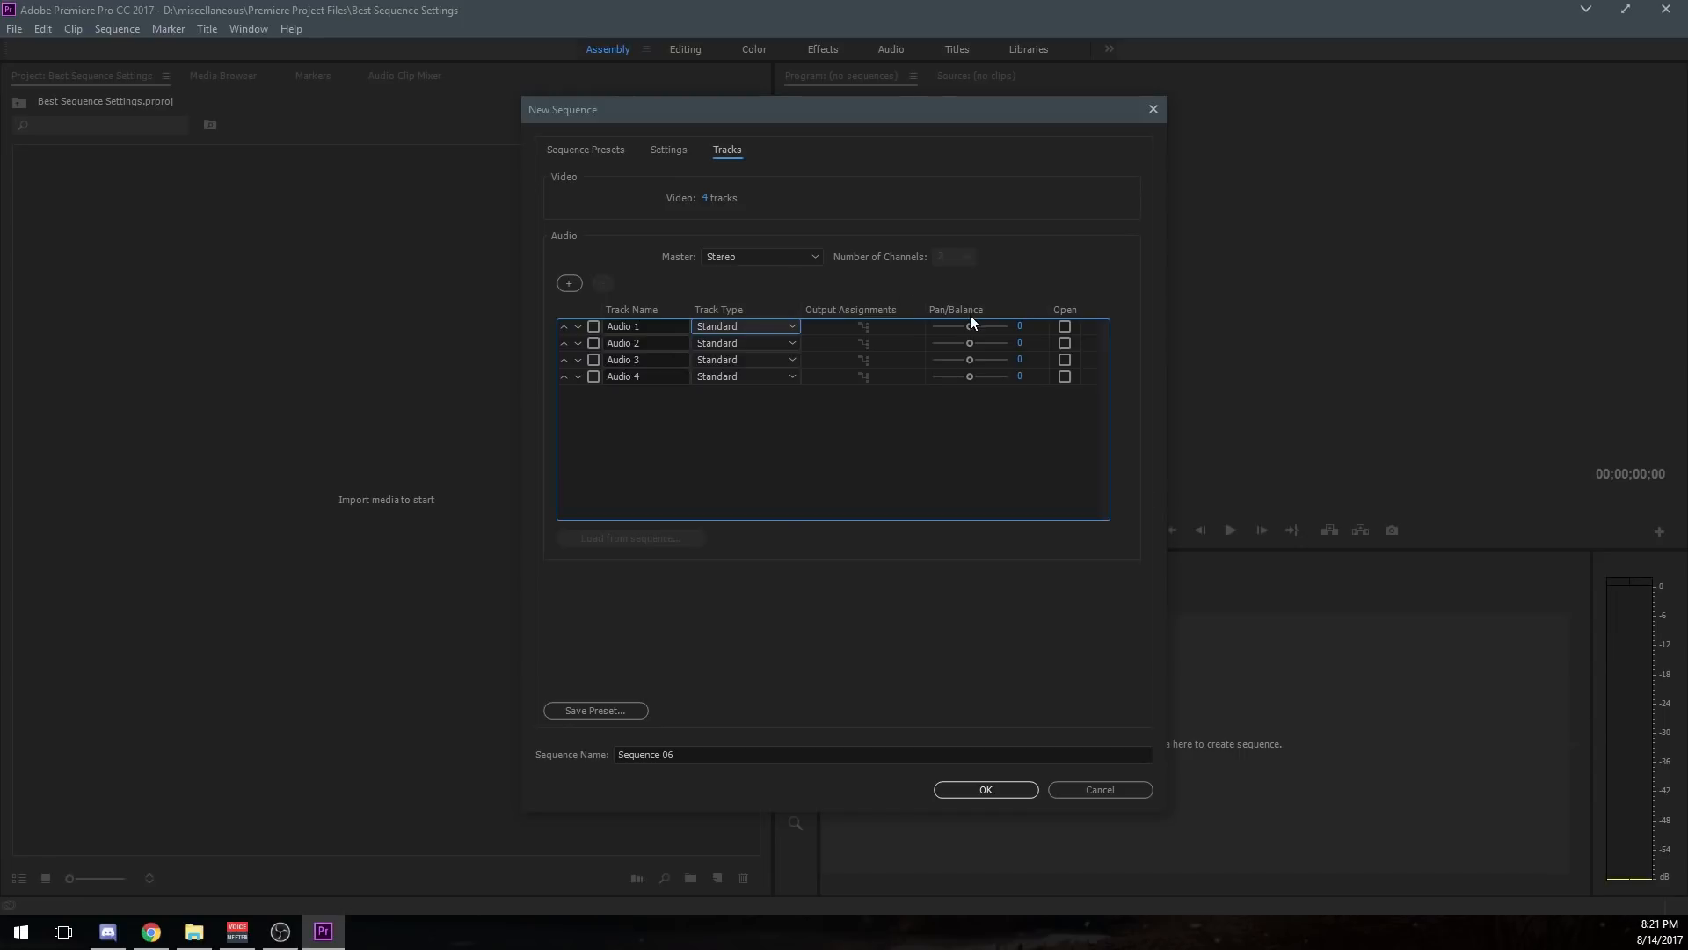
mouse_move(971, 329)
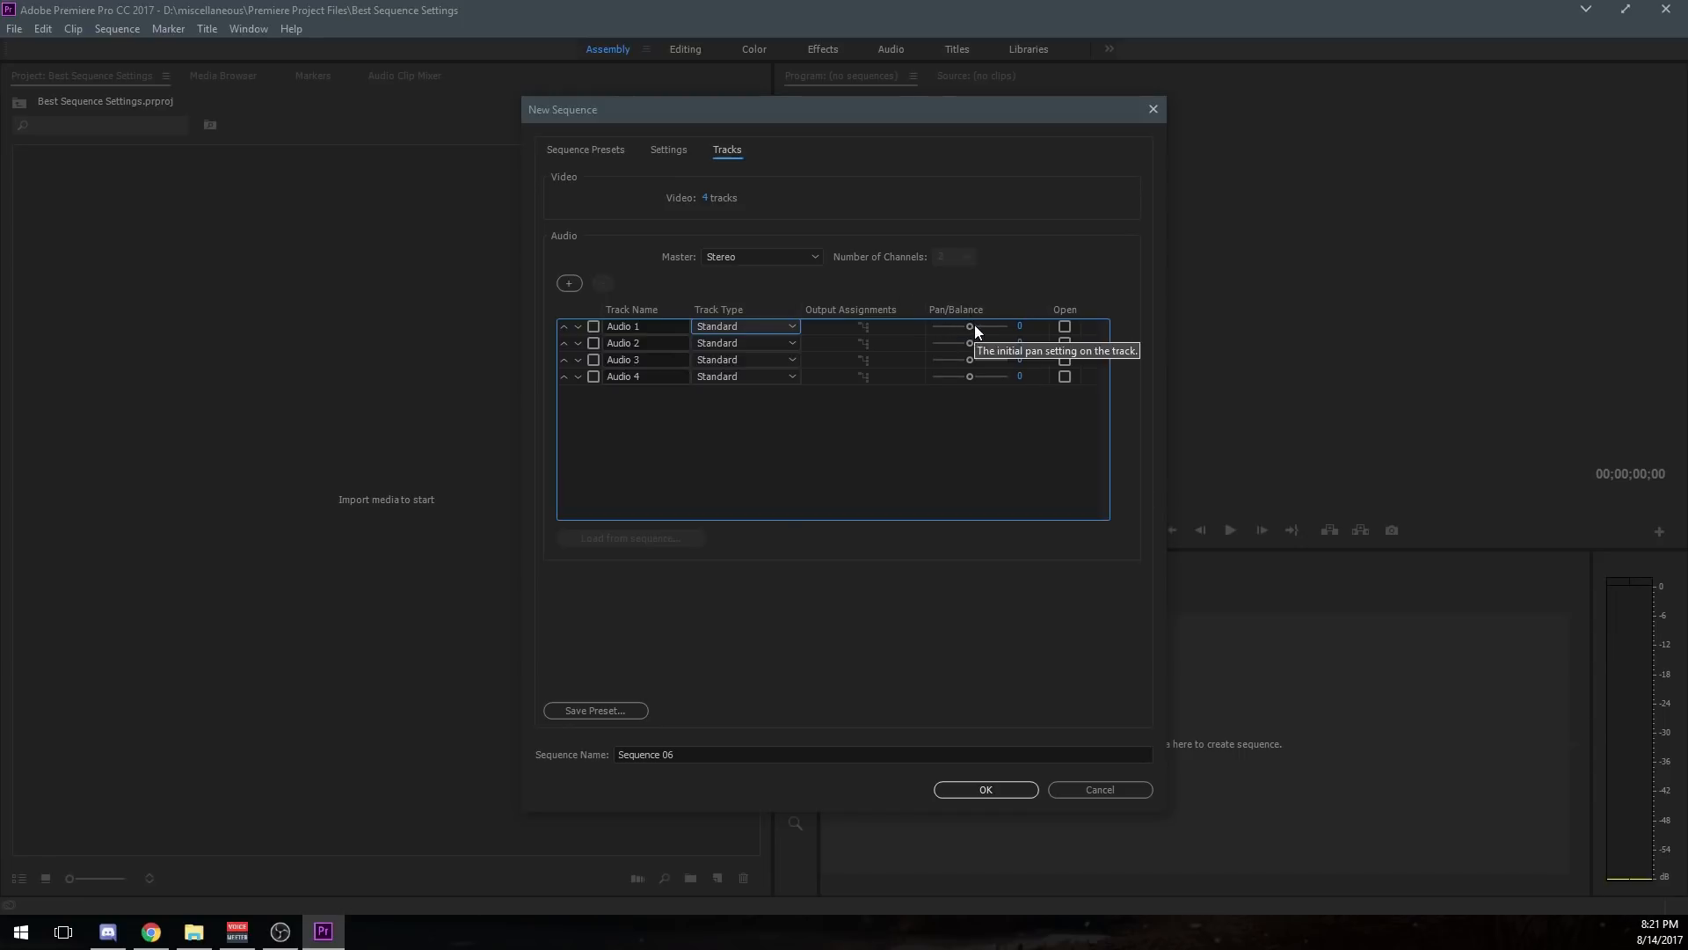
mouse_move(971, 329)
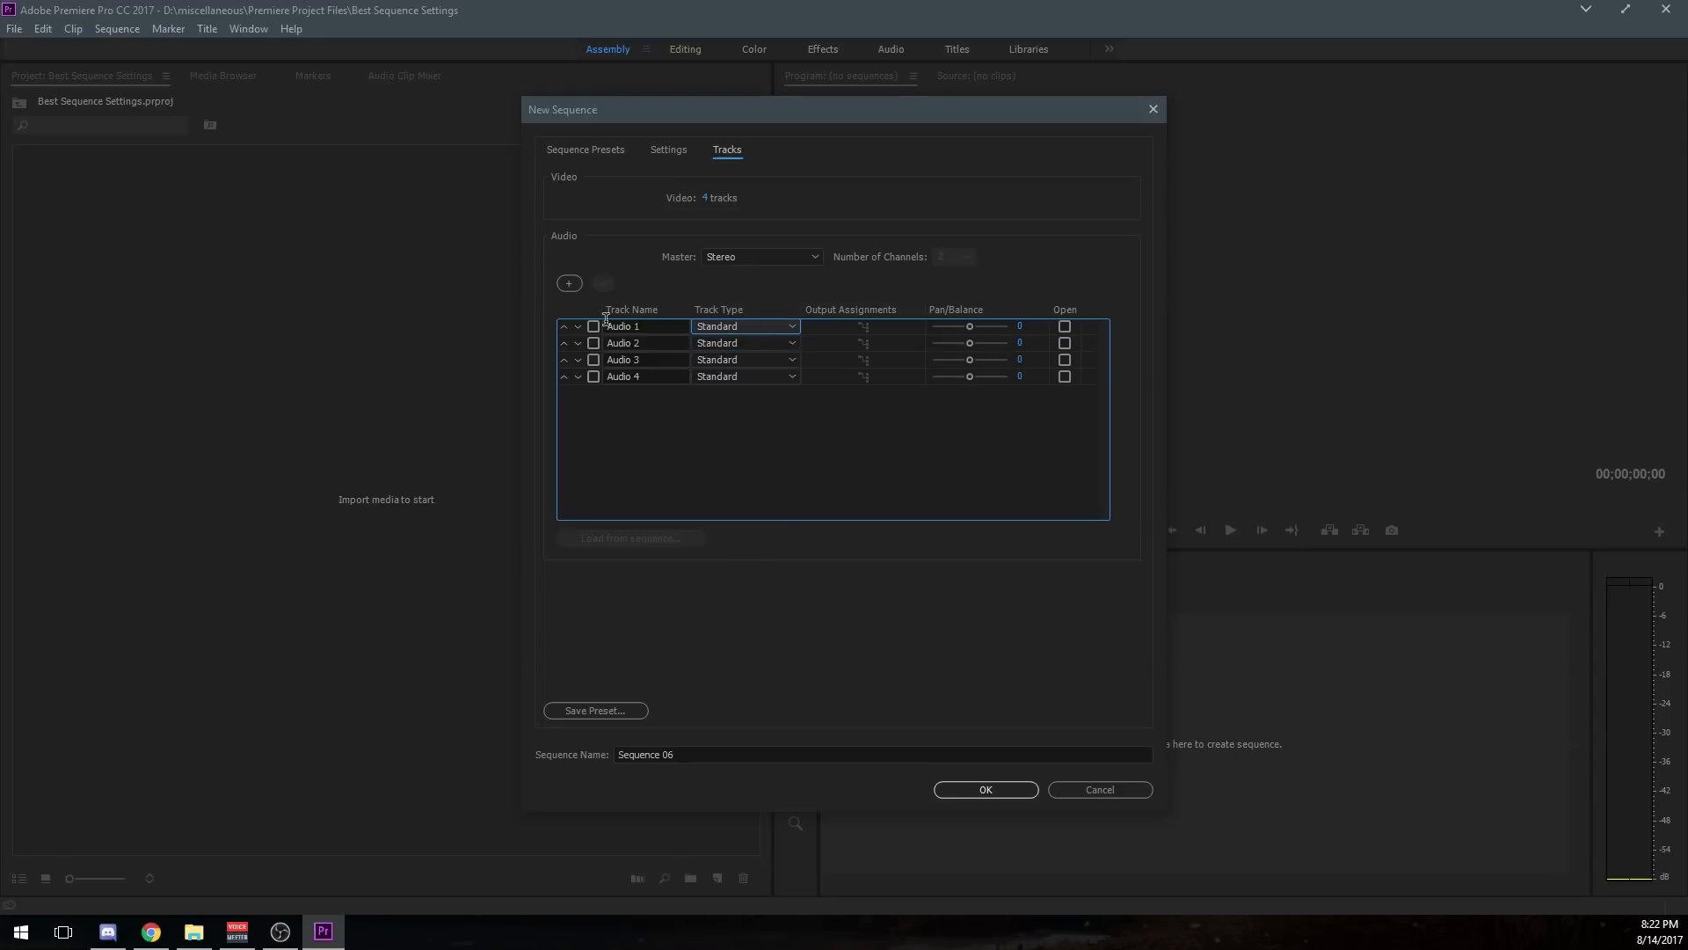
mouse_move(912, 334)
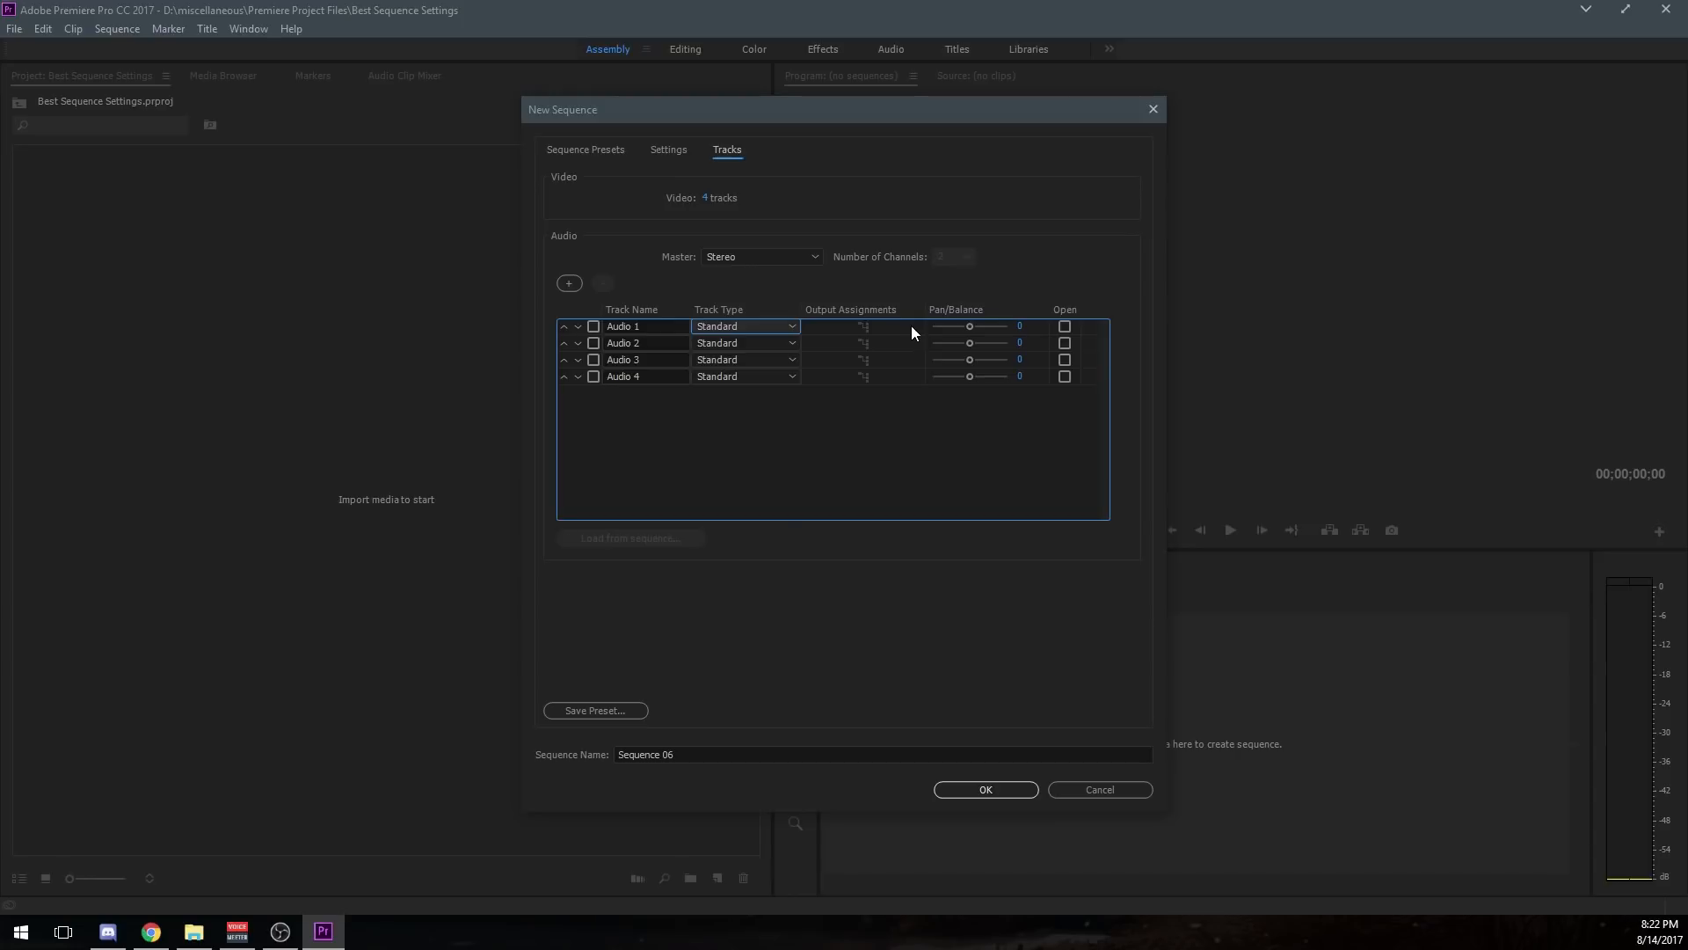
mouse_move(971, 352)
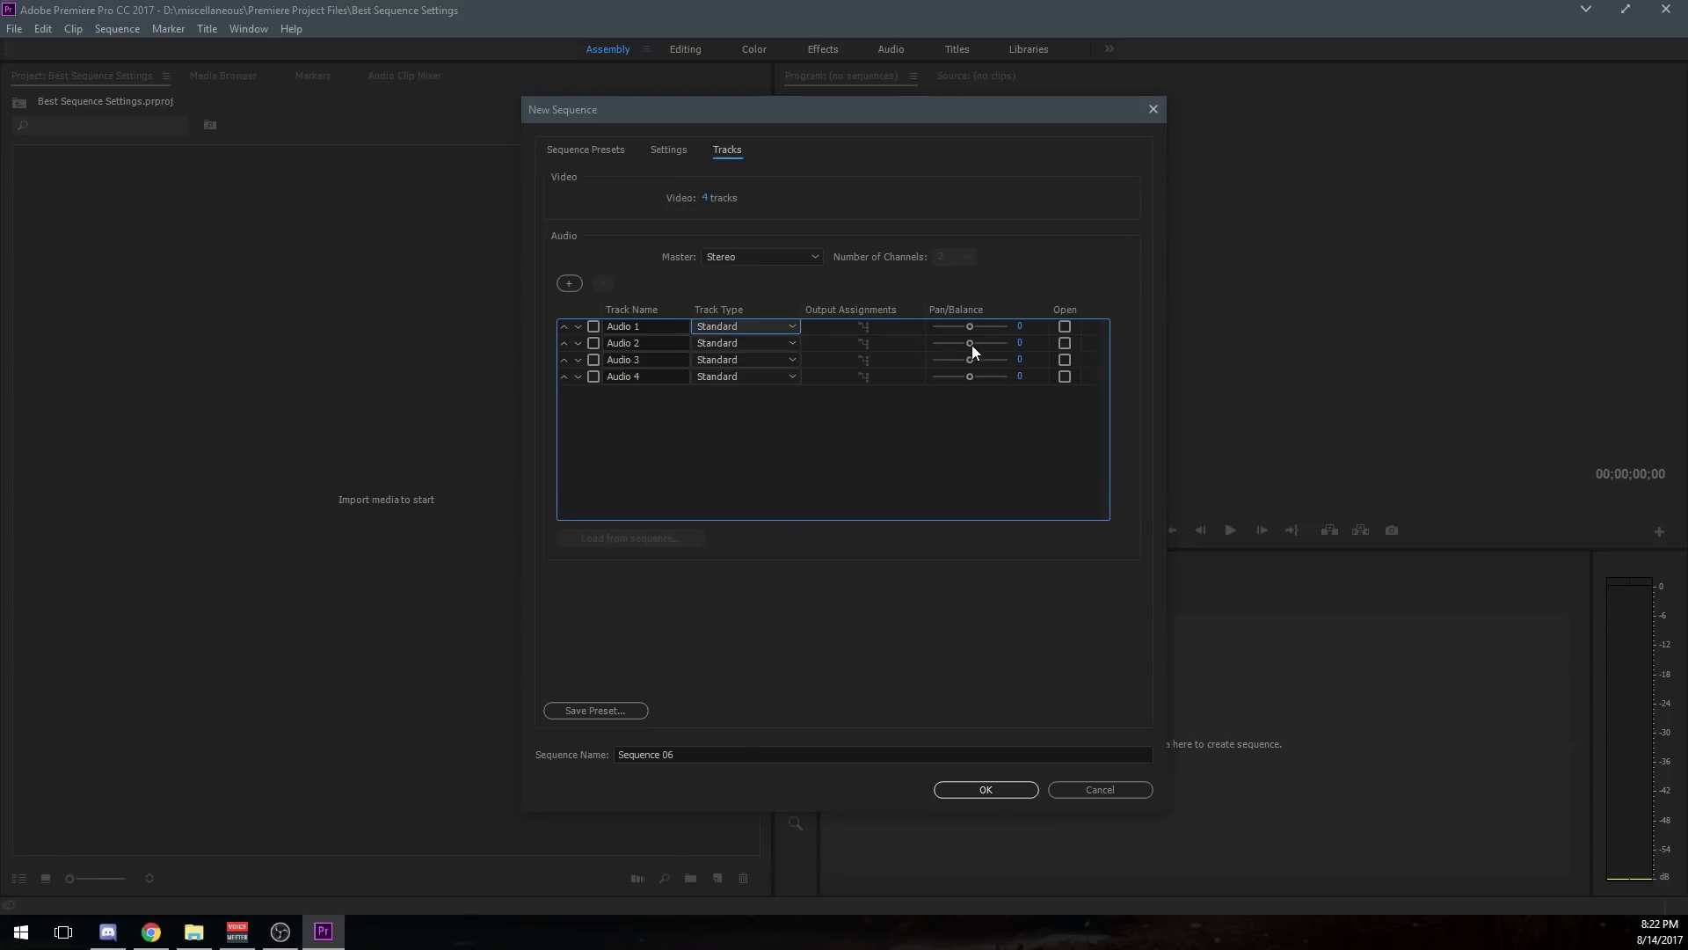
mouse_move(971, 351)
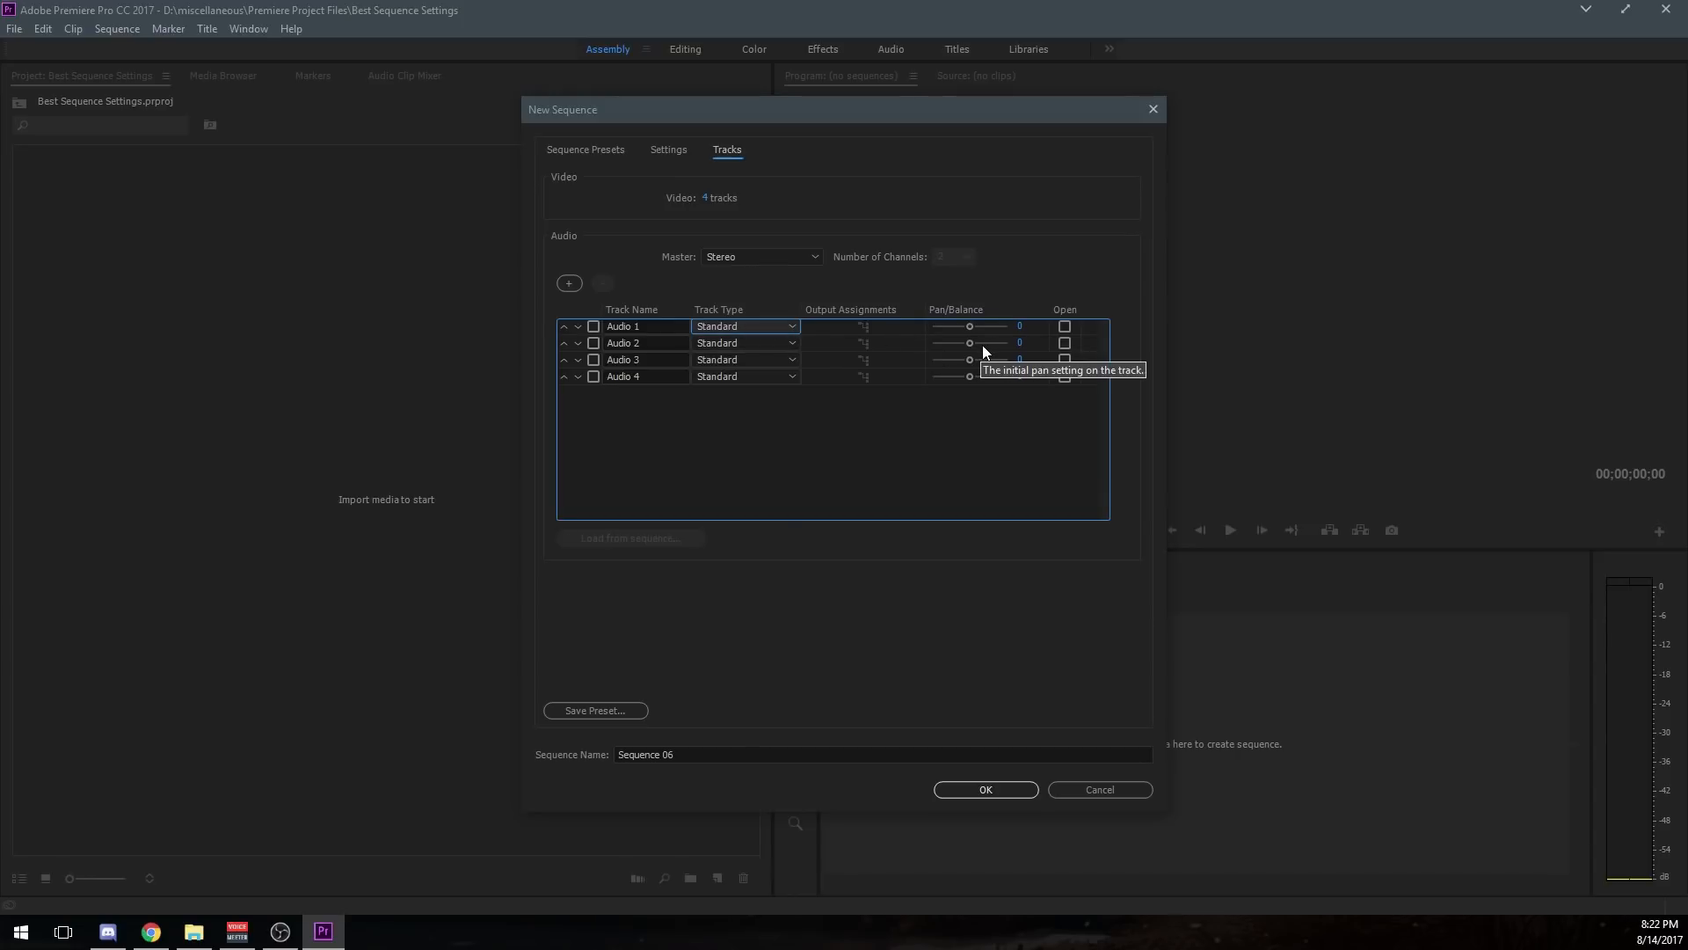
mouse_move(705, 278)
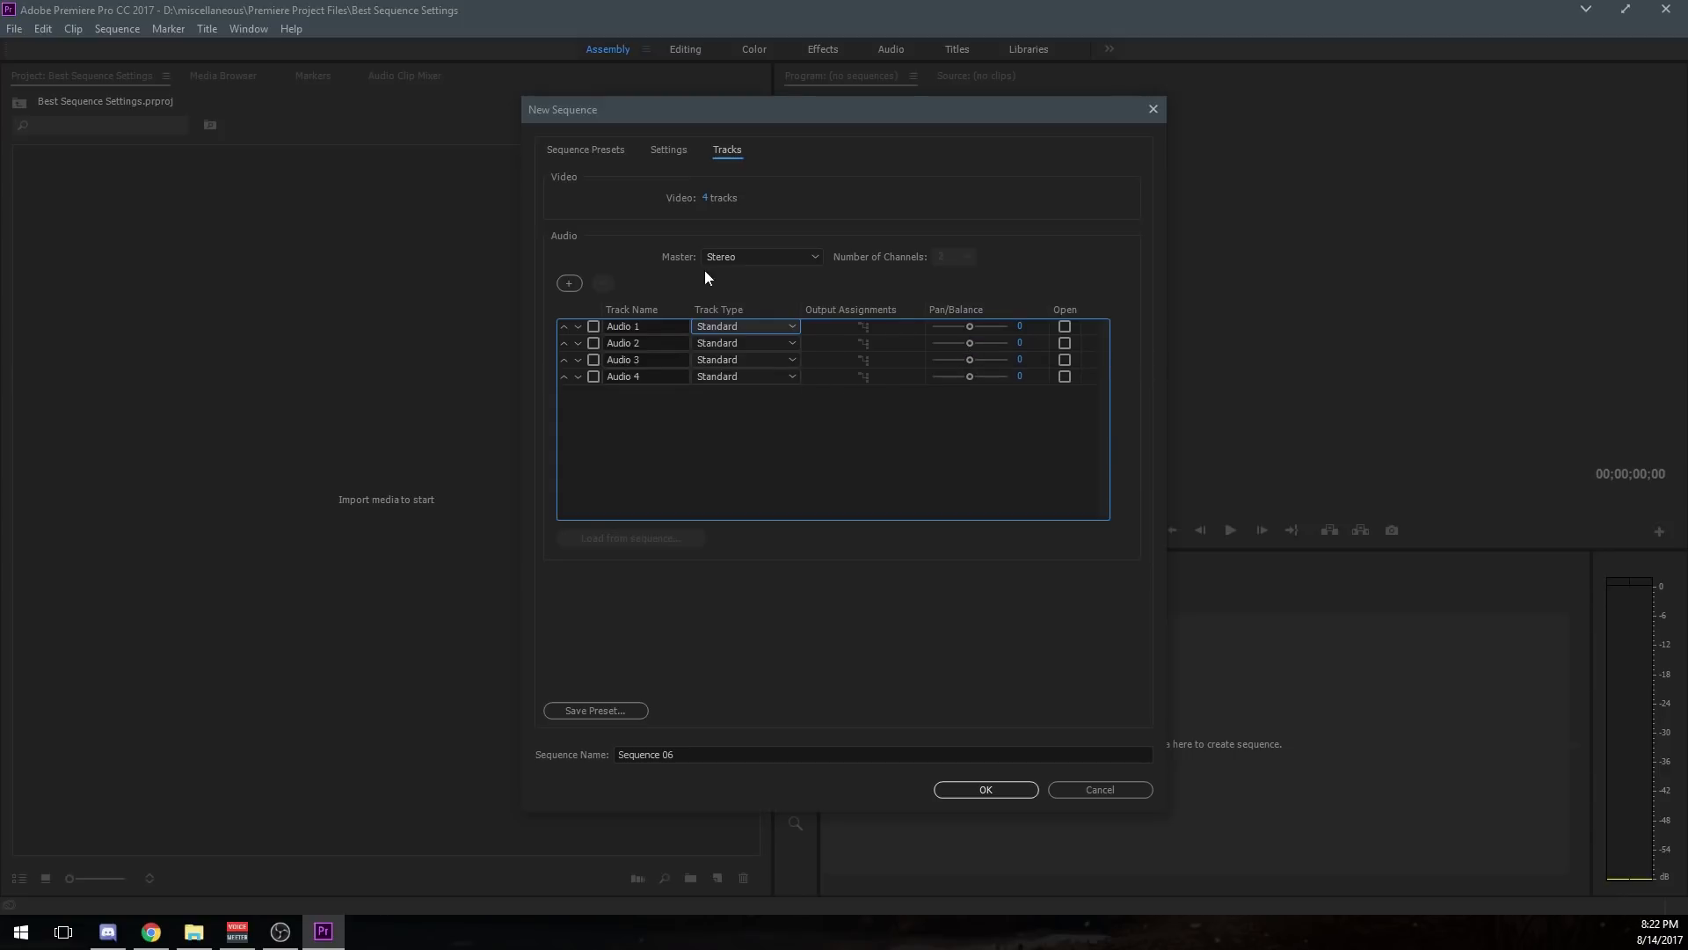
mouse_move(694, 645)
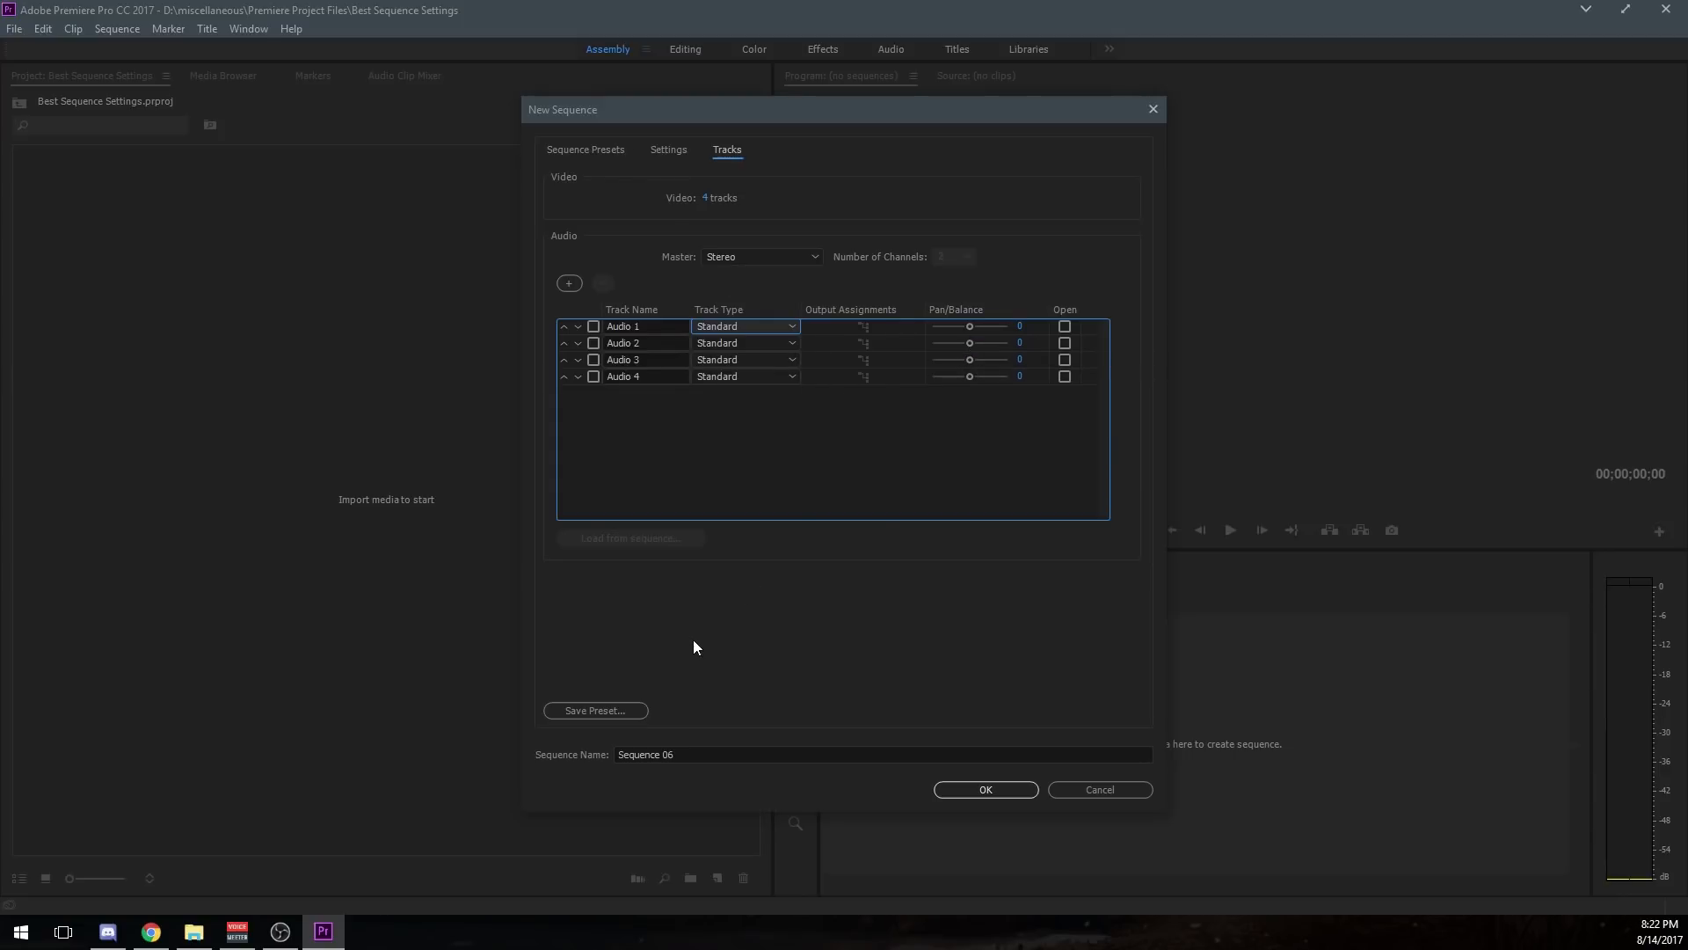
Save the settings as preset '1080p Video' with description 'thanks for watching'.
left_click(595, 709)
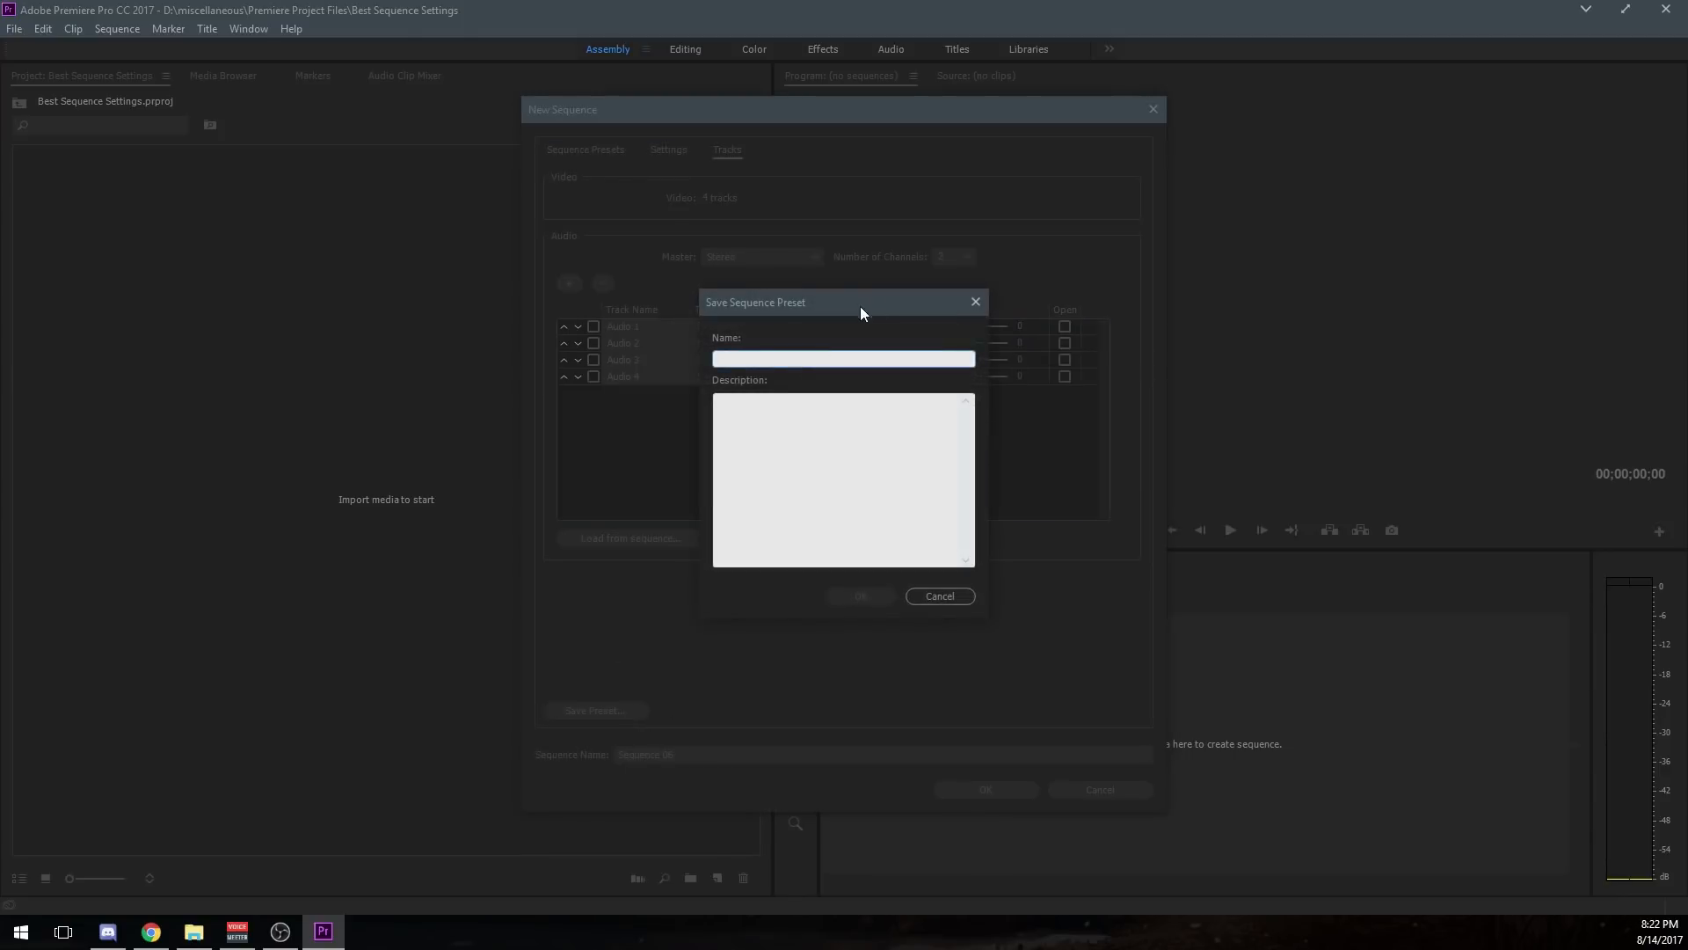
left_click(842, 357)
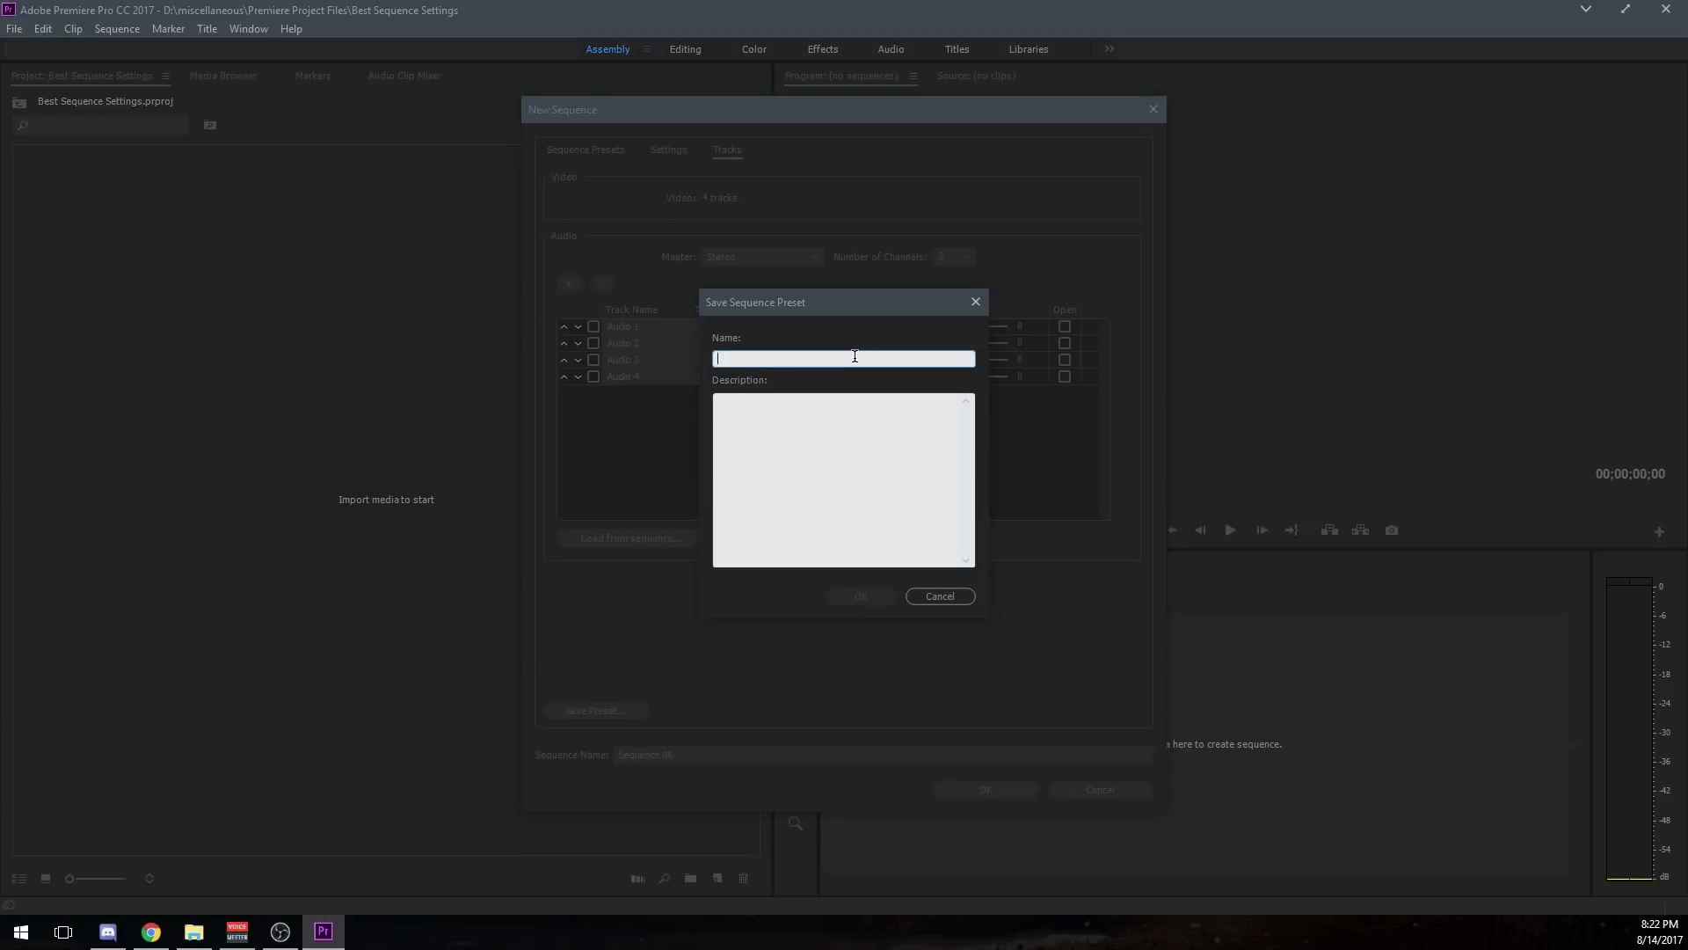
type("10")
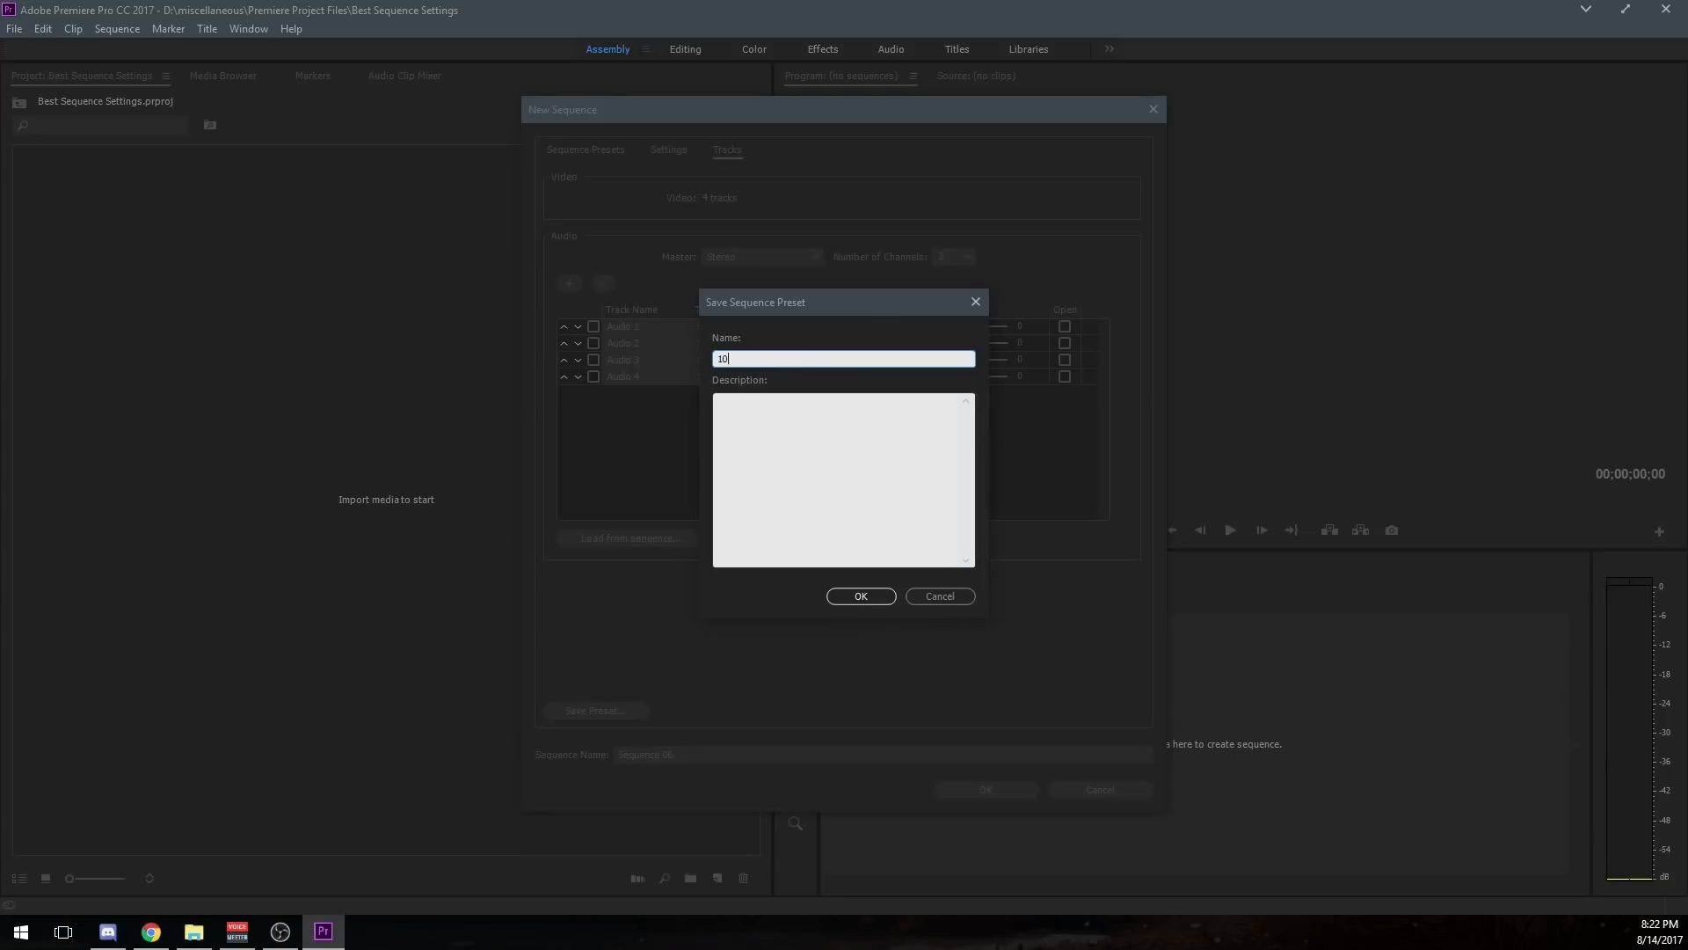
type("1080p Video")
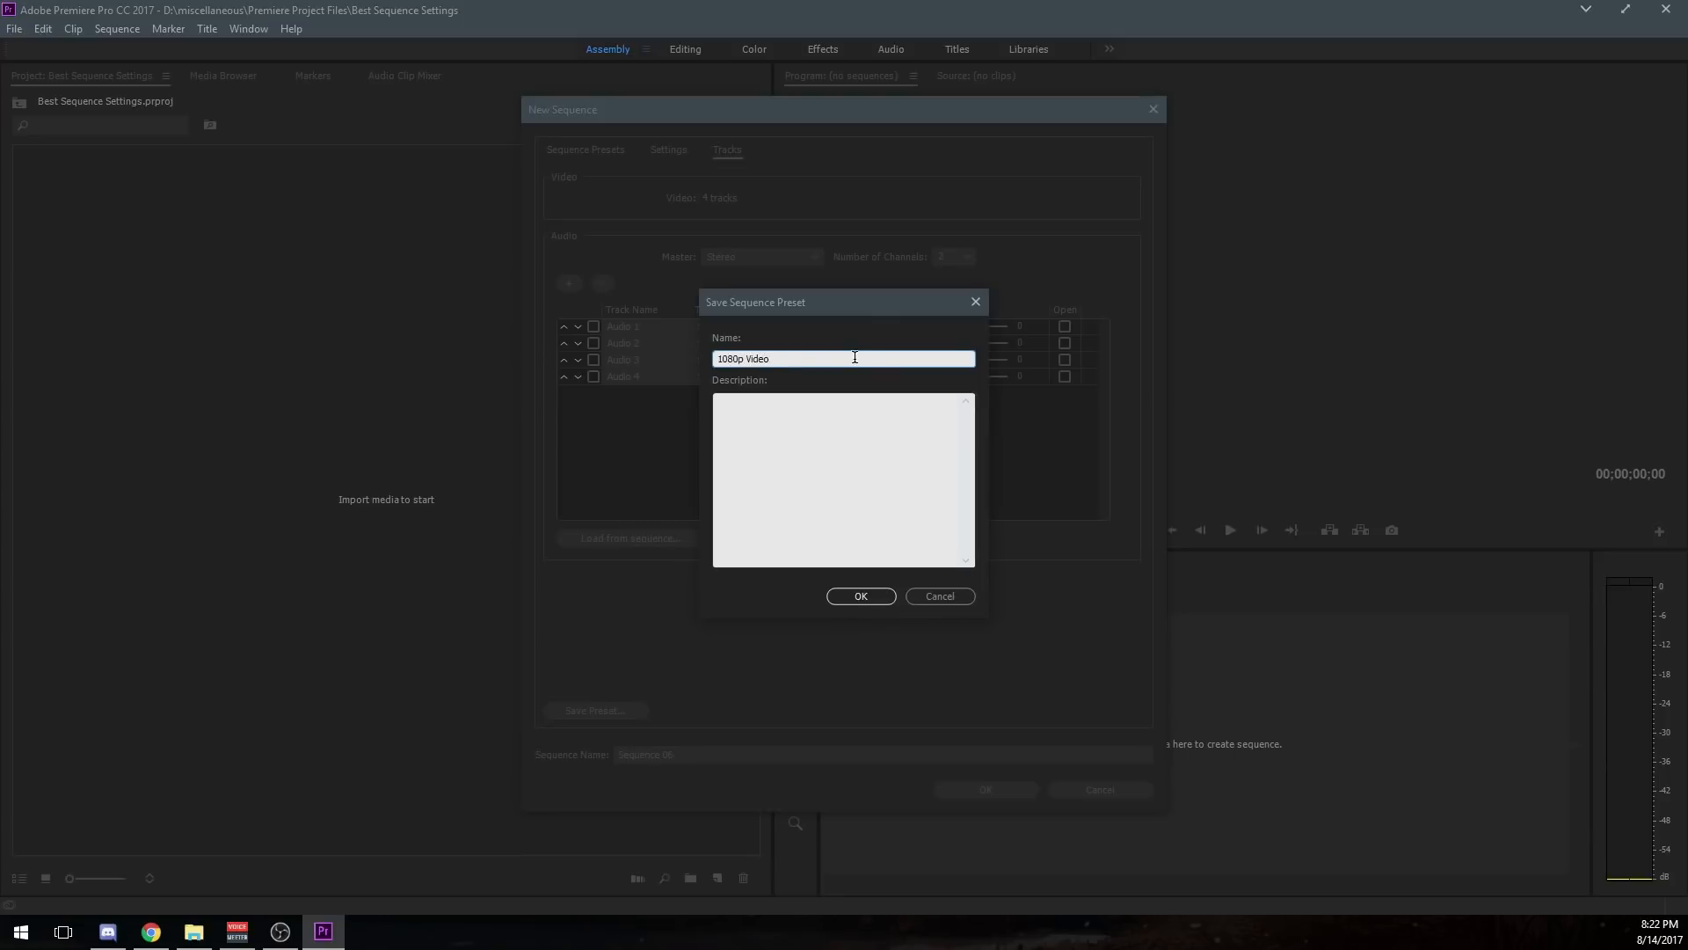
left_click(840, 478)
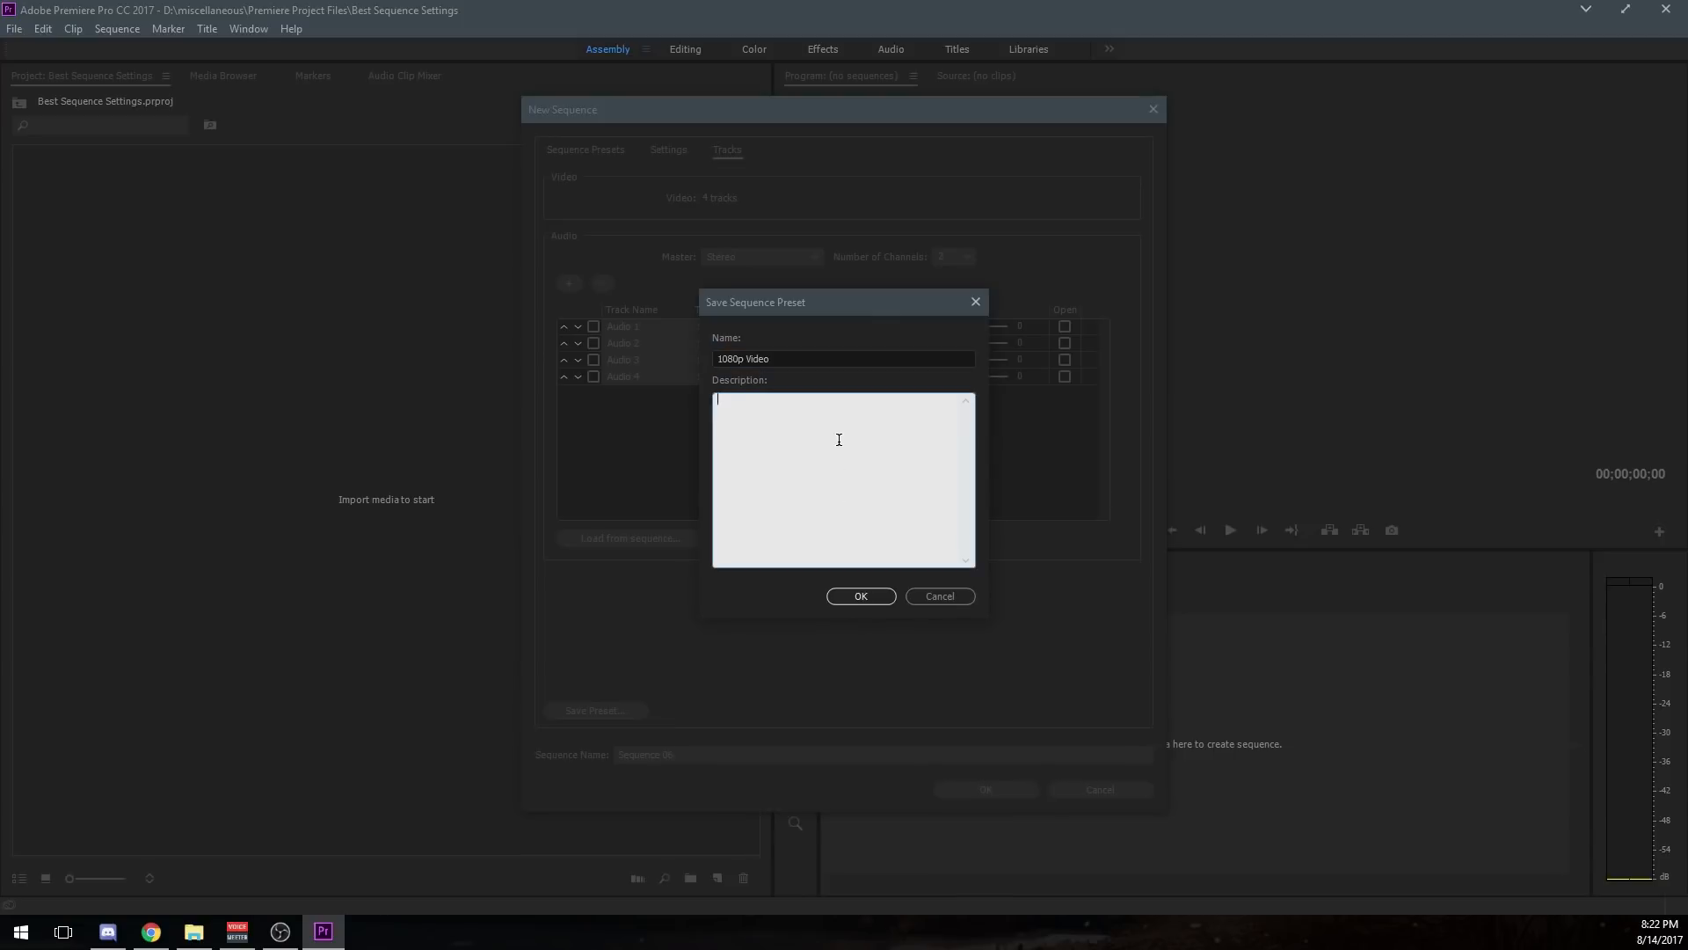
type("thanks for w")
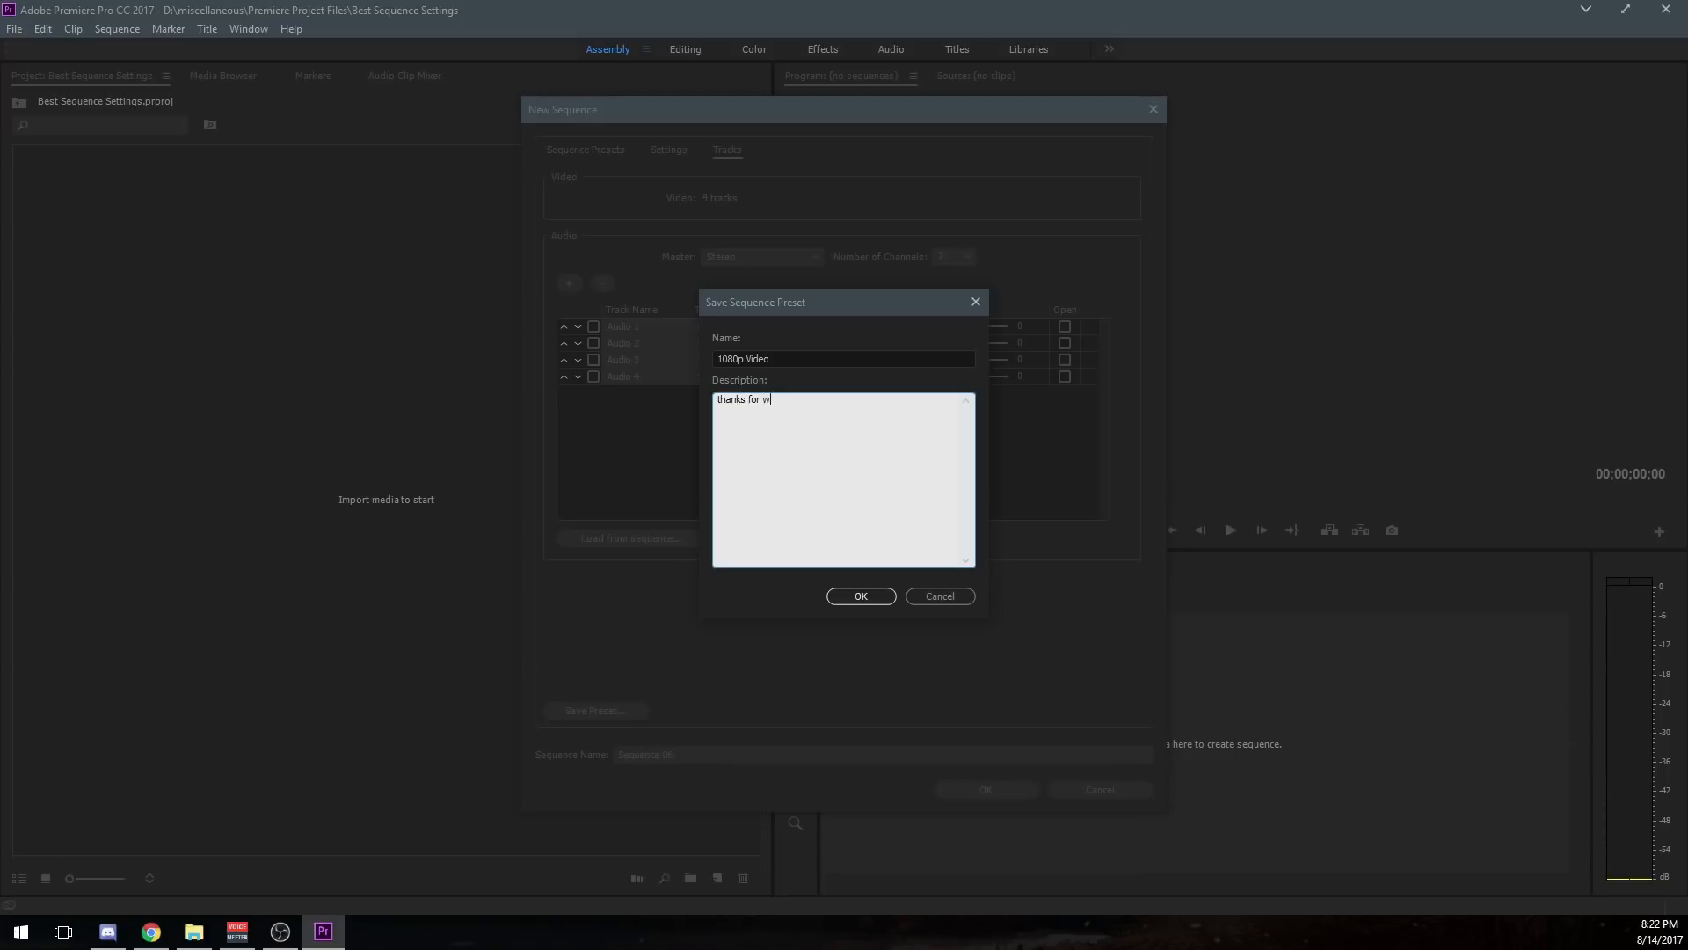
type("atching")
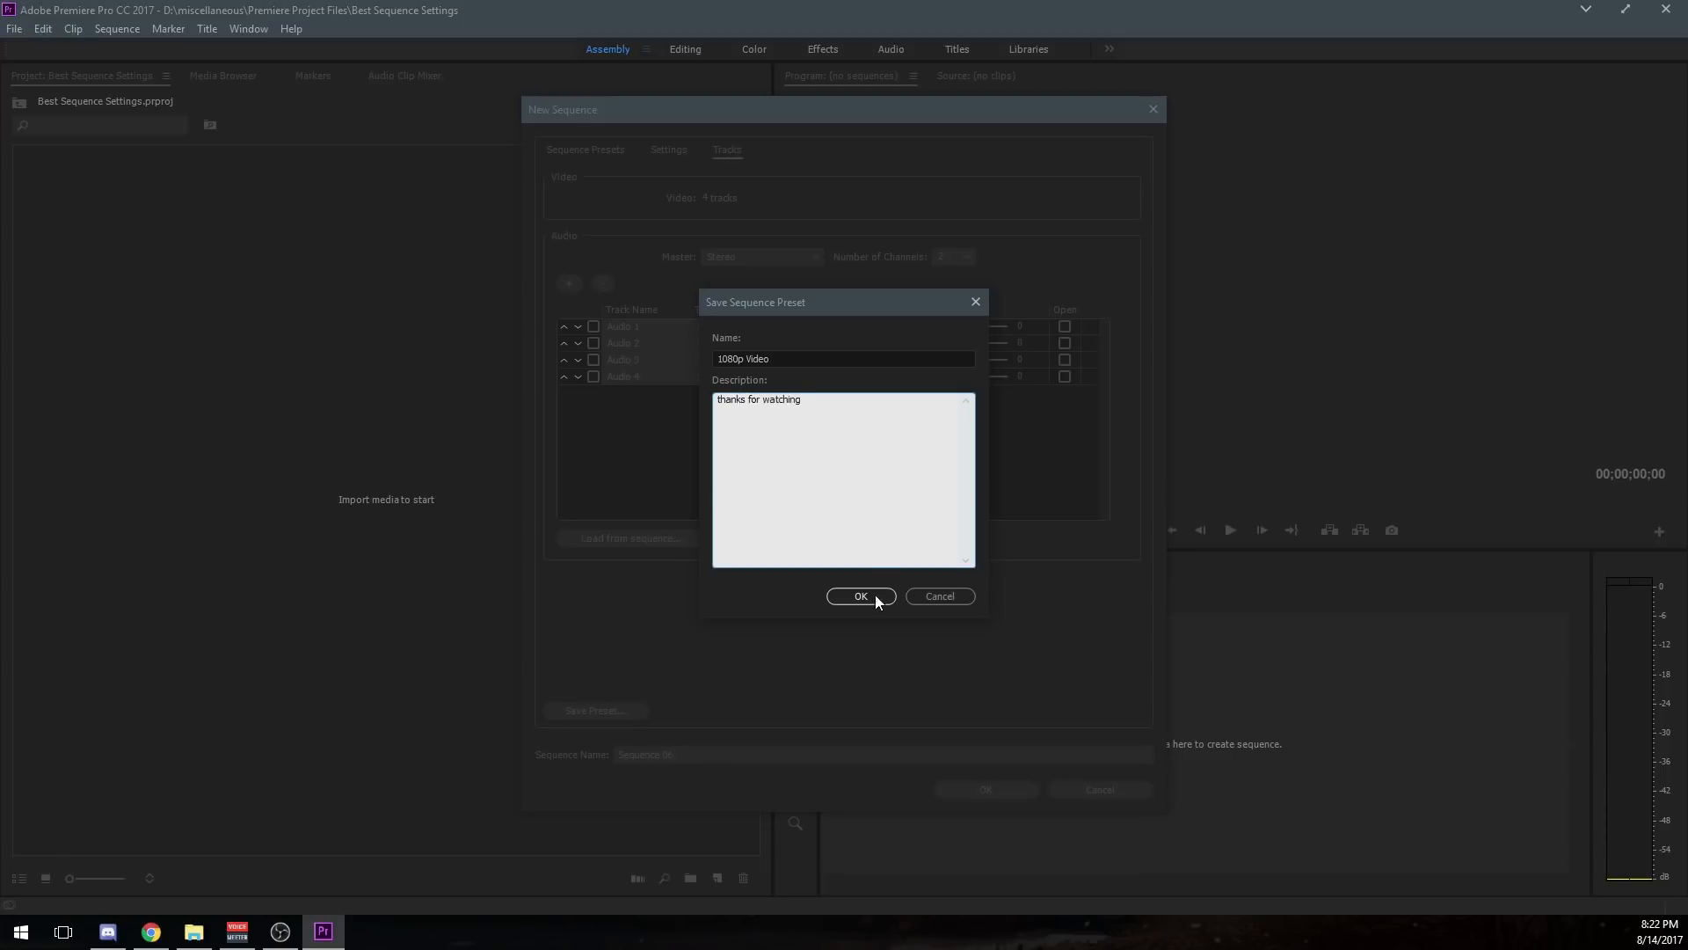
left_click(860, 596)
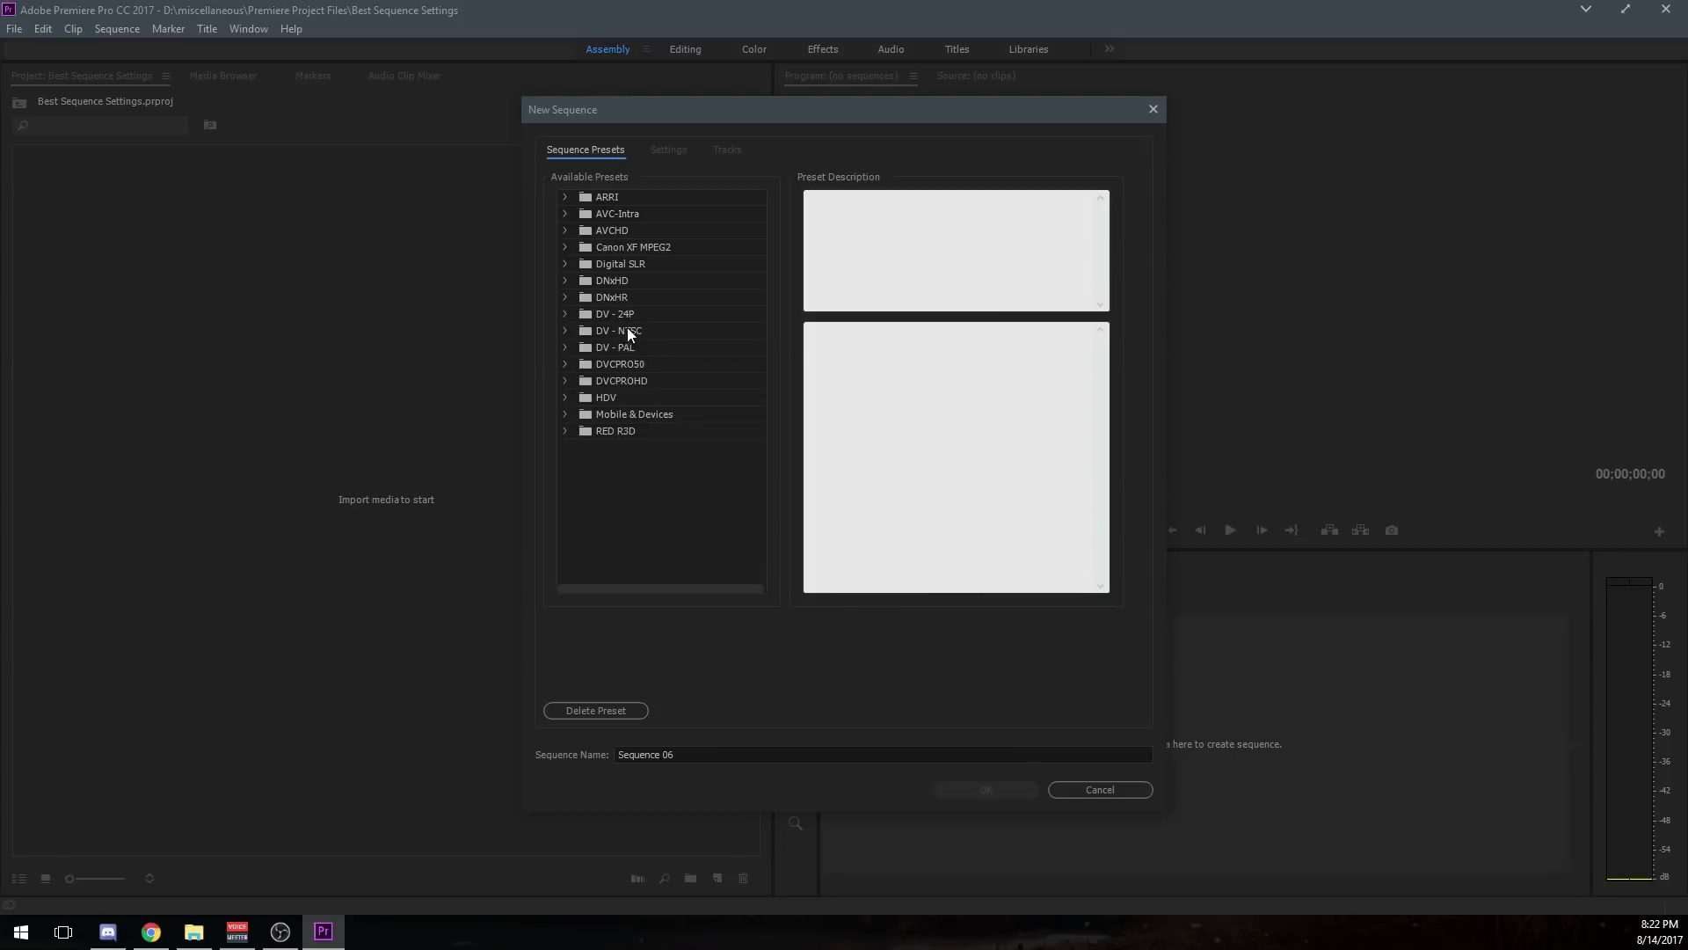
Select 1080p Video under the Custom presets and create Sequence 06 from it.
left_click(644, 532)
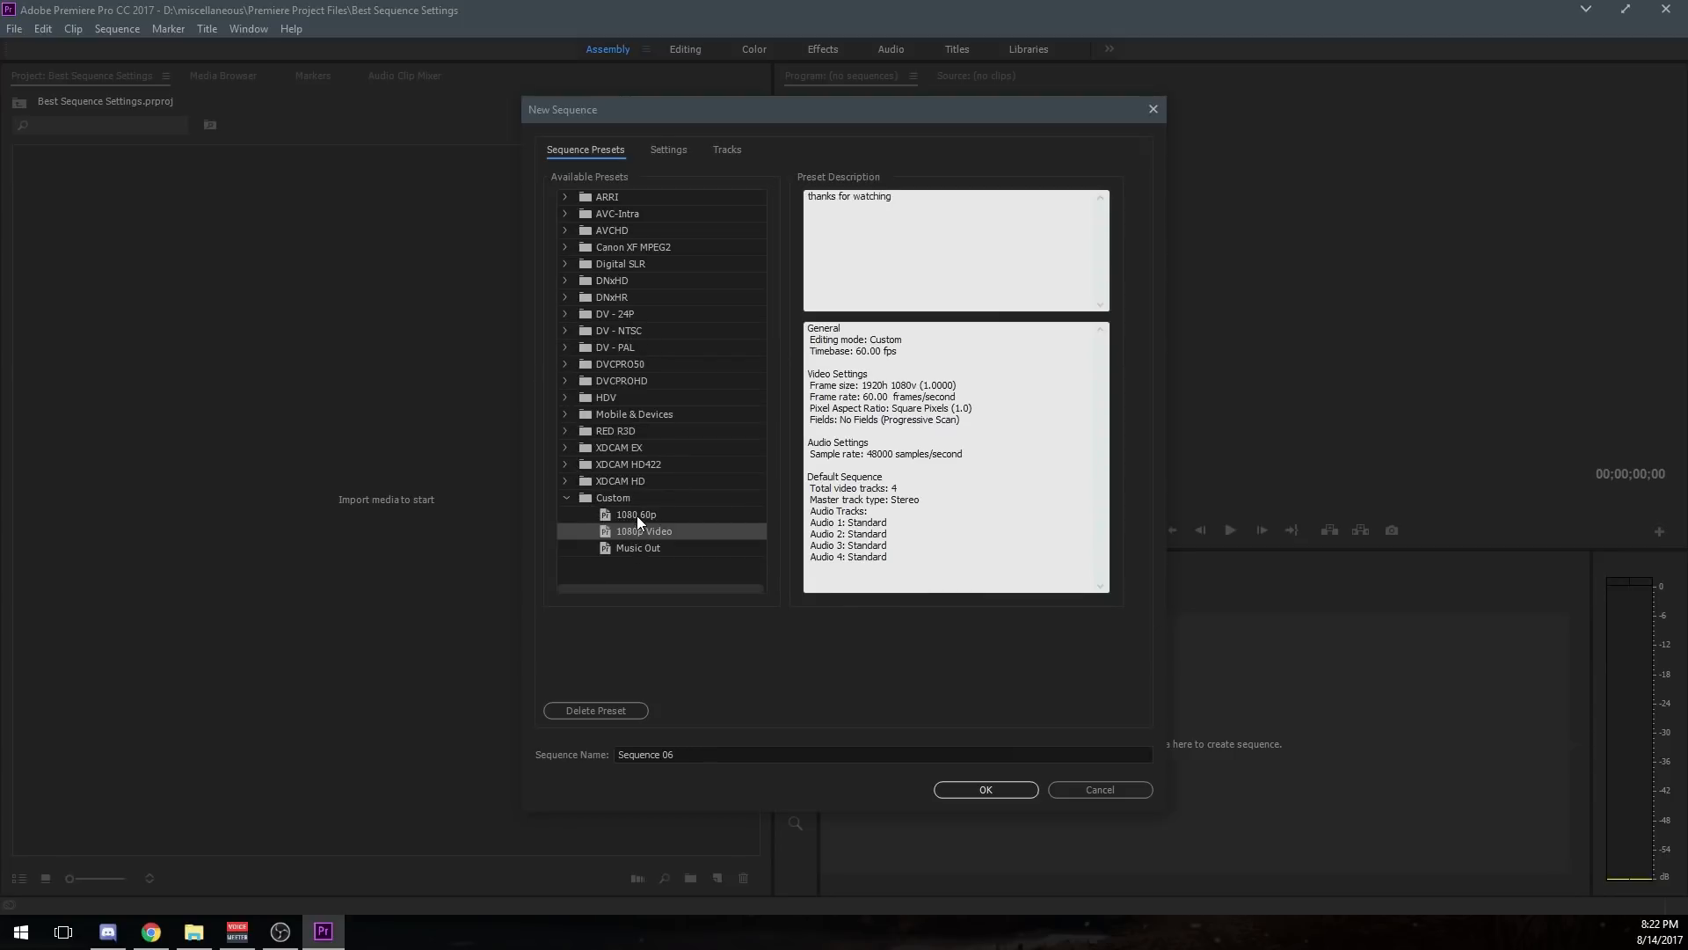
left_click(612, 496)
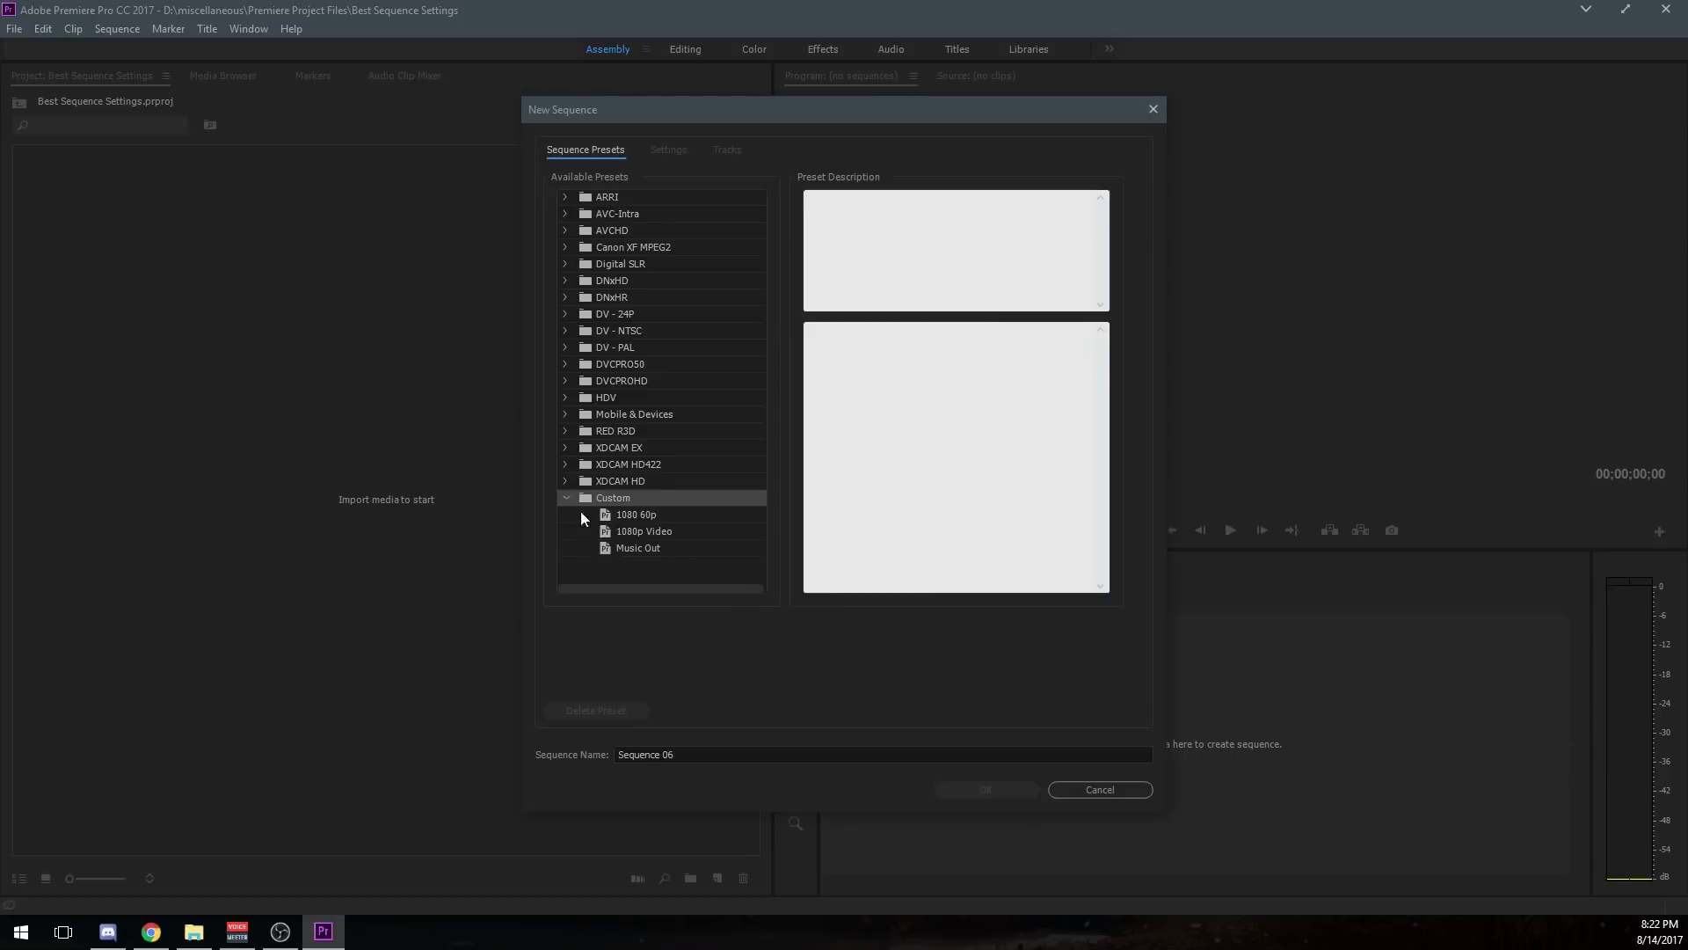
mouse_move(662, 165)
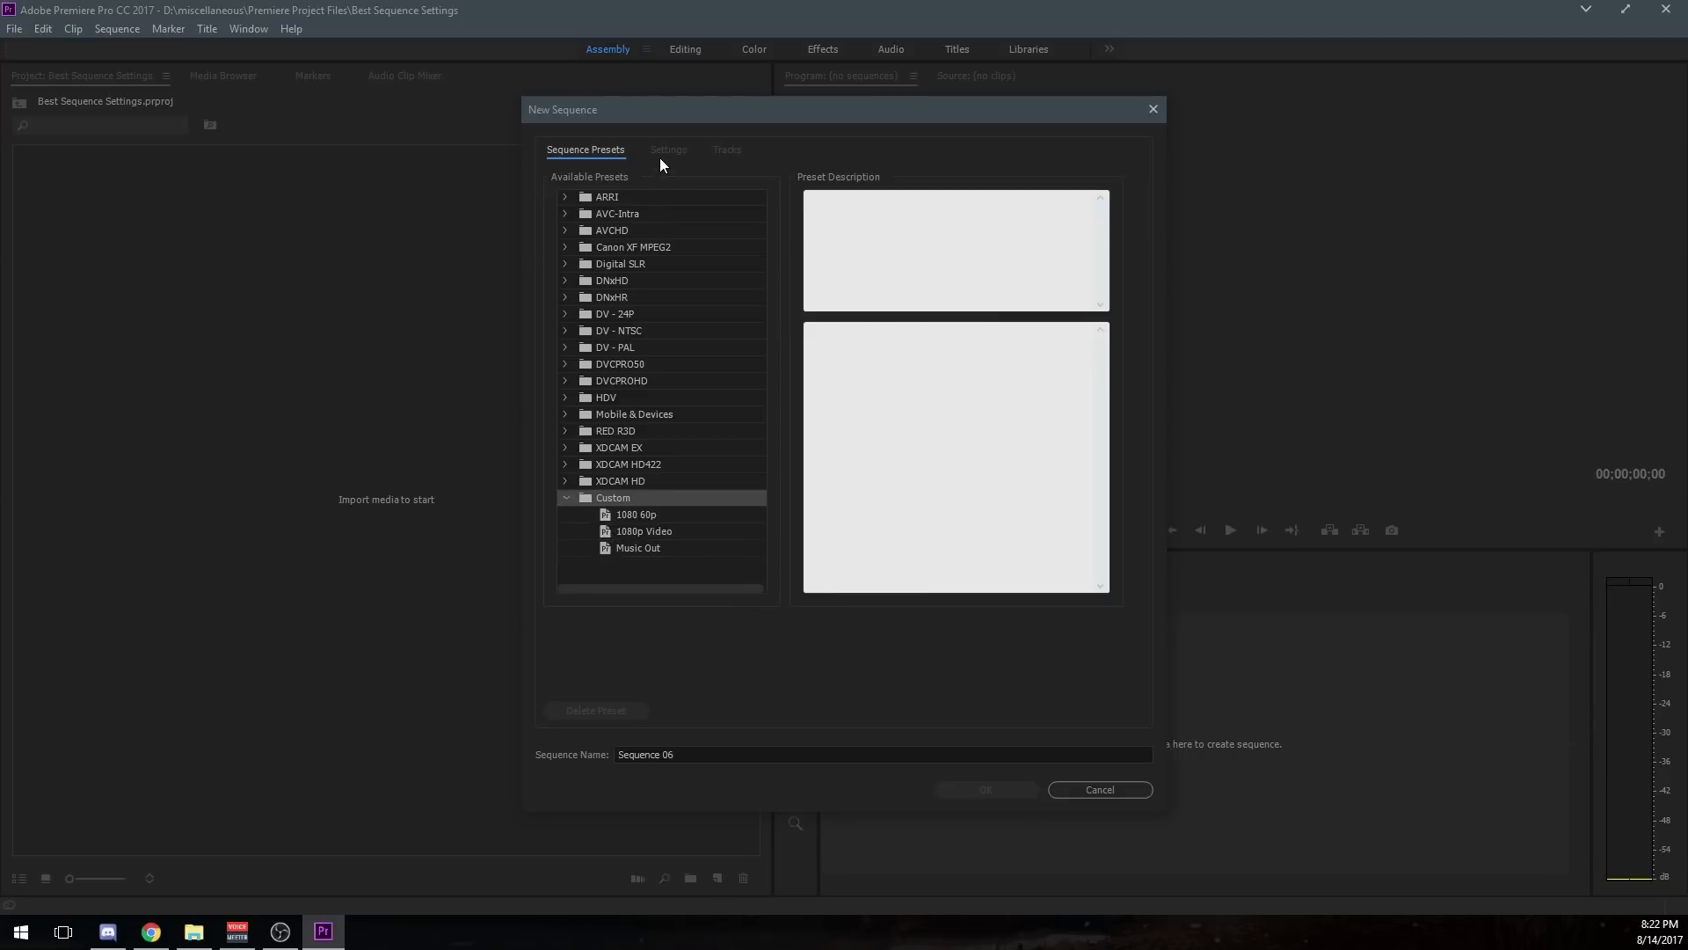
left_click(644, 531)
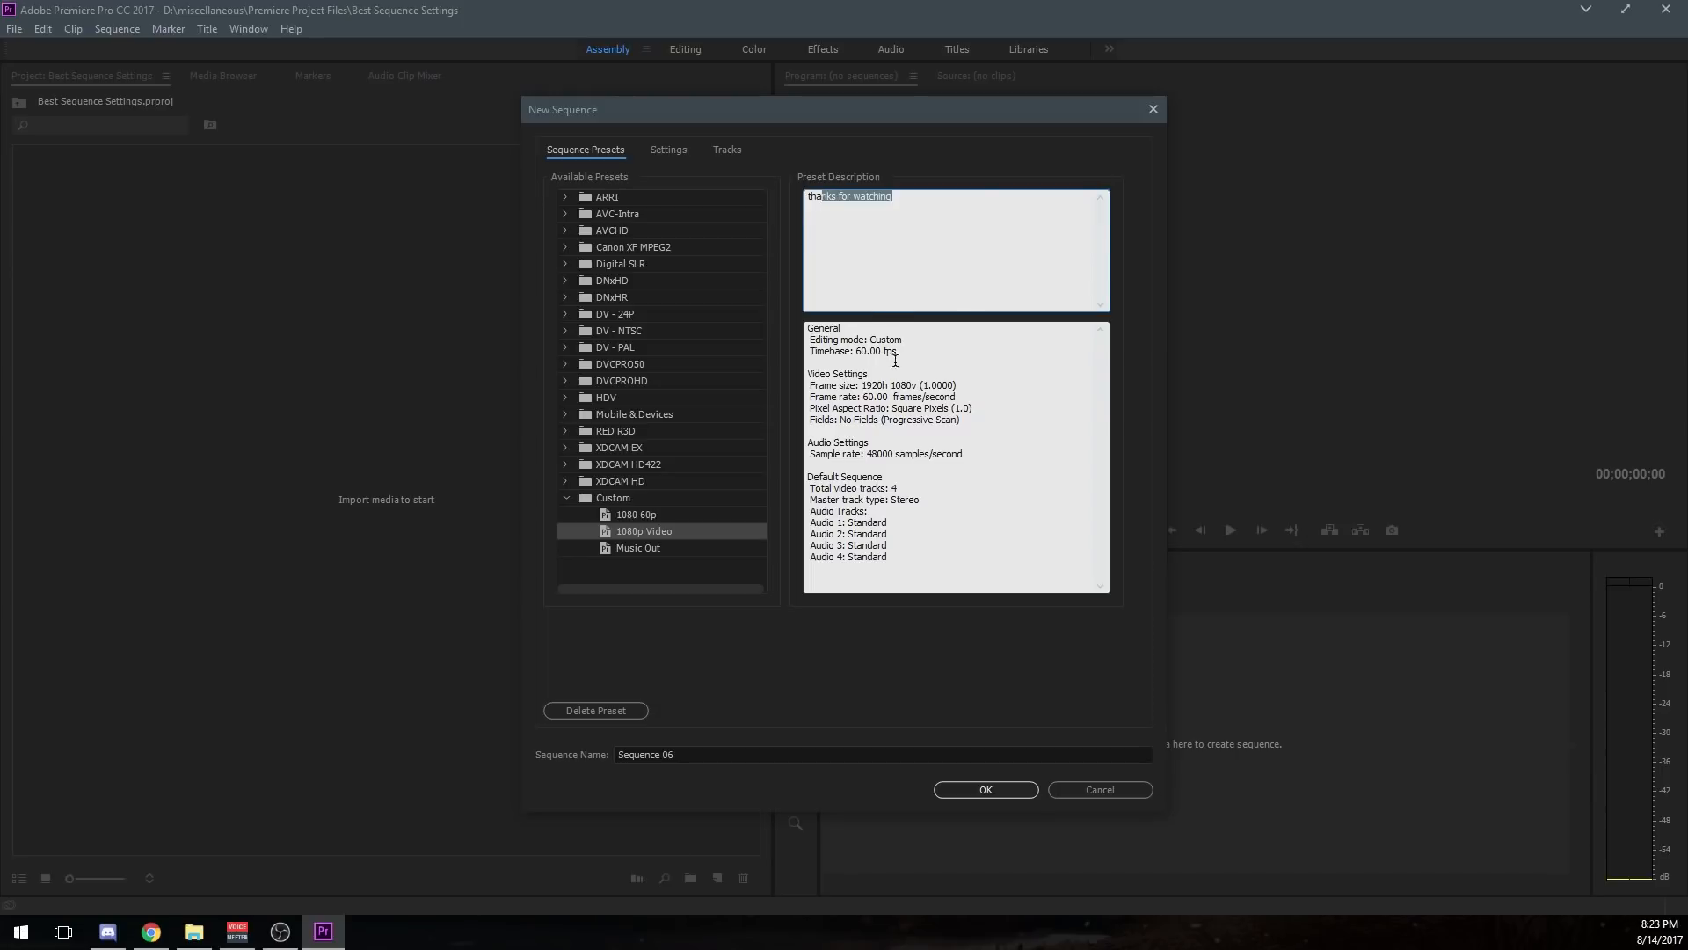
mouse_move(983, 793)
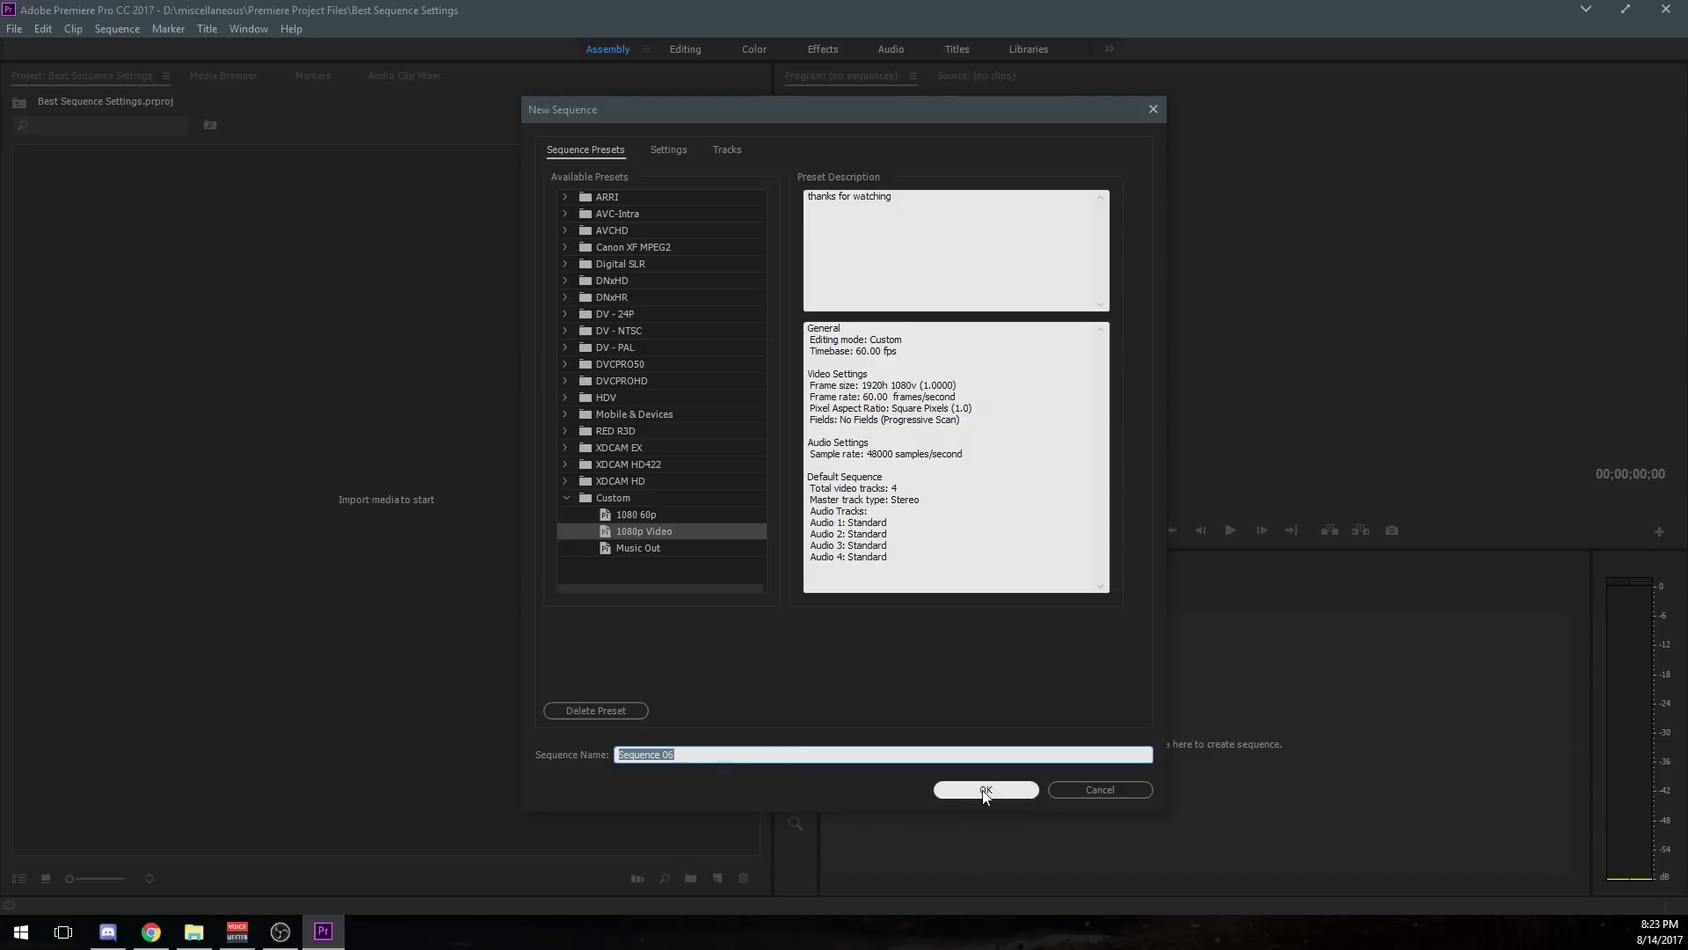
left_click(984, 790)
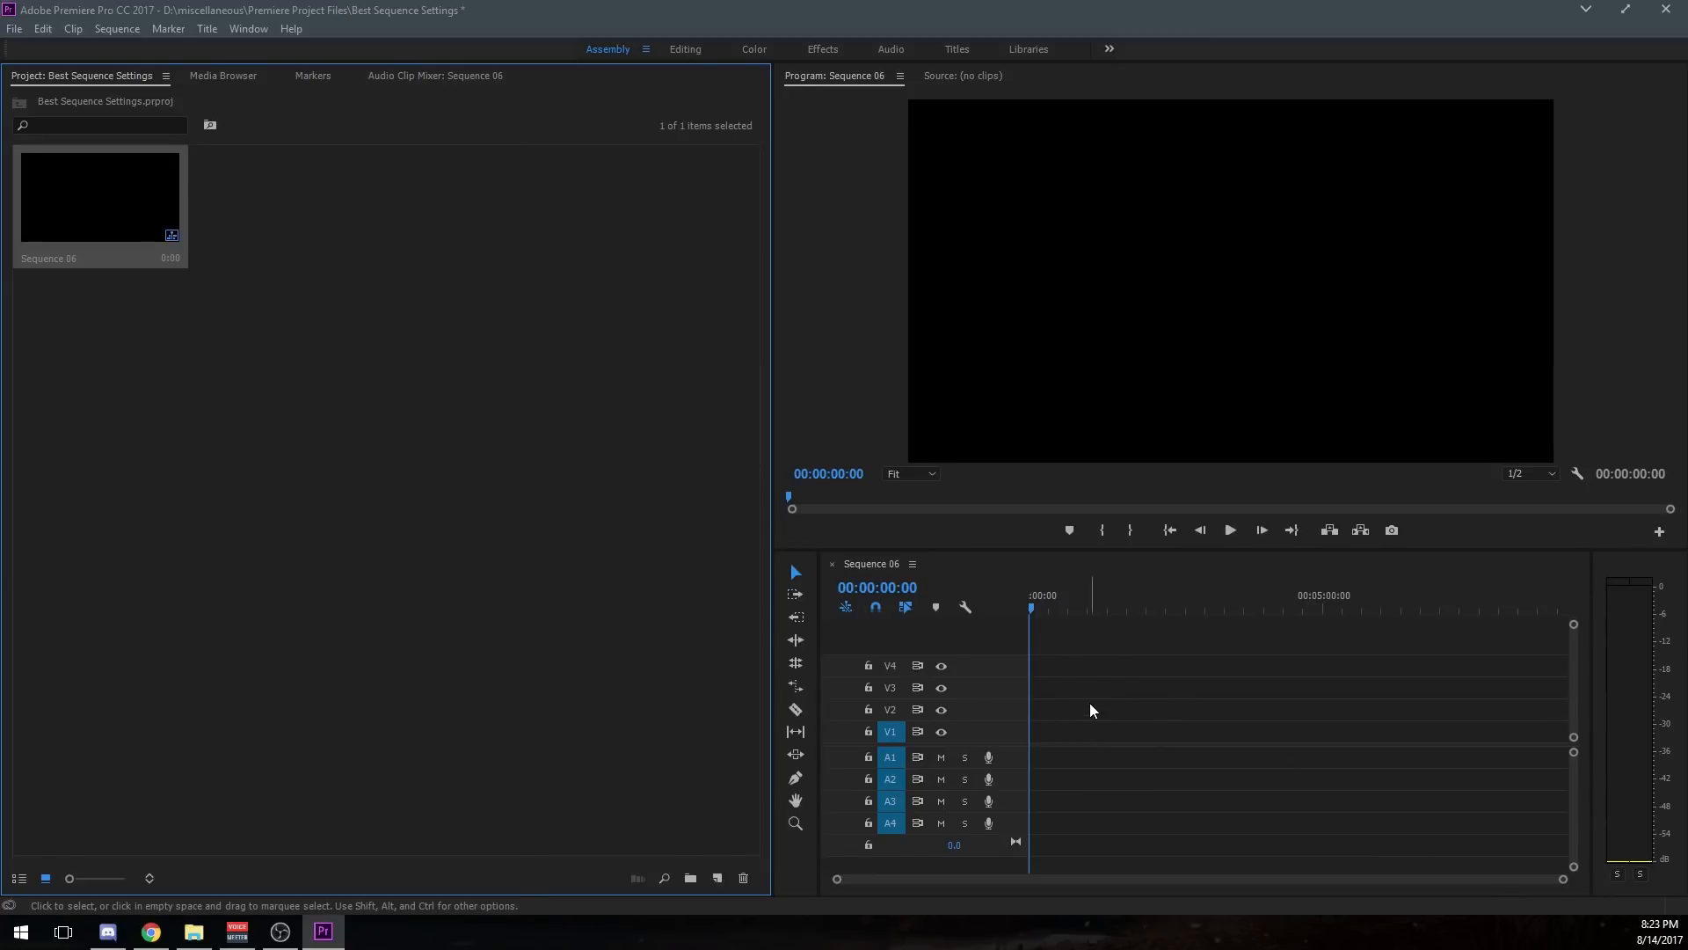
mouse_move(1071, 733)
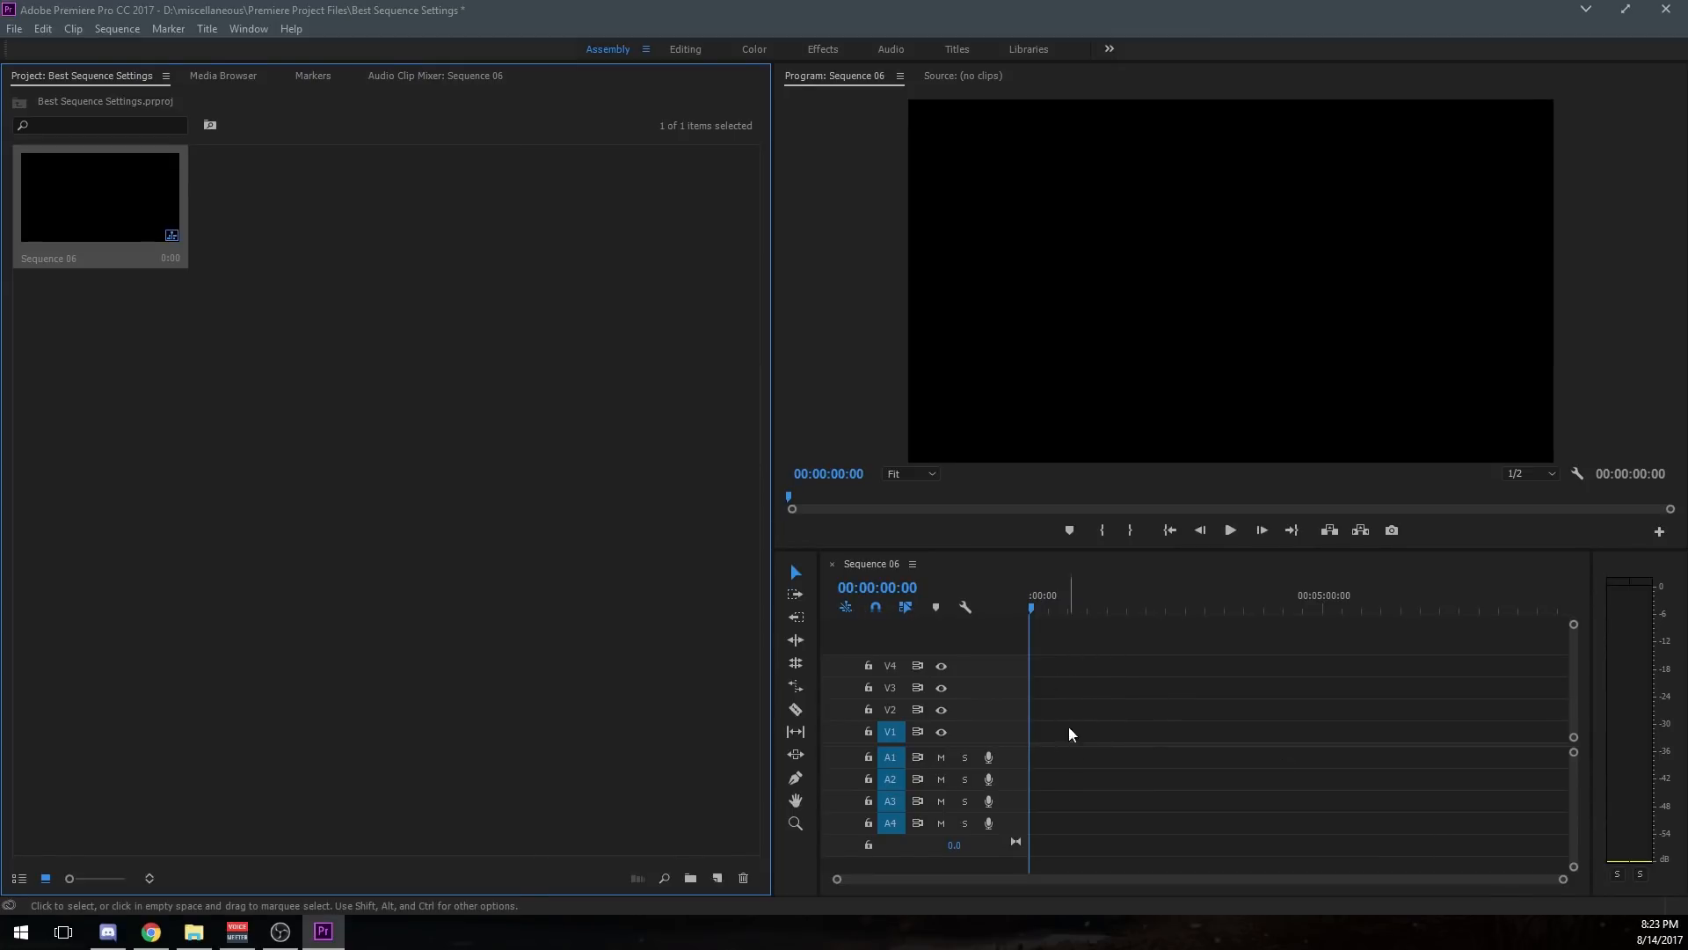
mouse_move(1043, 797)
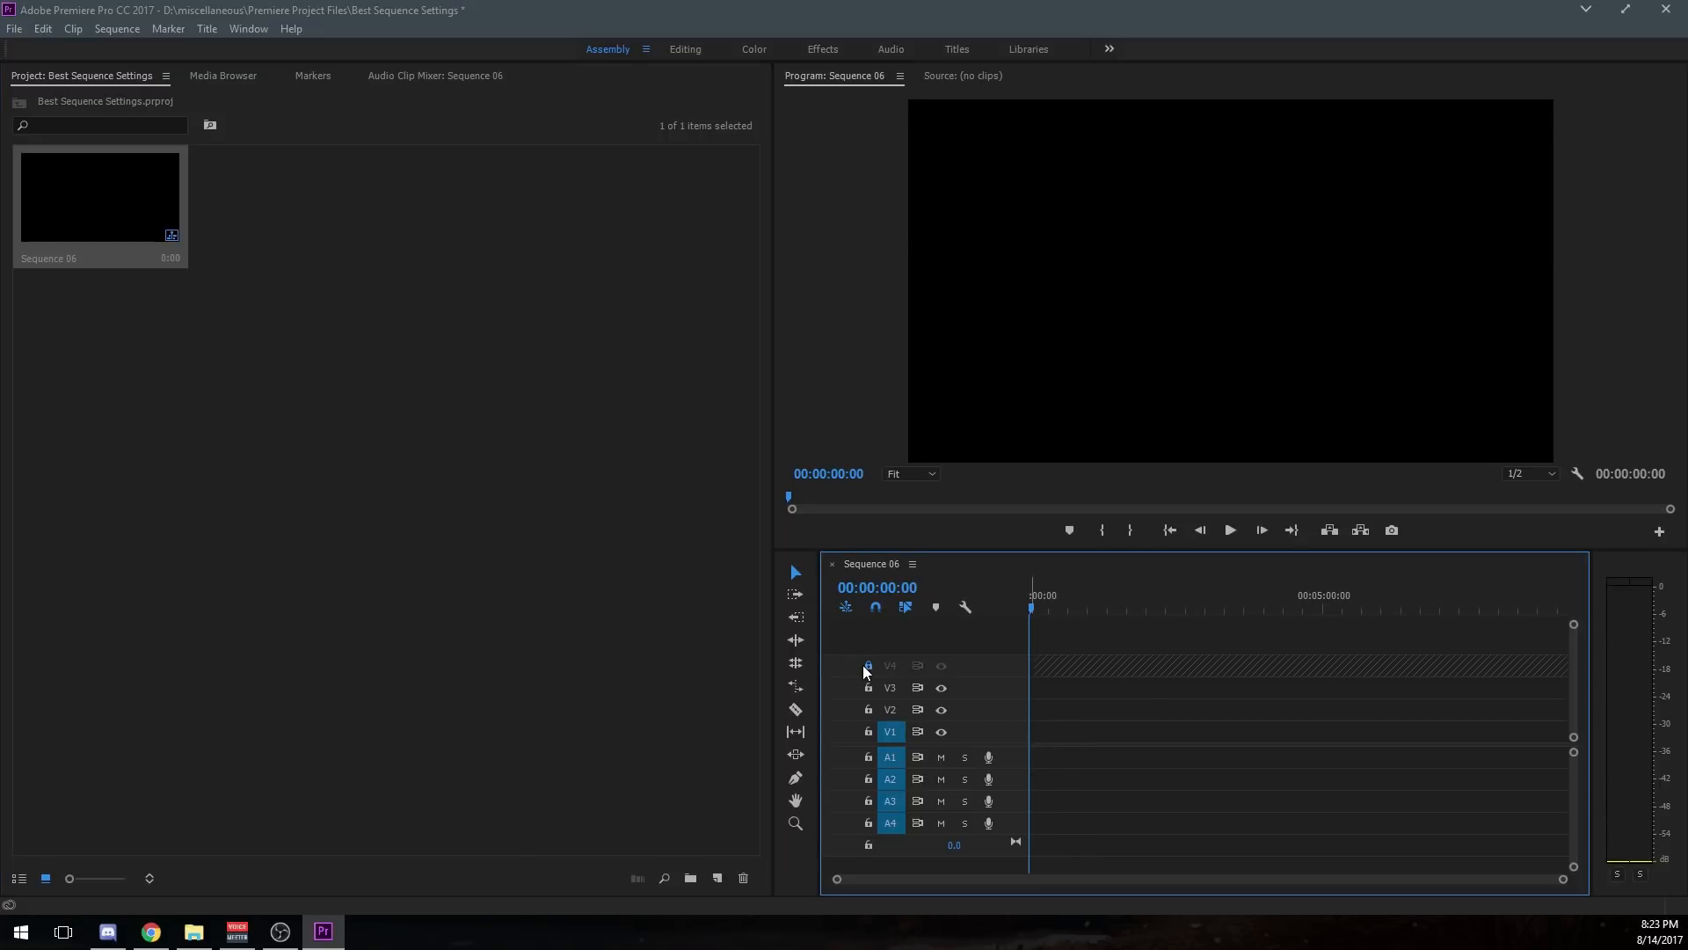
mouse_move(903, 681)
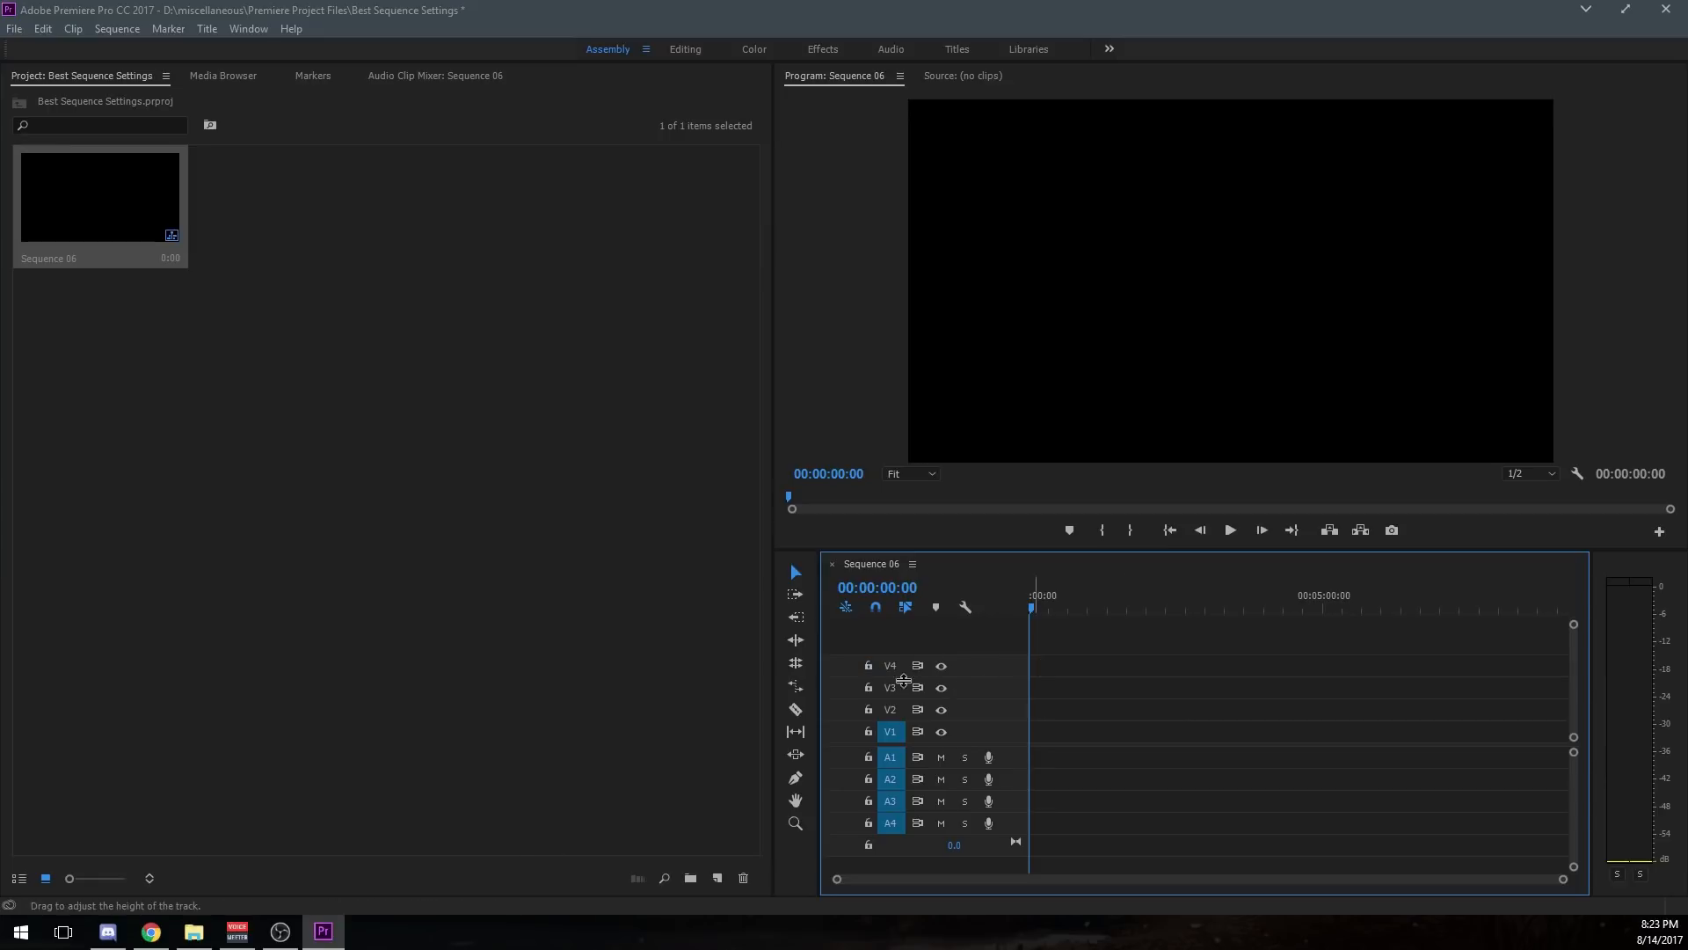
mouse_move(890, 731)
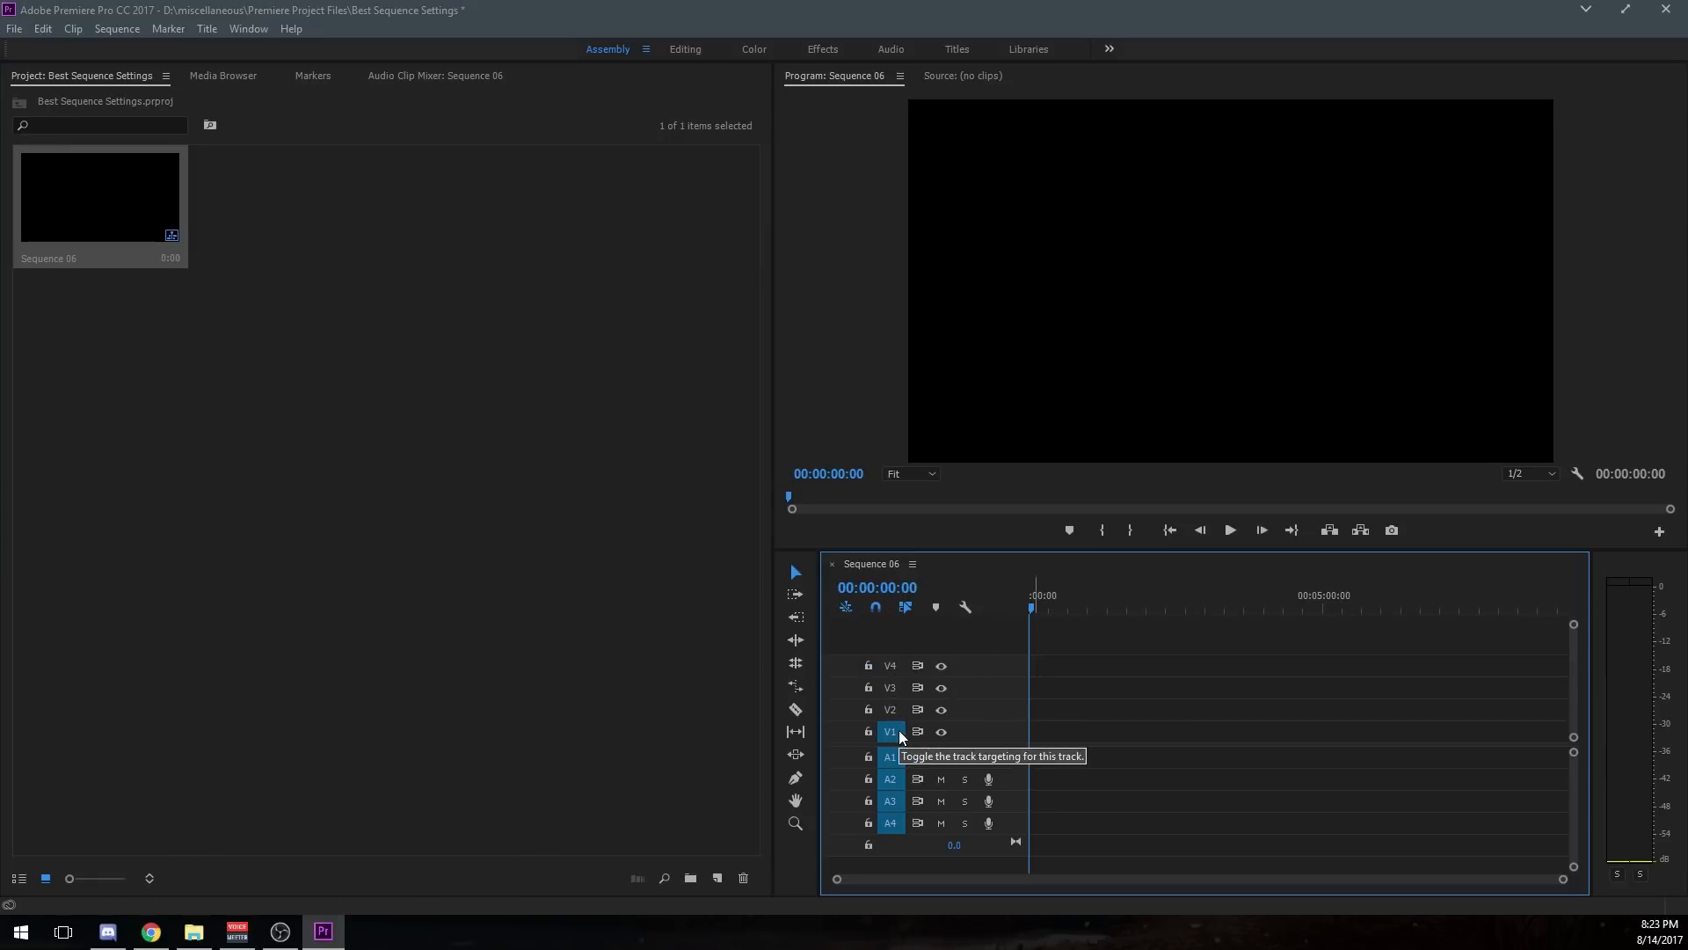